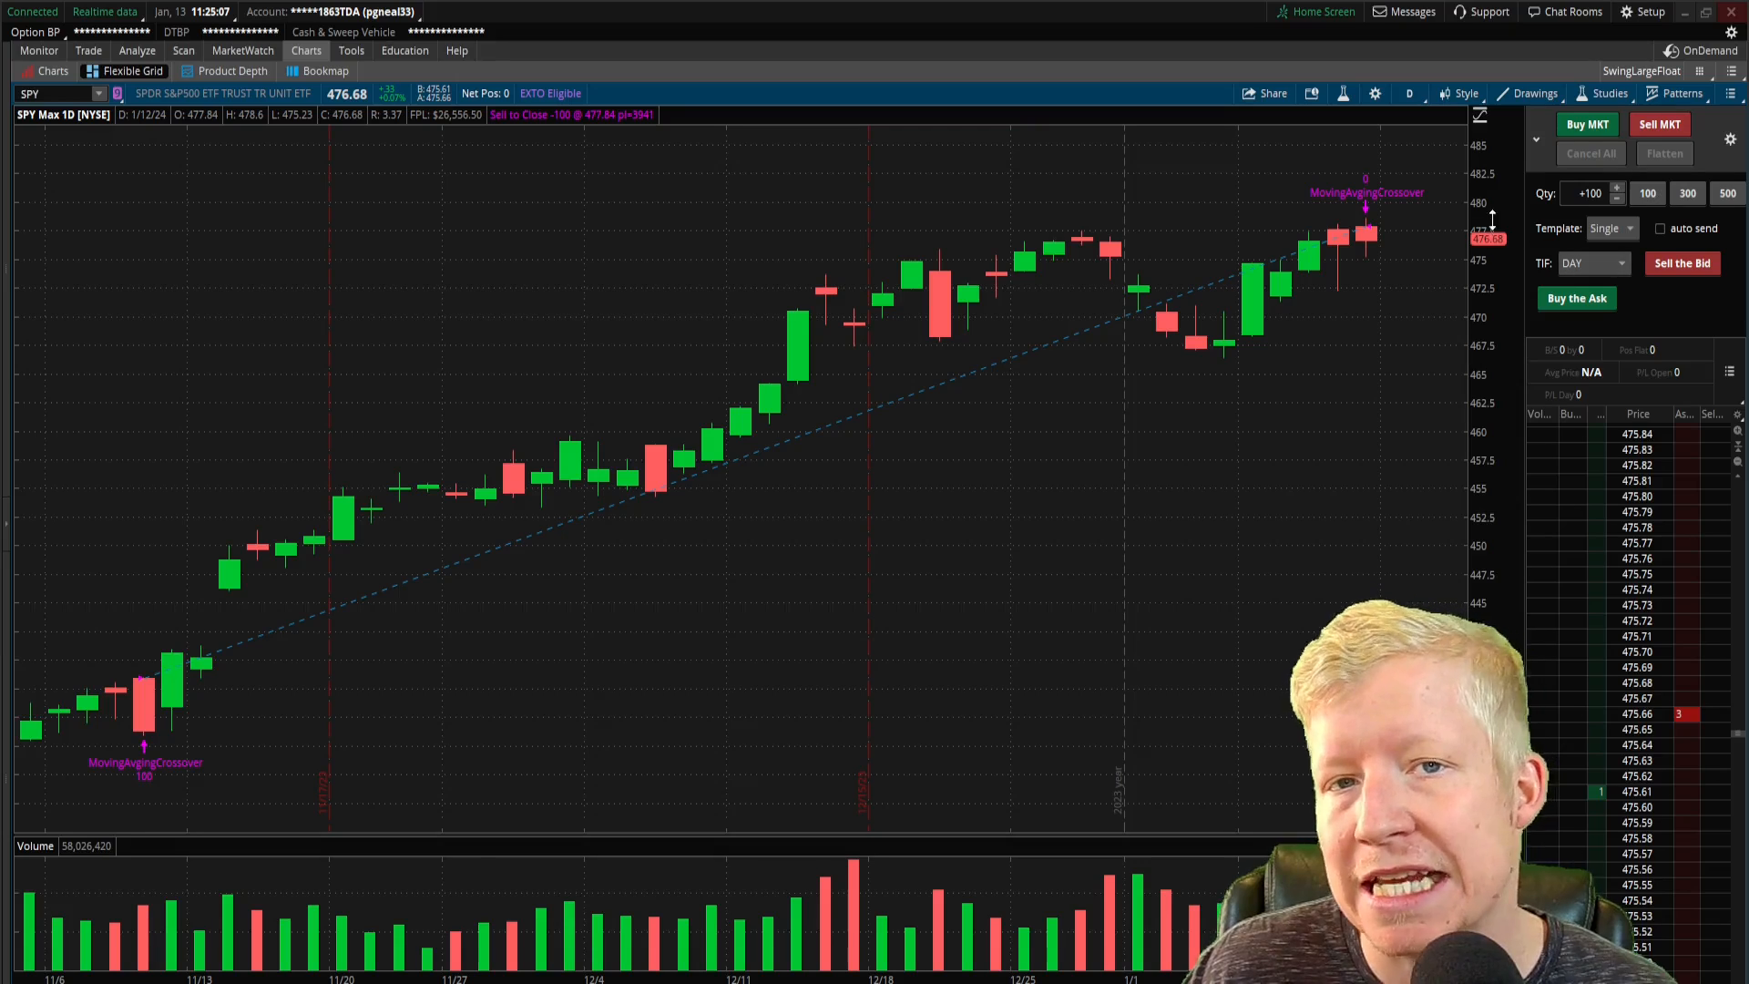
Add 9- and 20-period SimpleMovingAvg studies to the SPY daily chart.
{"action": "left_click", "coordinate": [1587, 124]}
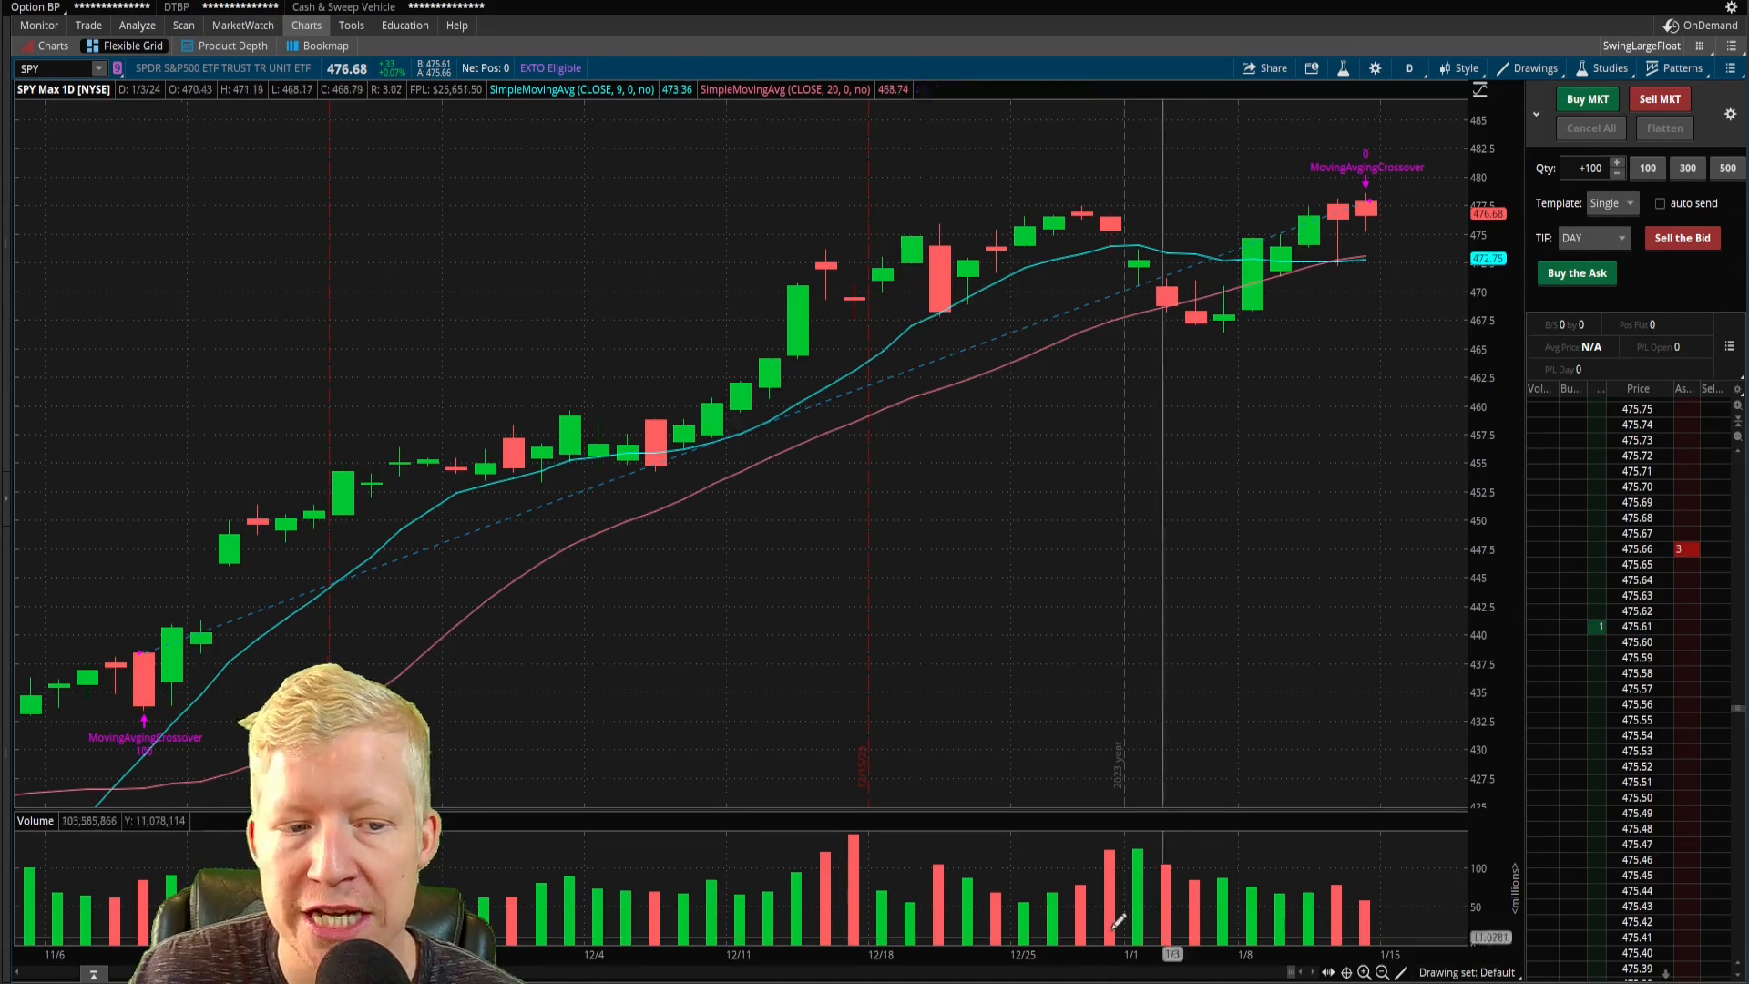
{"action": "mouse_move", "coordinate": [212, 687]}
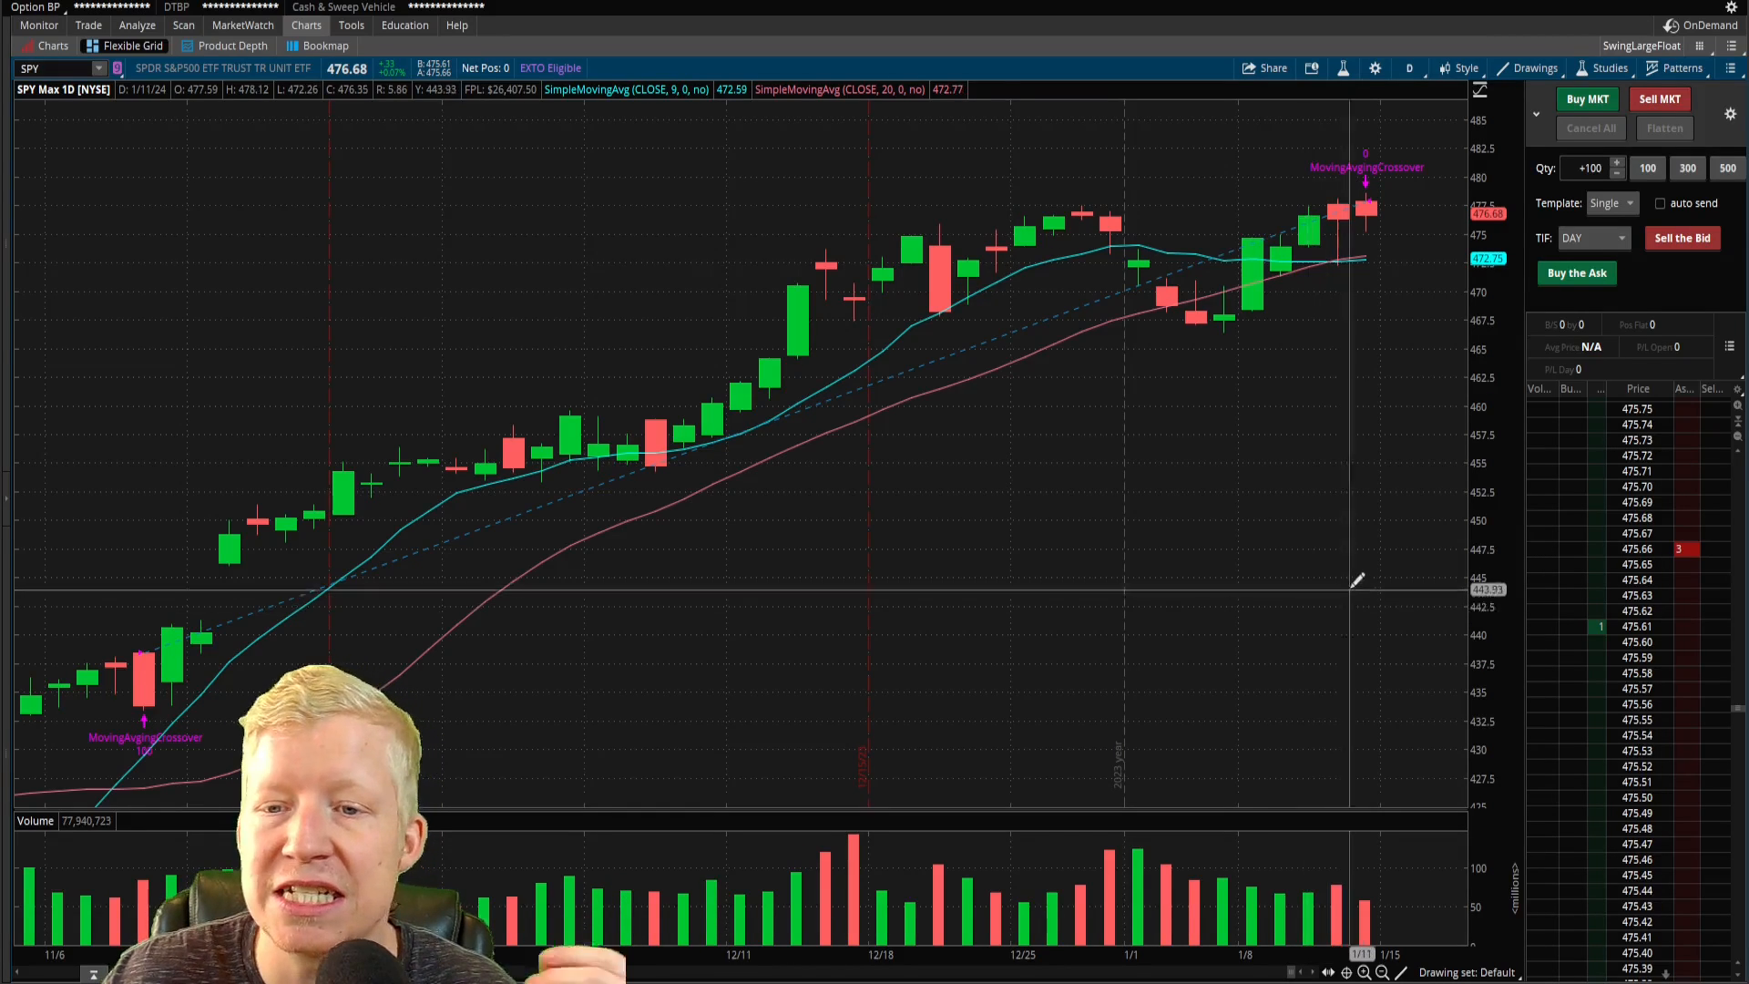
{"action": "mouse_move", "coordinate": [1457, 440]}
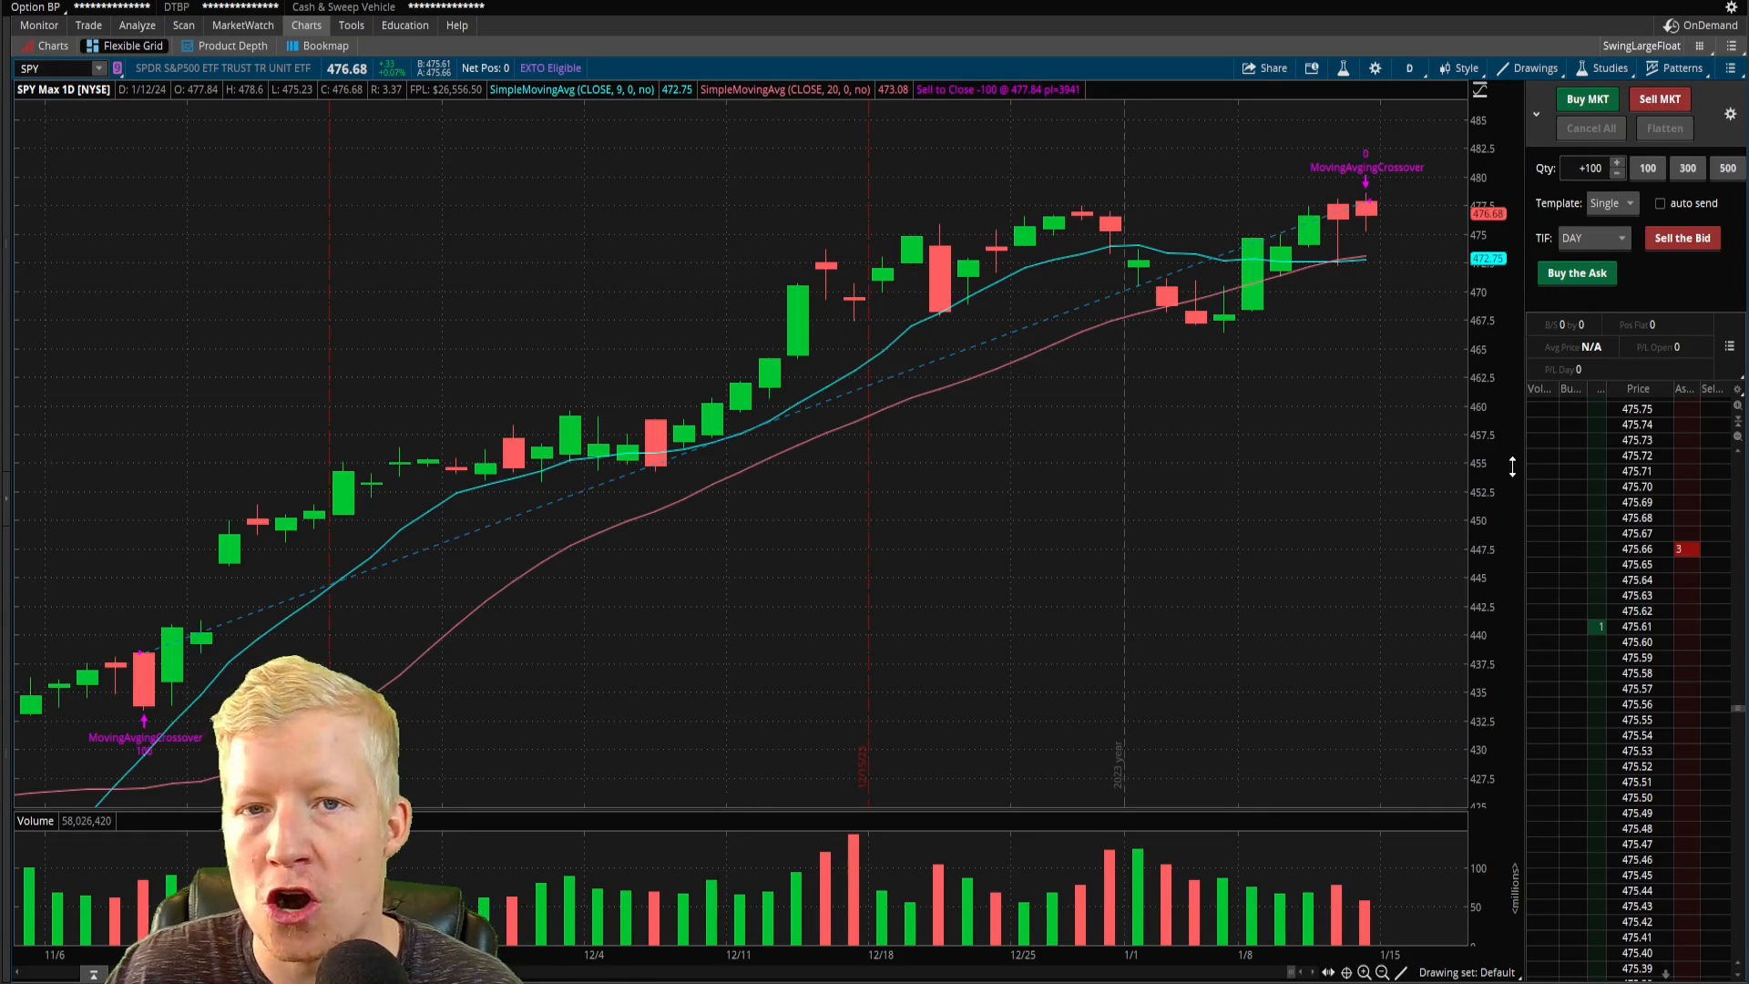
{"action": "mouse_move", "coordinate": [1423, 410]}
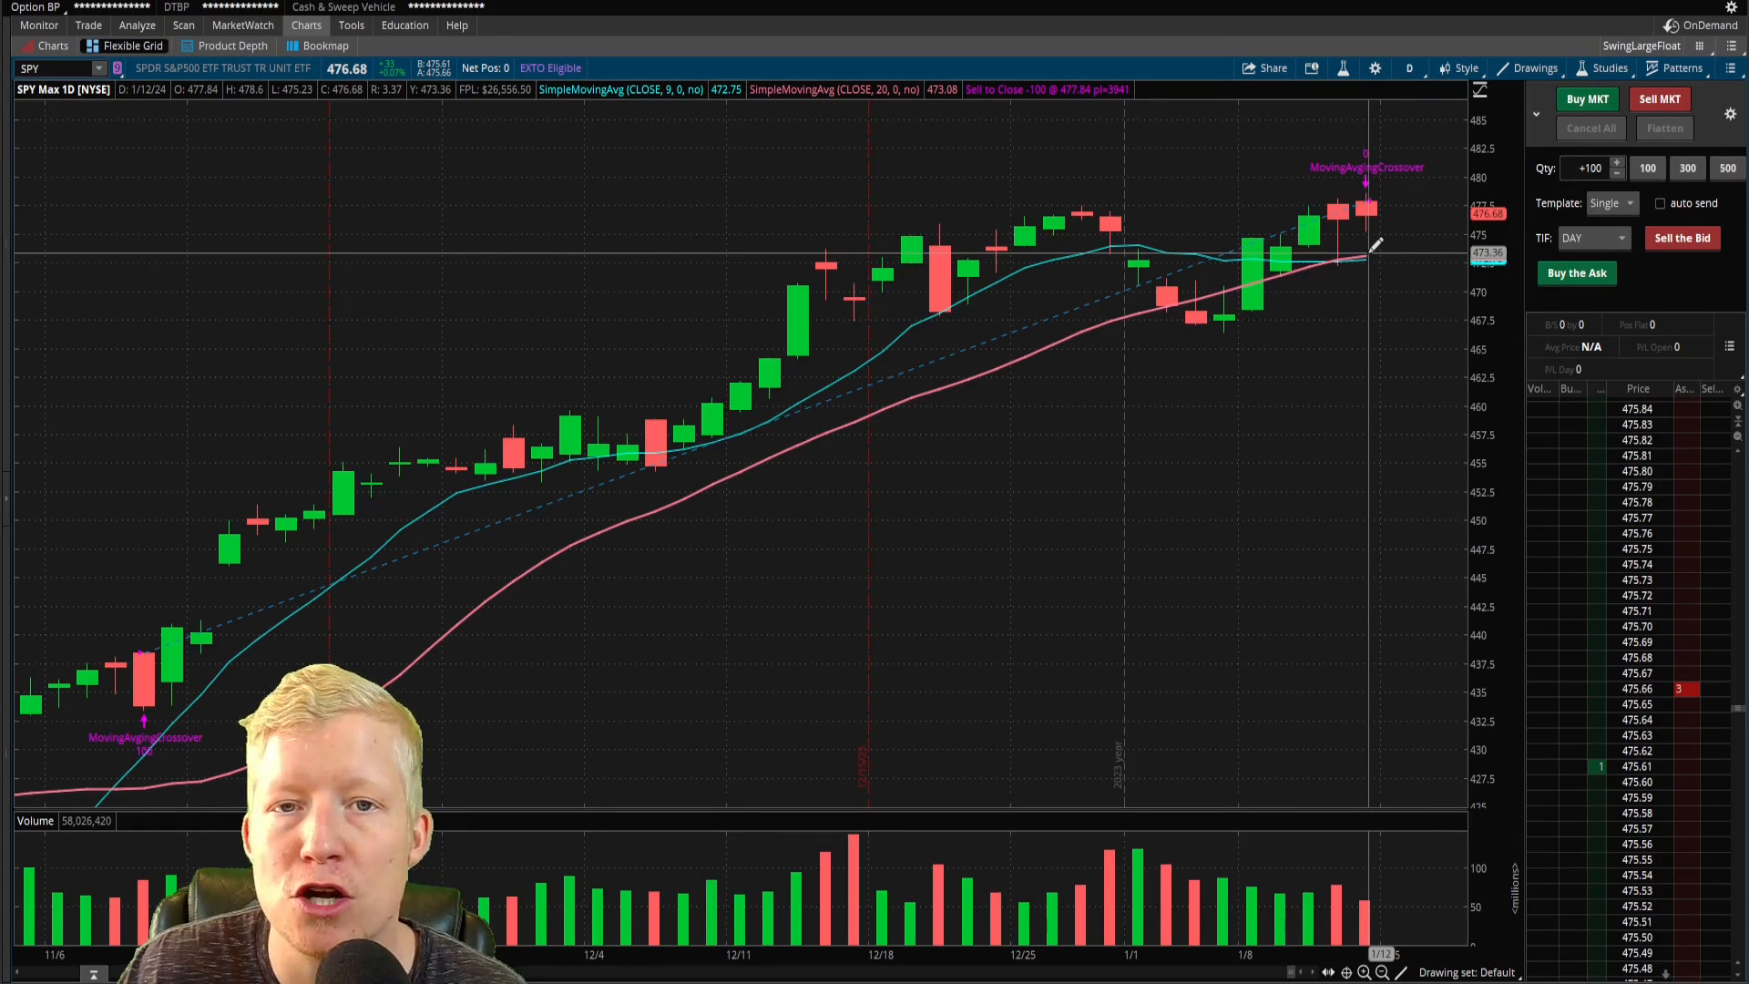
{"action": "mouse_move", "coordinate": [1448, 536]}
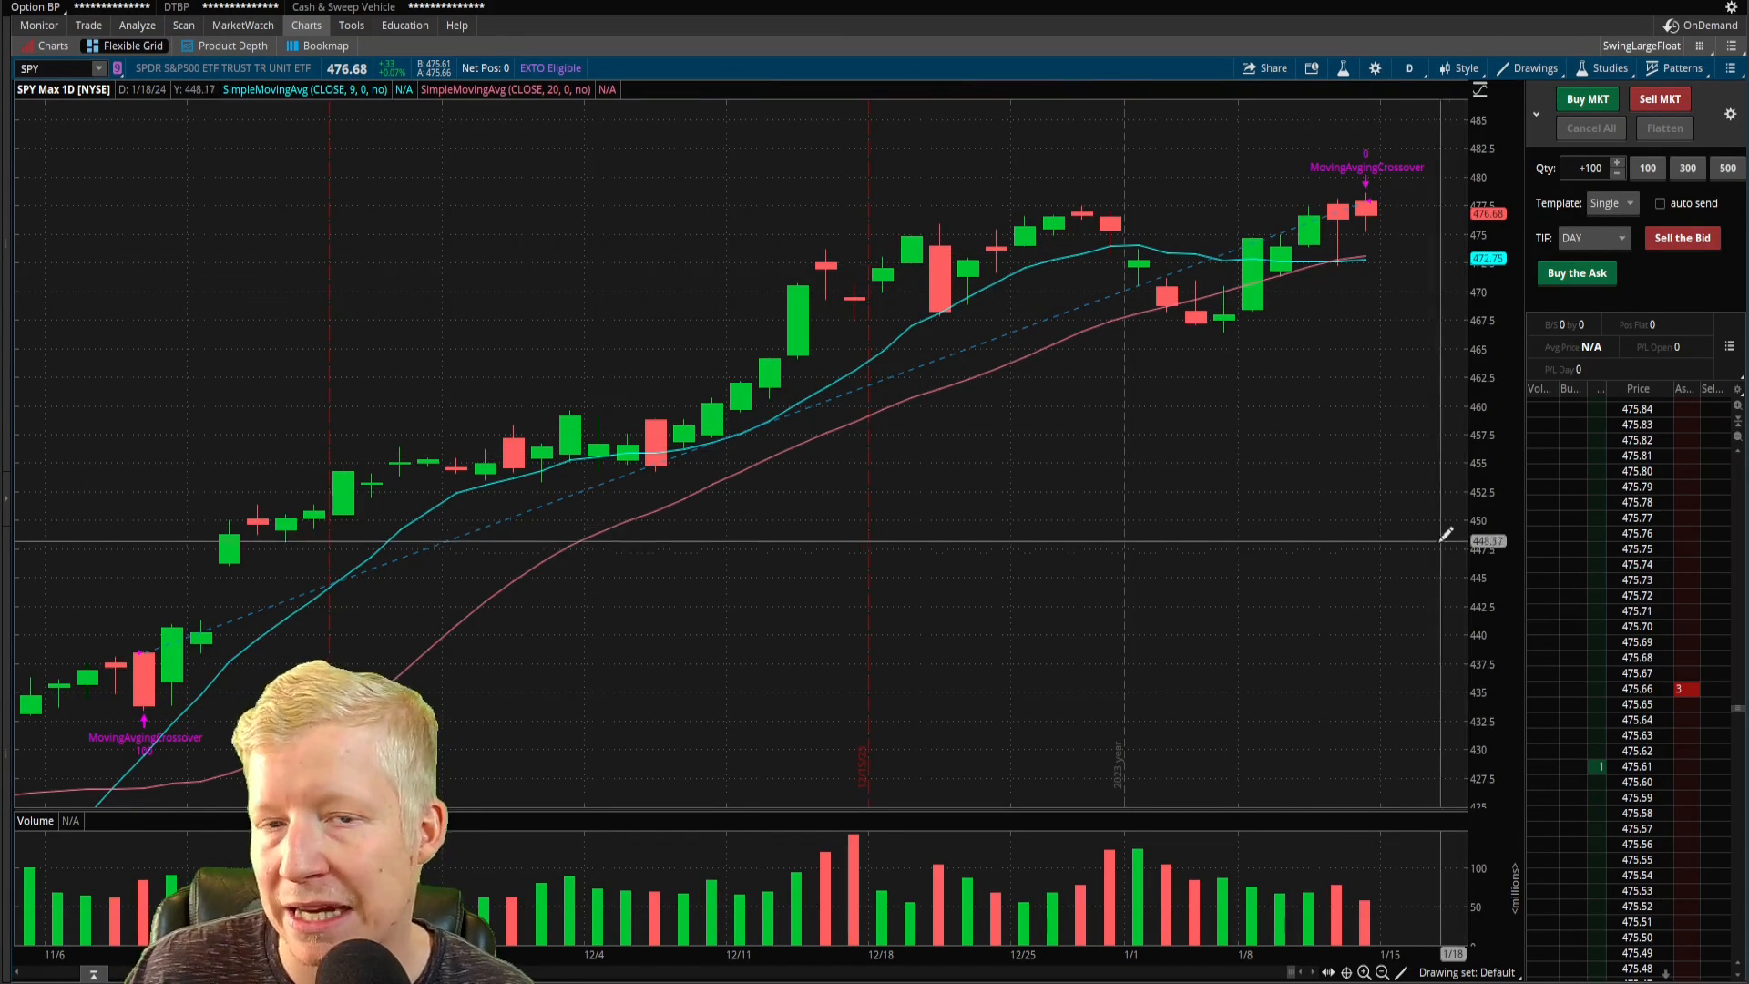
{"action": "mouse_move", "coordinate": [1425, 535]}
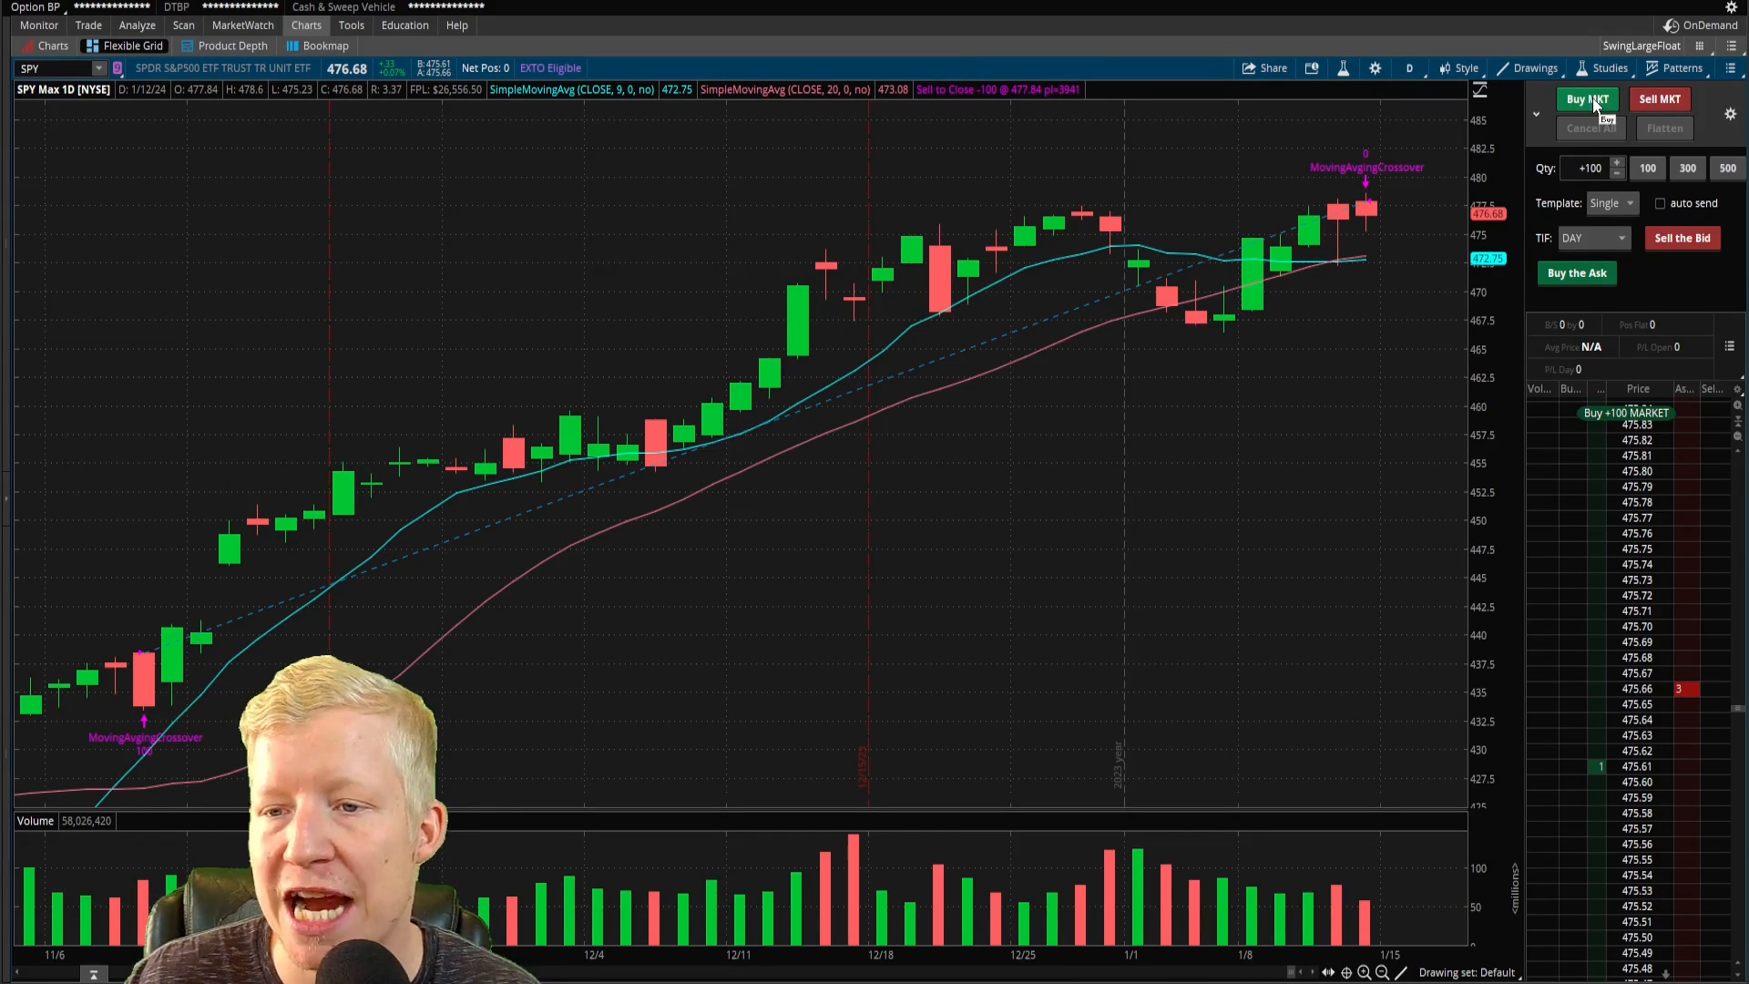
Stage a market buy of 100 SPY and bring up its order rules.
{"action": "left_click", "coordinate": [1587, 99]}
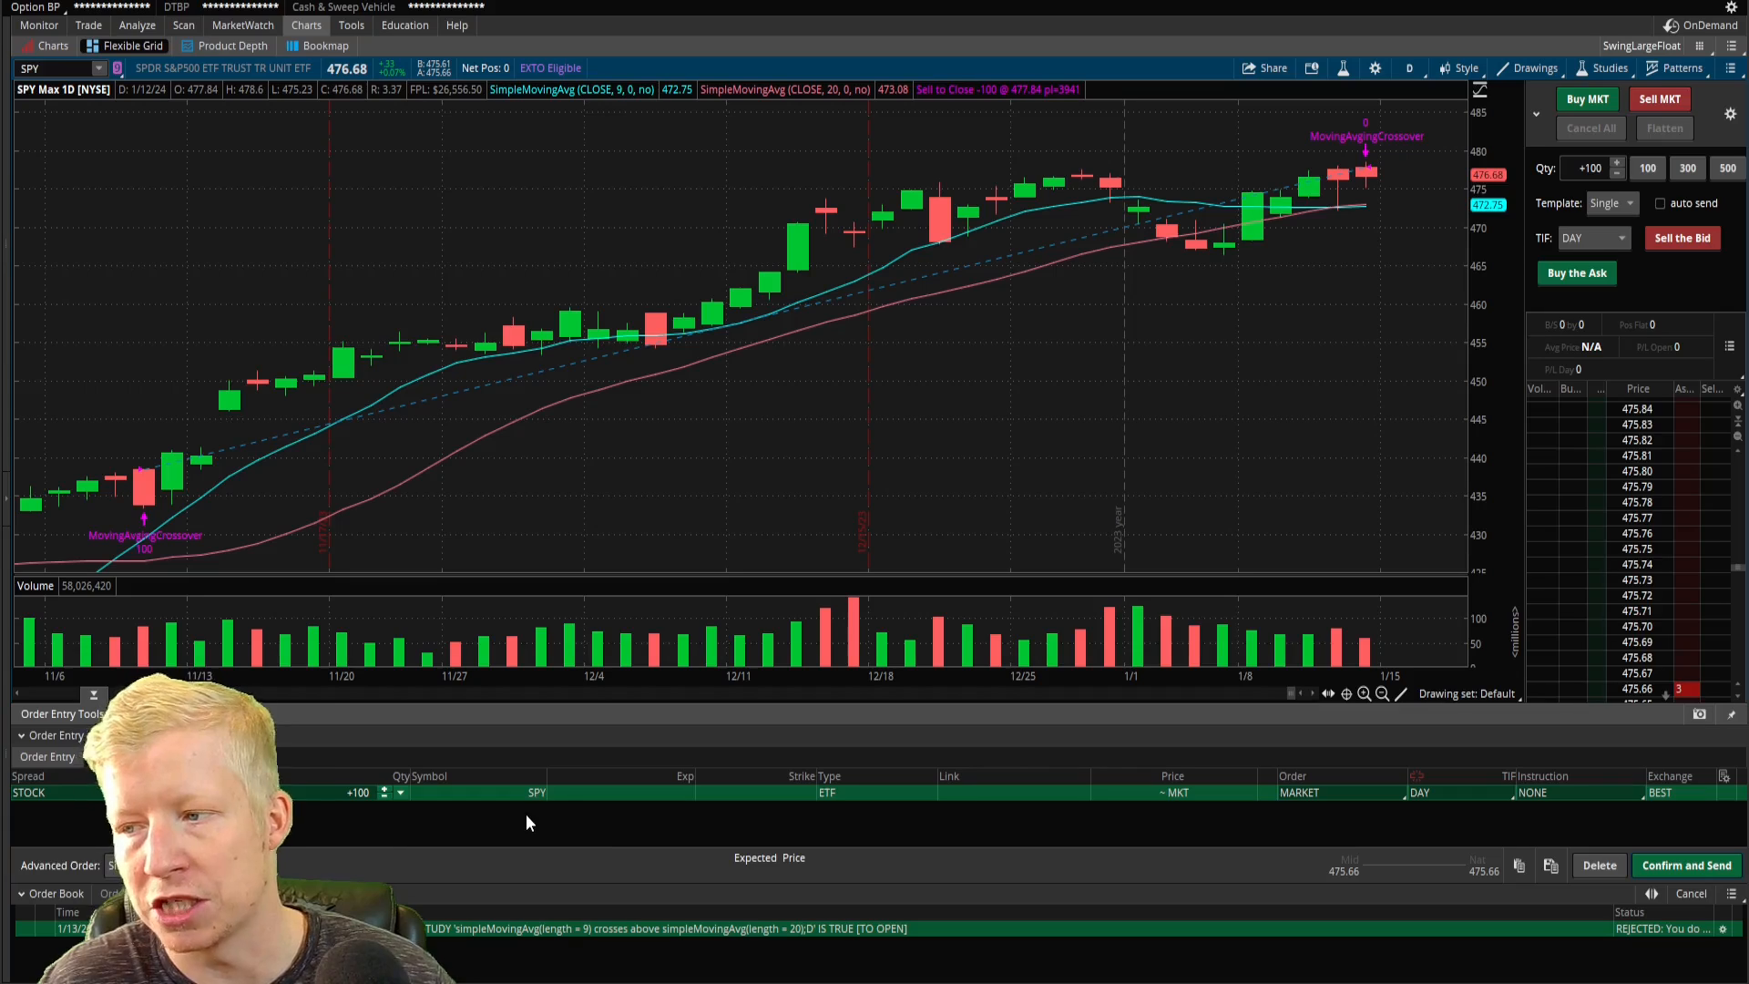
{"action": "left_click", "coordinate": [1588, 99]}
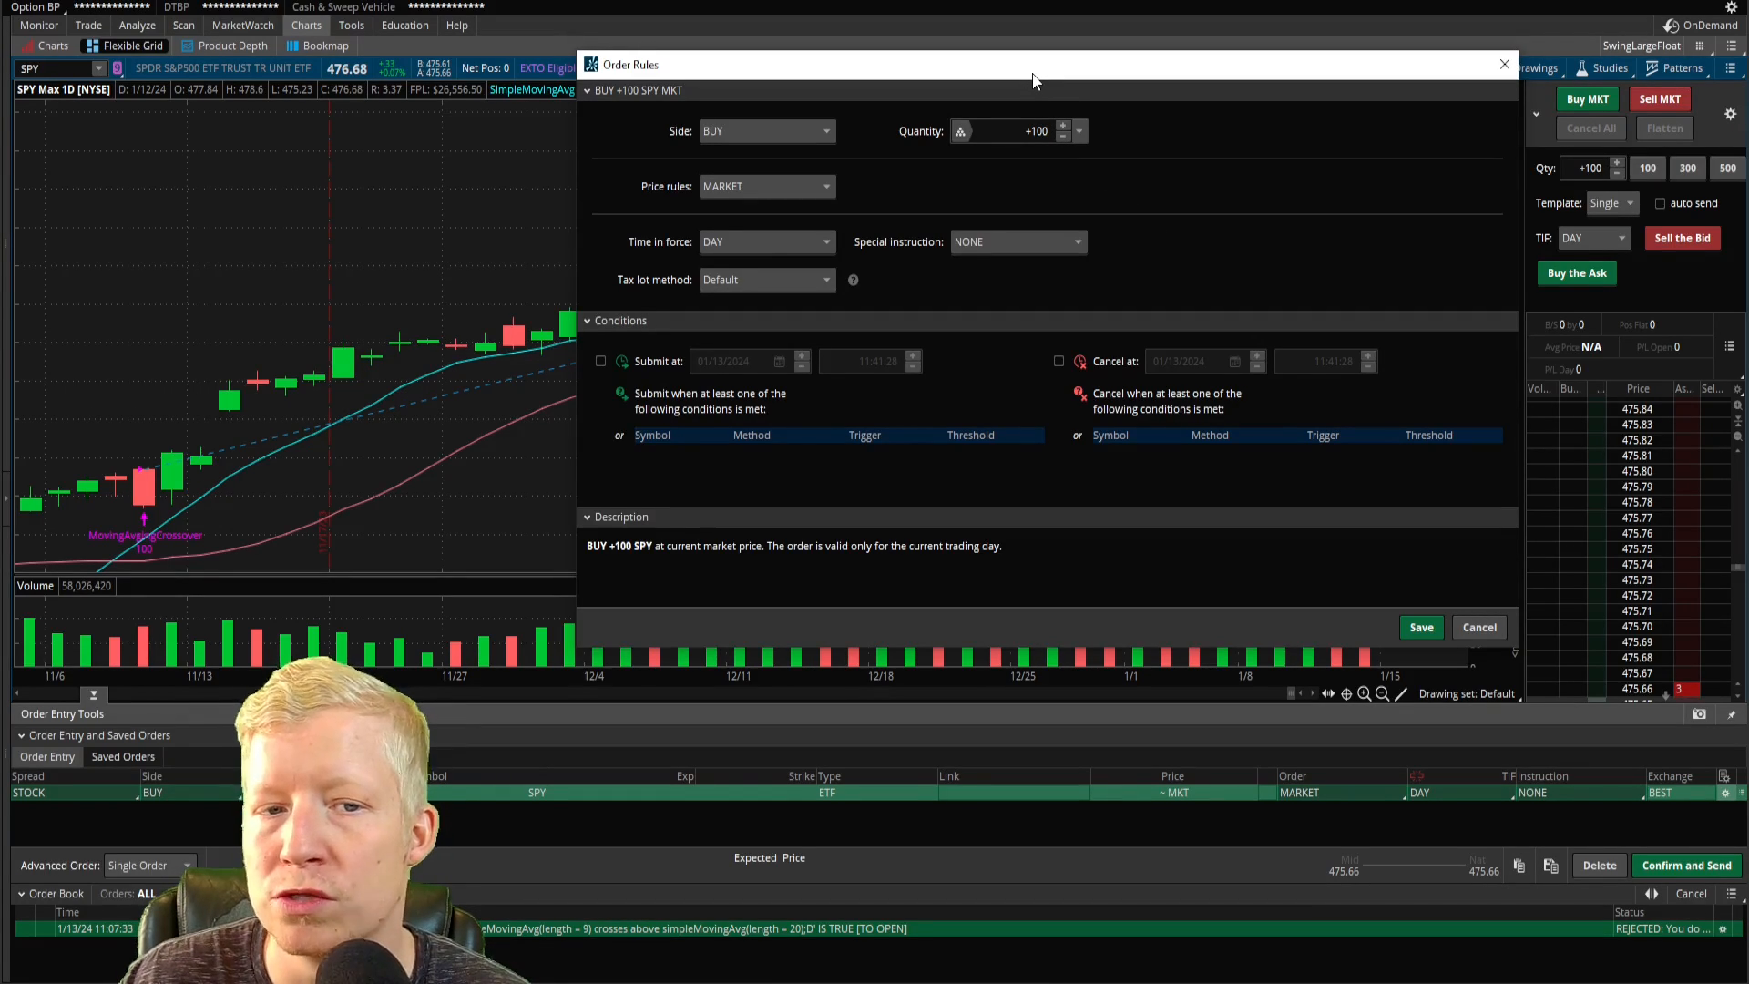
{"action": "mouse_move", "coordinate": [646, 222]}
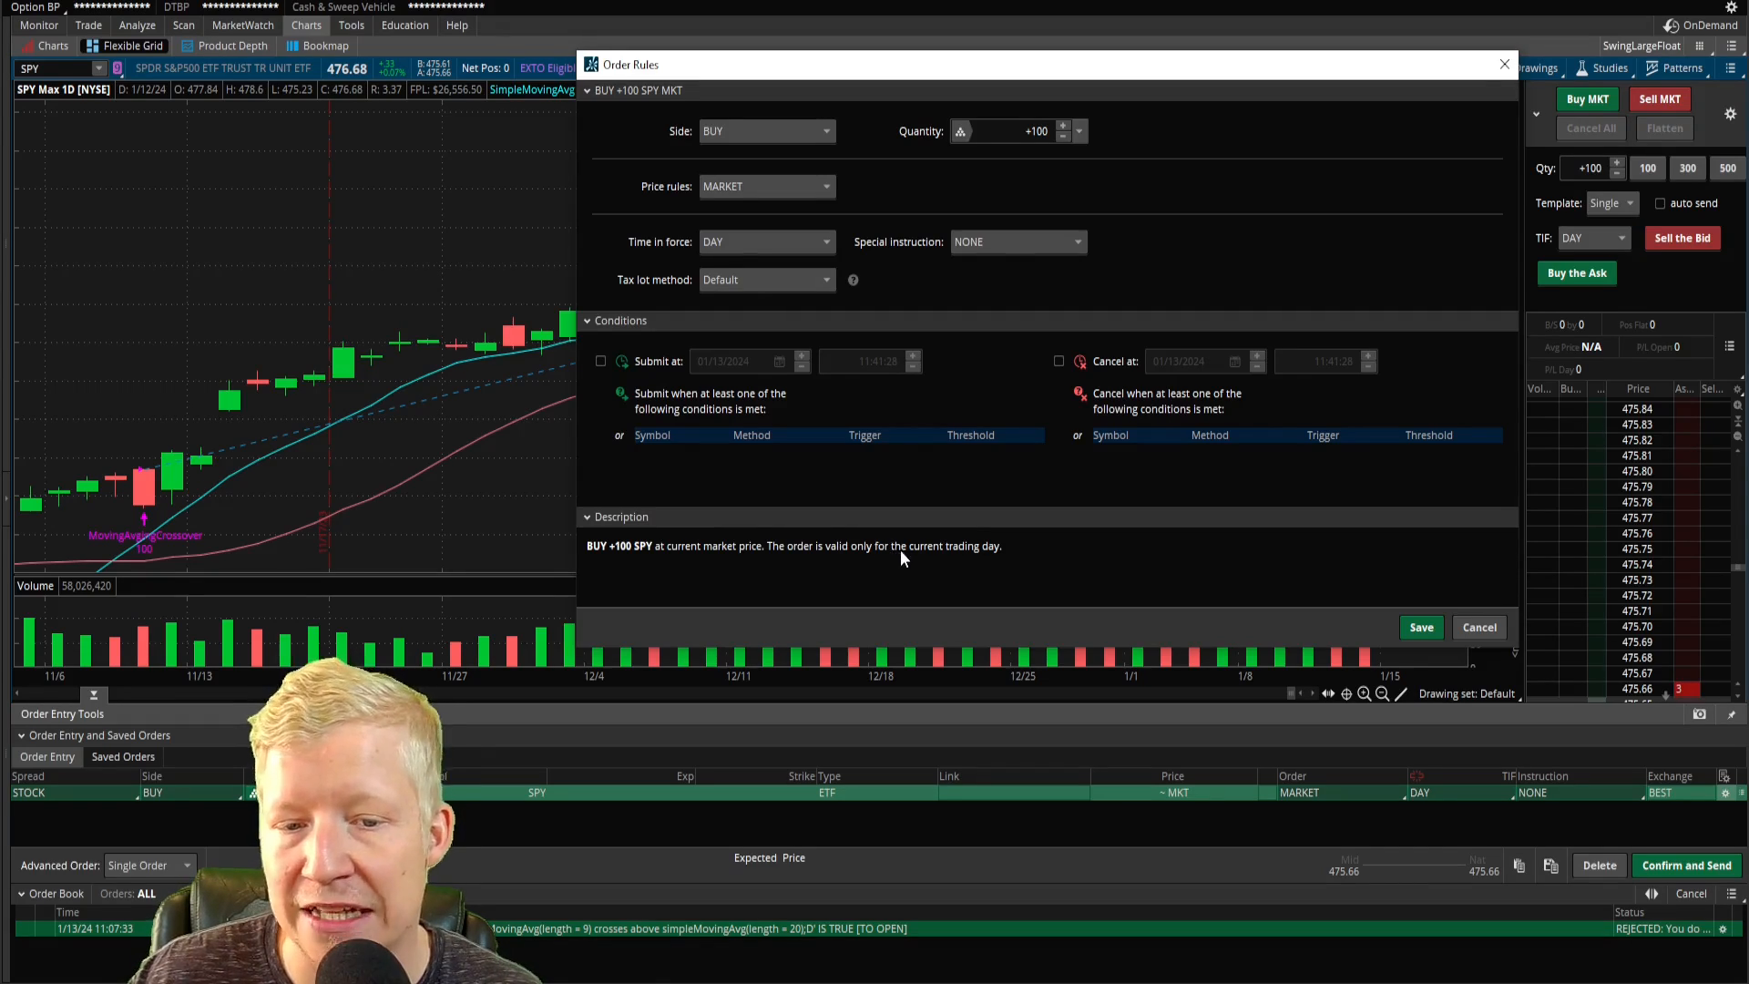
{"action": "mouse_move", "coordinate": [794, 215]}
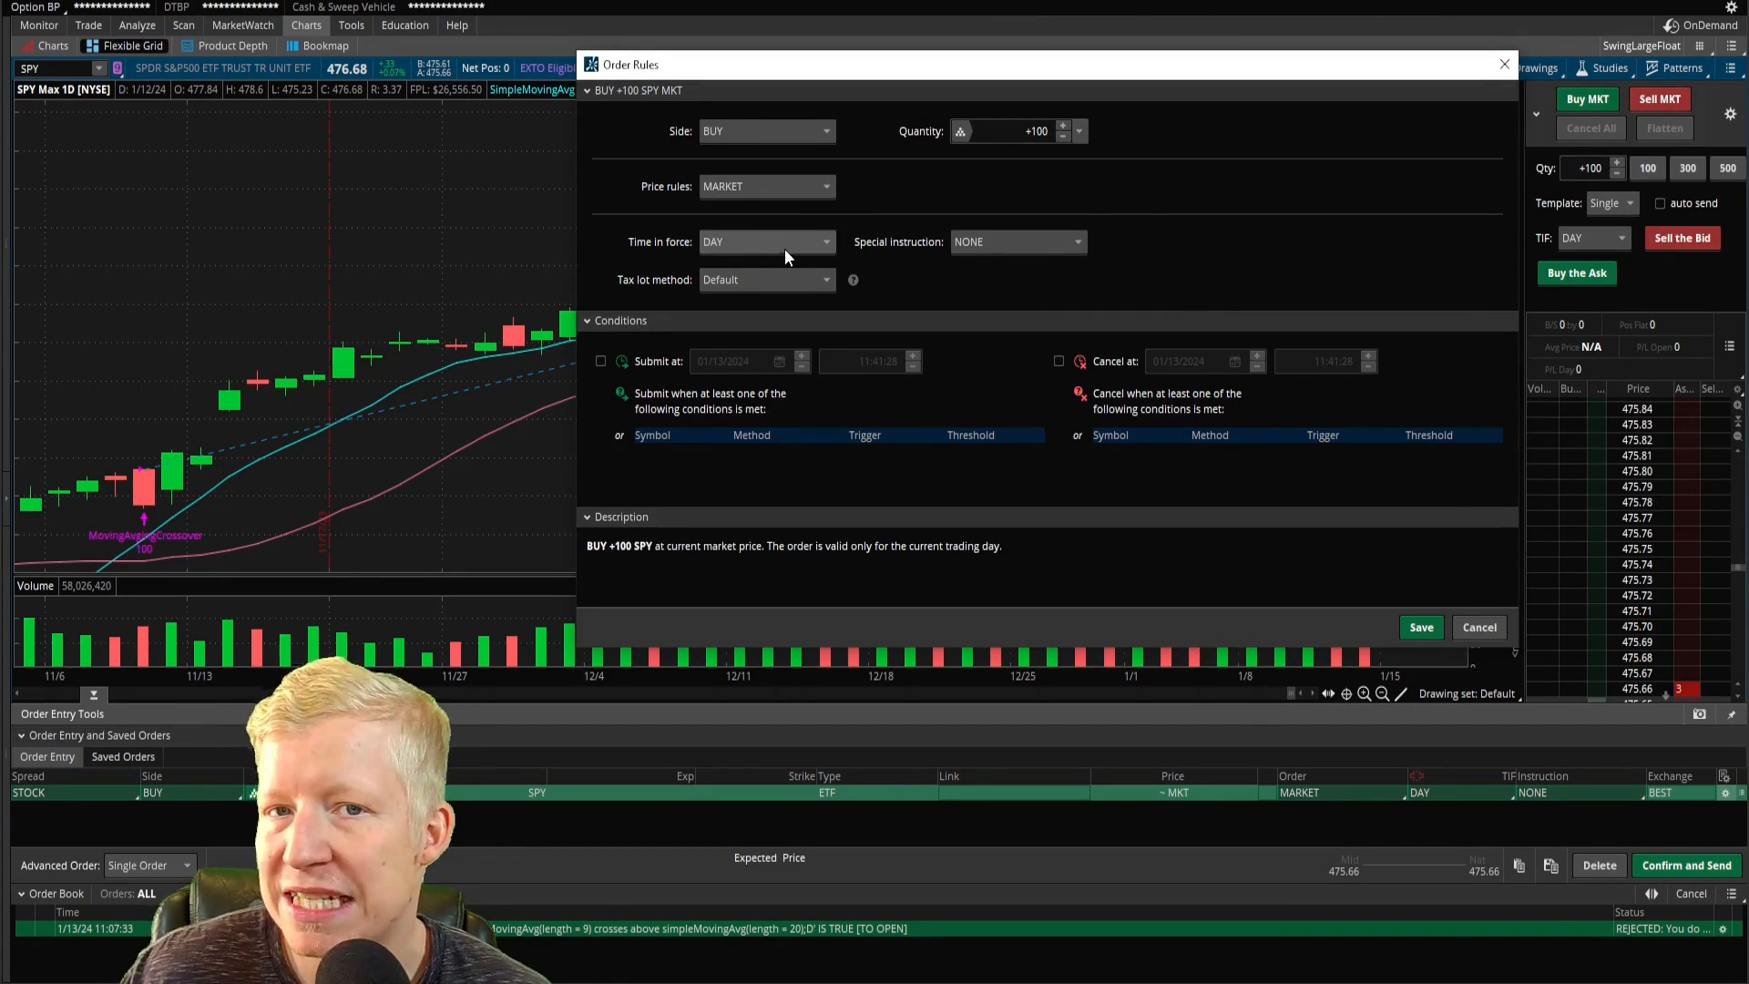
Set the order's time in force to GTC.
{"action": "left_click", "coordinate": [768, 241]}
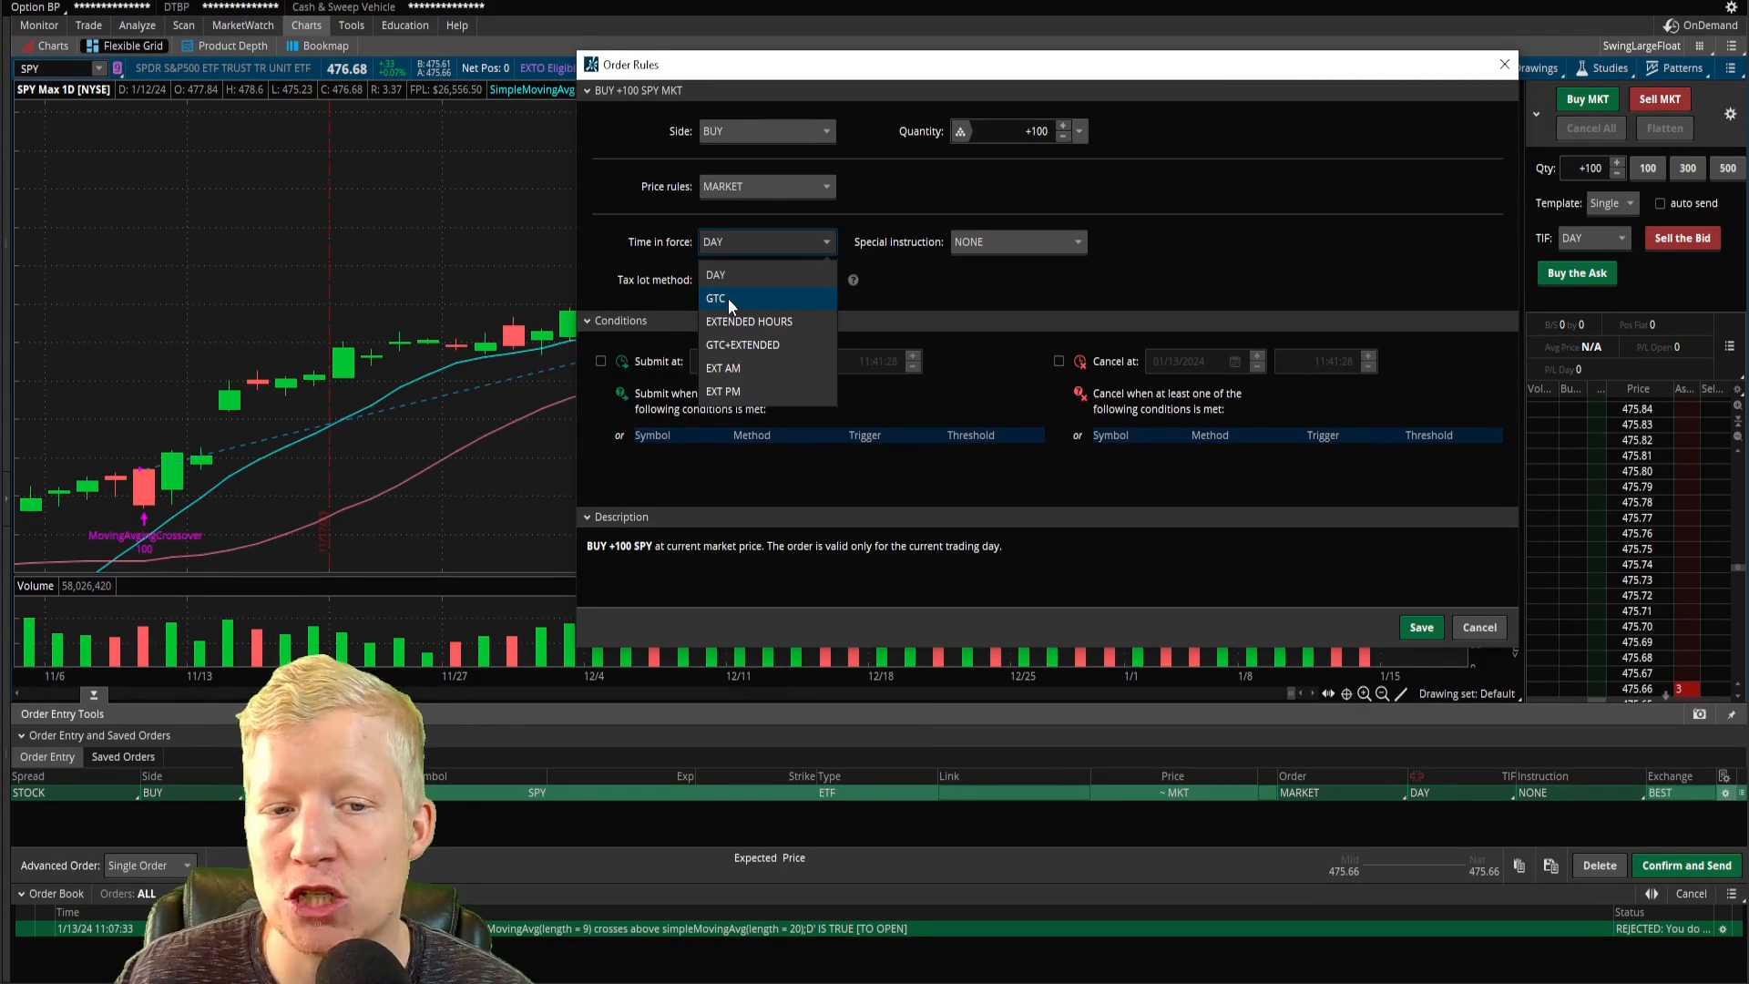
{"action": "left_click", "coordinate": [714, 297]}
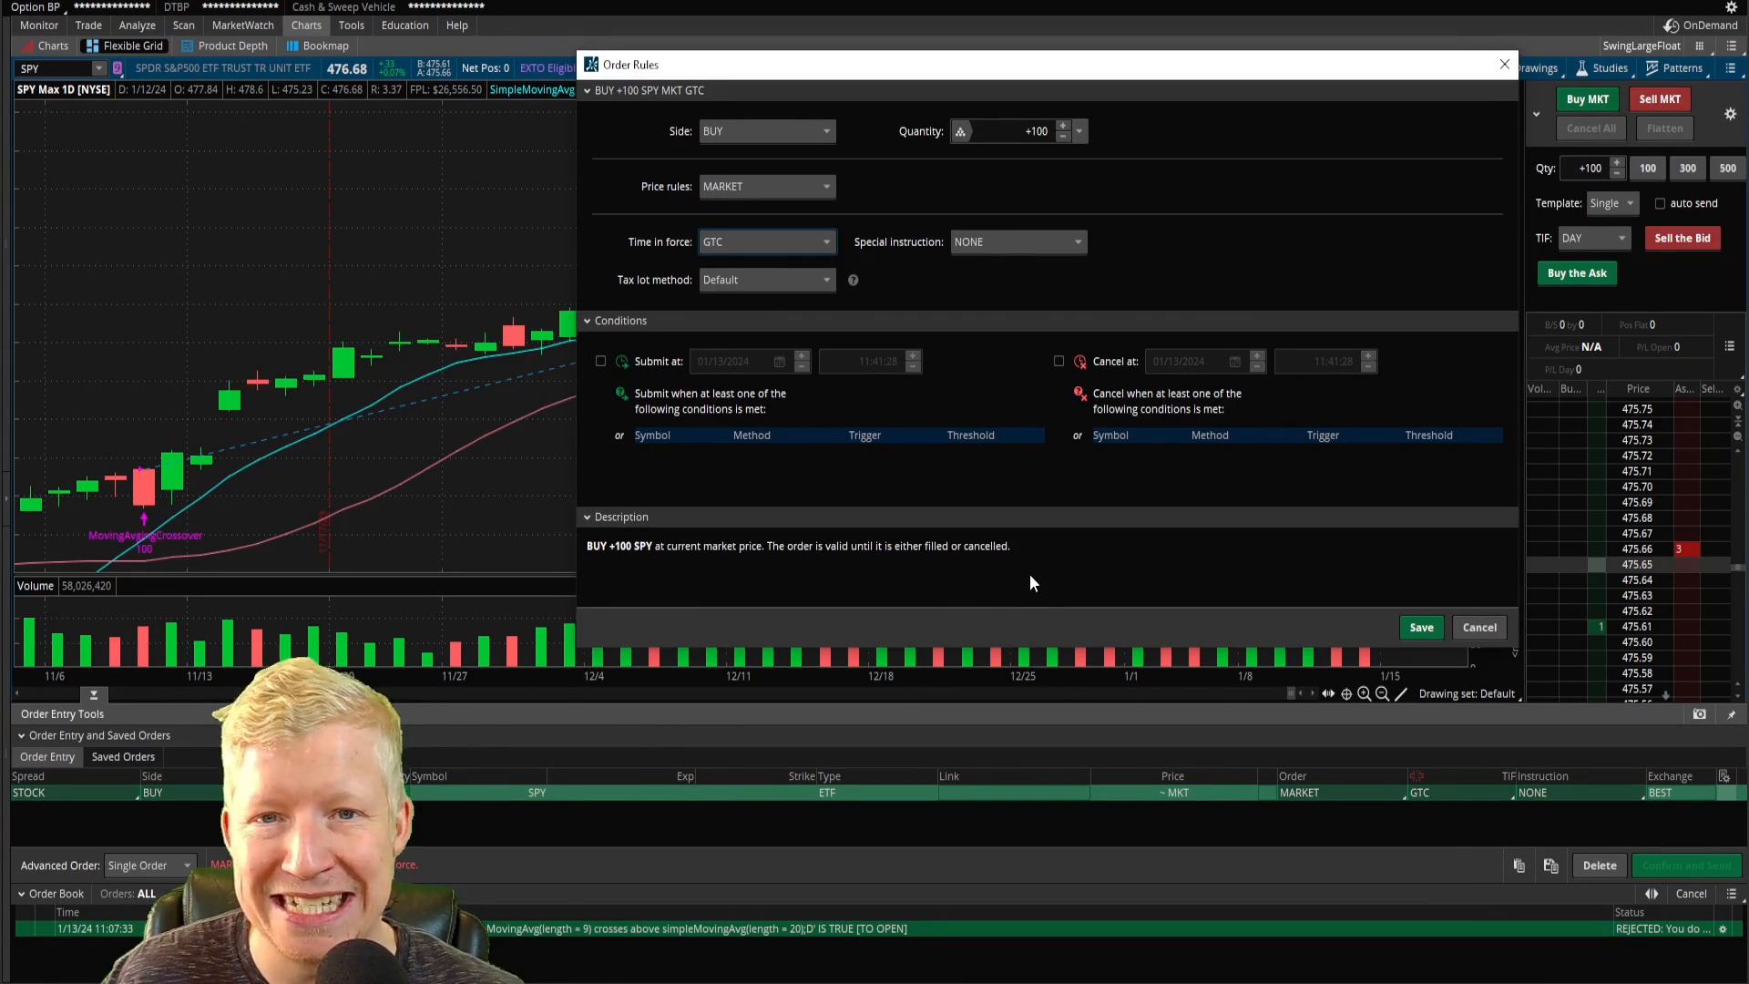
{"action": "mouse_move", "coordinate": [1015, 603]}
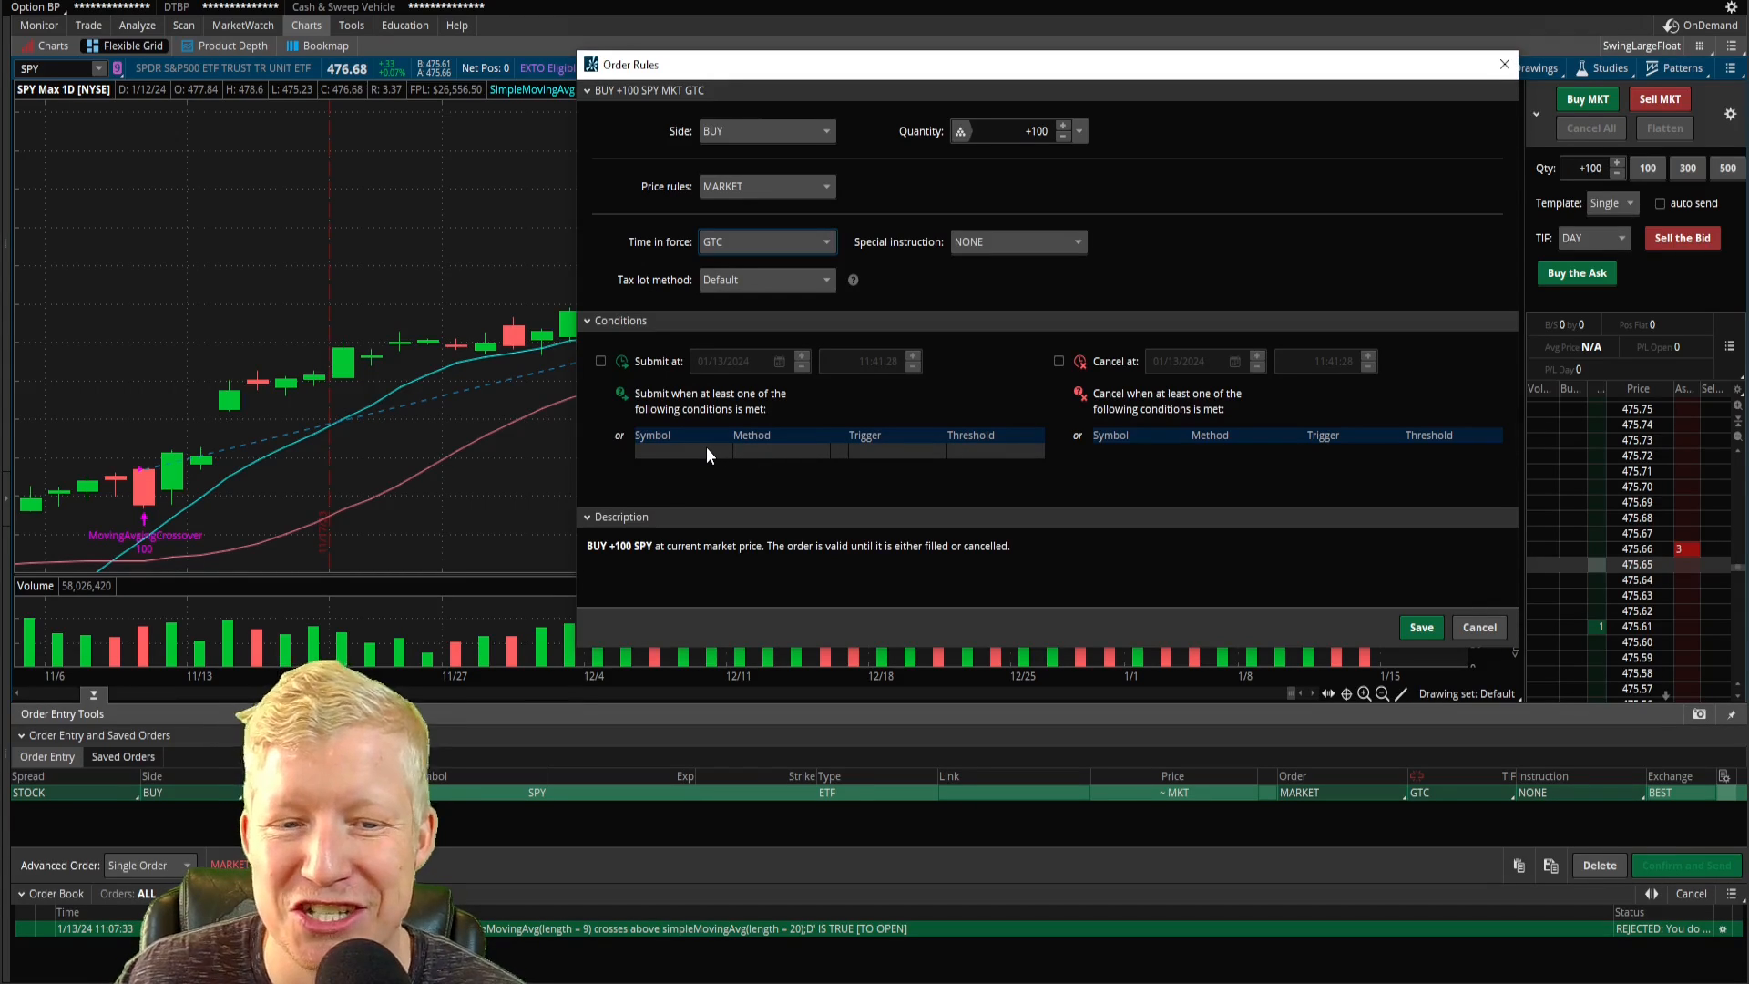
Set the submit condition's symbol to SPY with the STUDY method.
{"action": "type", "text": "SPY"}
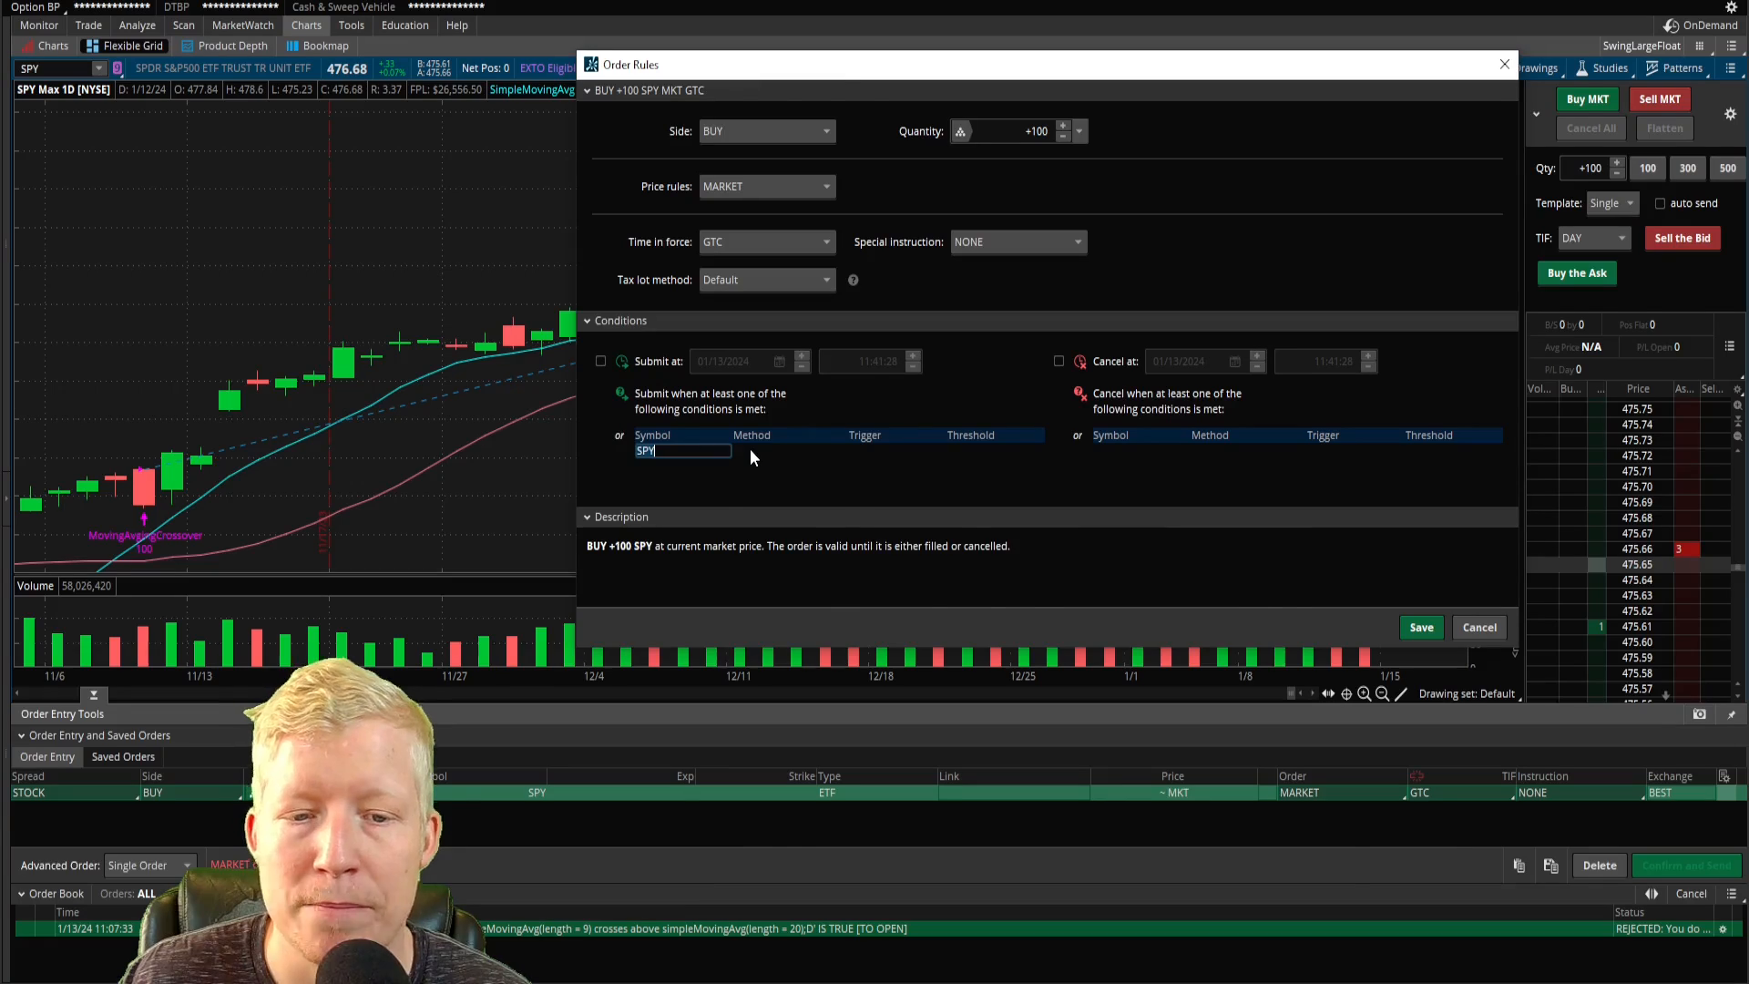
{"action": "left_click", "coordinate": [778, 450]}
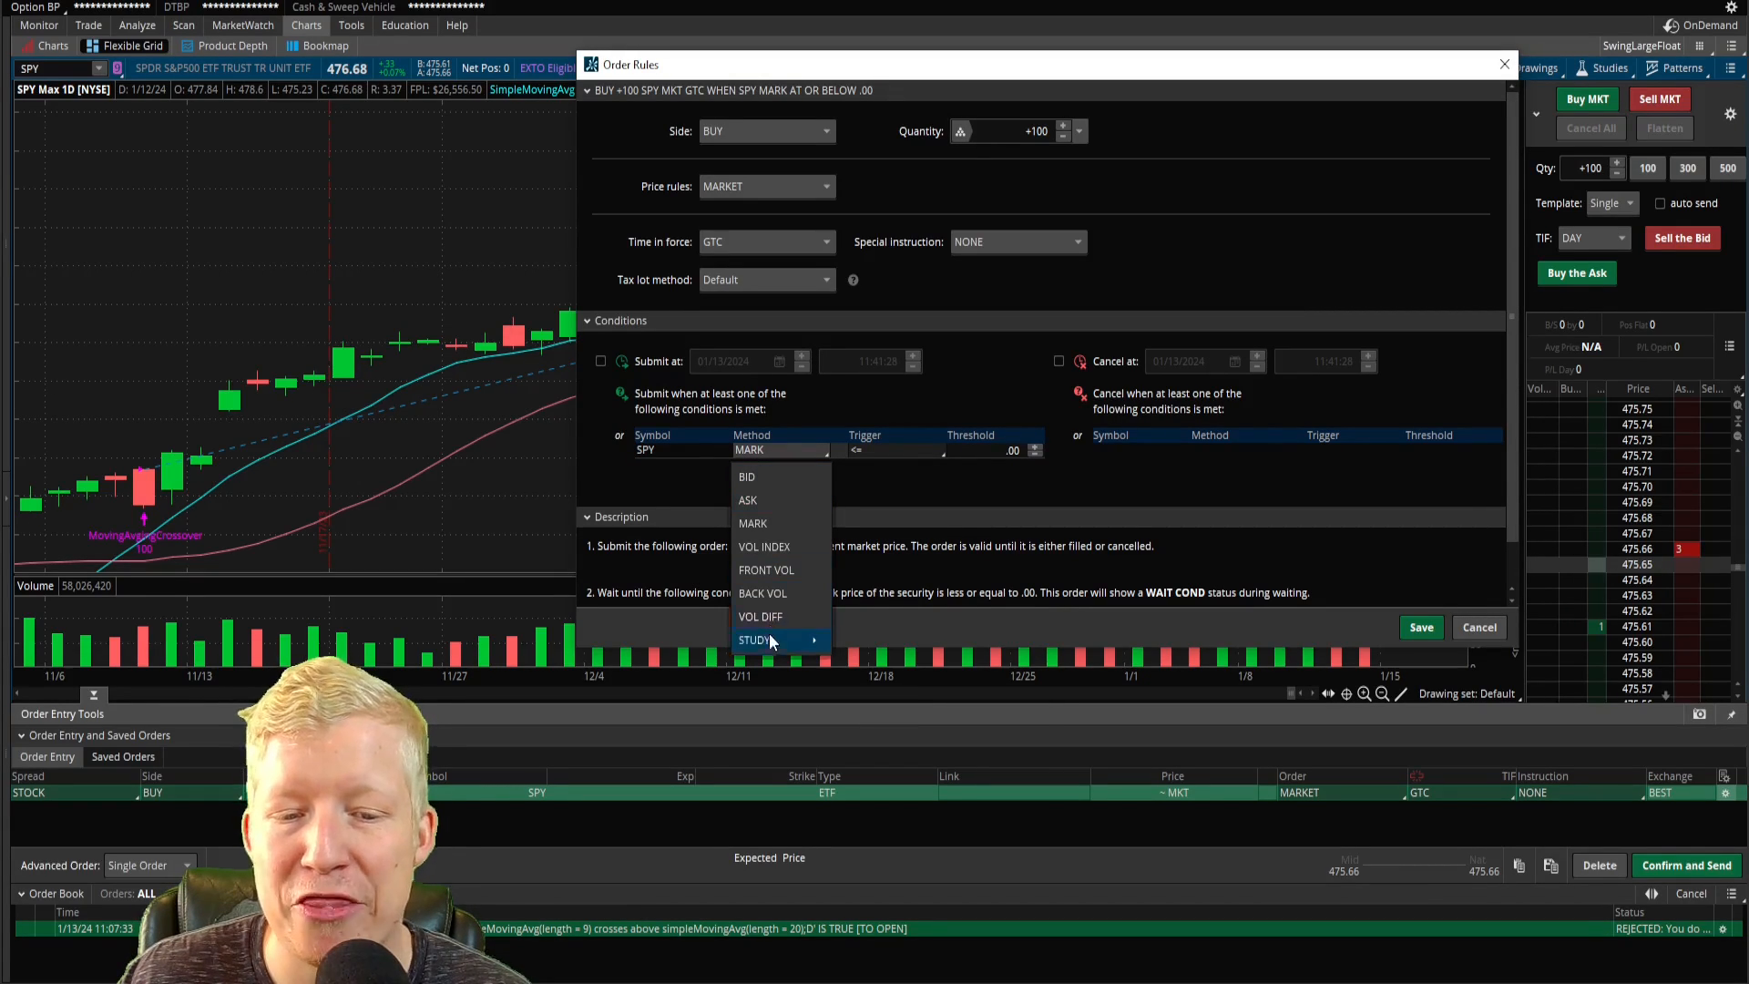
{"action": "left_click", "coordinate": [752, 523]}
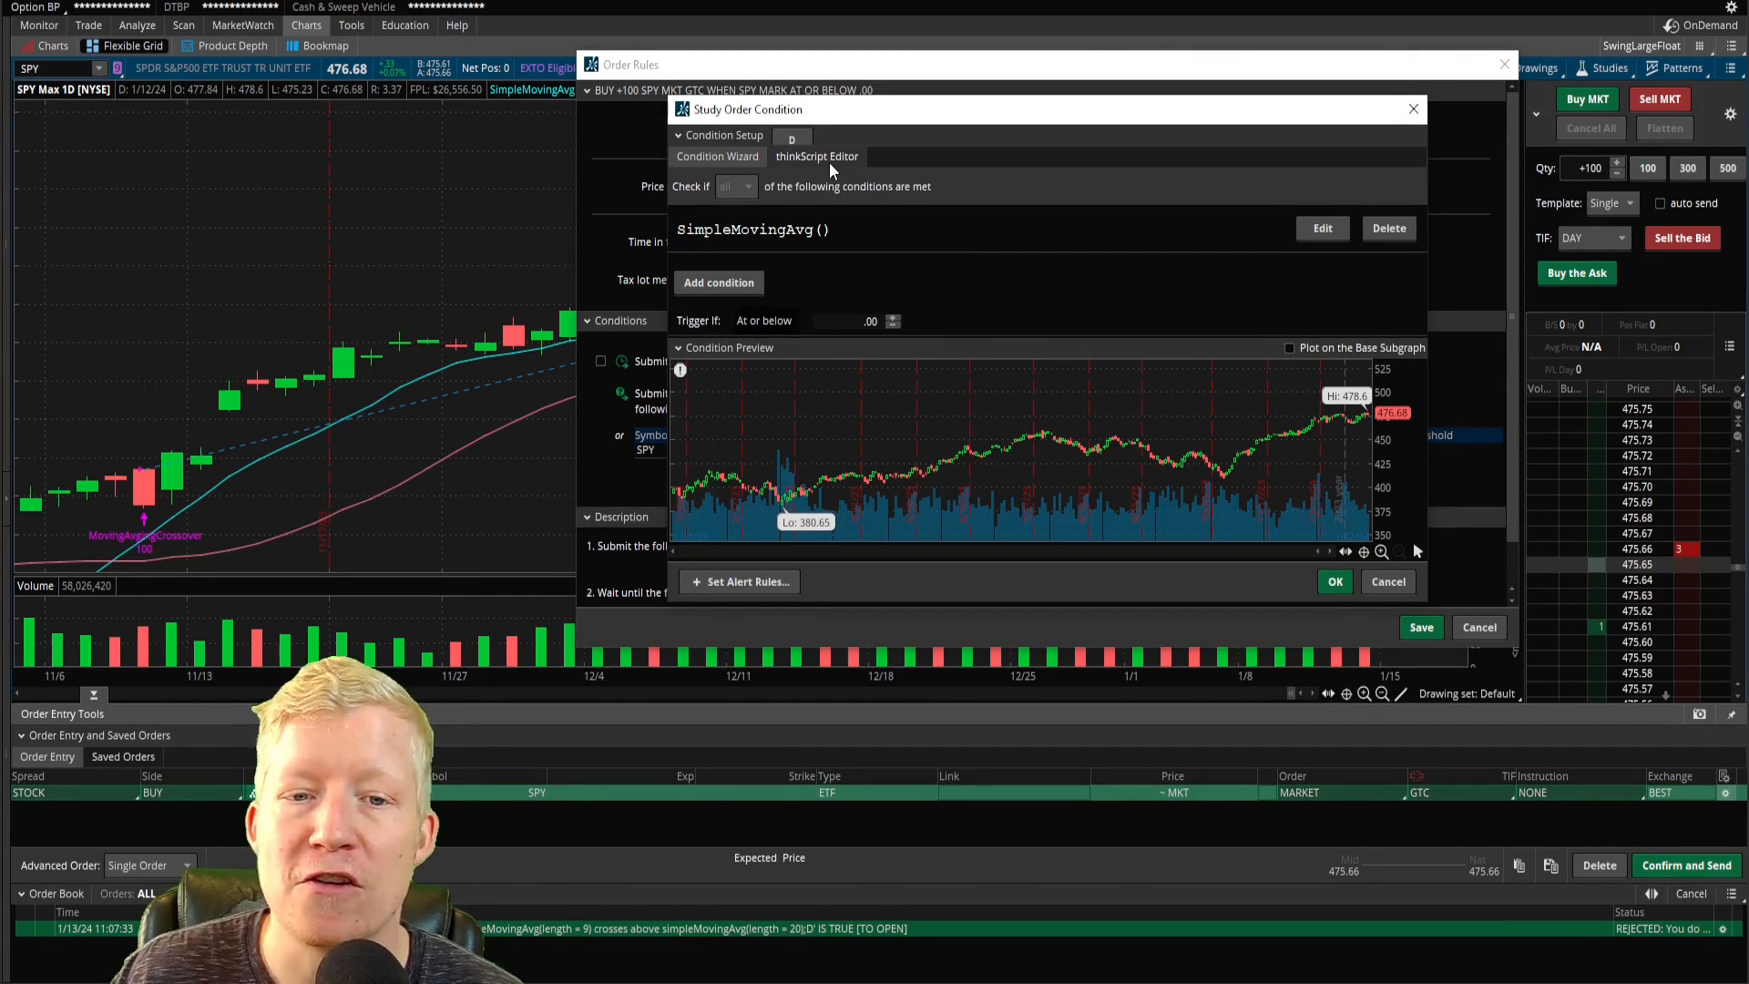
Write the thinkScript condition SimpleMovingAvg(length = 9) crosses above SimpleMovingAvg(length = 20) and confirm it.
{"action": "left_click", "coordinate": [816, 157]}
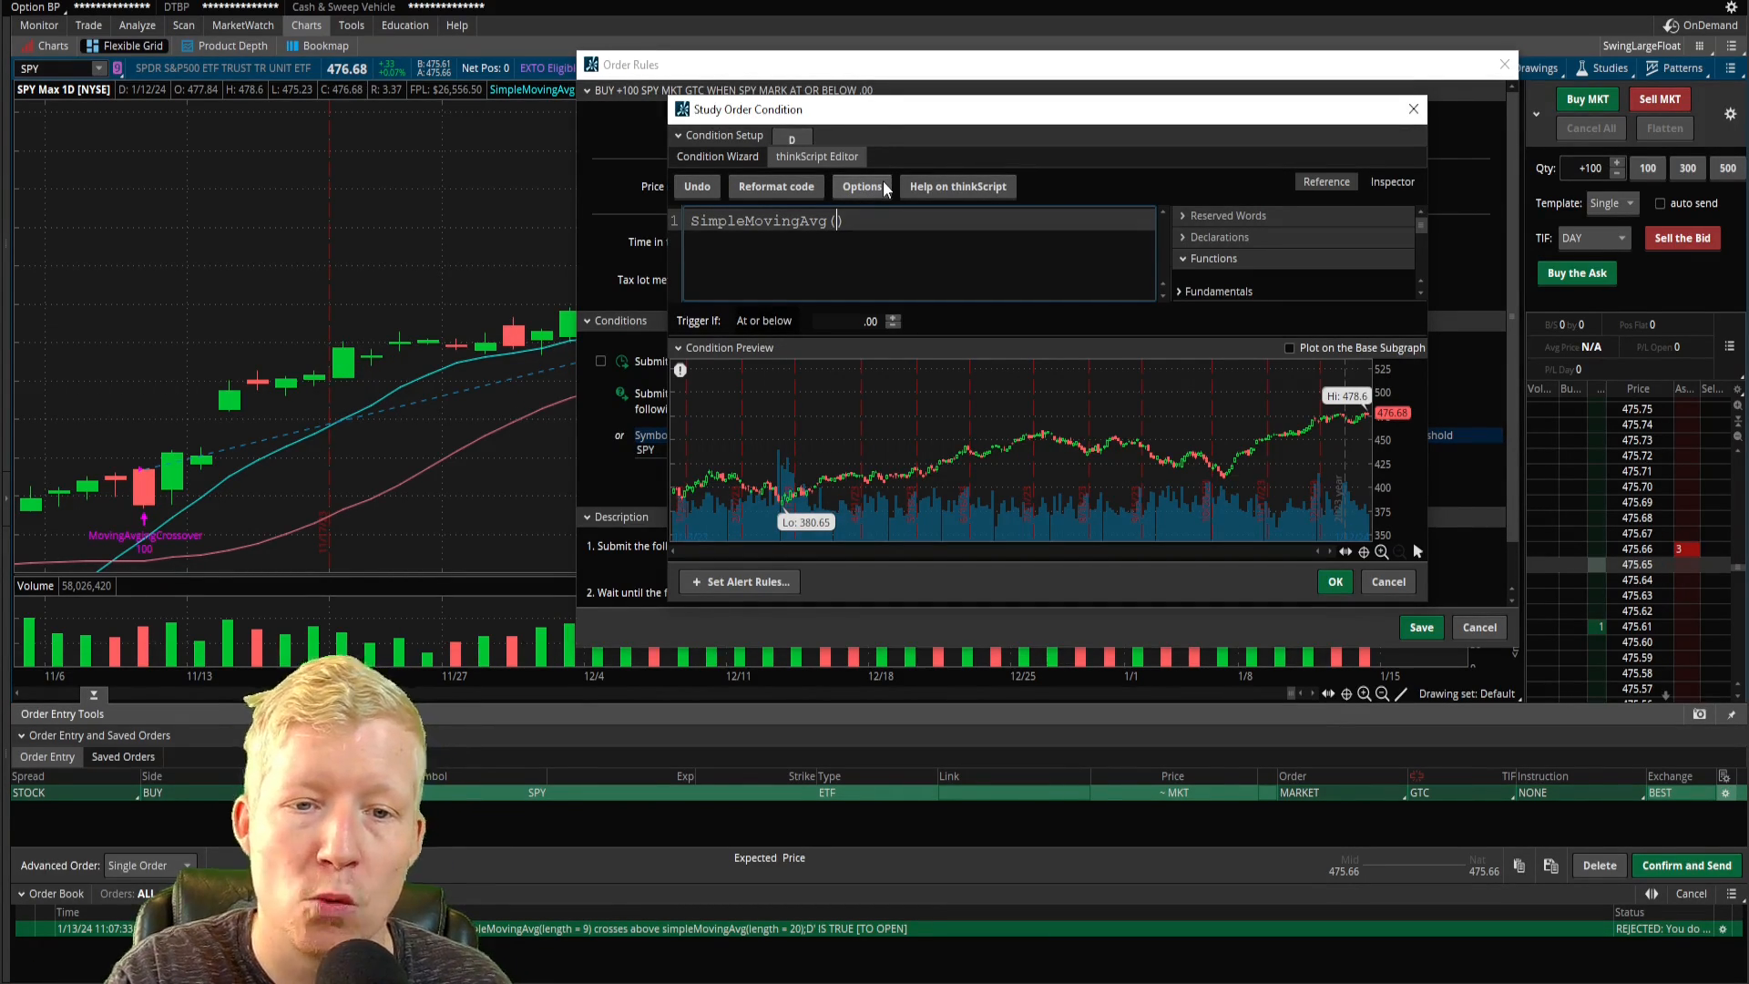
{"action": "type", "text": "length"}
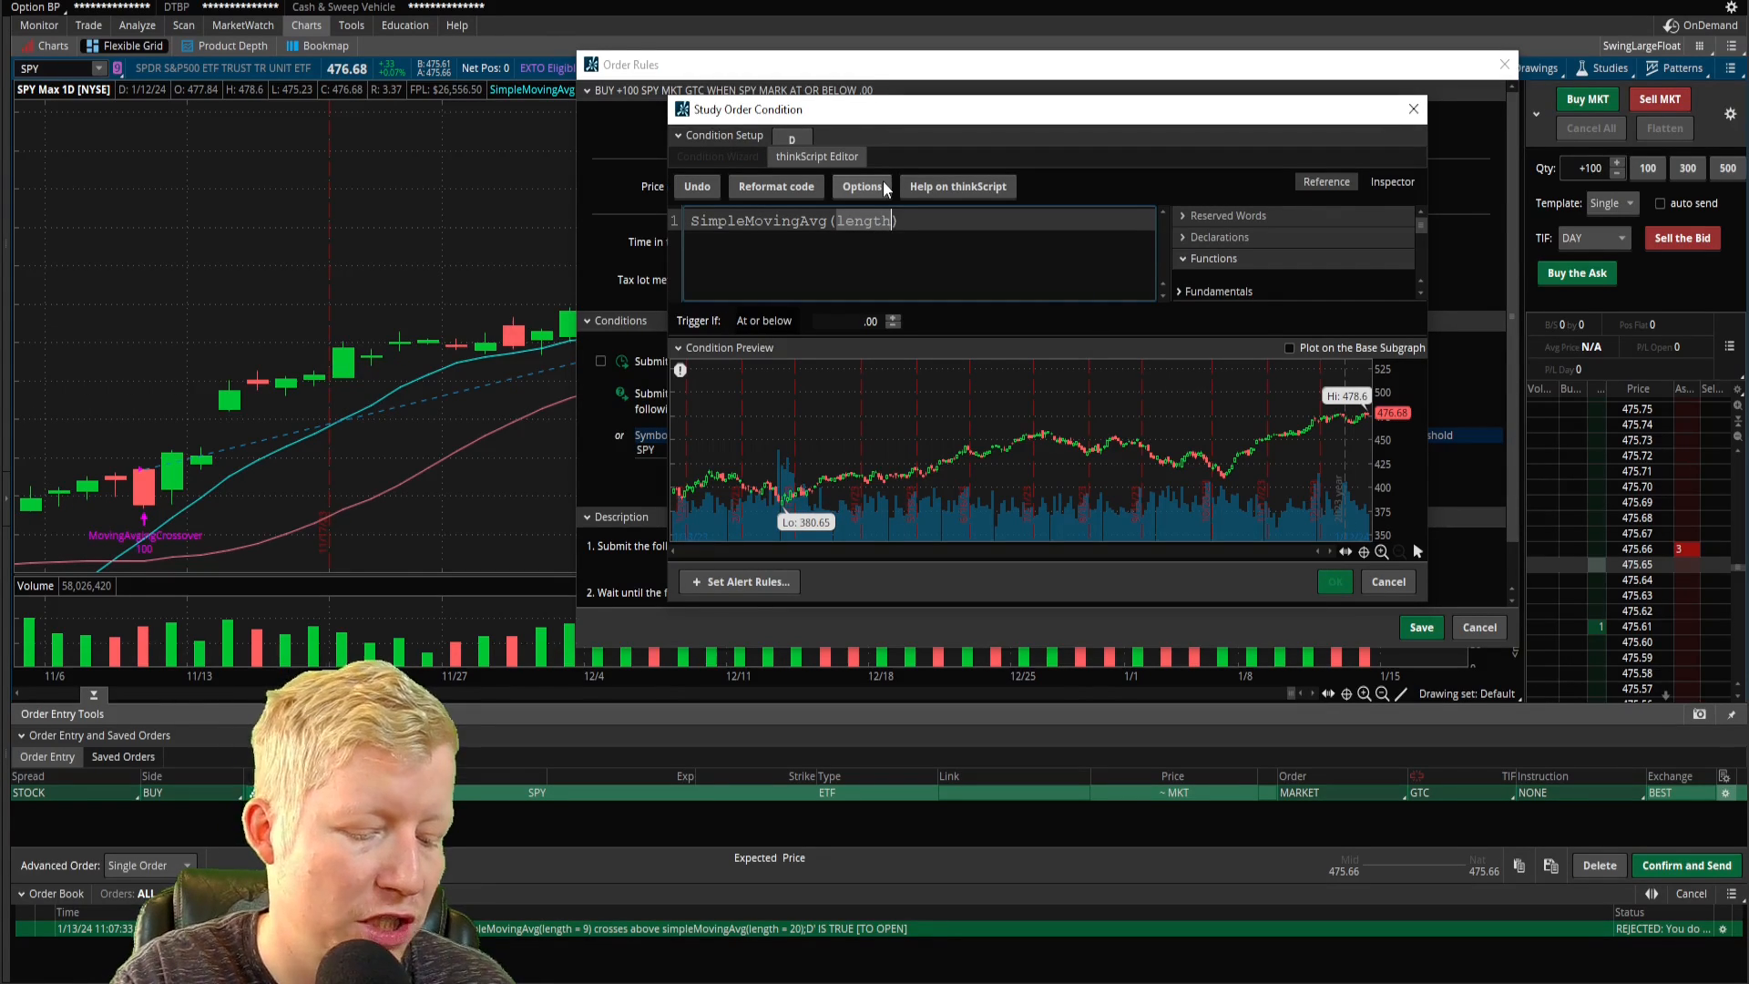
{"action": "type", "text": "= 9"}
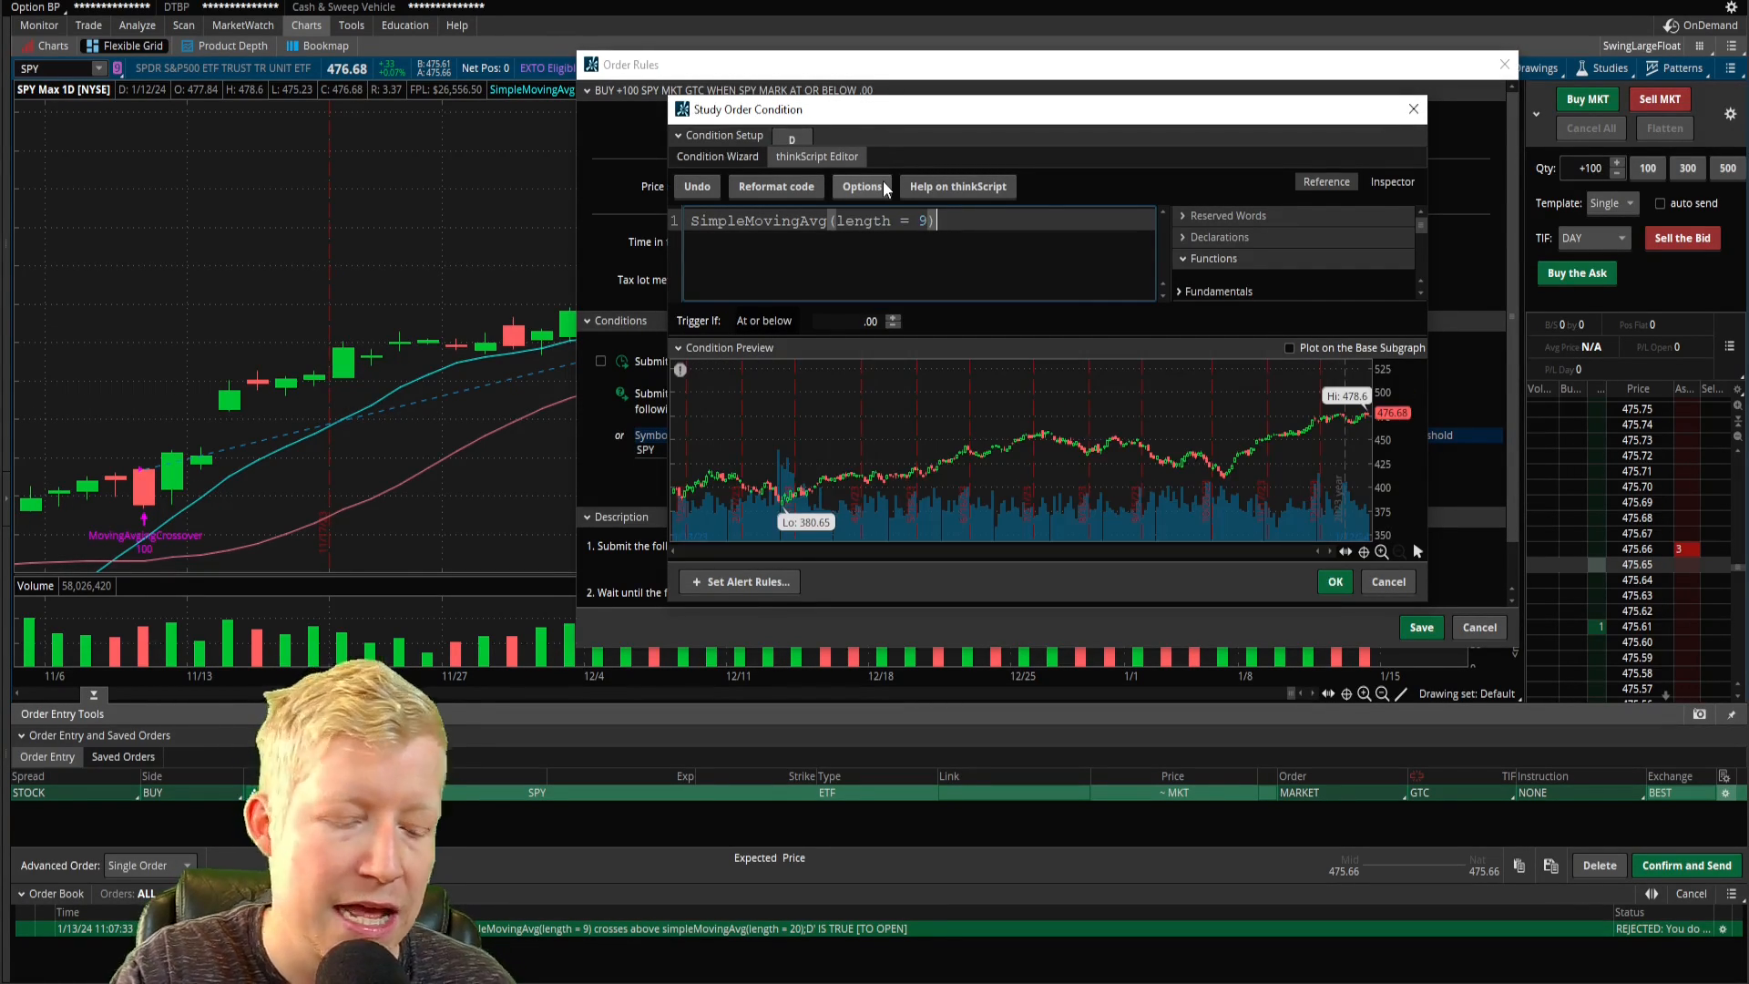
{"action": "type", "text": "crosses above"}
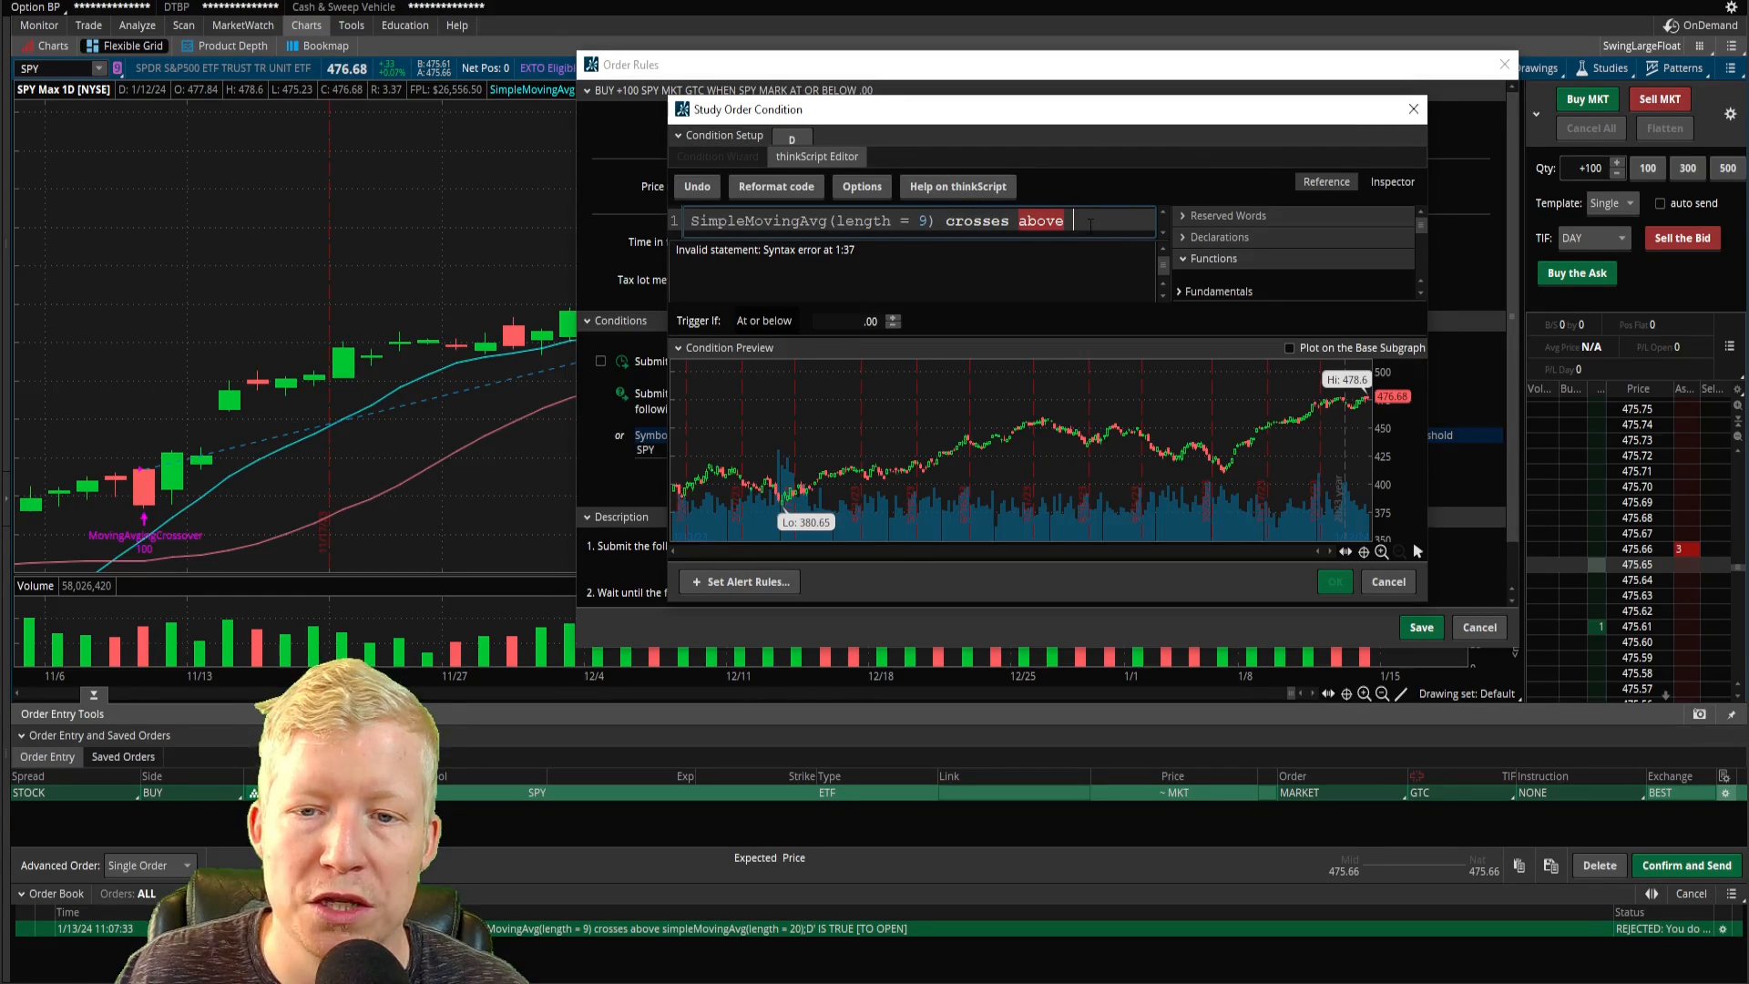
{"action": "type", "text": "SimpleMovingAvg(length ="}
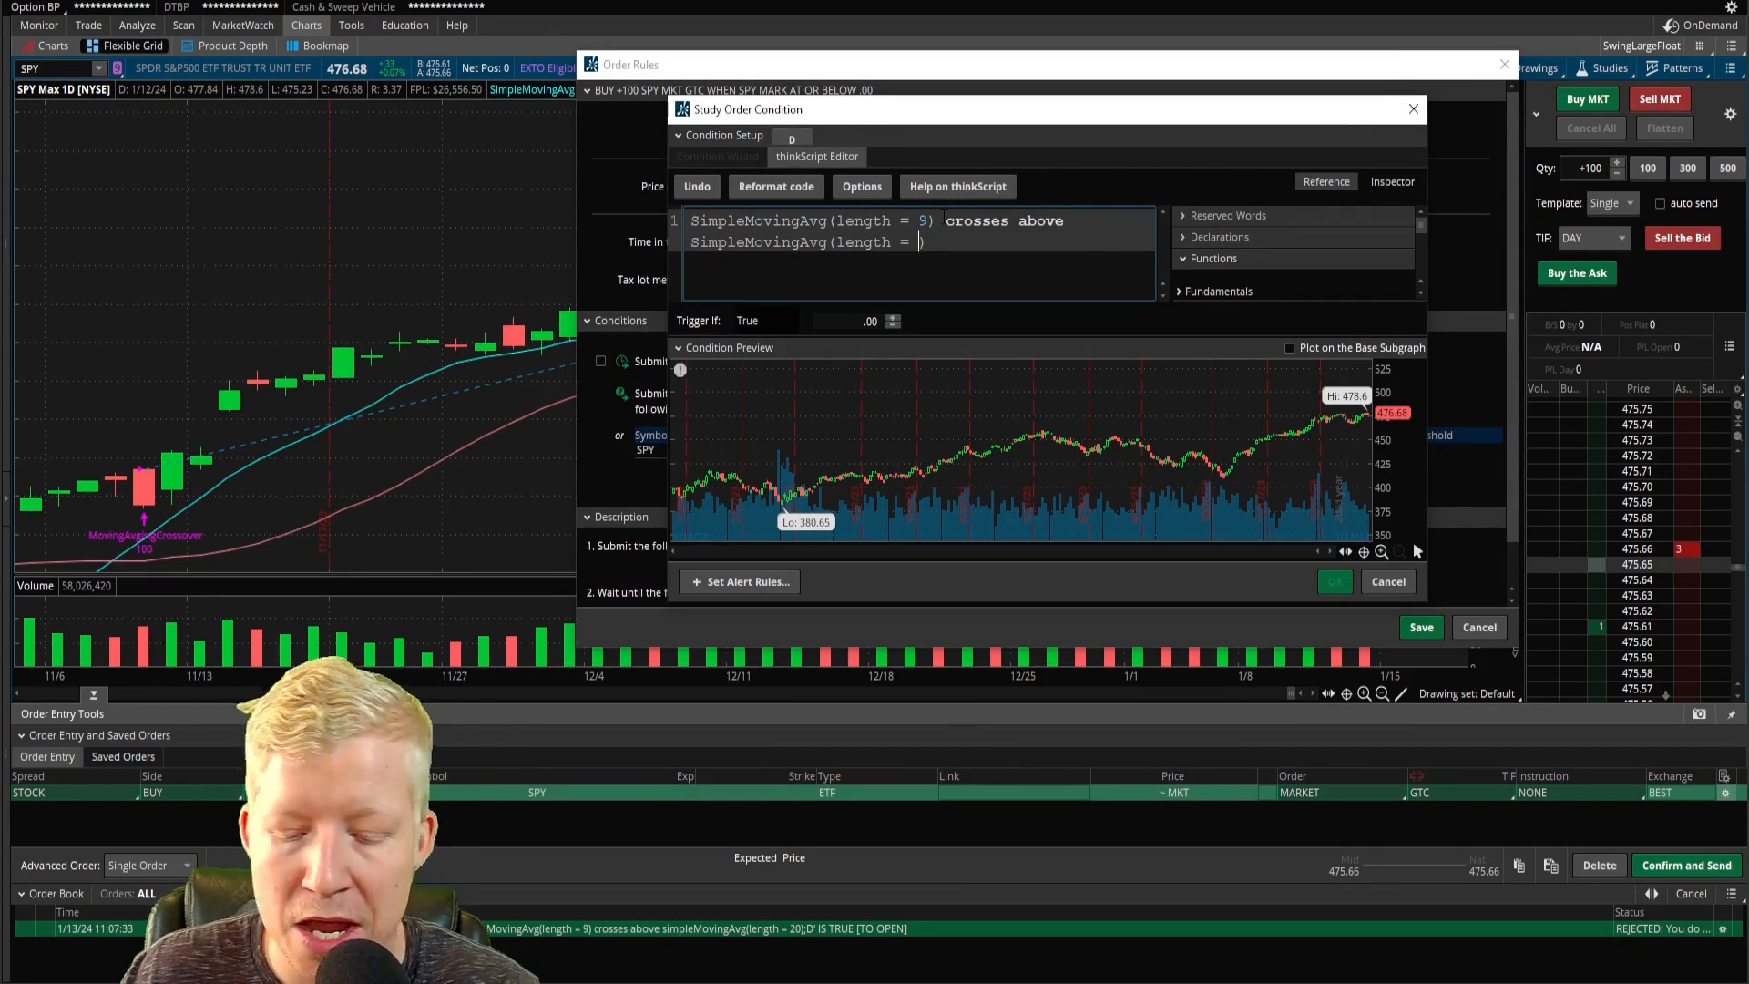
{"action": "type", "text": "20)"}
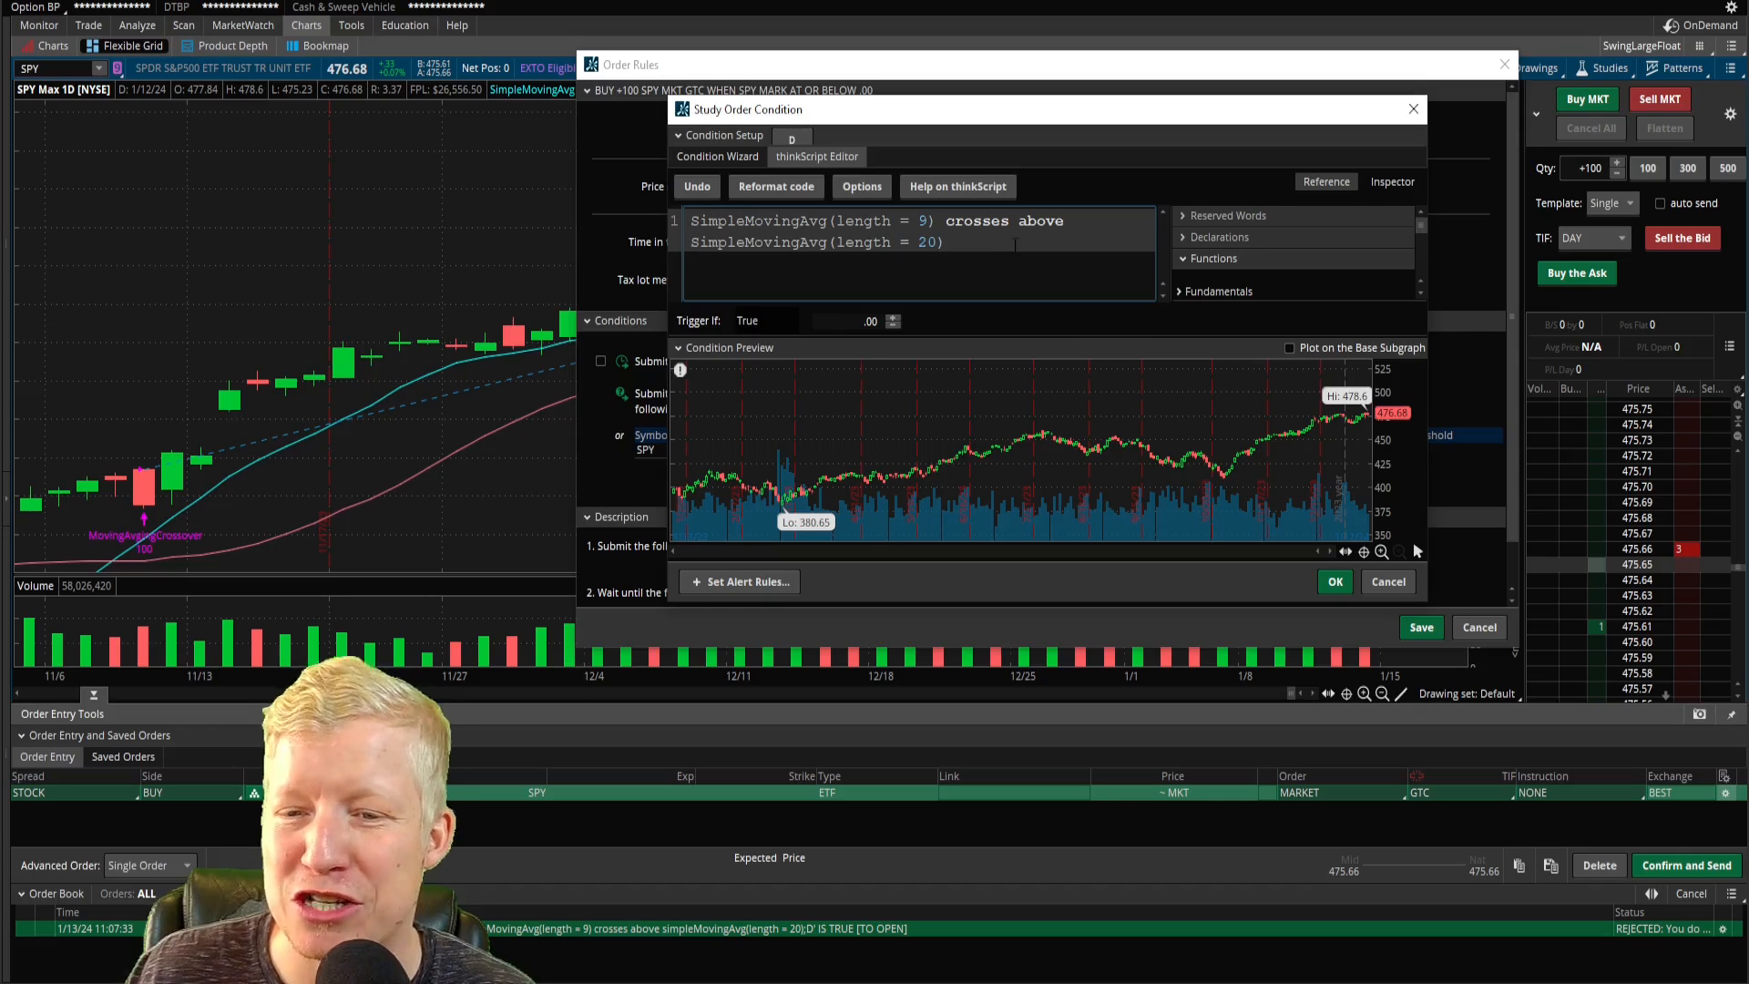
{"action": "mouse_move", "coordinate": [1299, 490]}
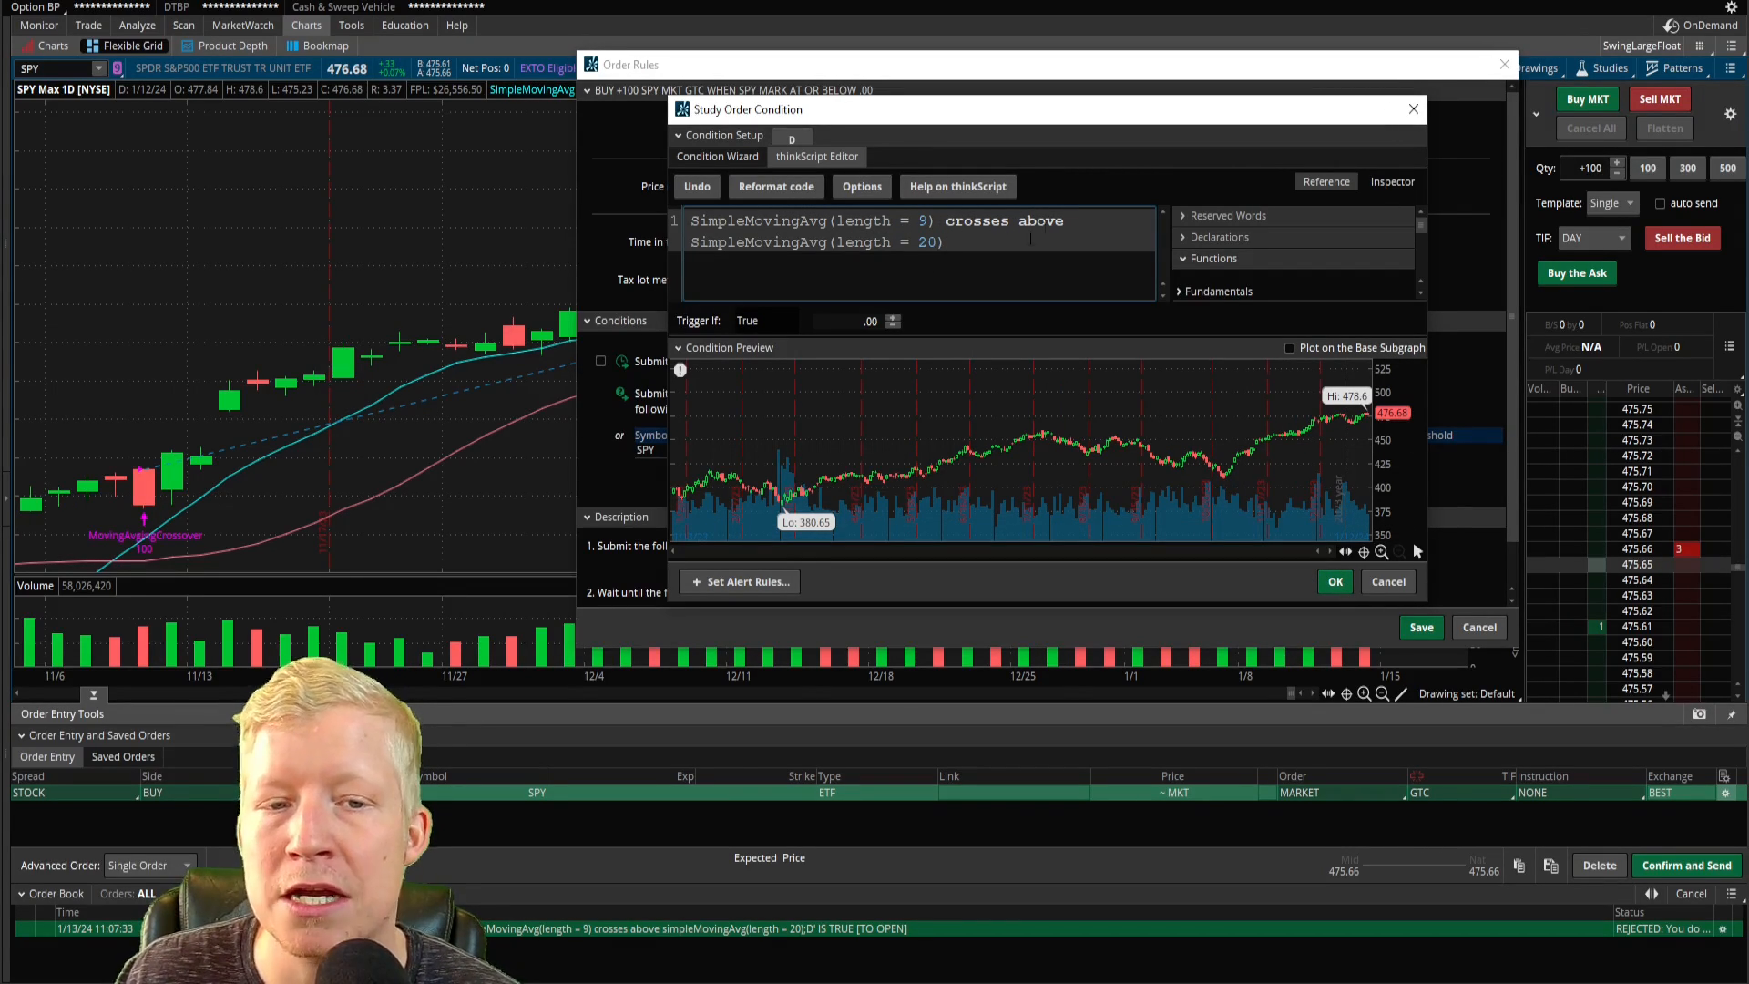
{"action": "left_click", "coordinate": [1334, 582]}
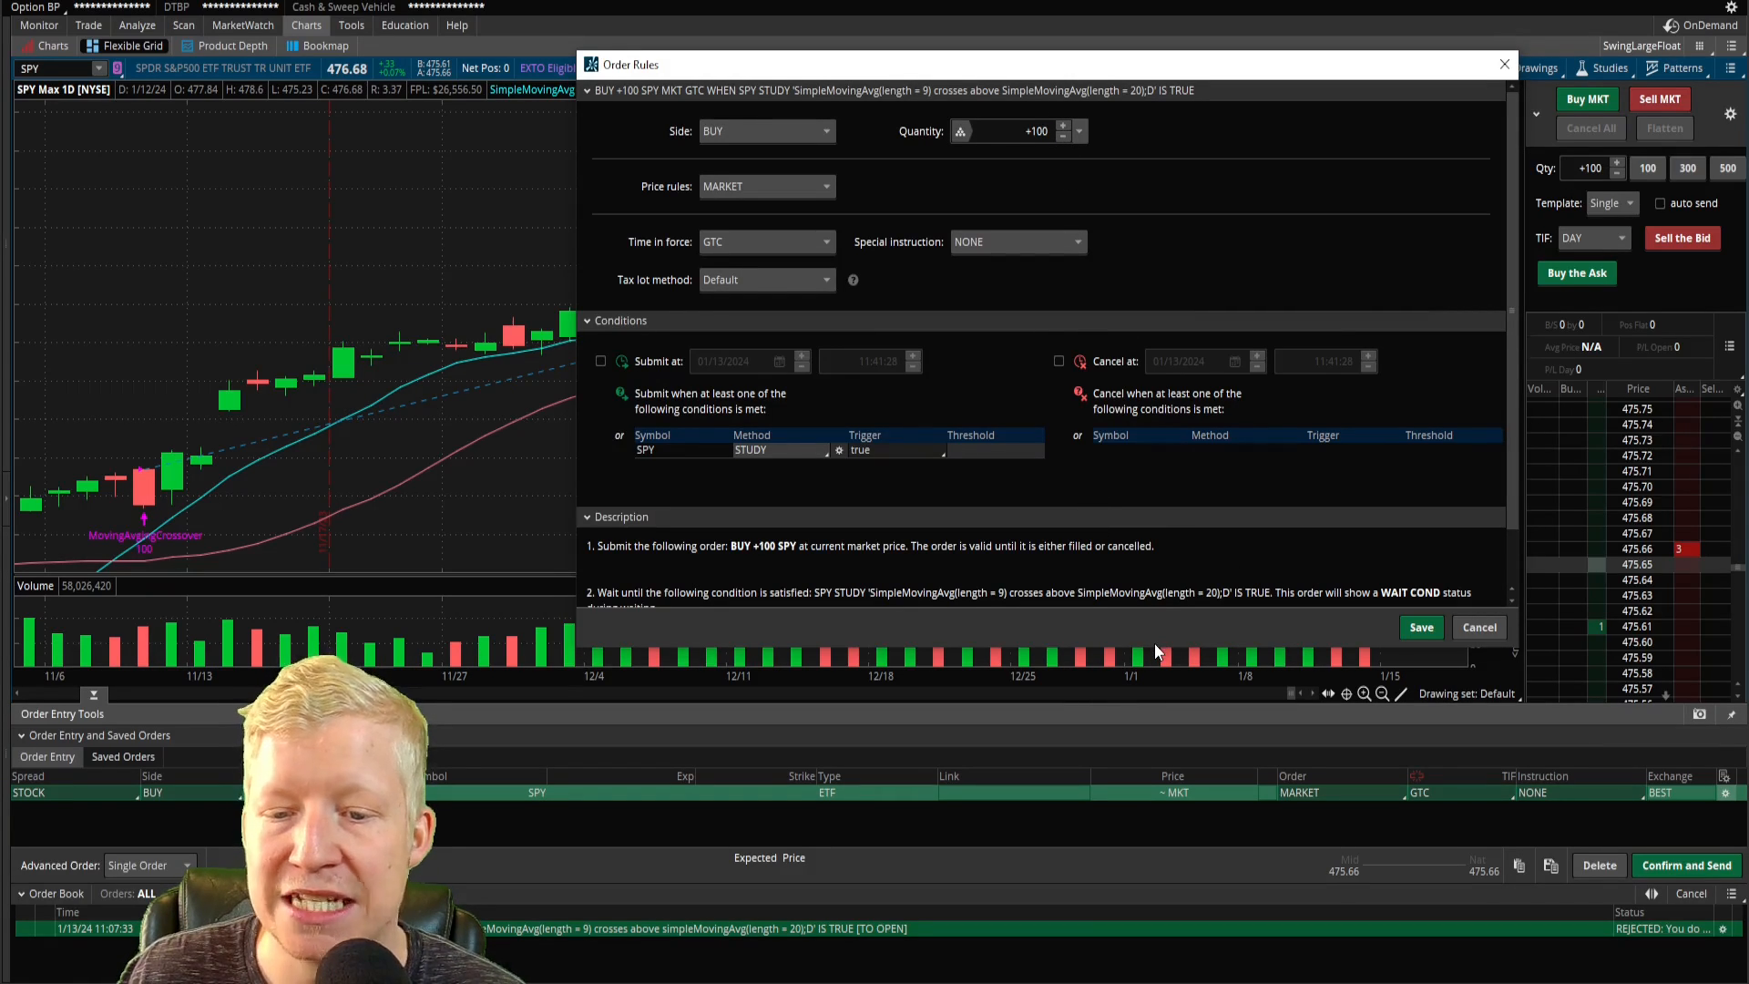
Review the full rule description and save the crossover-conditioned order rules.
{"action": "left_click_drag", "start_coordinate": [1161, 653], "coordinate": [1160, 719]}
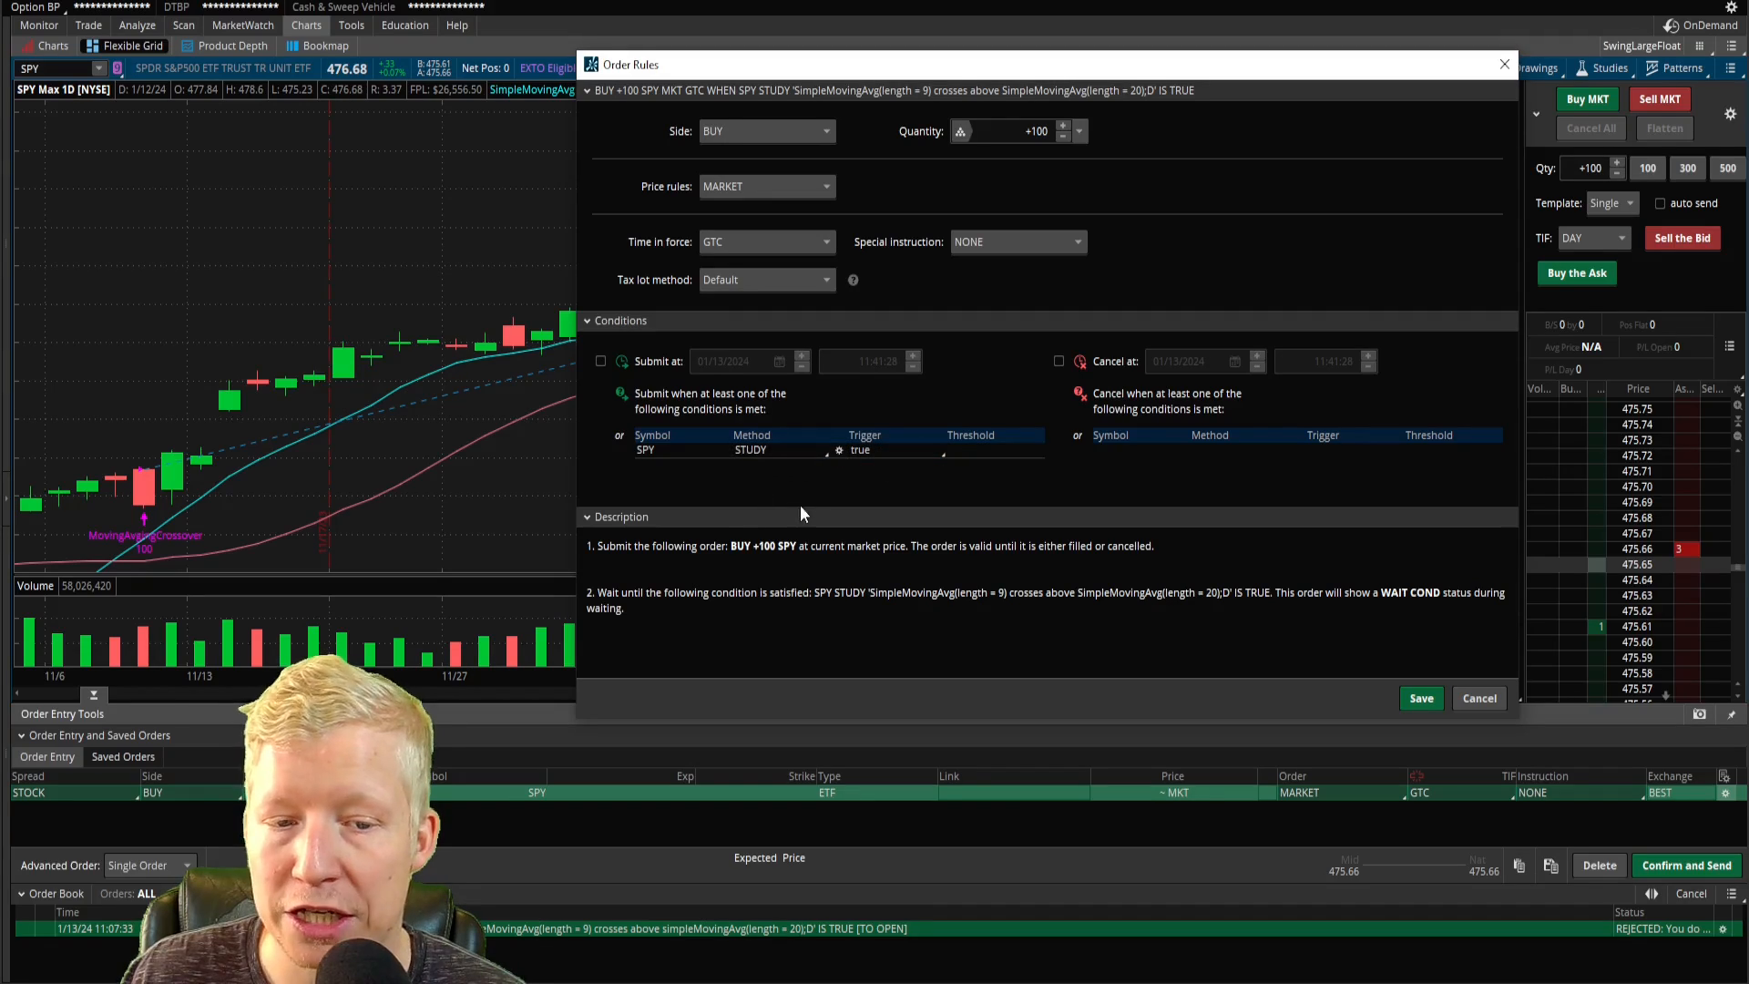
{"action": "mouse_move", "coordinate": [598, 598]}
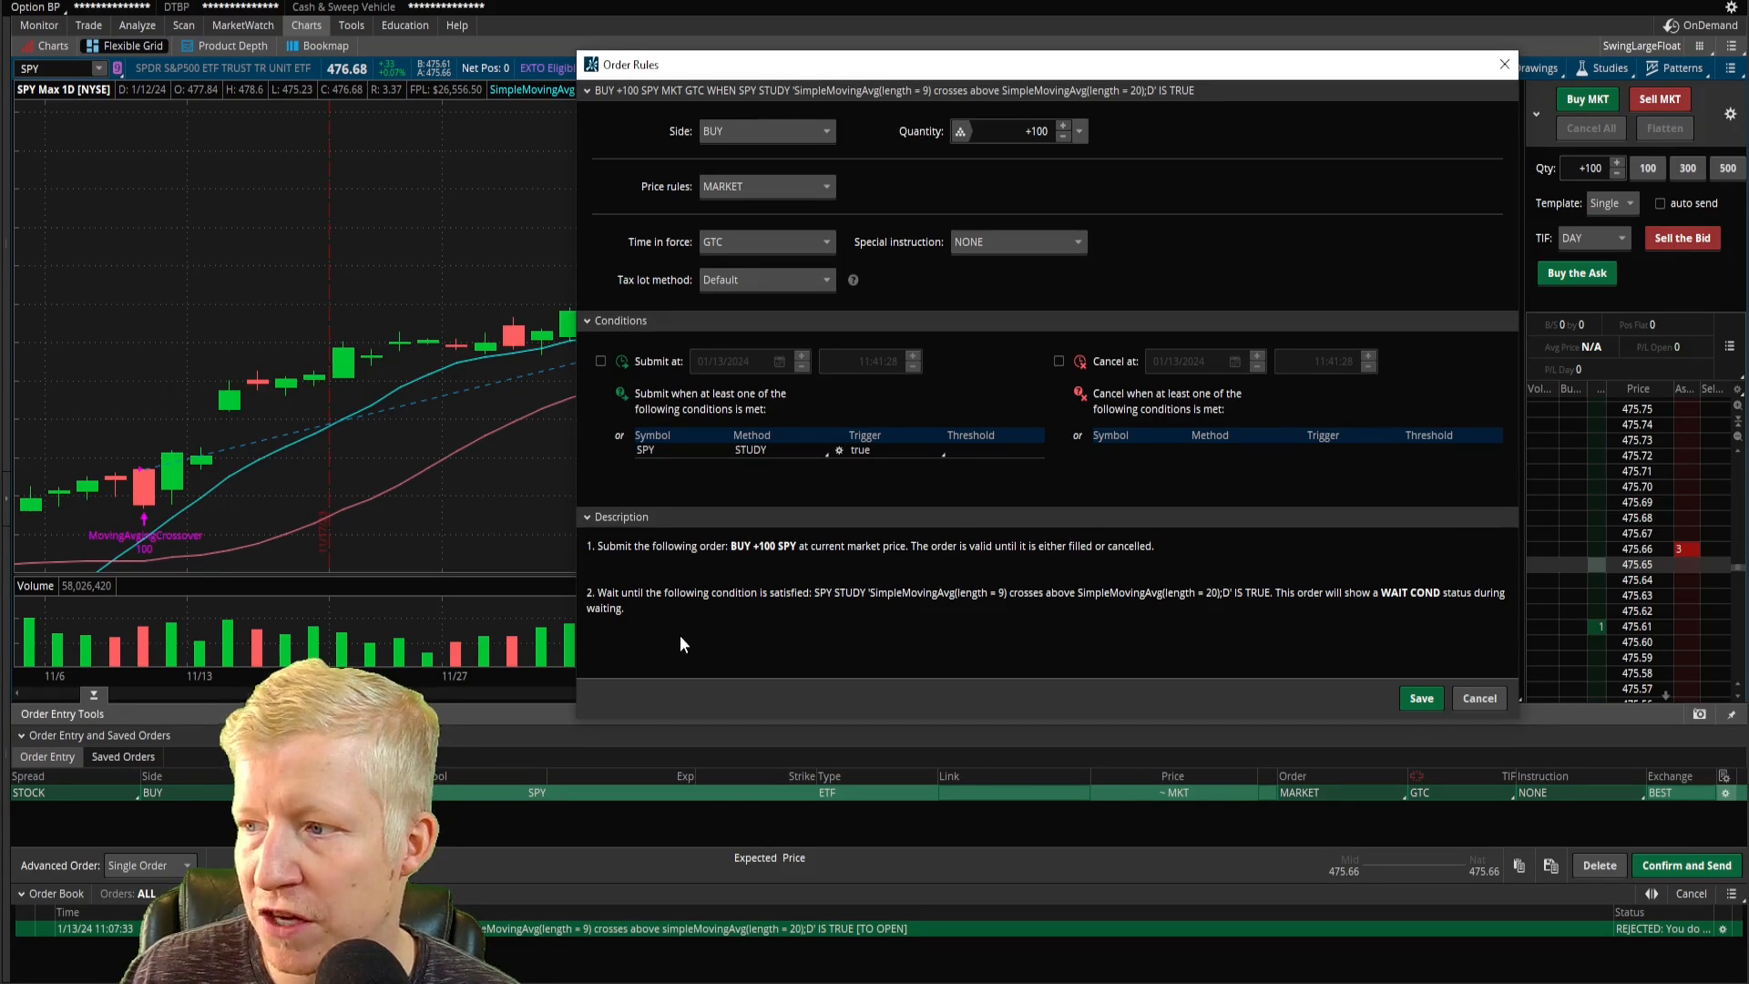
{"action": "mouse_move", "coordinate": [812, 619]}
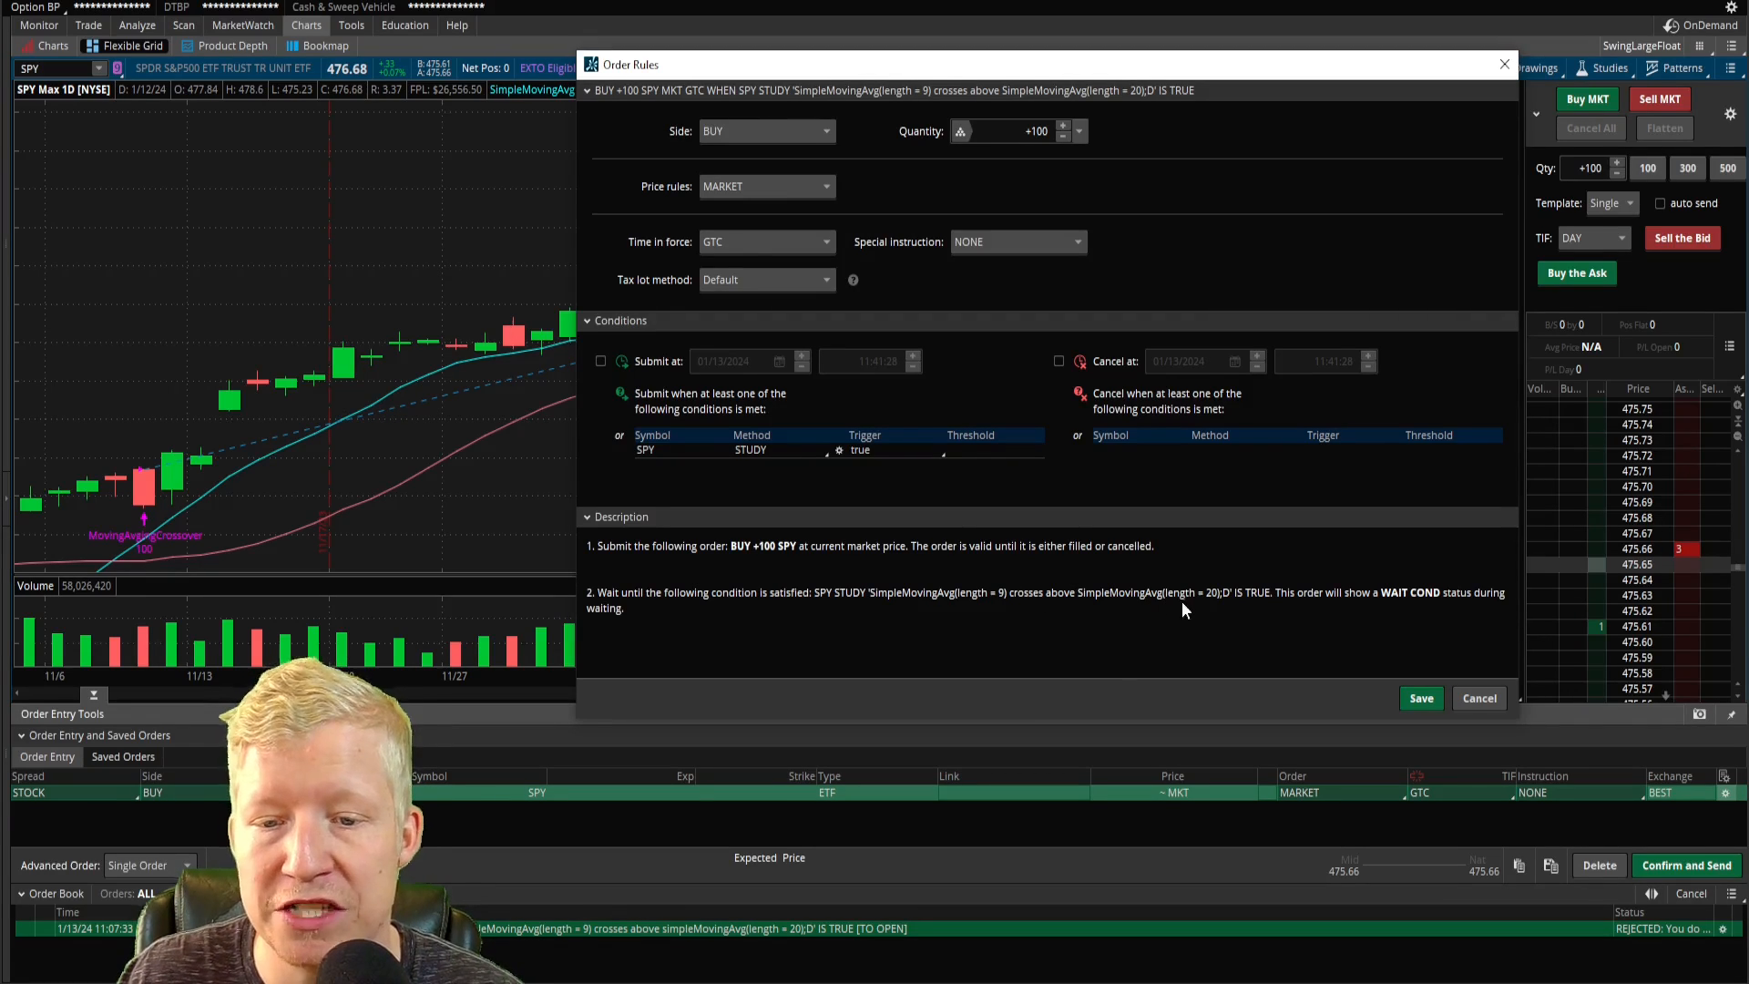
{"action": "mouse_move", "coordinate": [1203, 605]}
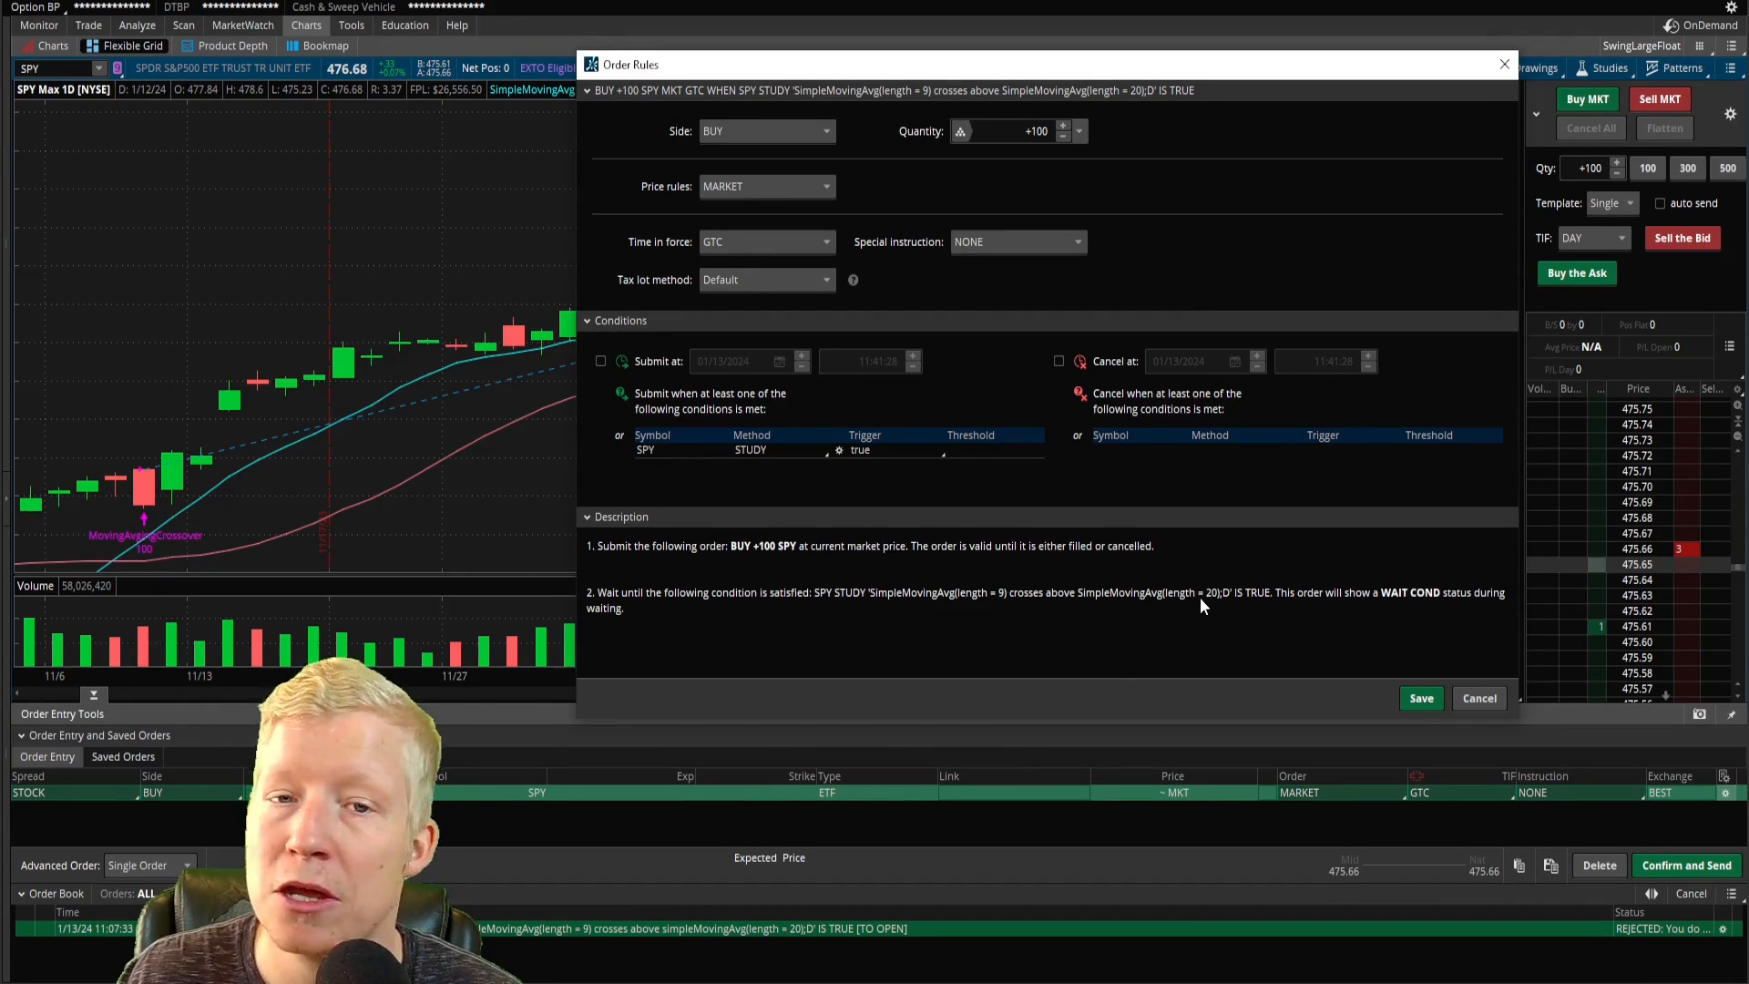
{"action": "mouse_move", "coordinate": [1323, 603]}
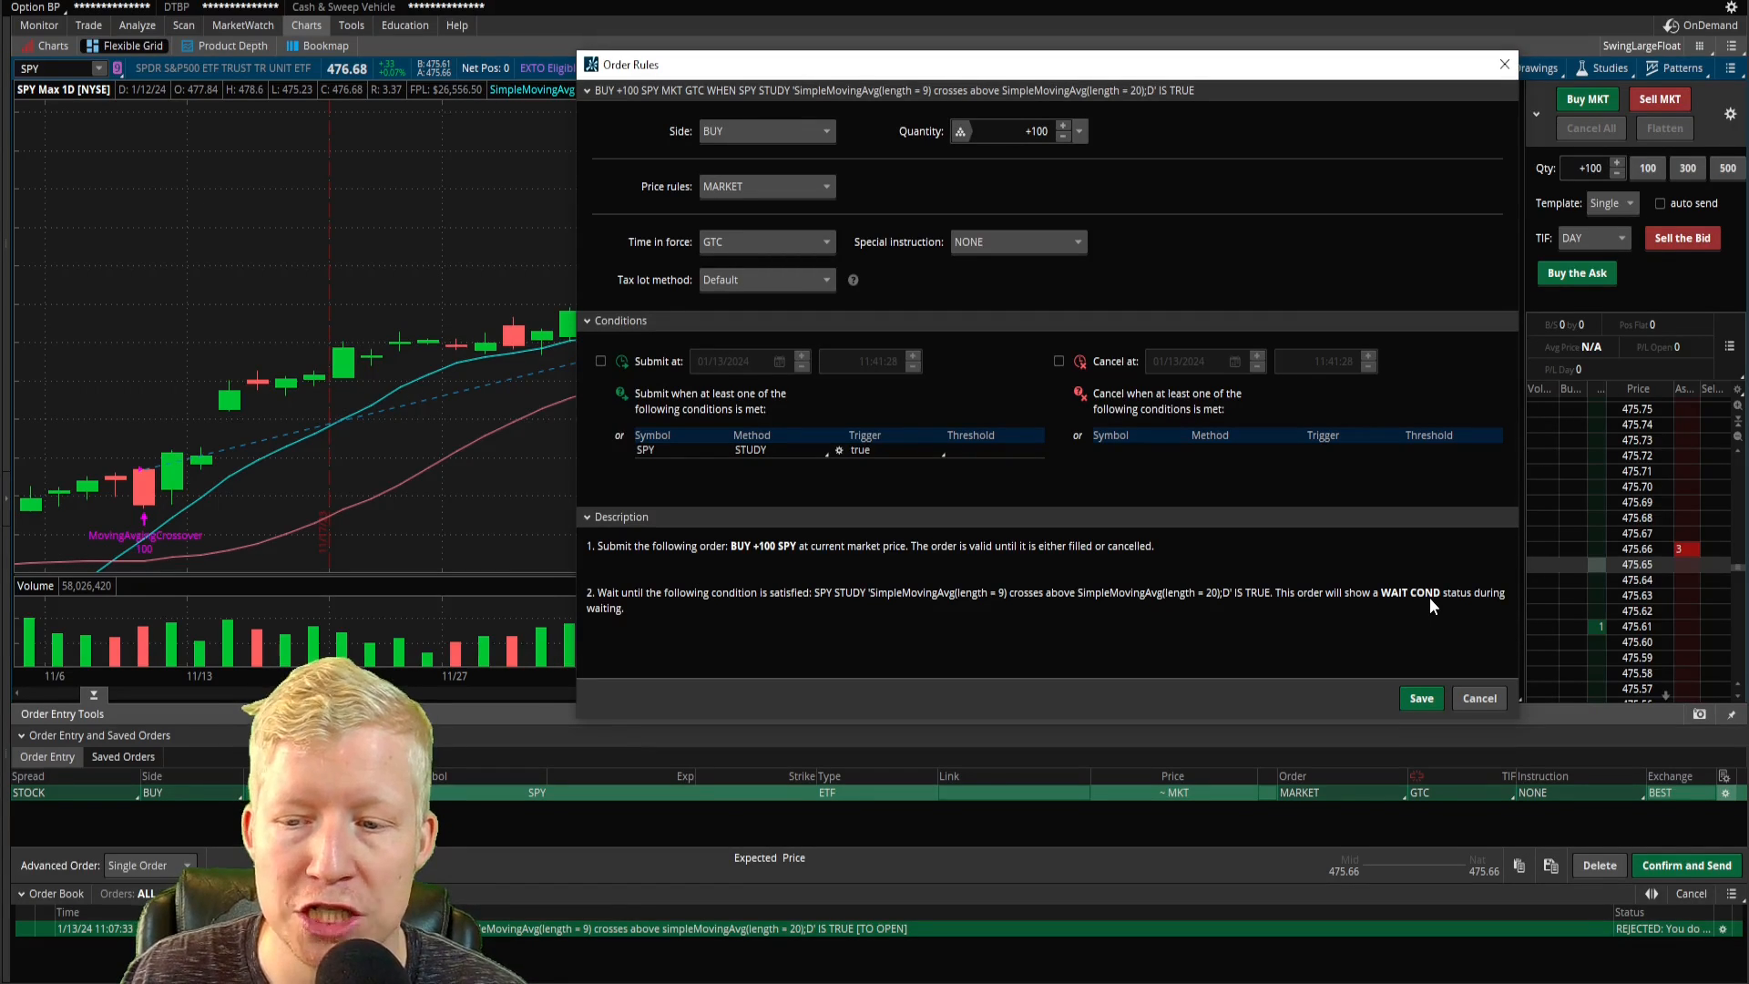
{"action": "mouse_move", "coordinate": [1010, 714]}
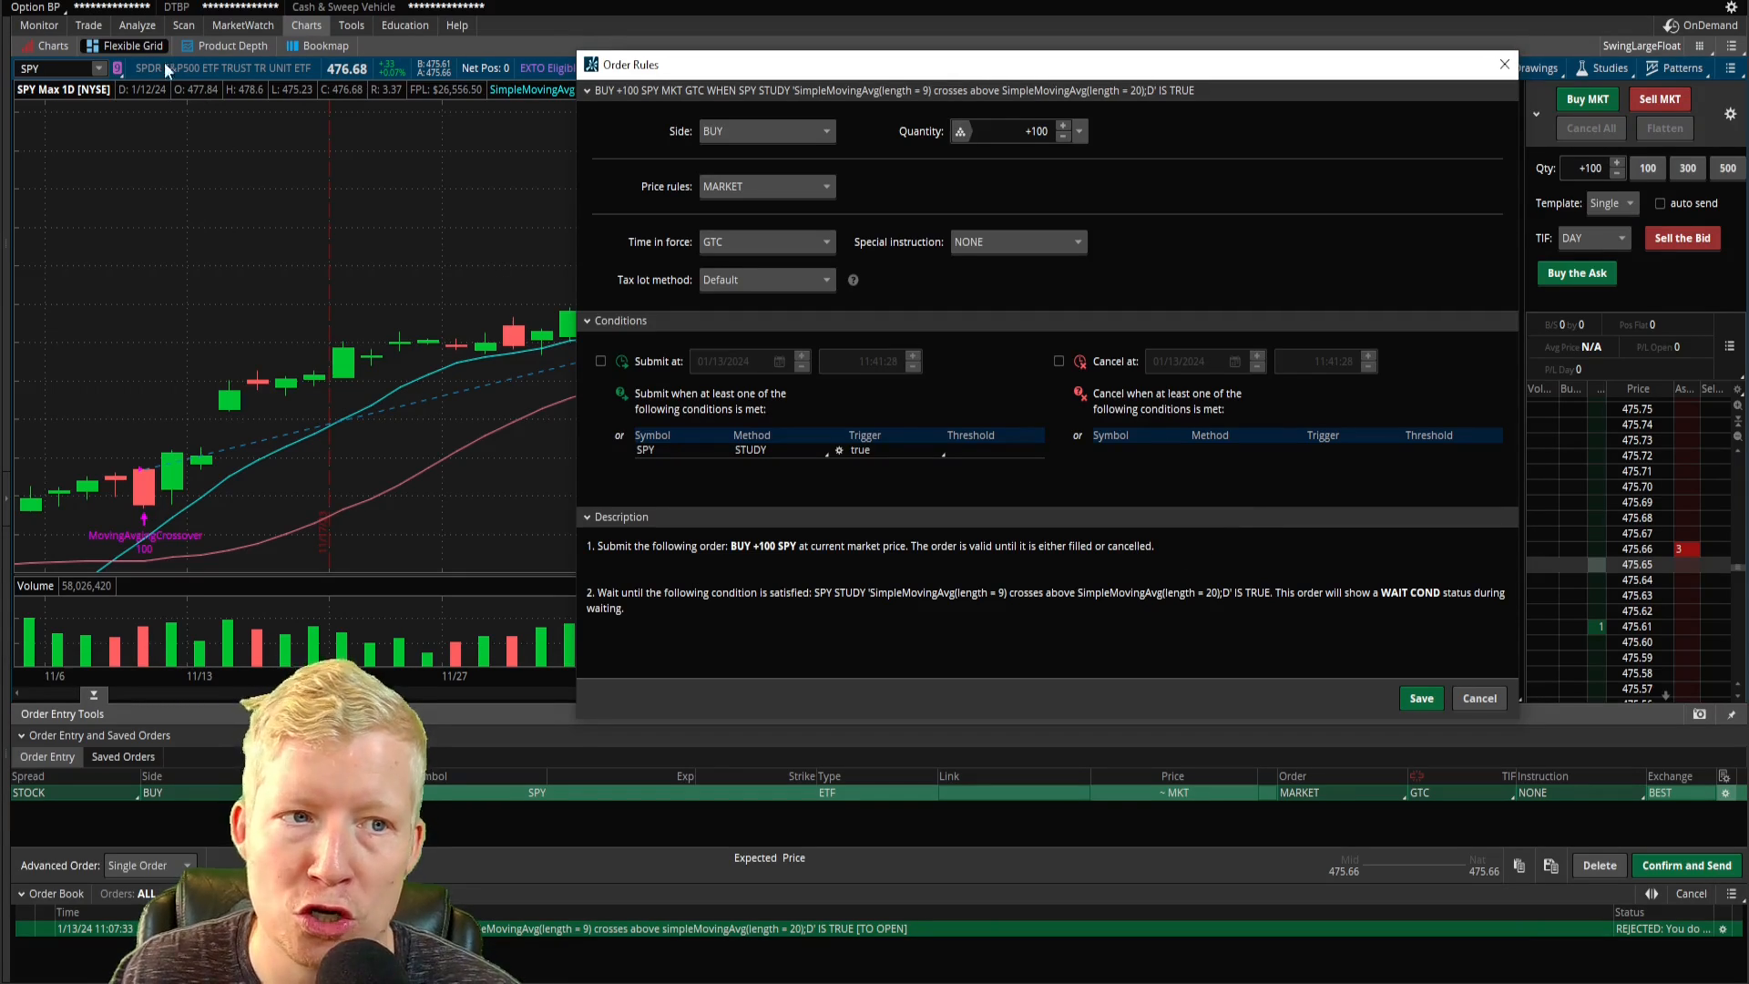
{"action": "mouse_move", "coordinate": [1440, 597]}
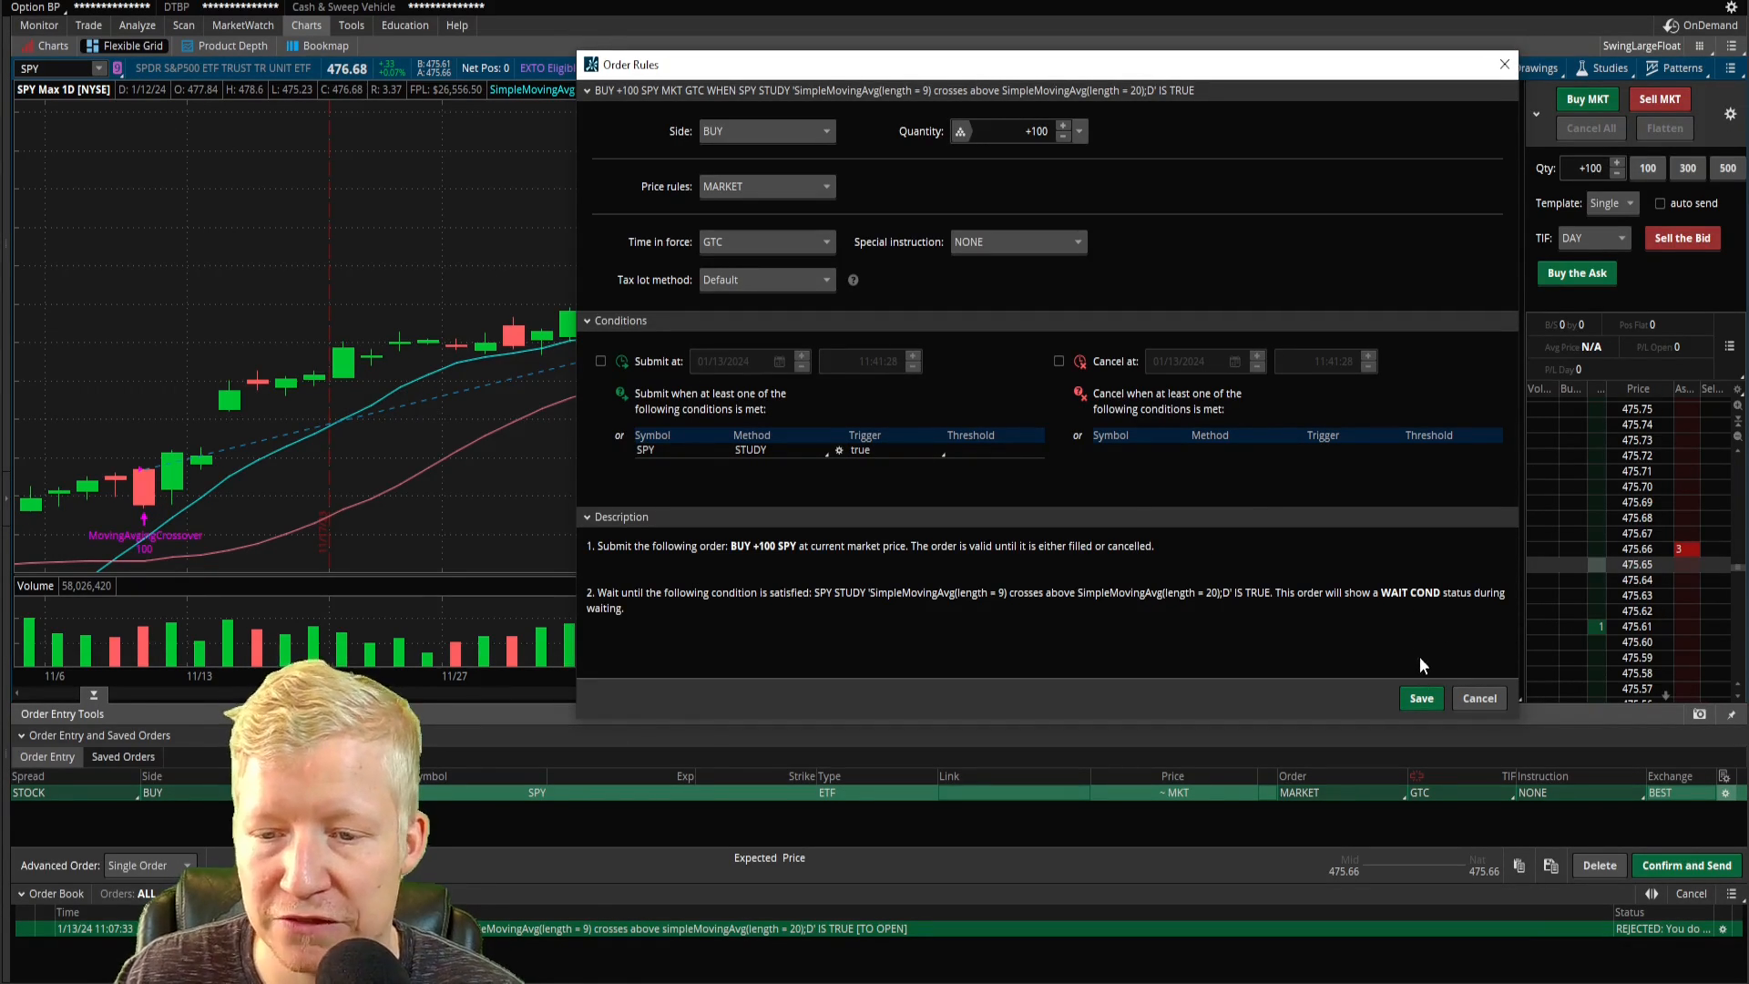
{"action": "mouse_move", "coordinate": [911, 625]}
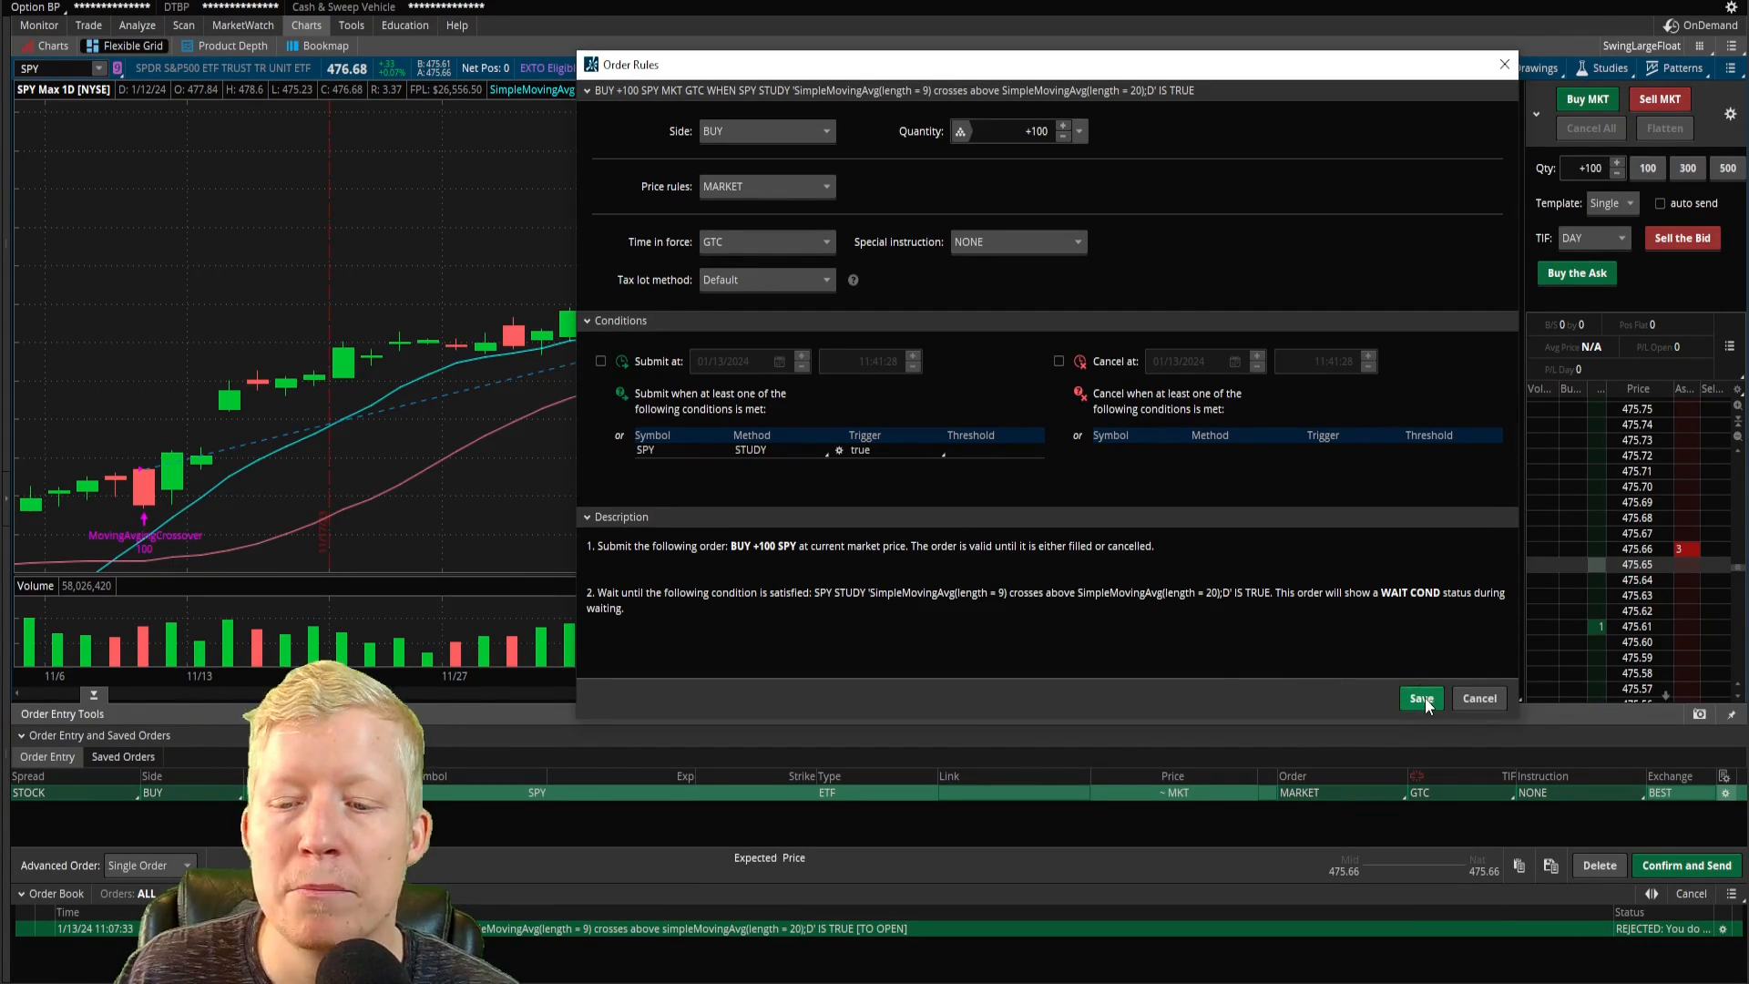
{"action": "left_click", "coordinate": [1421, 698]}
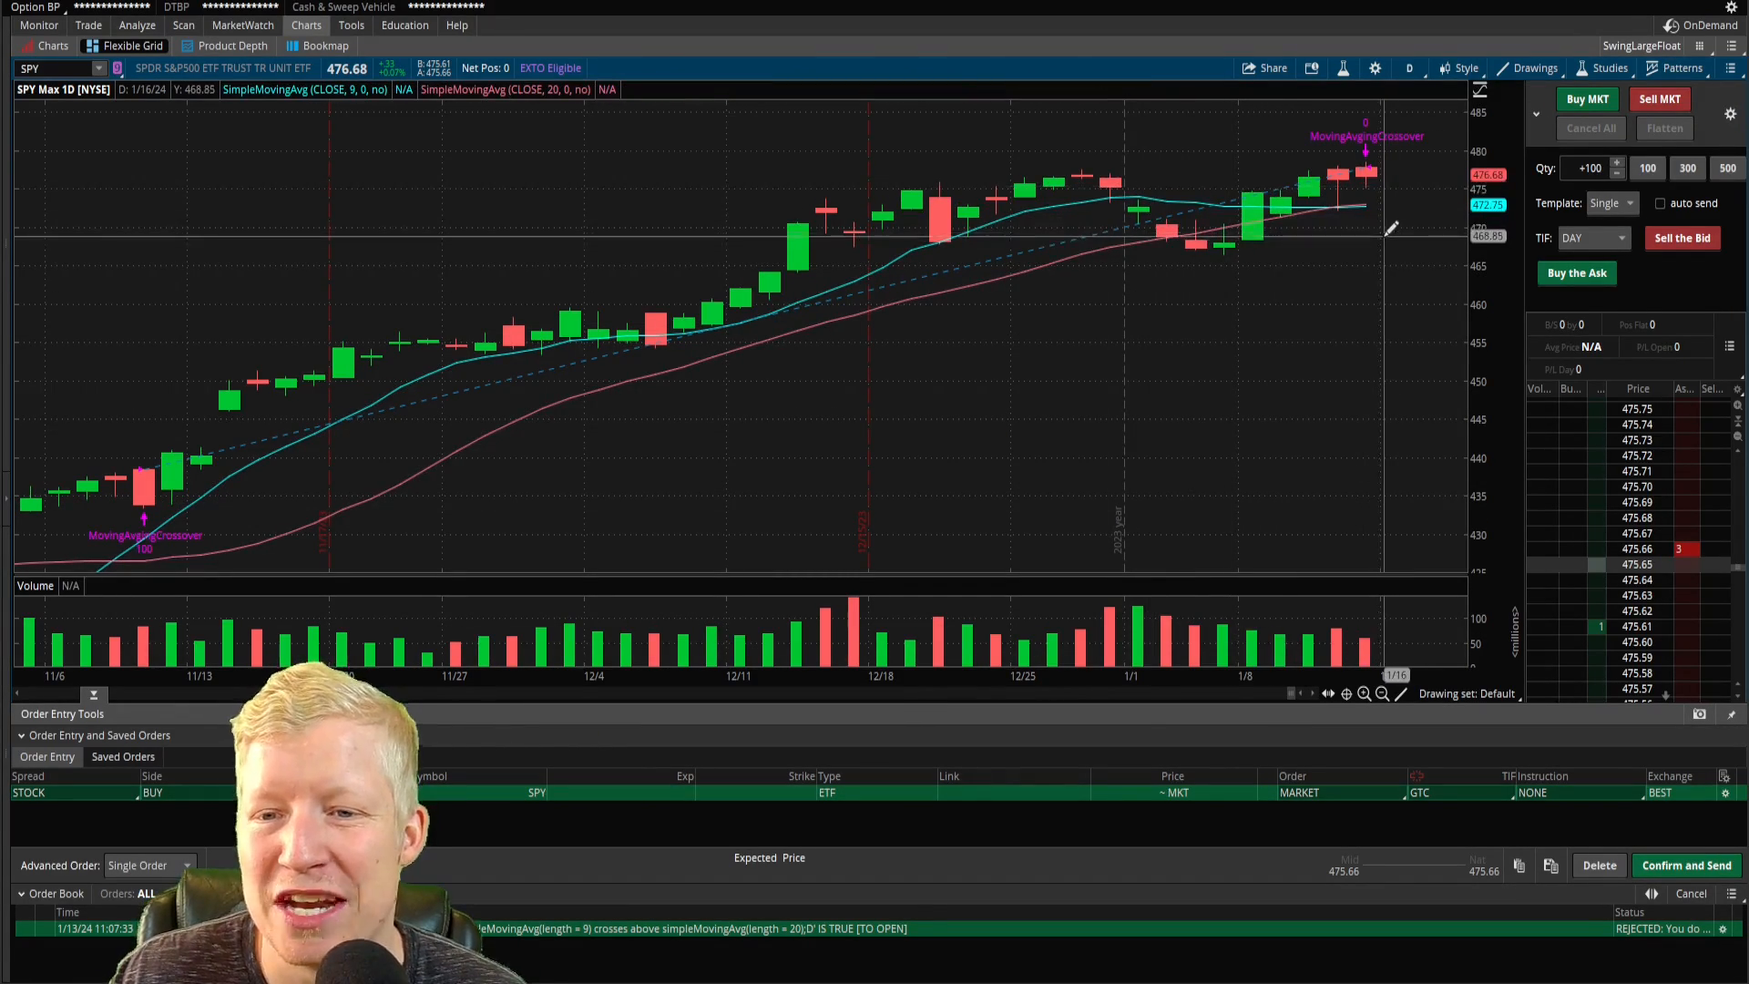
{"action": "mouse_move", "coordinate": [1439, 368]}
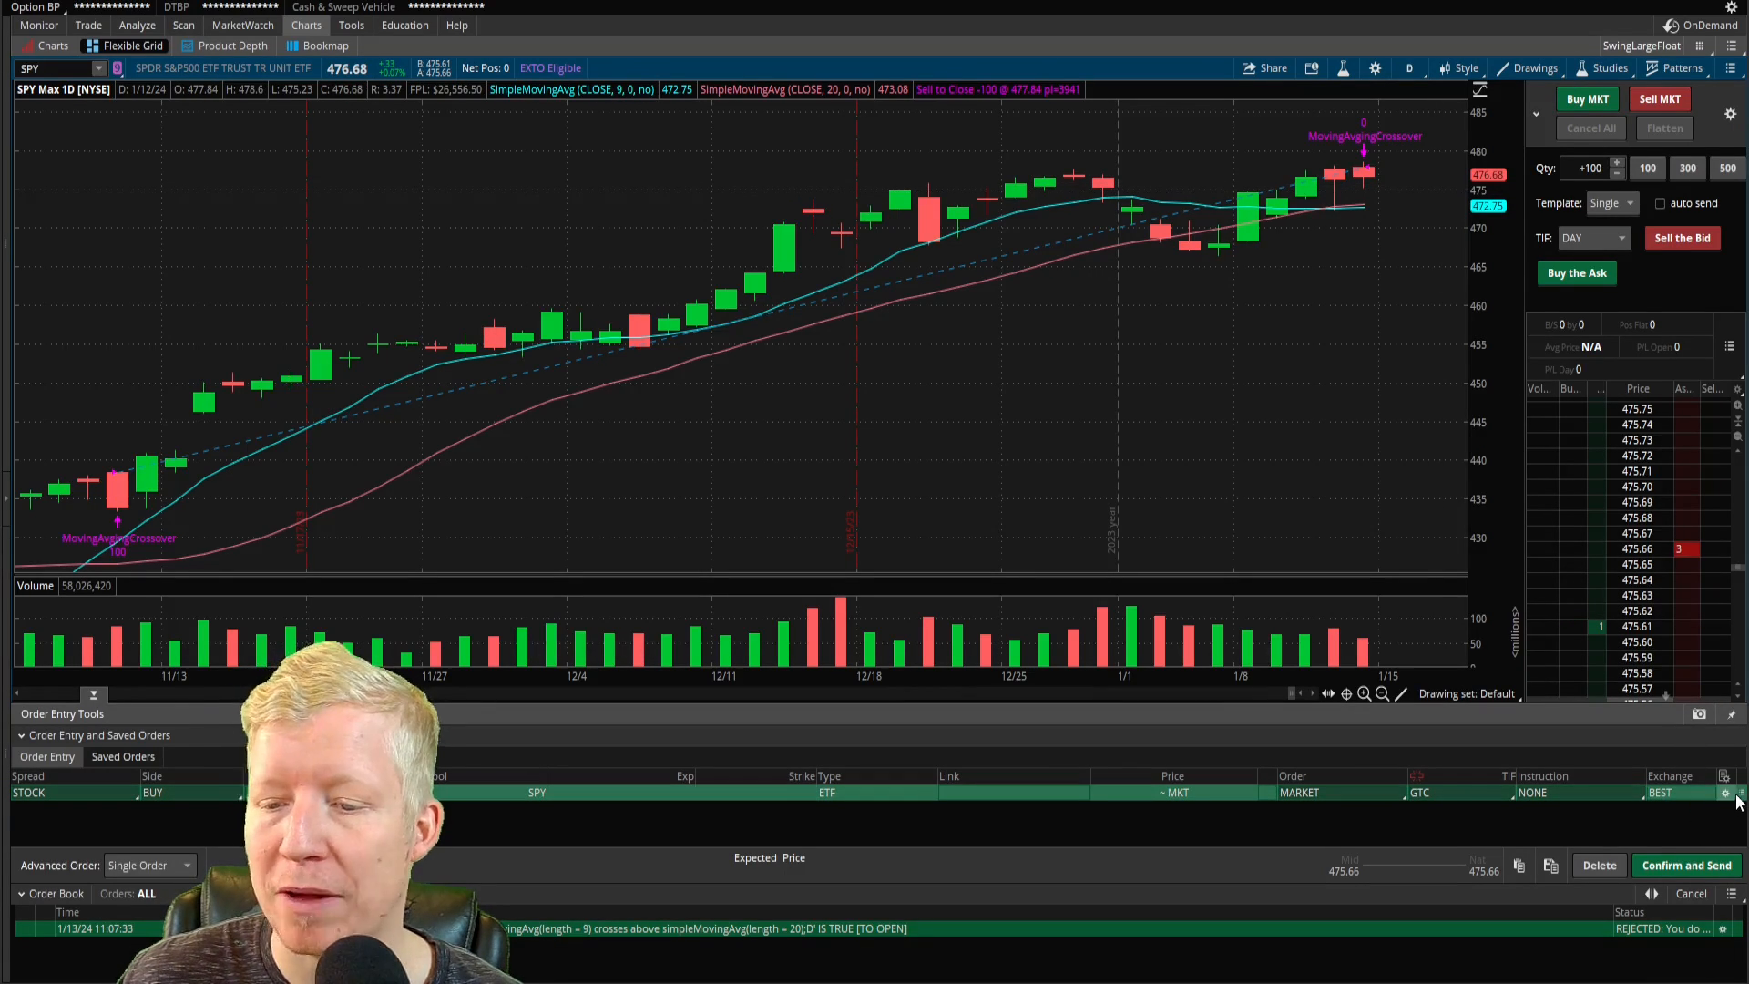
Reopen the study condition for review, close it unchanged, and switch to the strategies website.
{"action": "left_click", "coordinate": [1722, 792]}
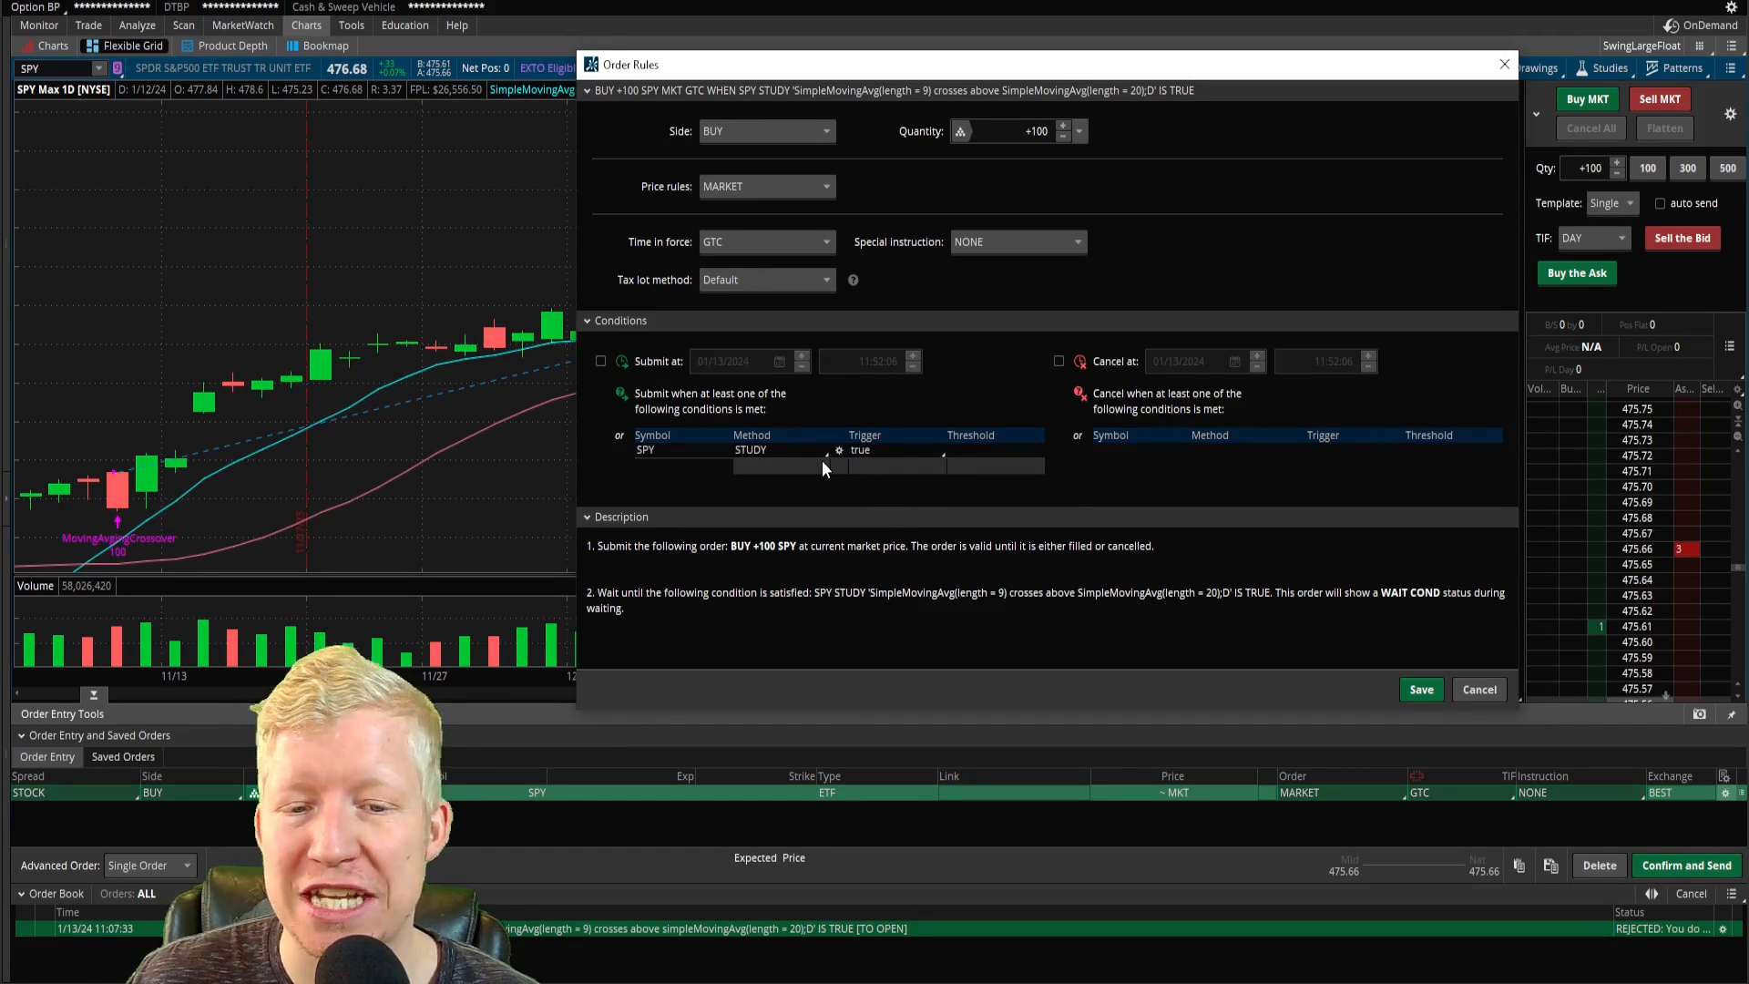
{"action": "left_click", "coordinate": [776, 450]}
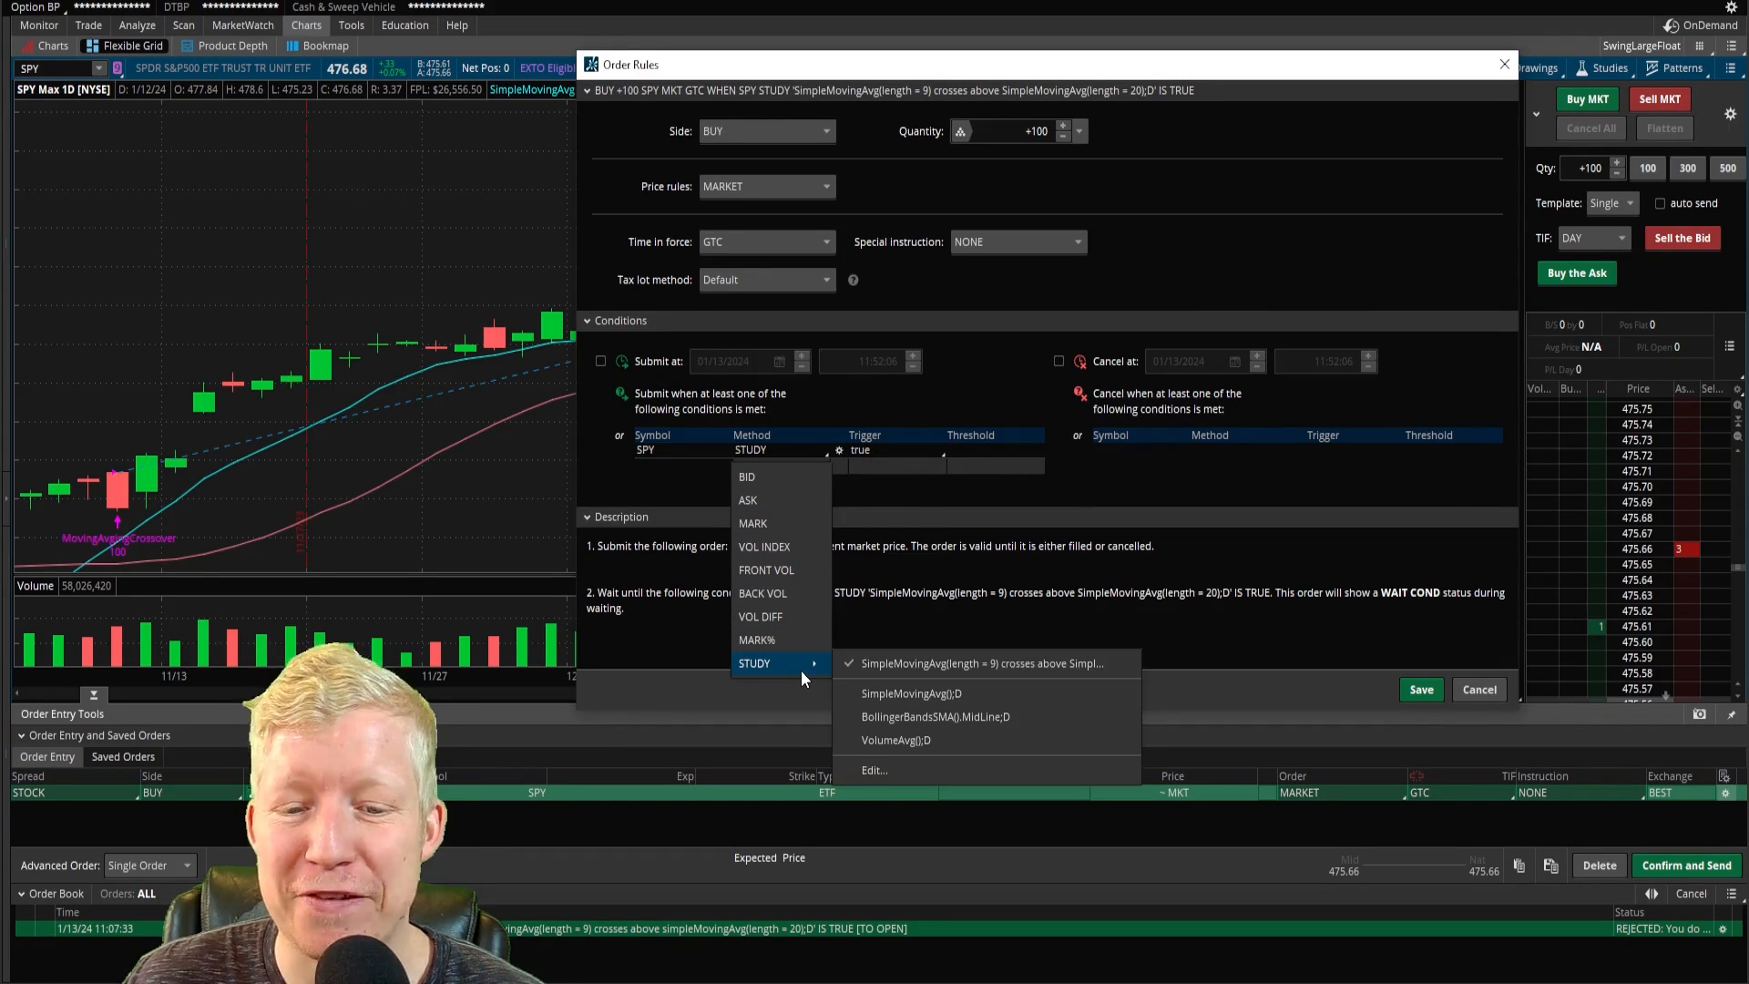
{"action": "left_click", "coordinate": [983, 663]}
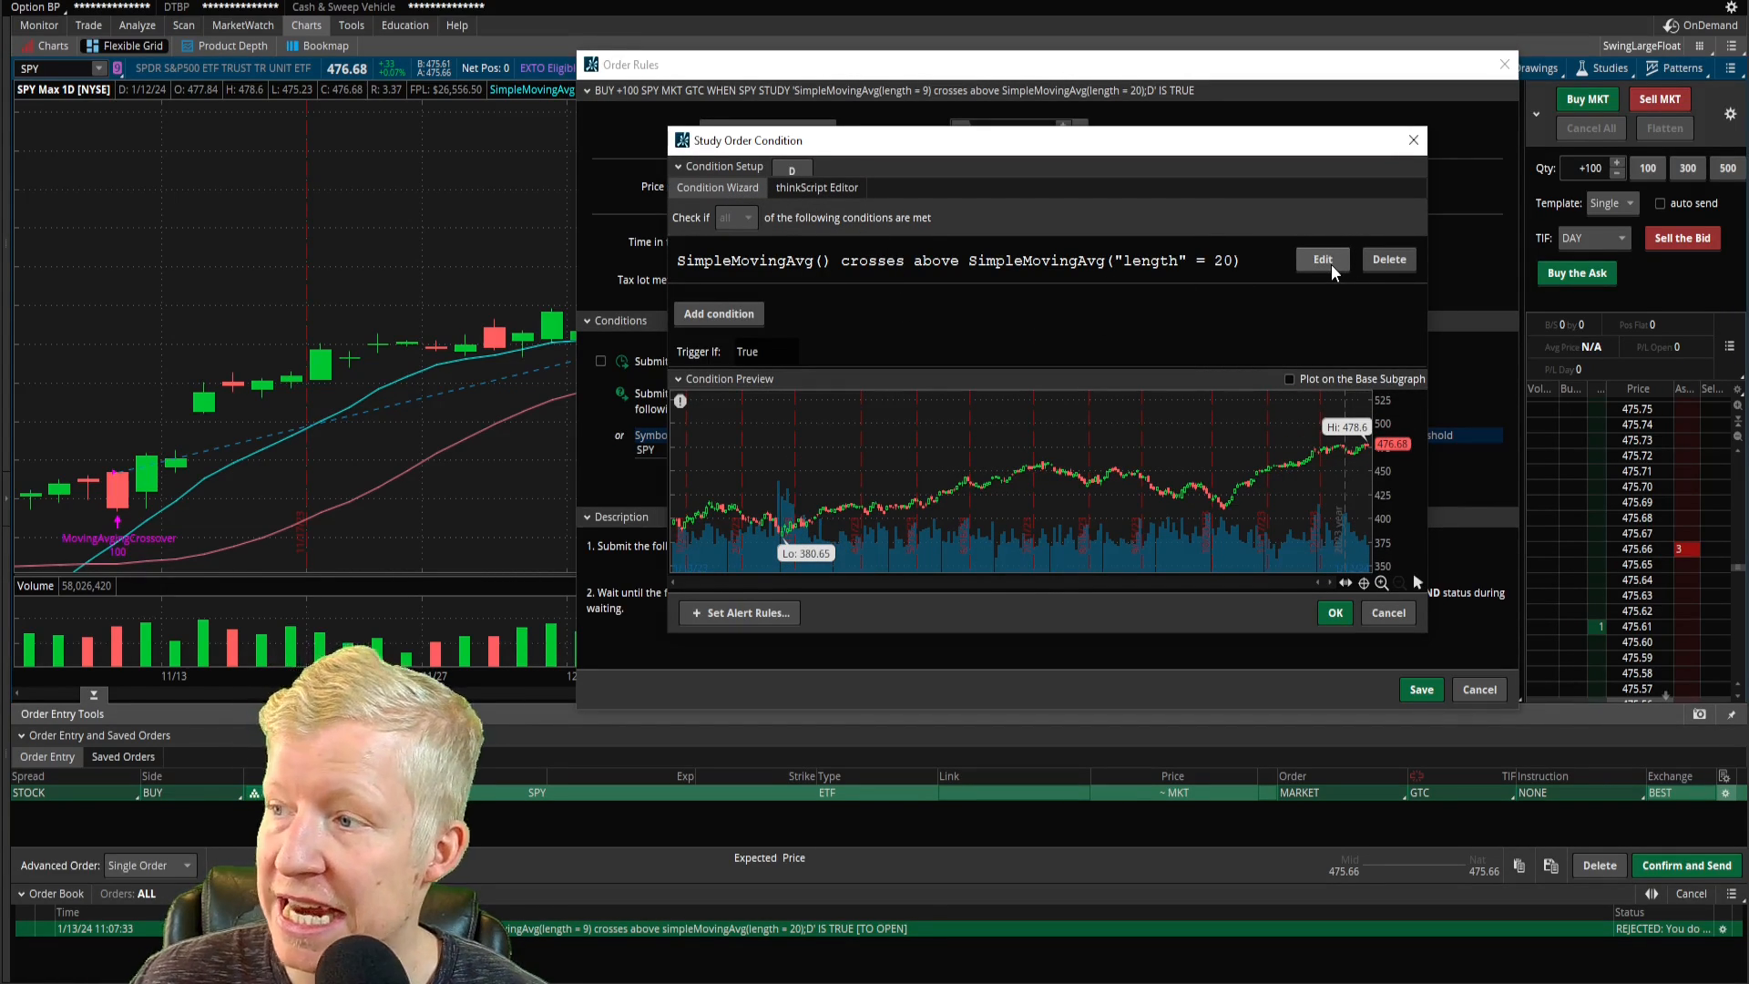
{"action": "left_click", "coordinate": [1323, 259]}
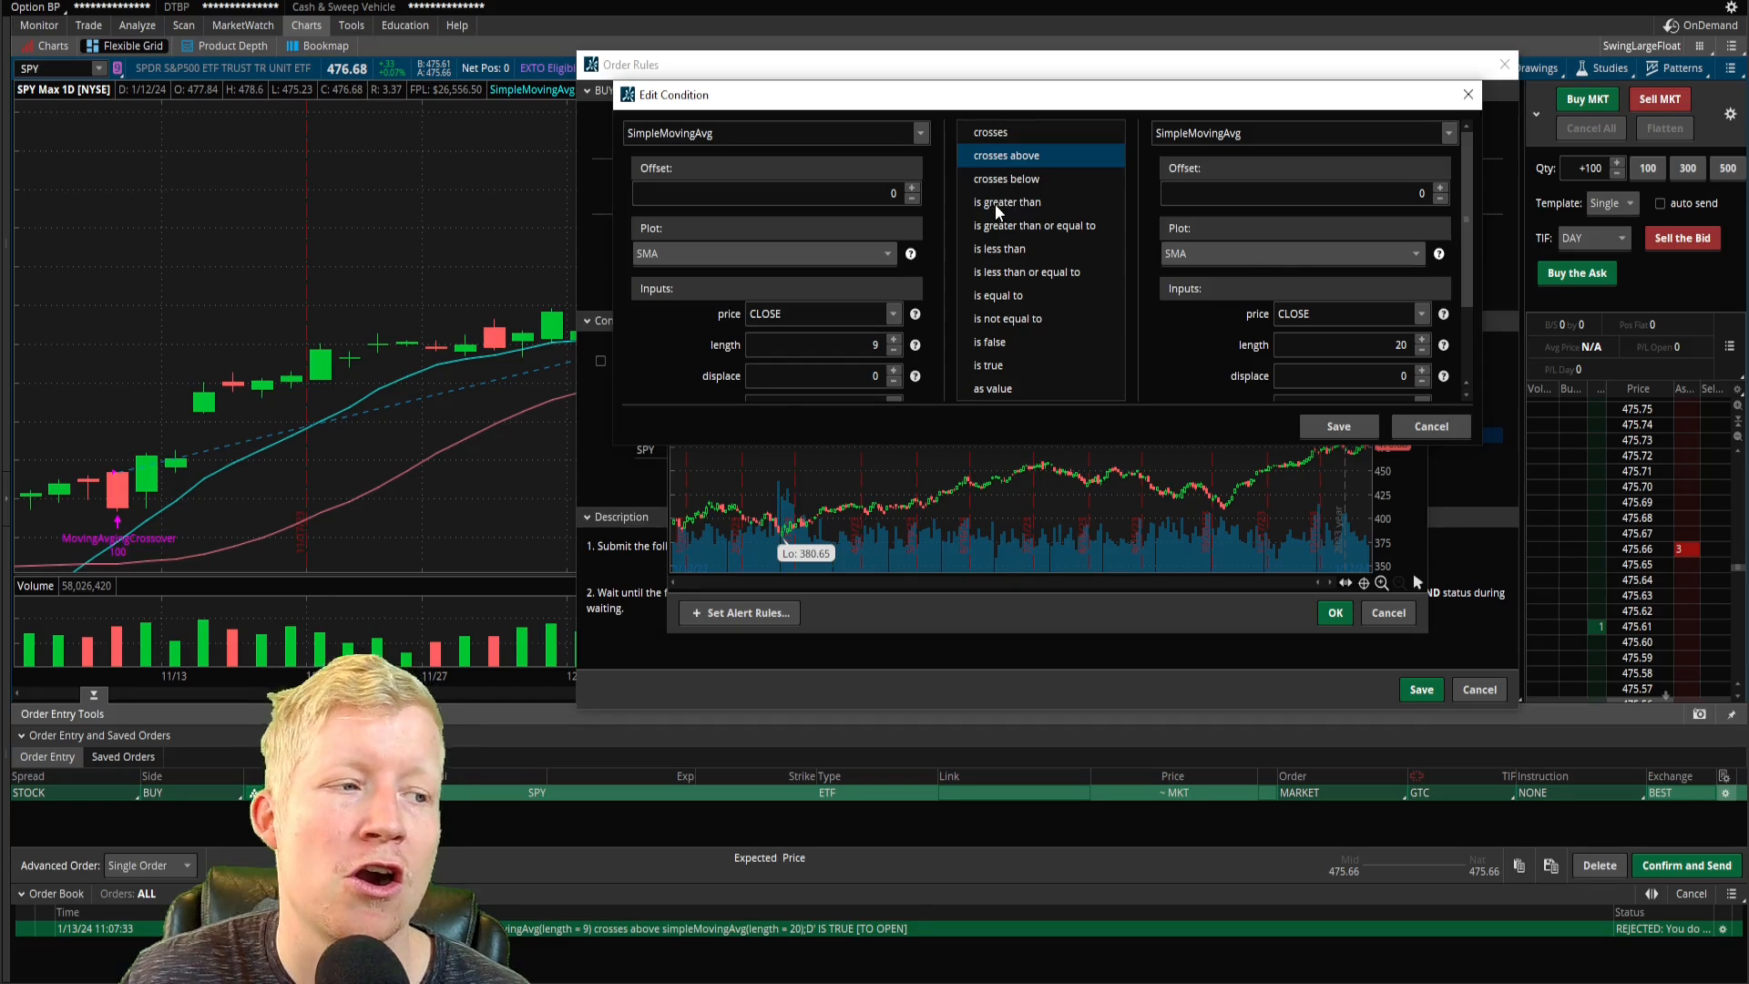
{"action": "mouse_move", "coordinate": [1193, 231]}
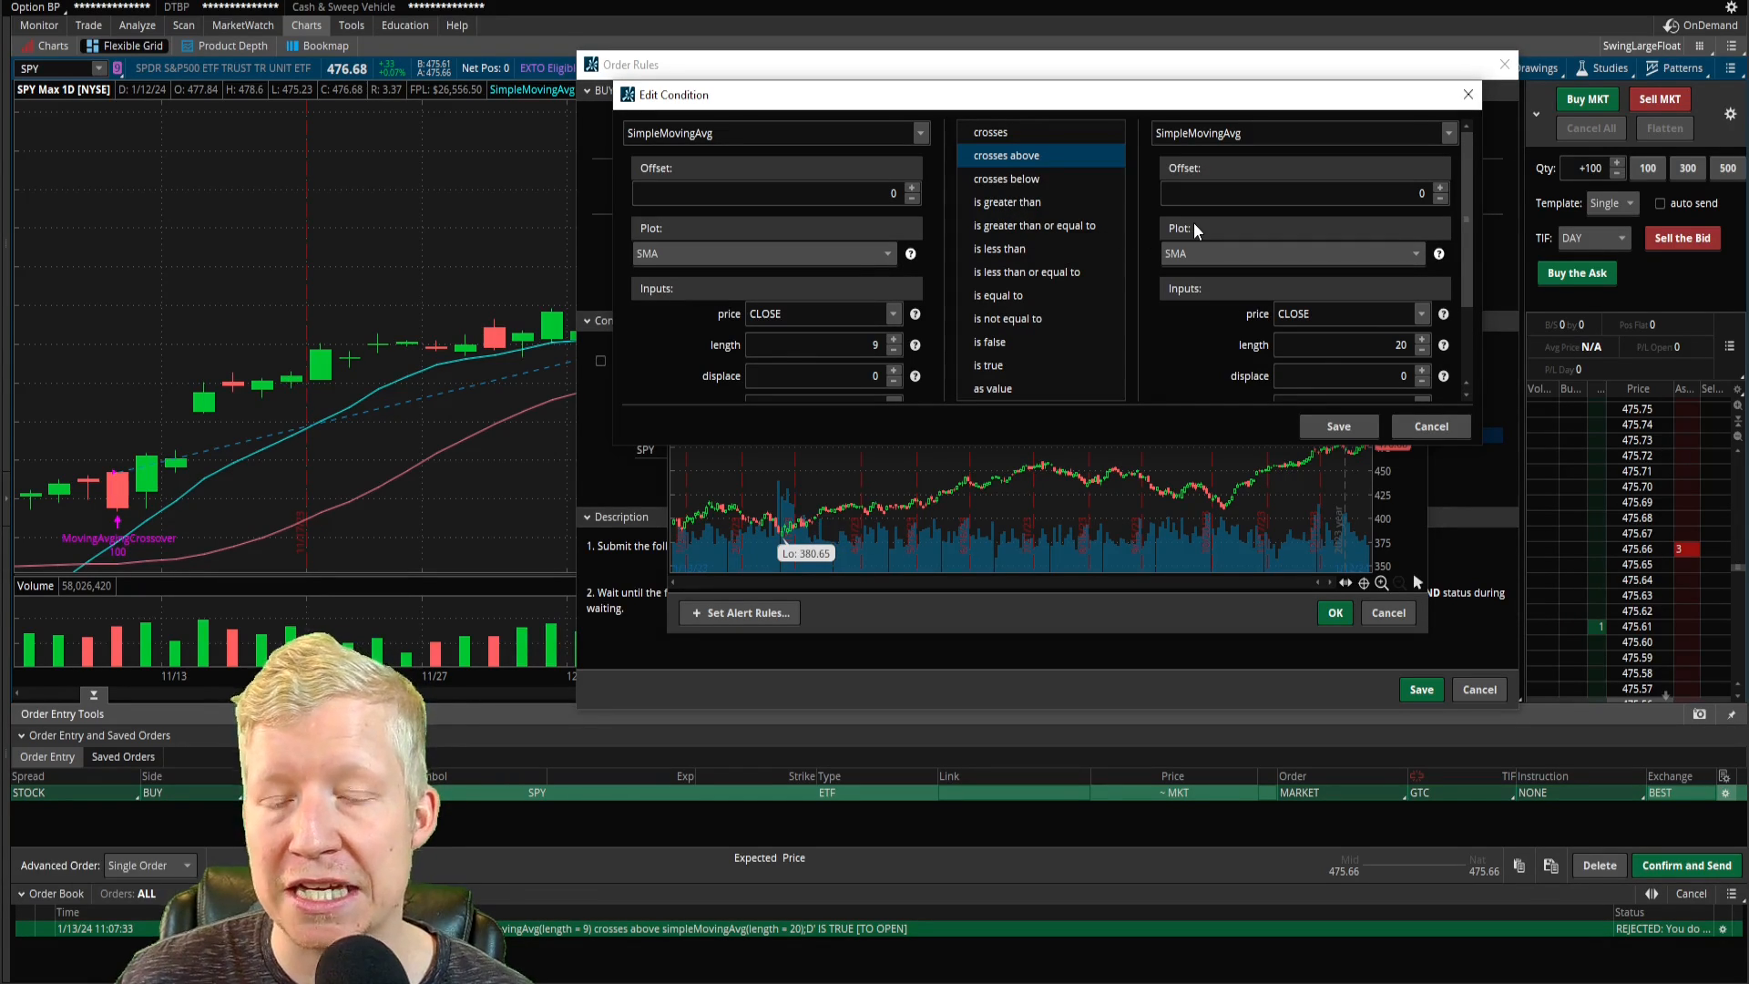
{"action": "mouse_move", "coordinate": [1467, 93]}
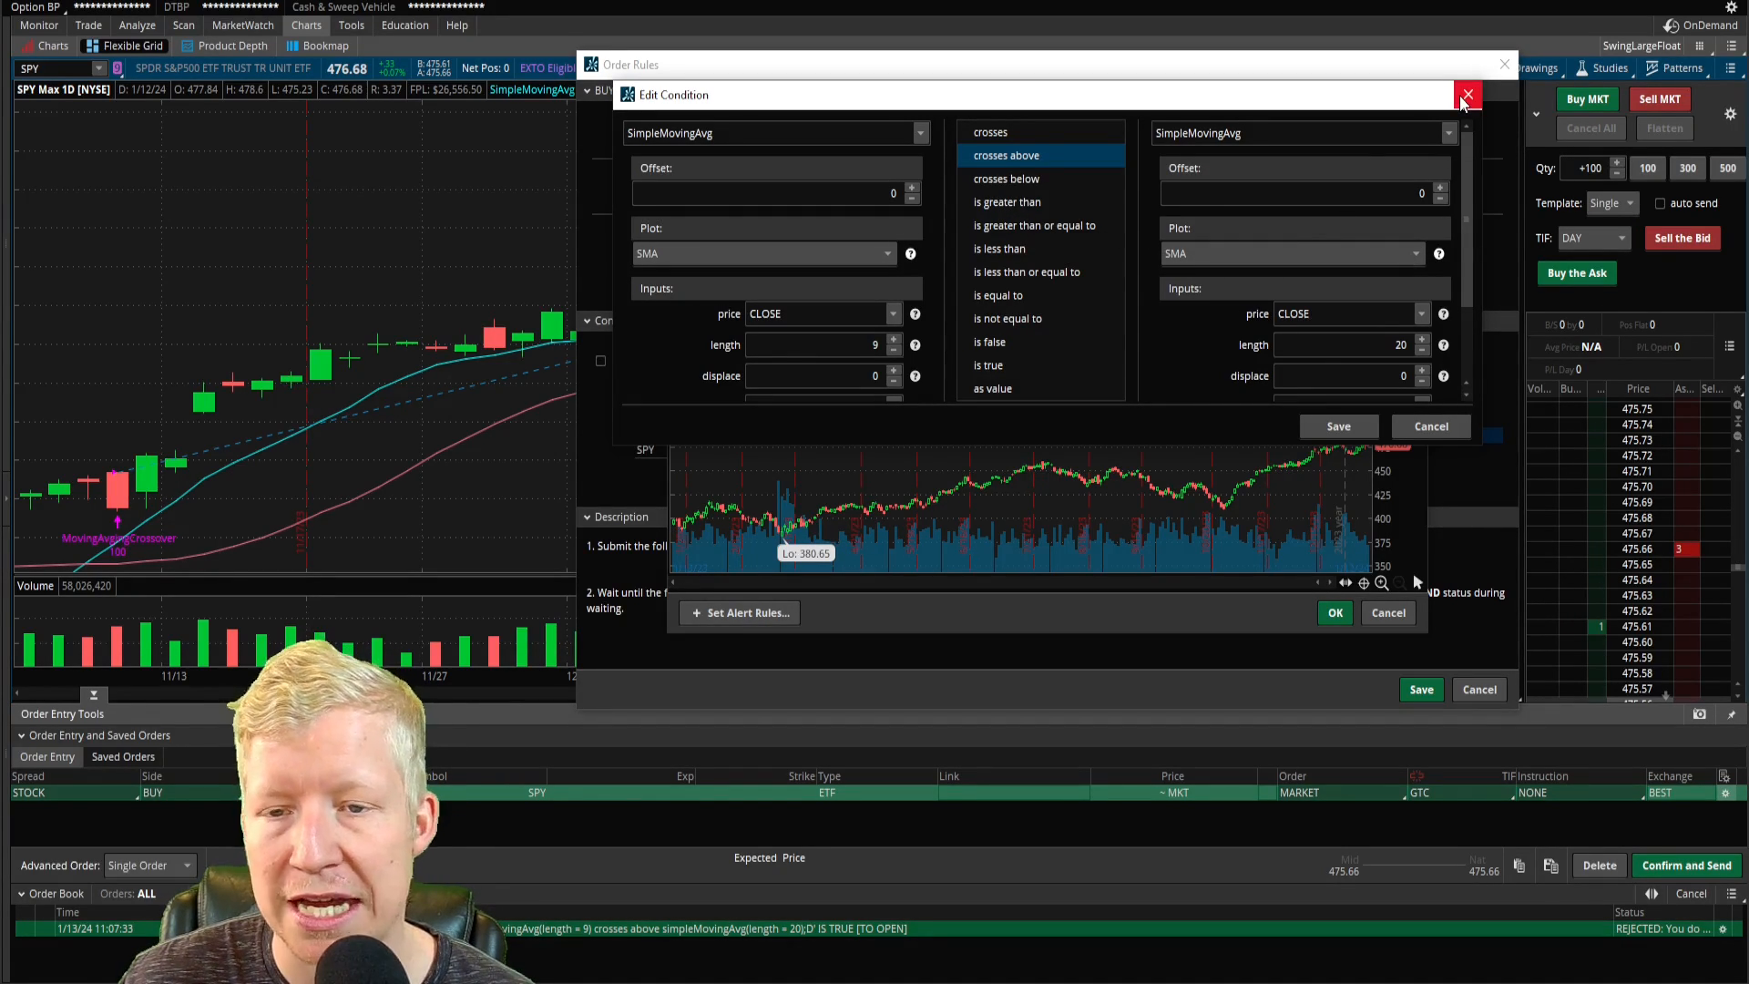
{"action": "left_click", "coordinate": [1467, 93]}
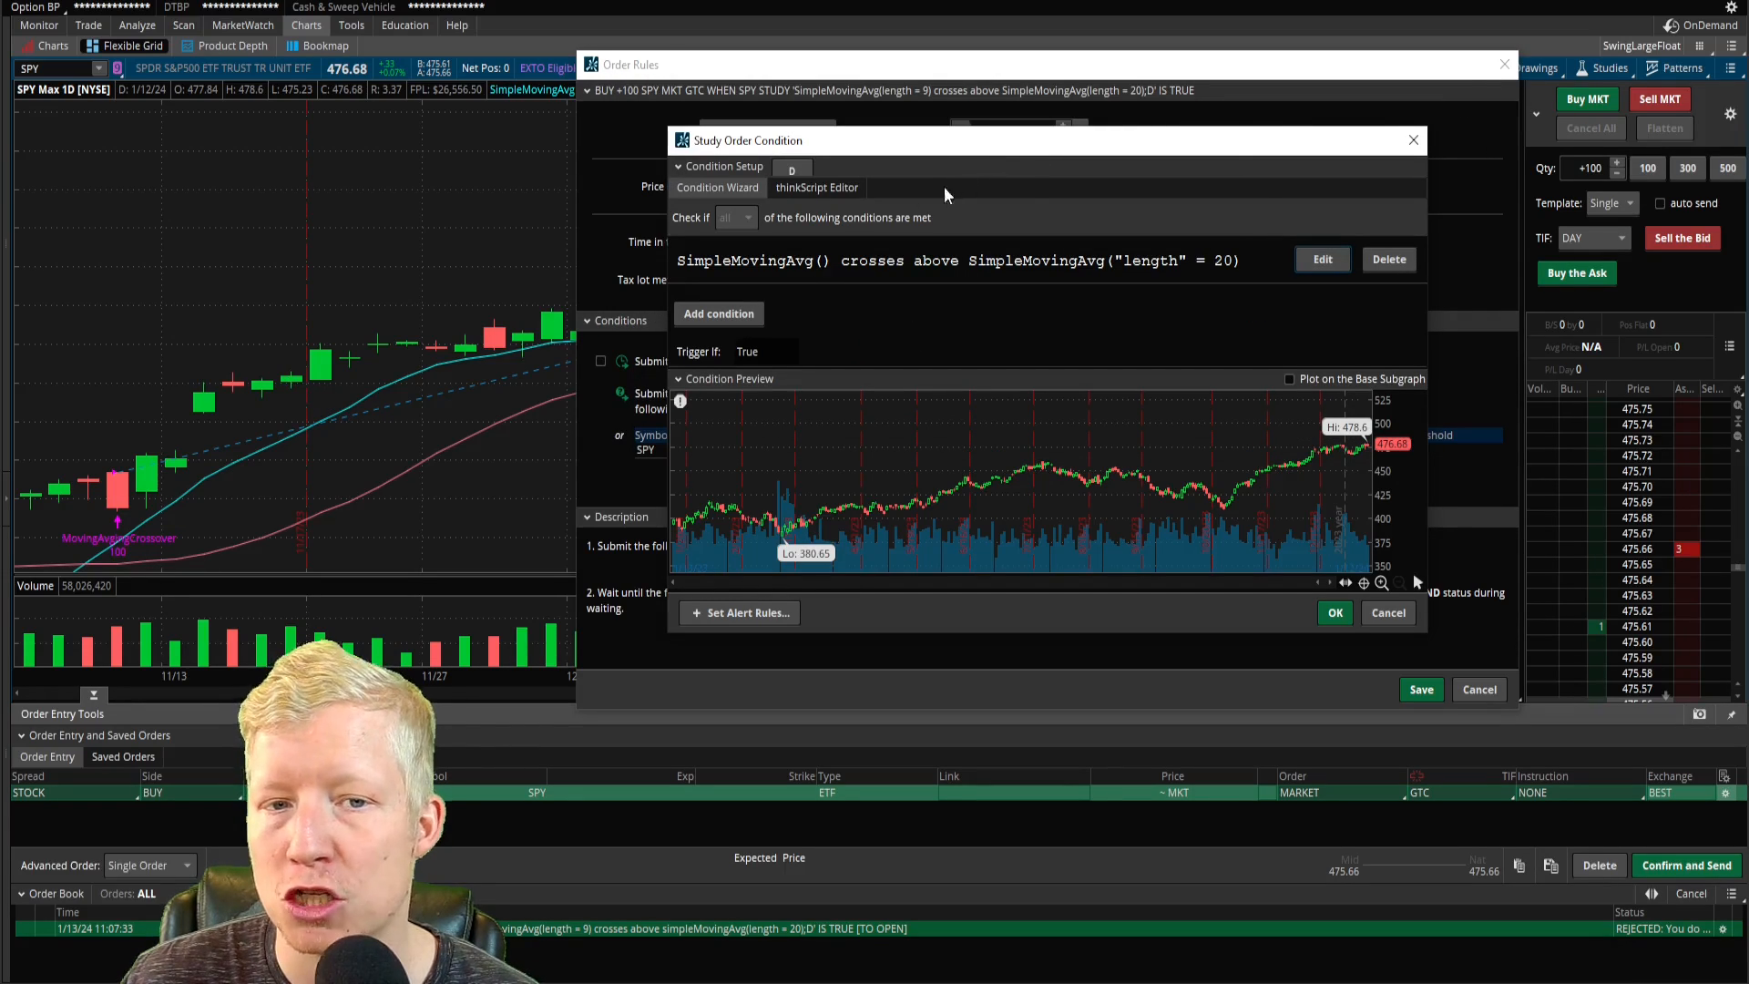
{"action": "left_click", "coordinate": [817, 188]}
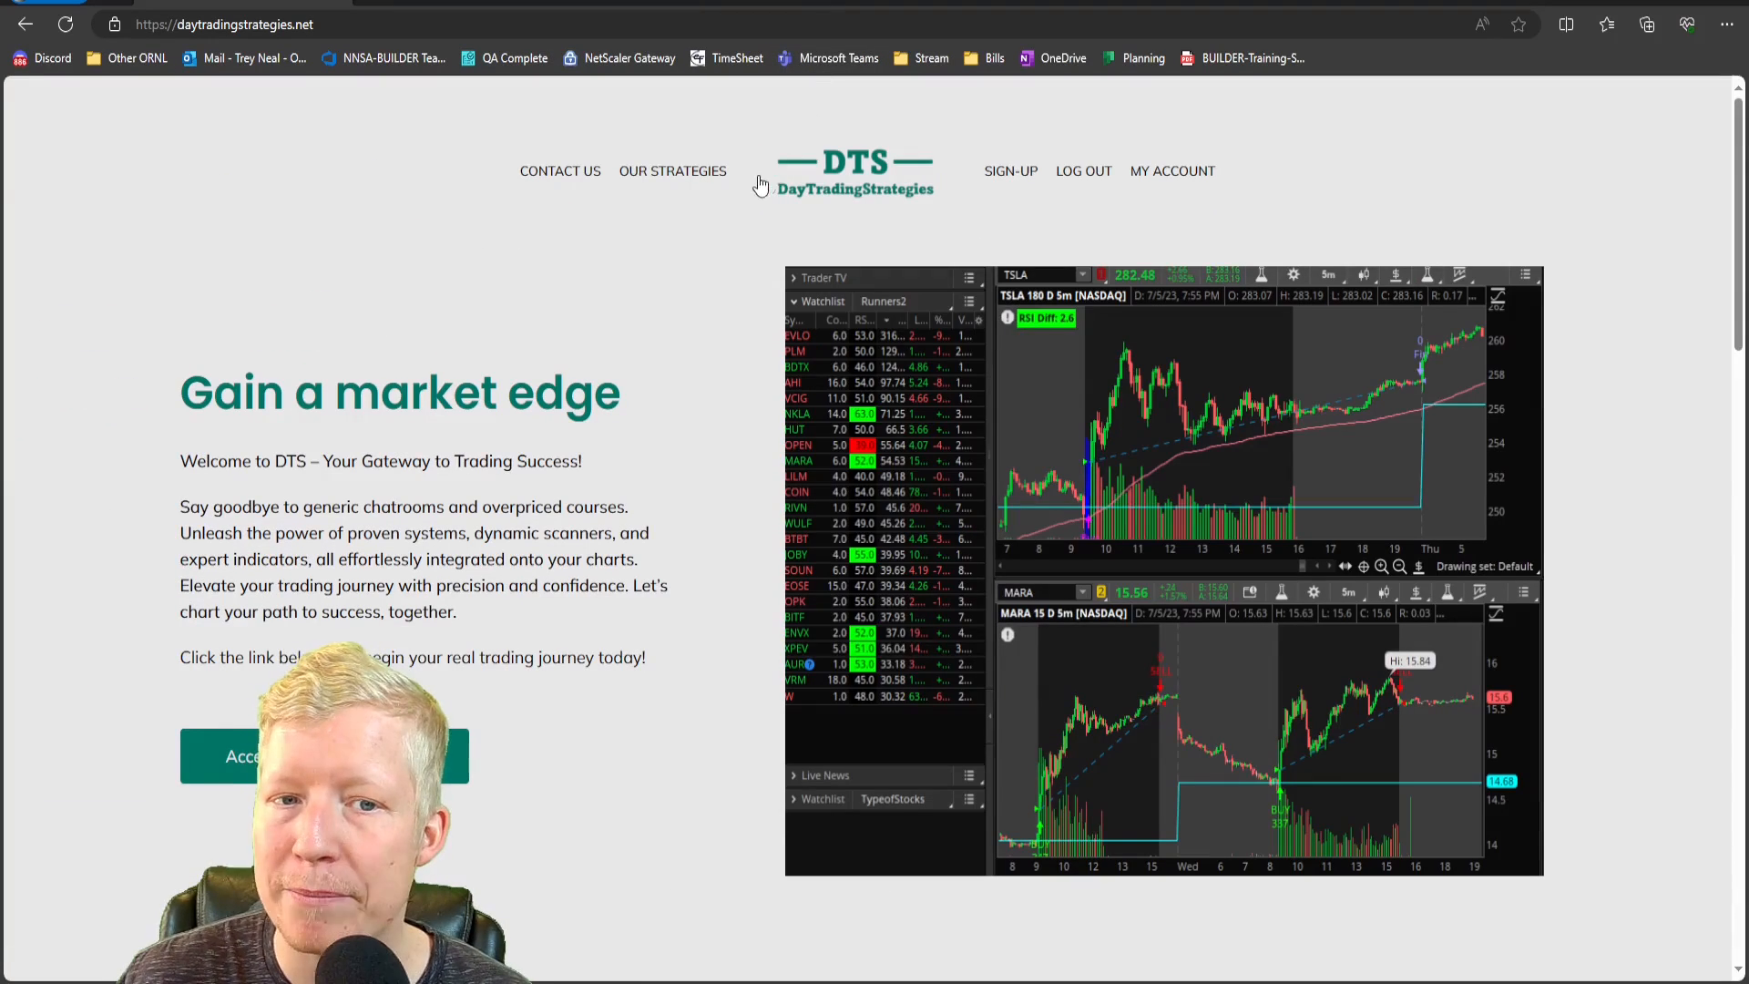
Navigate via OUR STRATEGIES and the thinkorswim section to the ToS Conditional Orders page.
{"action": "left_click", "coordinate": [672, 171]}
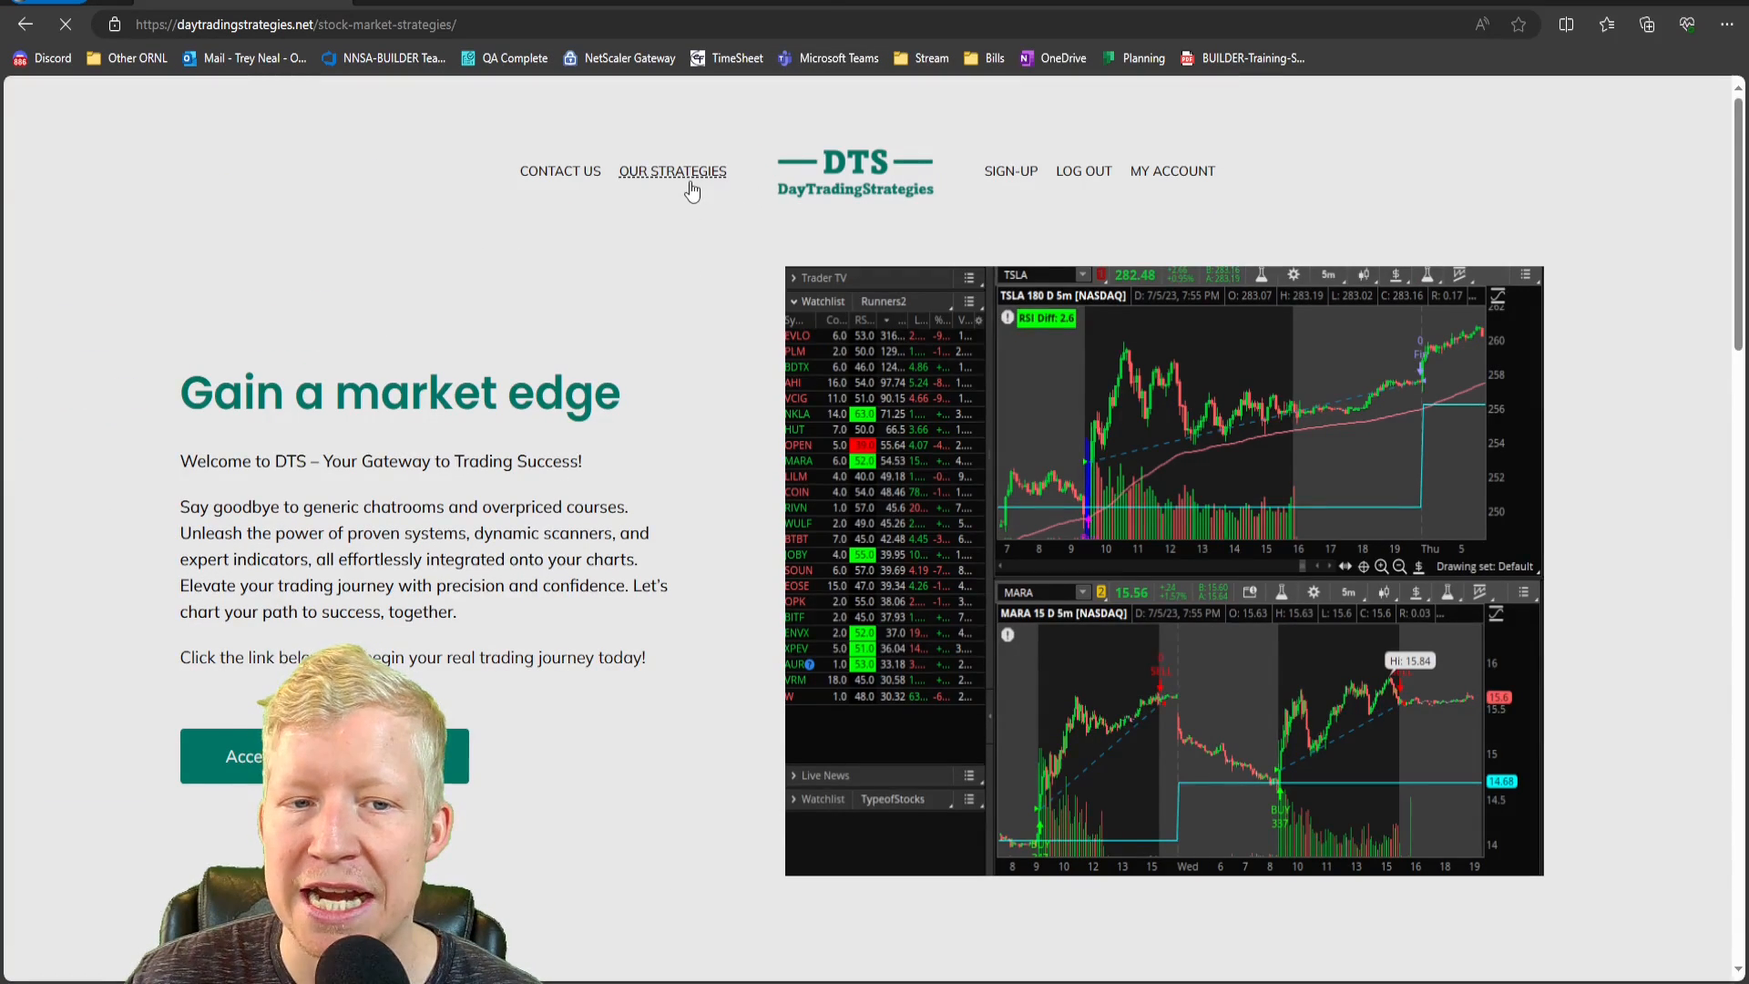
{"action": "left_click", "coordinate": [672, 171]}
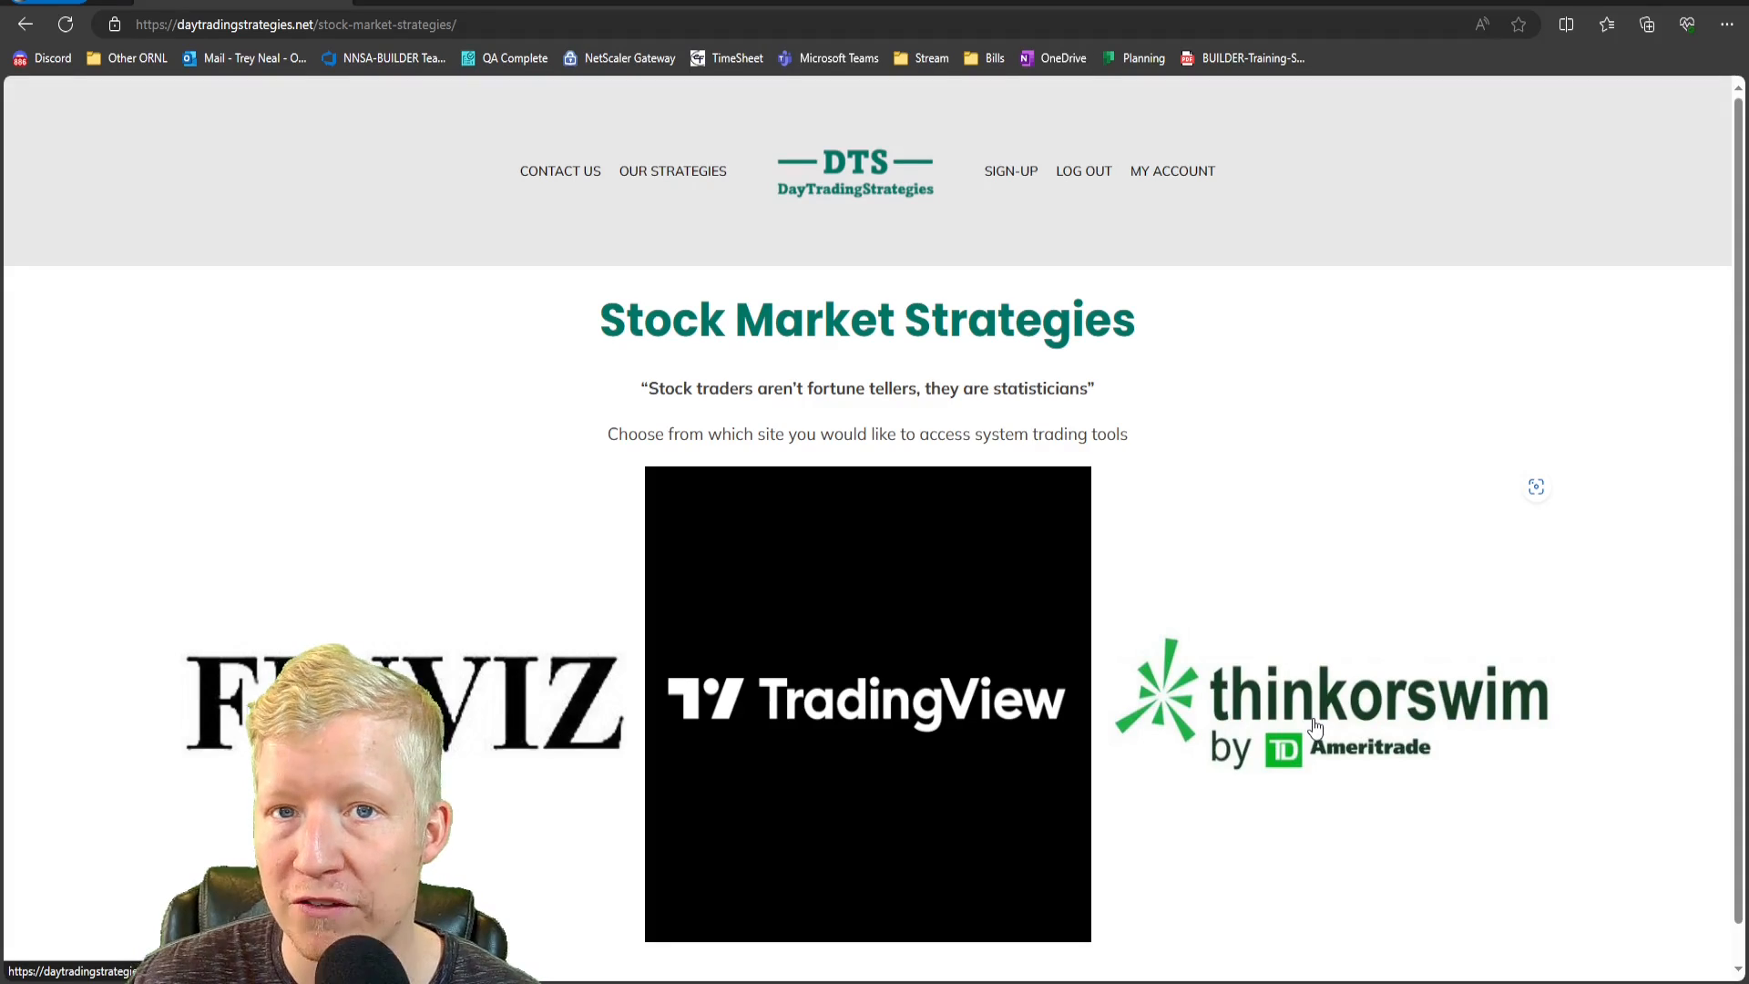
{"action": "left_click", "coordinate": [1330, 700]}
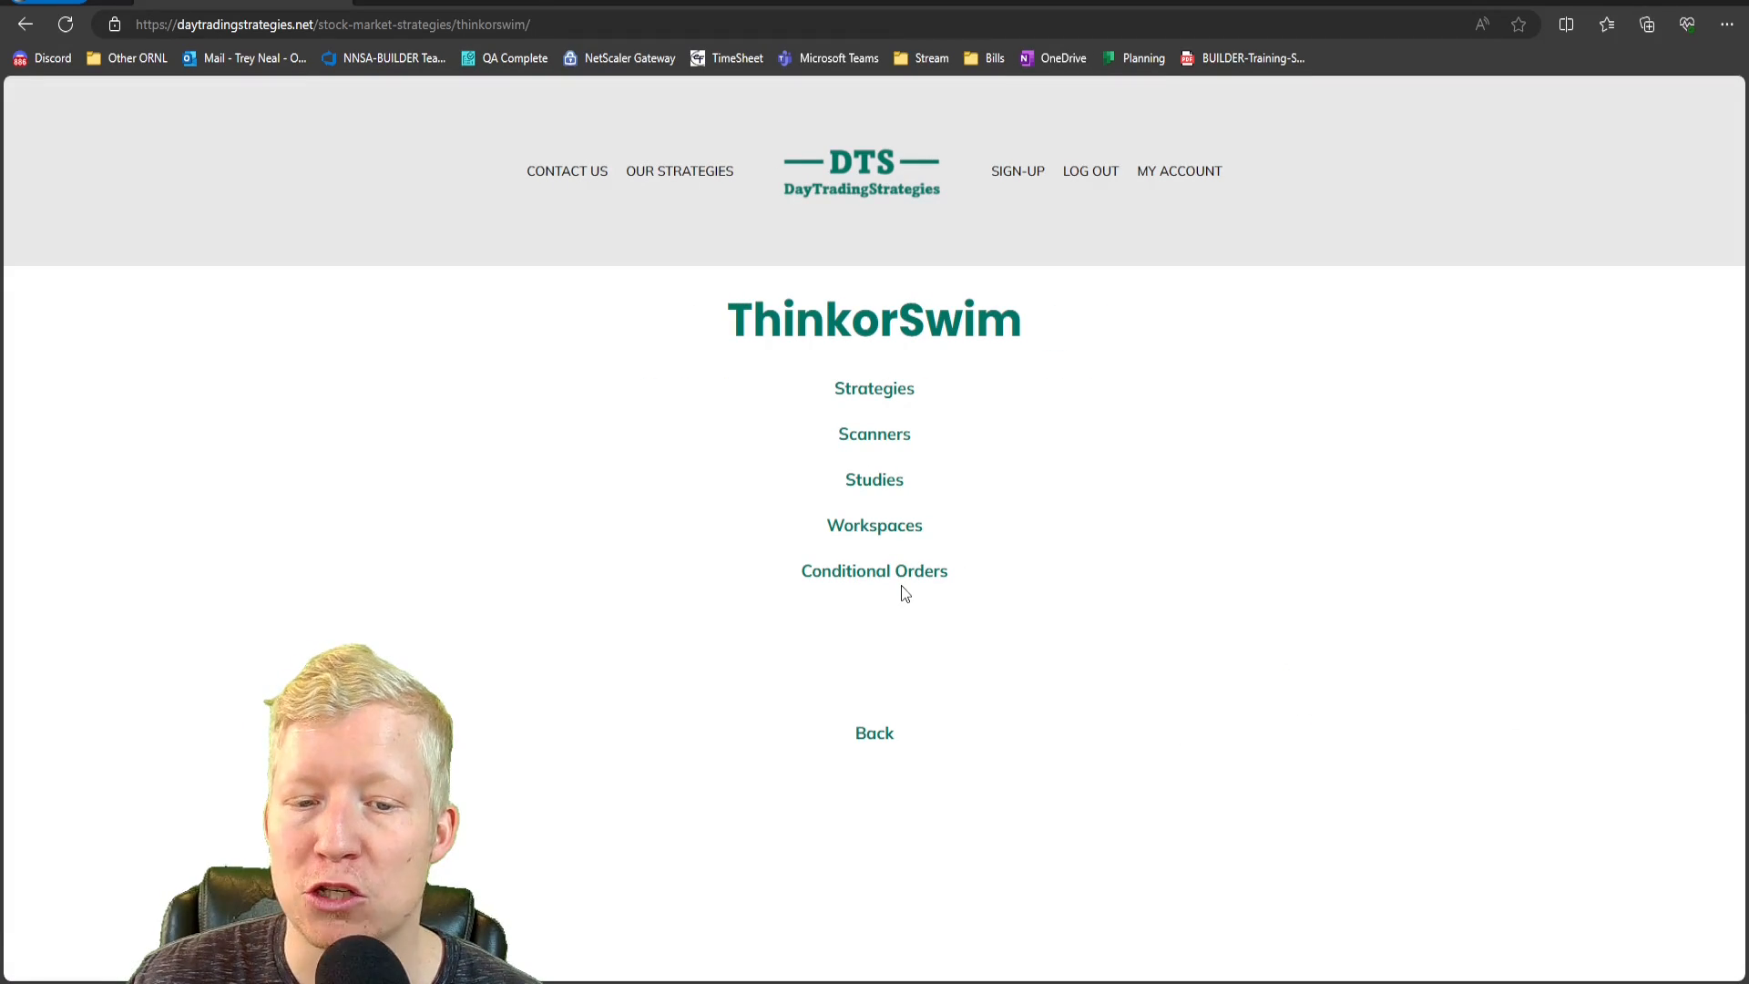
{"action": "left_click", "coordinate": [873, 571]}
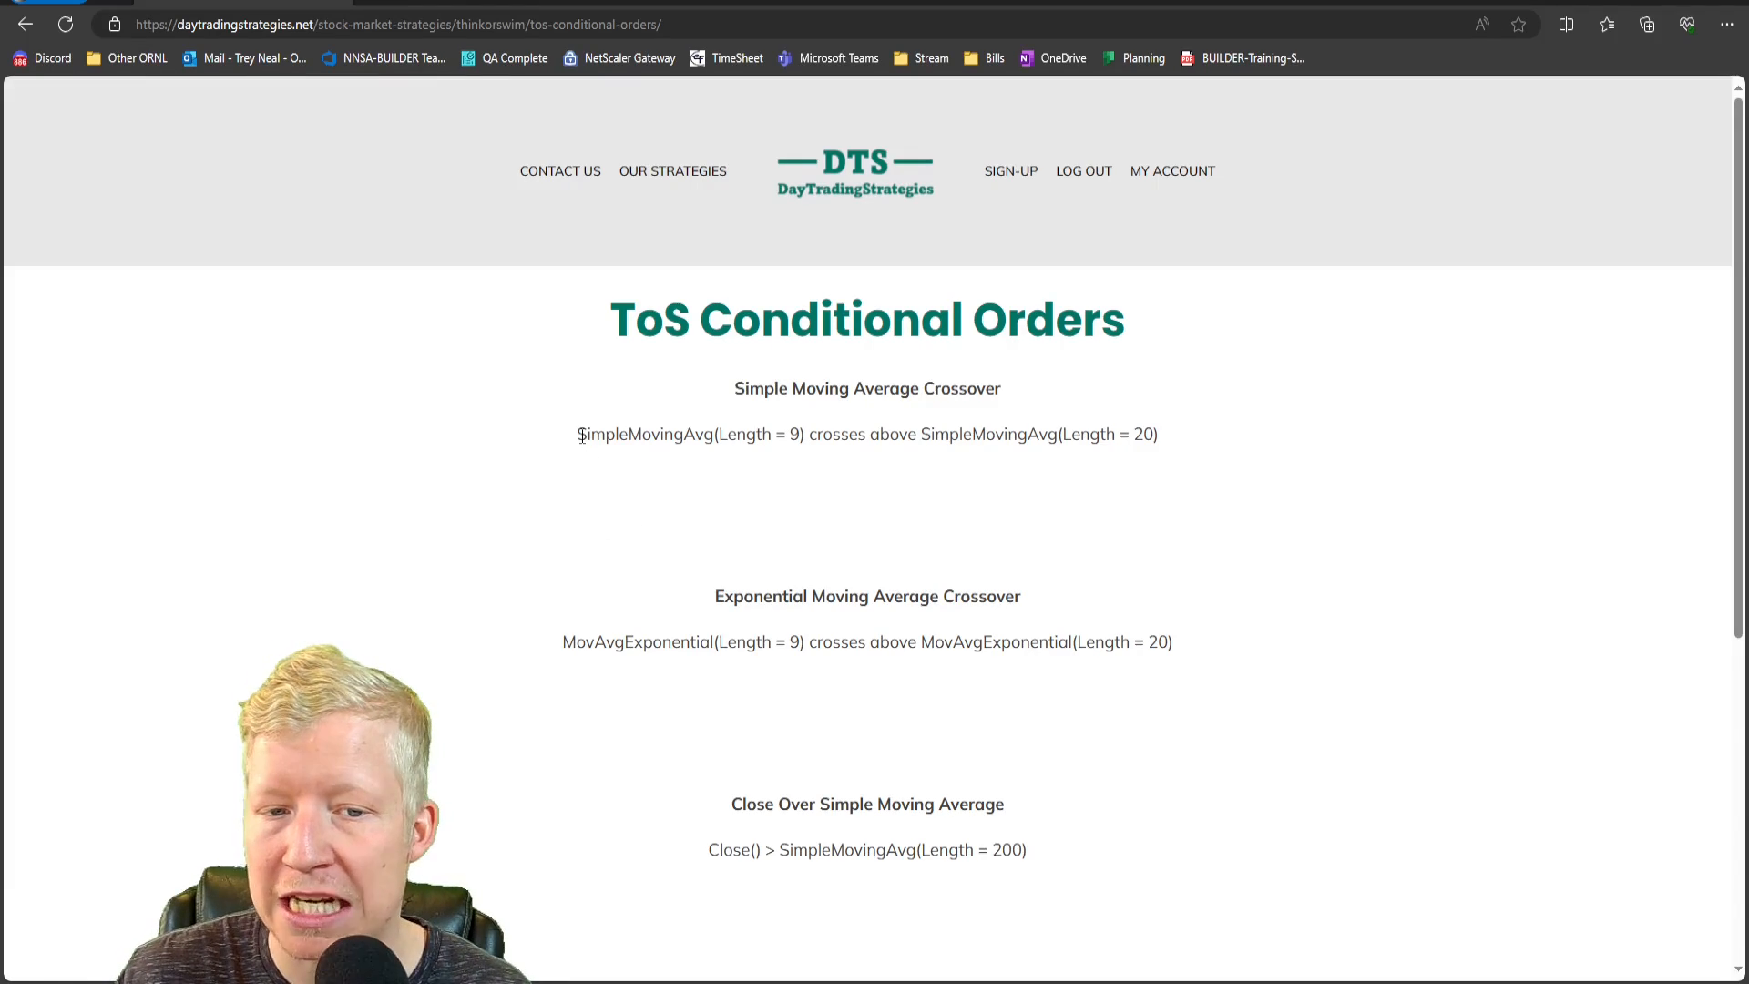
{"action": "left_click_drag", "start_coordinate": [577, 434], "coordinate": [1159, 433]}
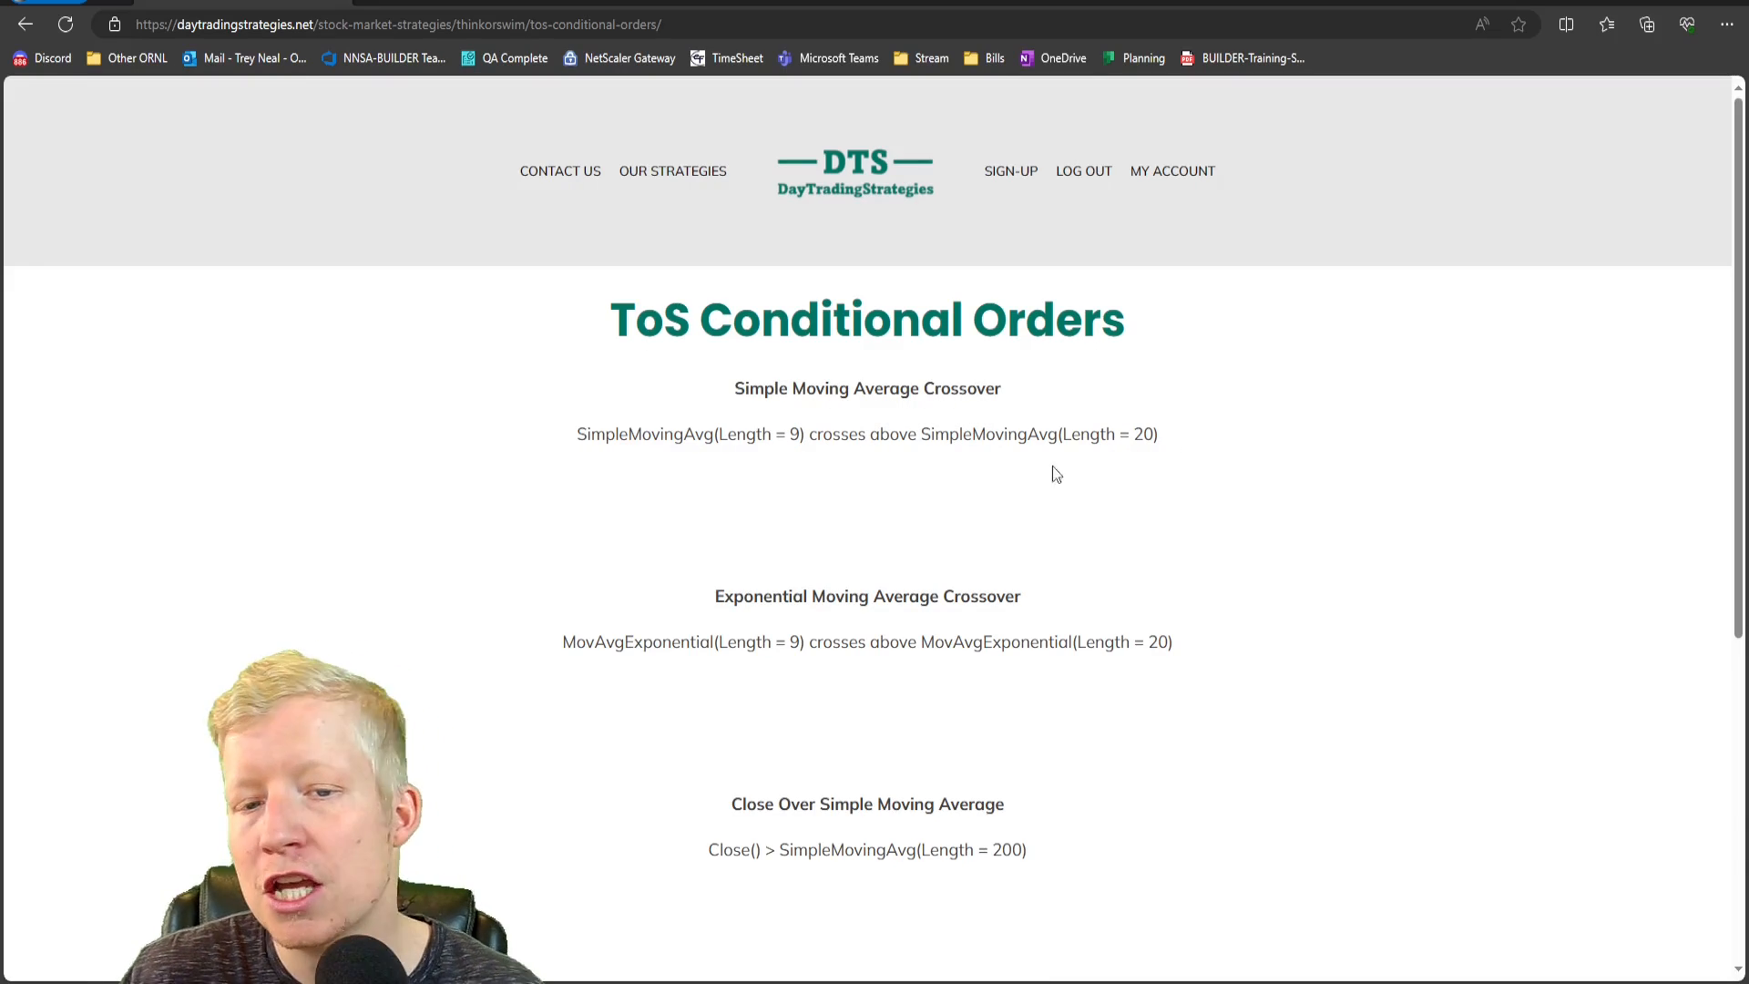
{"action": "scroll", "scroll_direction": "down", "scroll_amount": 3}
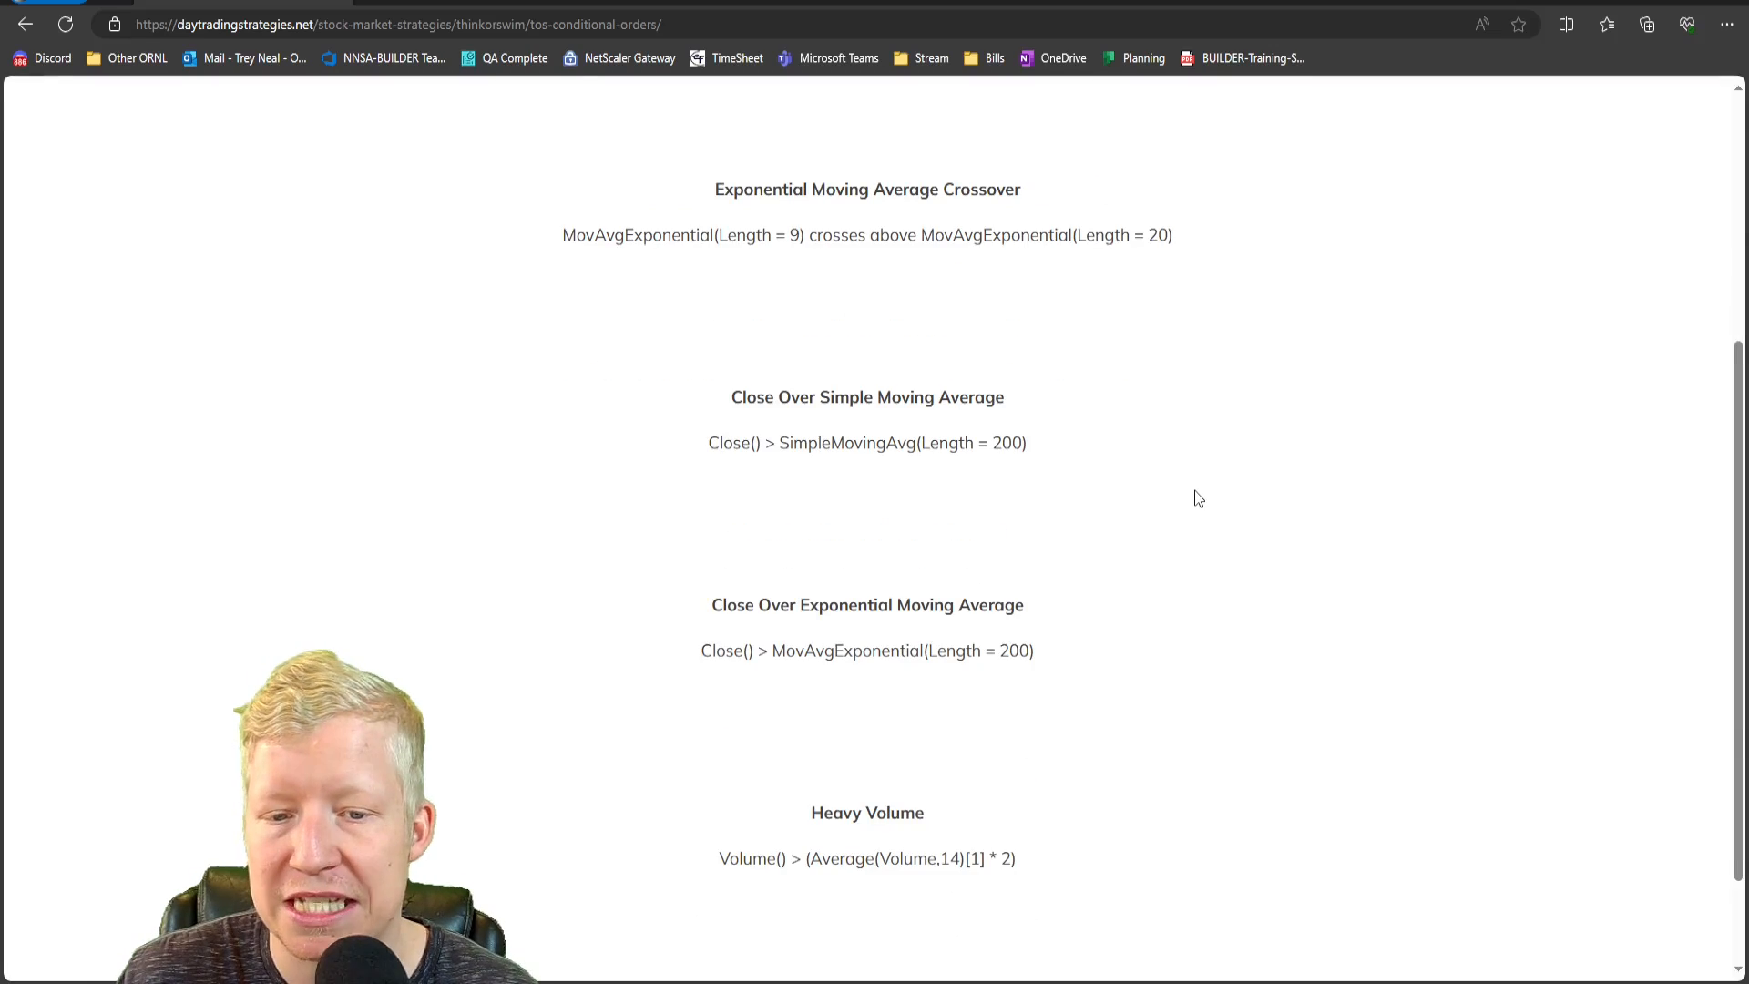
{"action": "mouse_move", "coordinate": [1049, 650]}
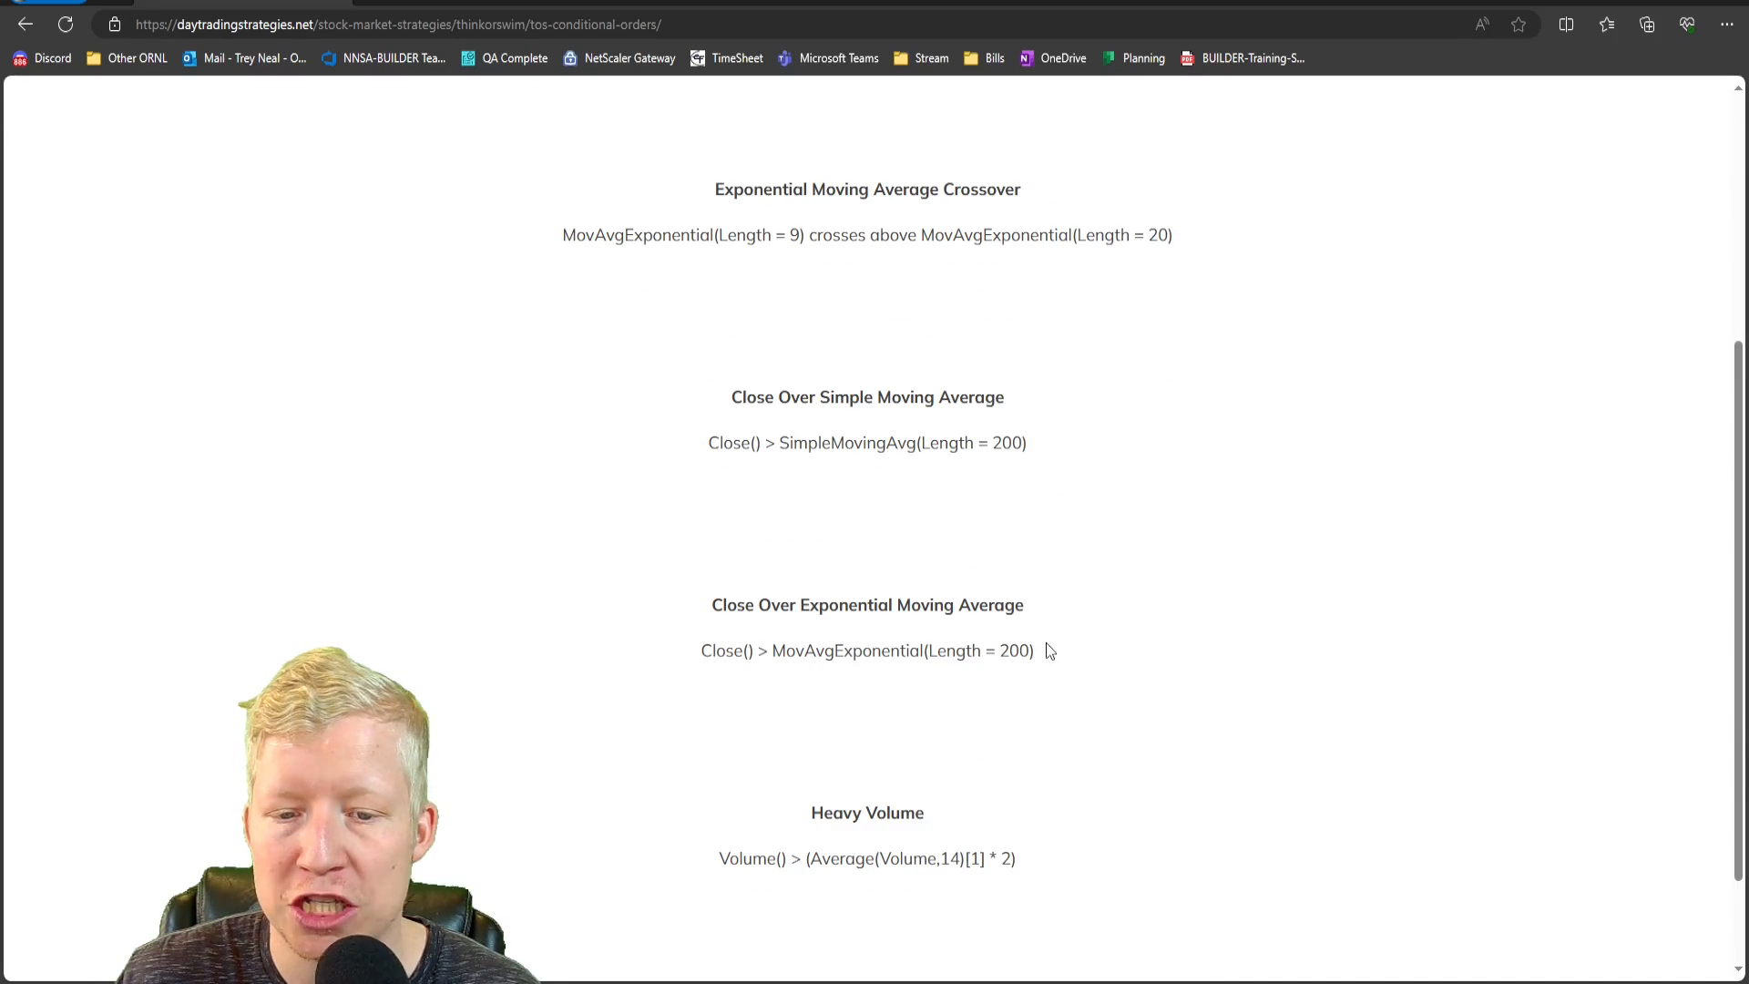
{"action": "mouse_move", "coordinate": [889, 843]}
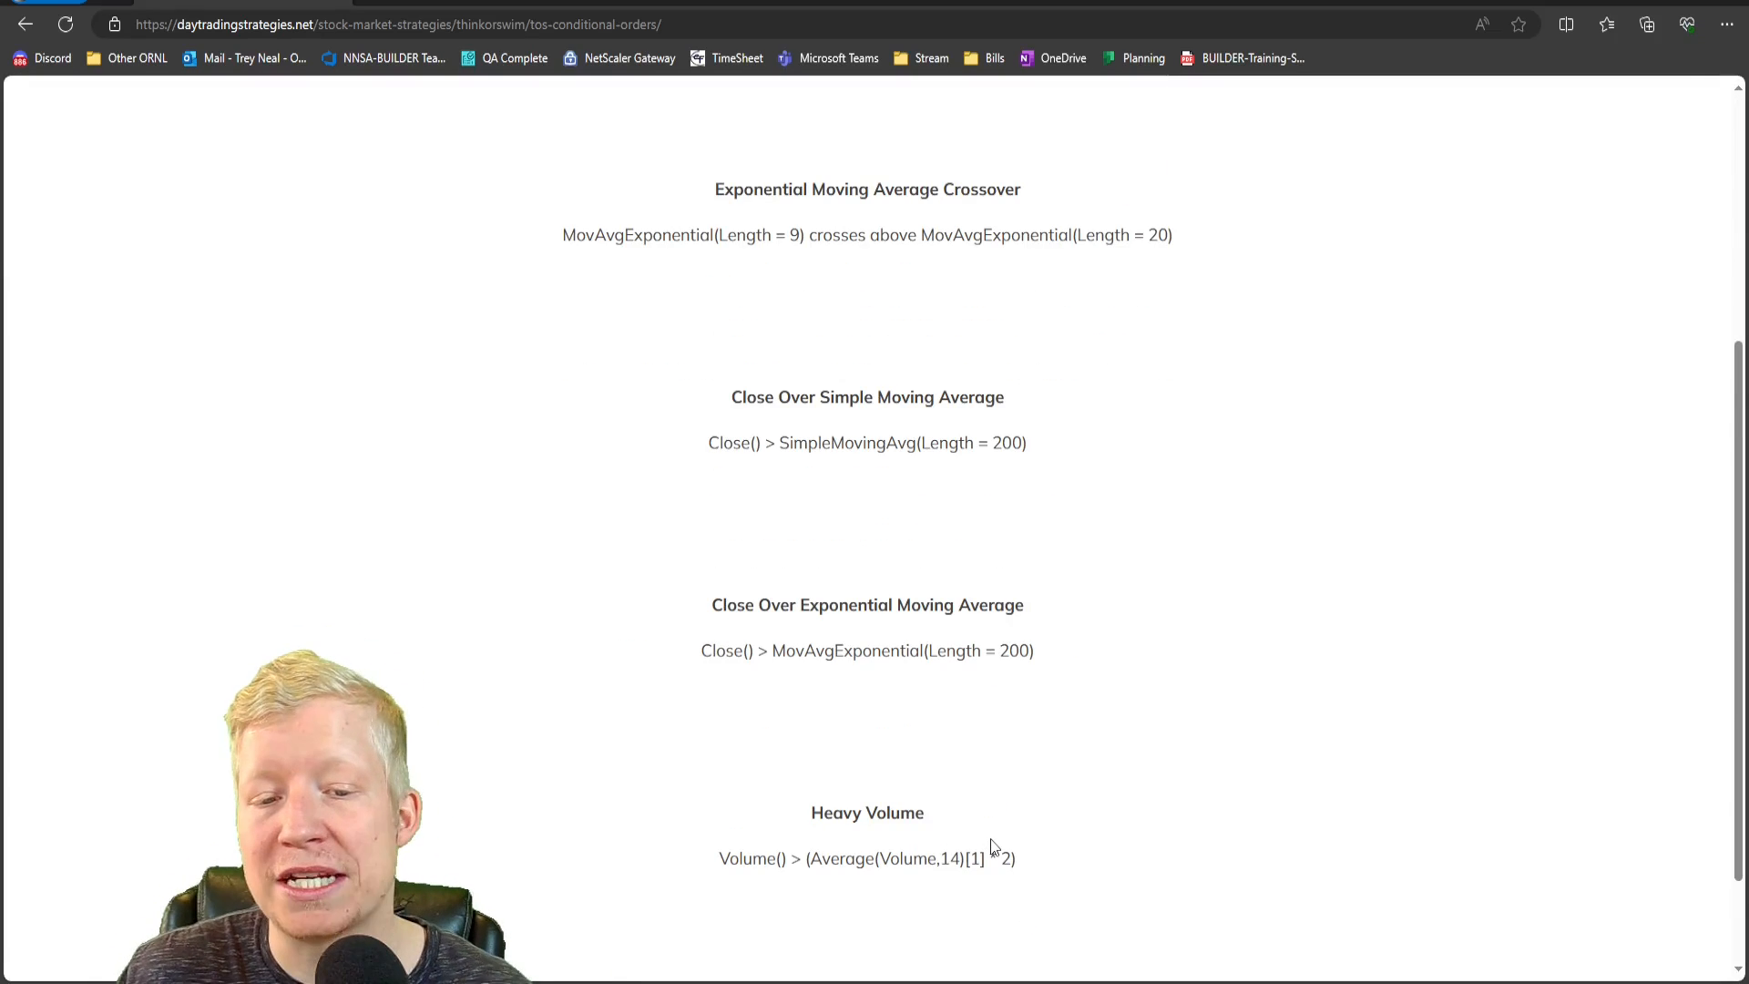
{"action": "scroll", "scroll_direction": "down", "scroll_amount": 3}
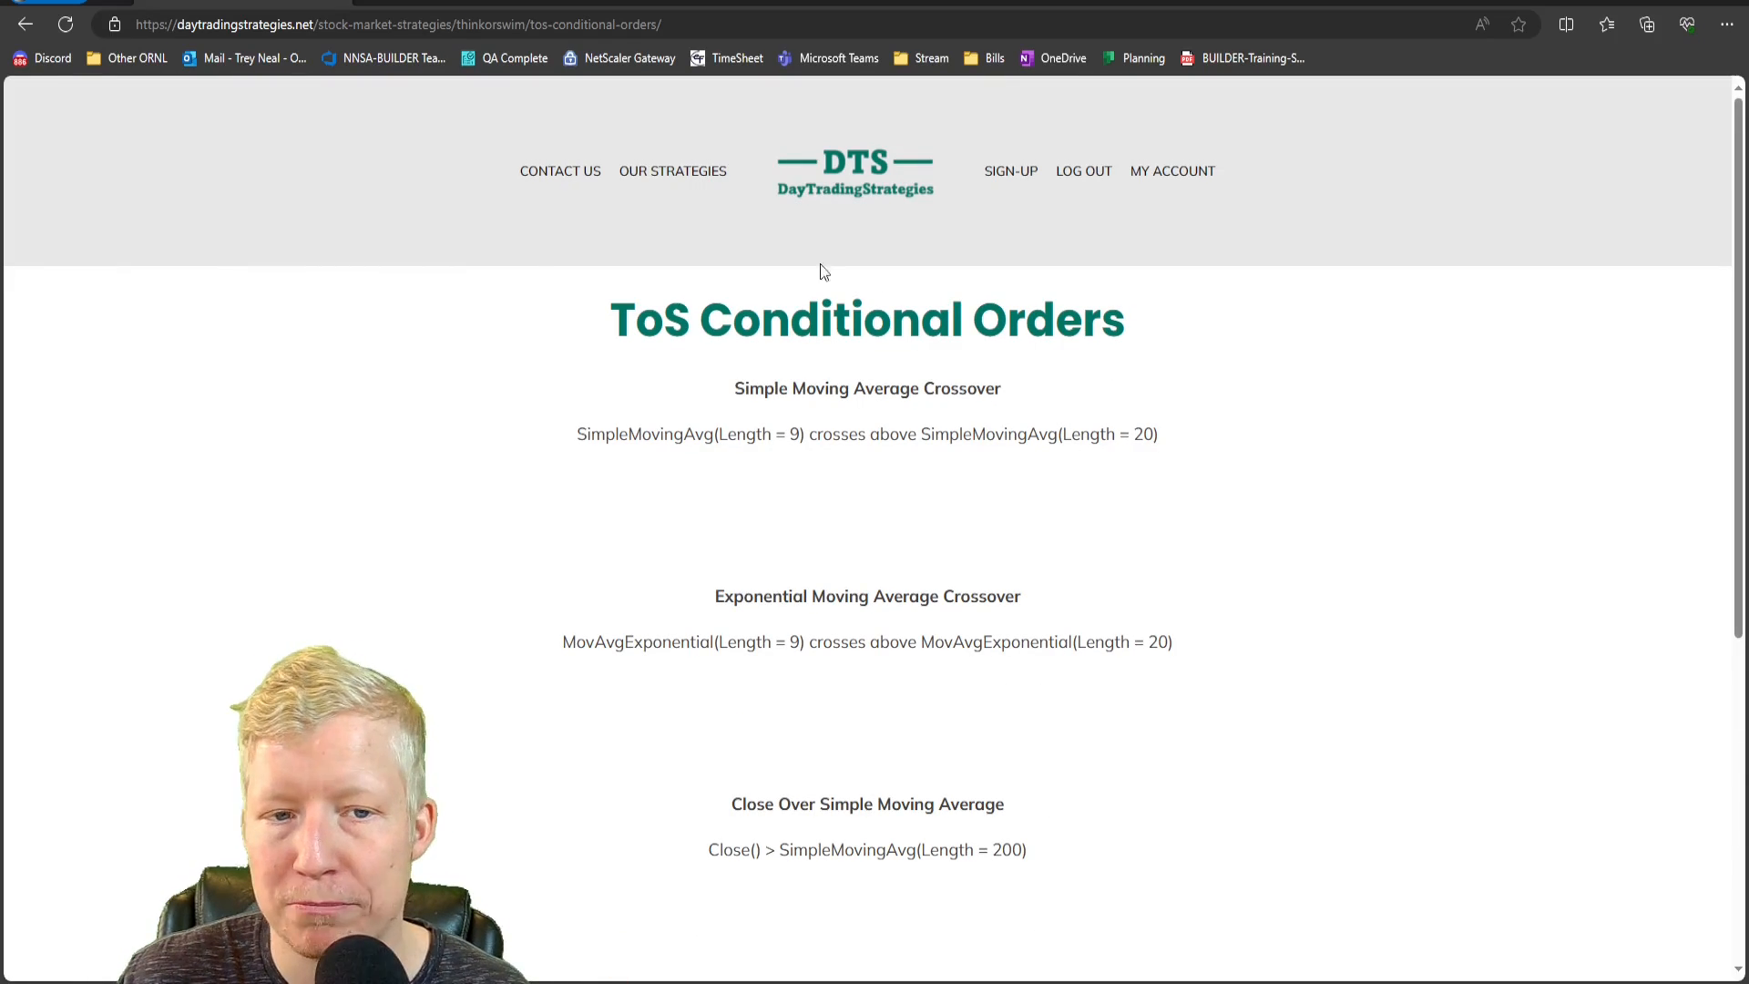
{"action": "left_click", "coordinate": [24, 24]}
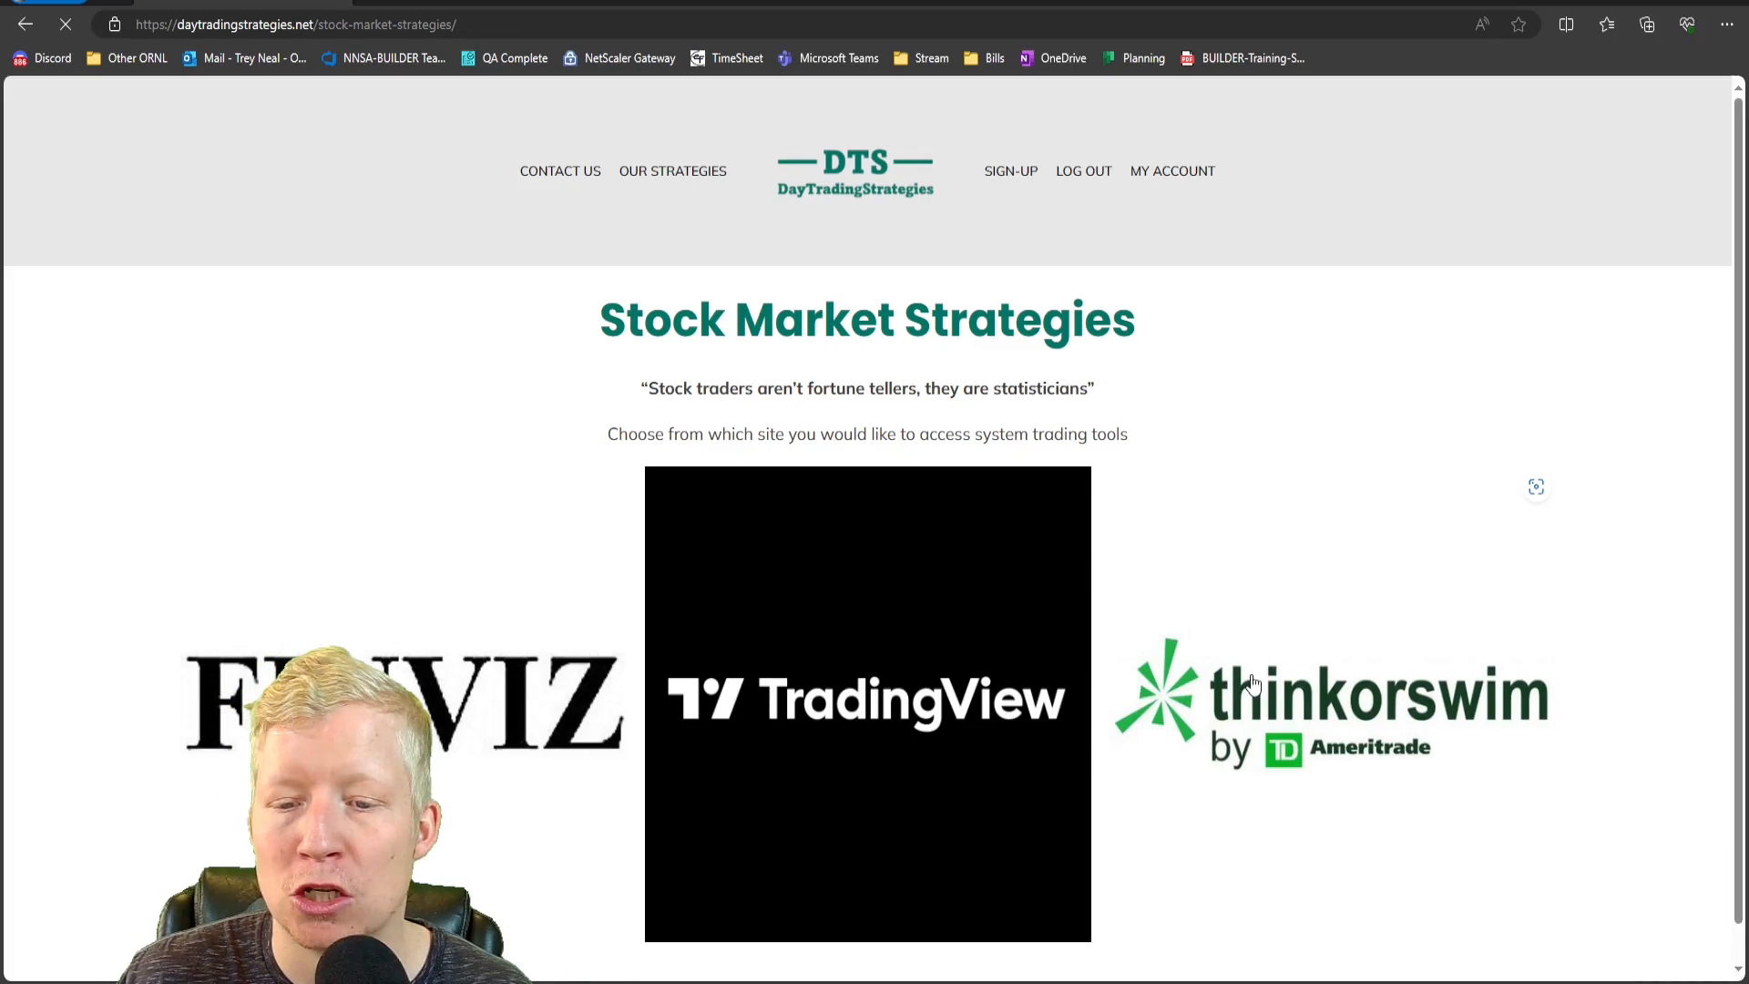
{"action": "left_click", "coordinate": [1329, 698]}
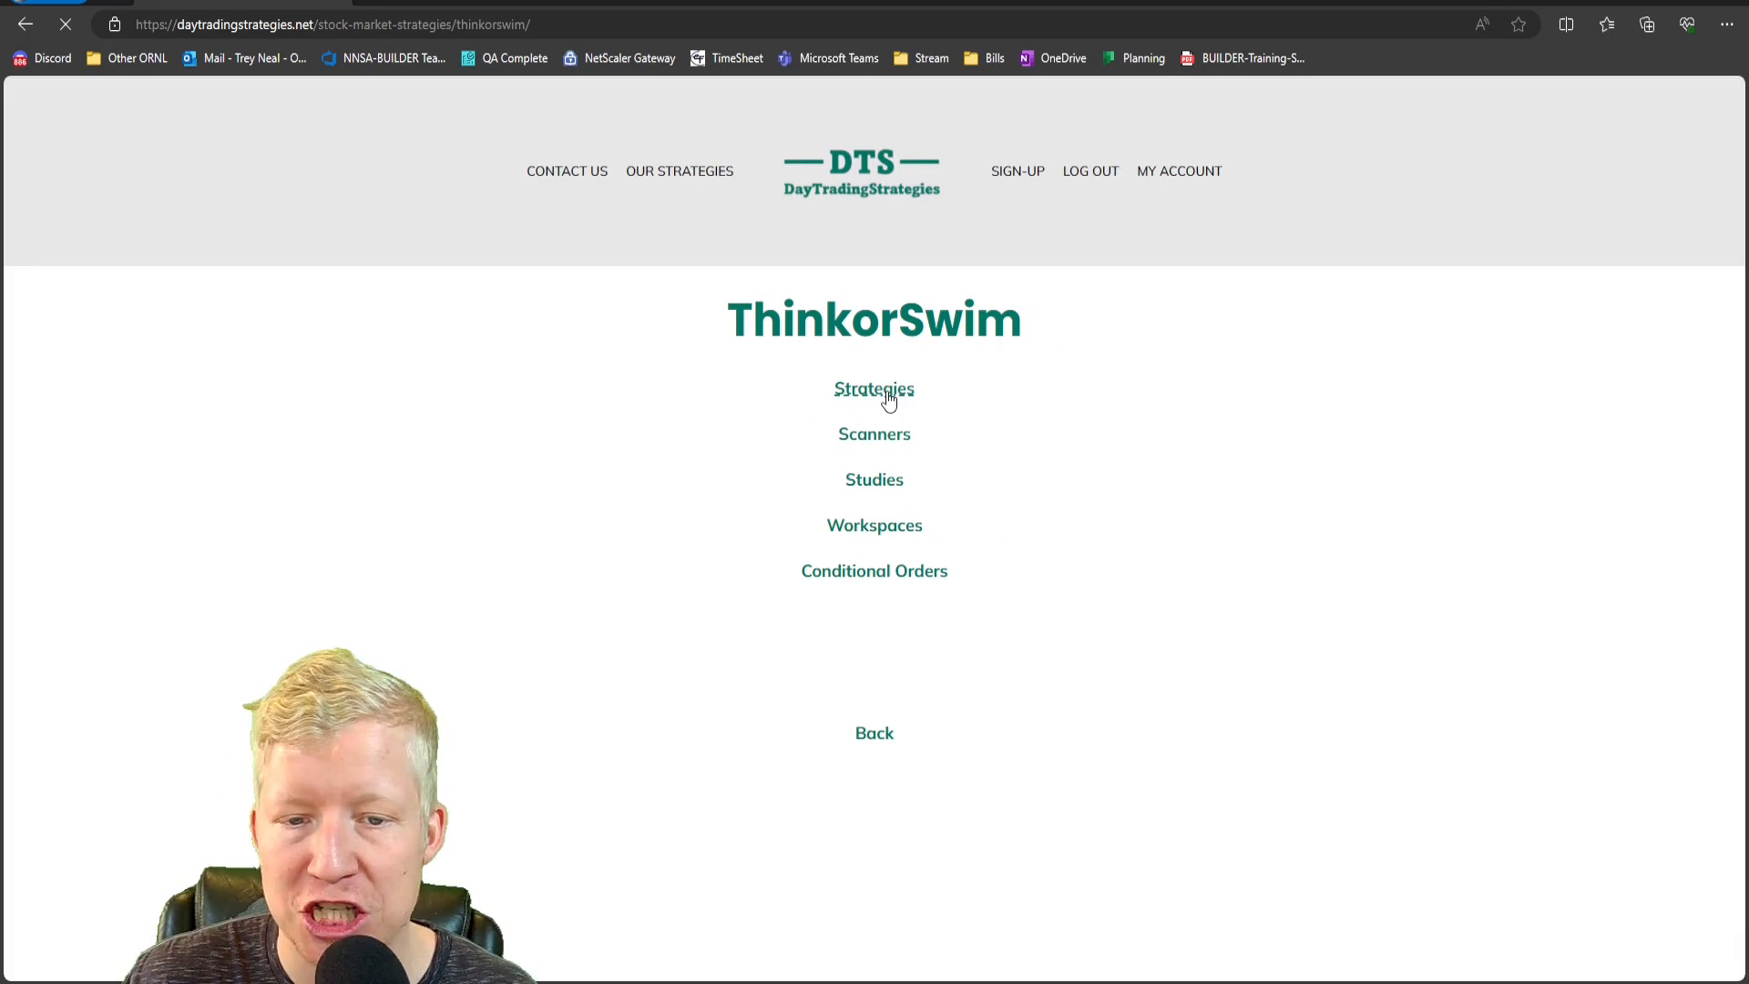
{"action": "left_click", "coordinate": [875, 390]}
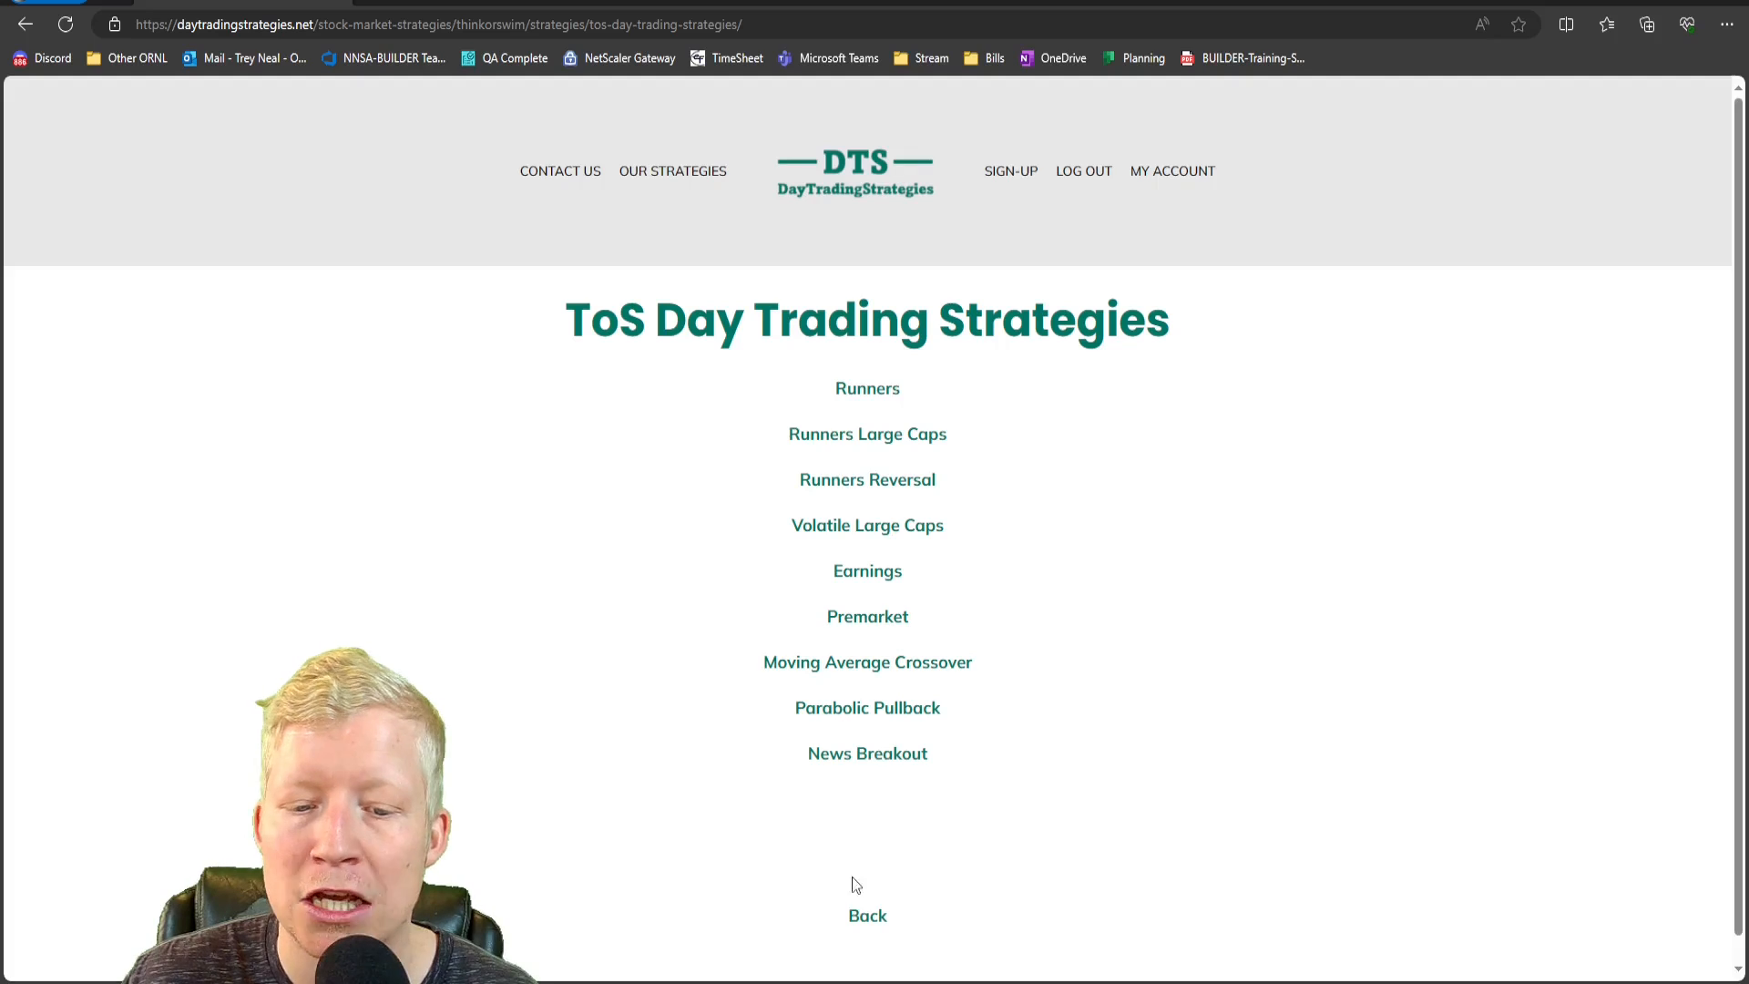
{"action": "left_click", "coordinate": [868, 915]}
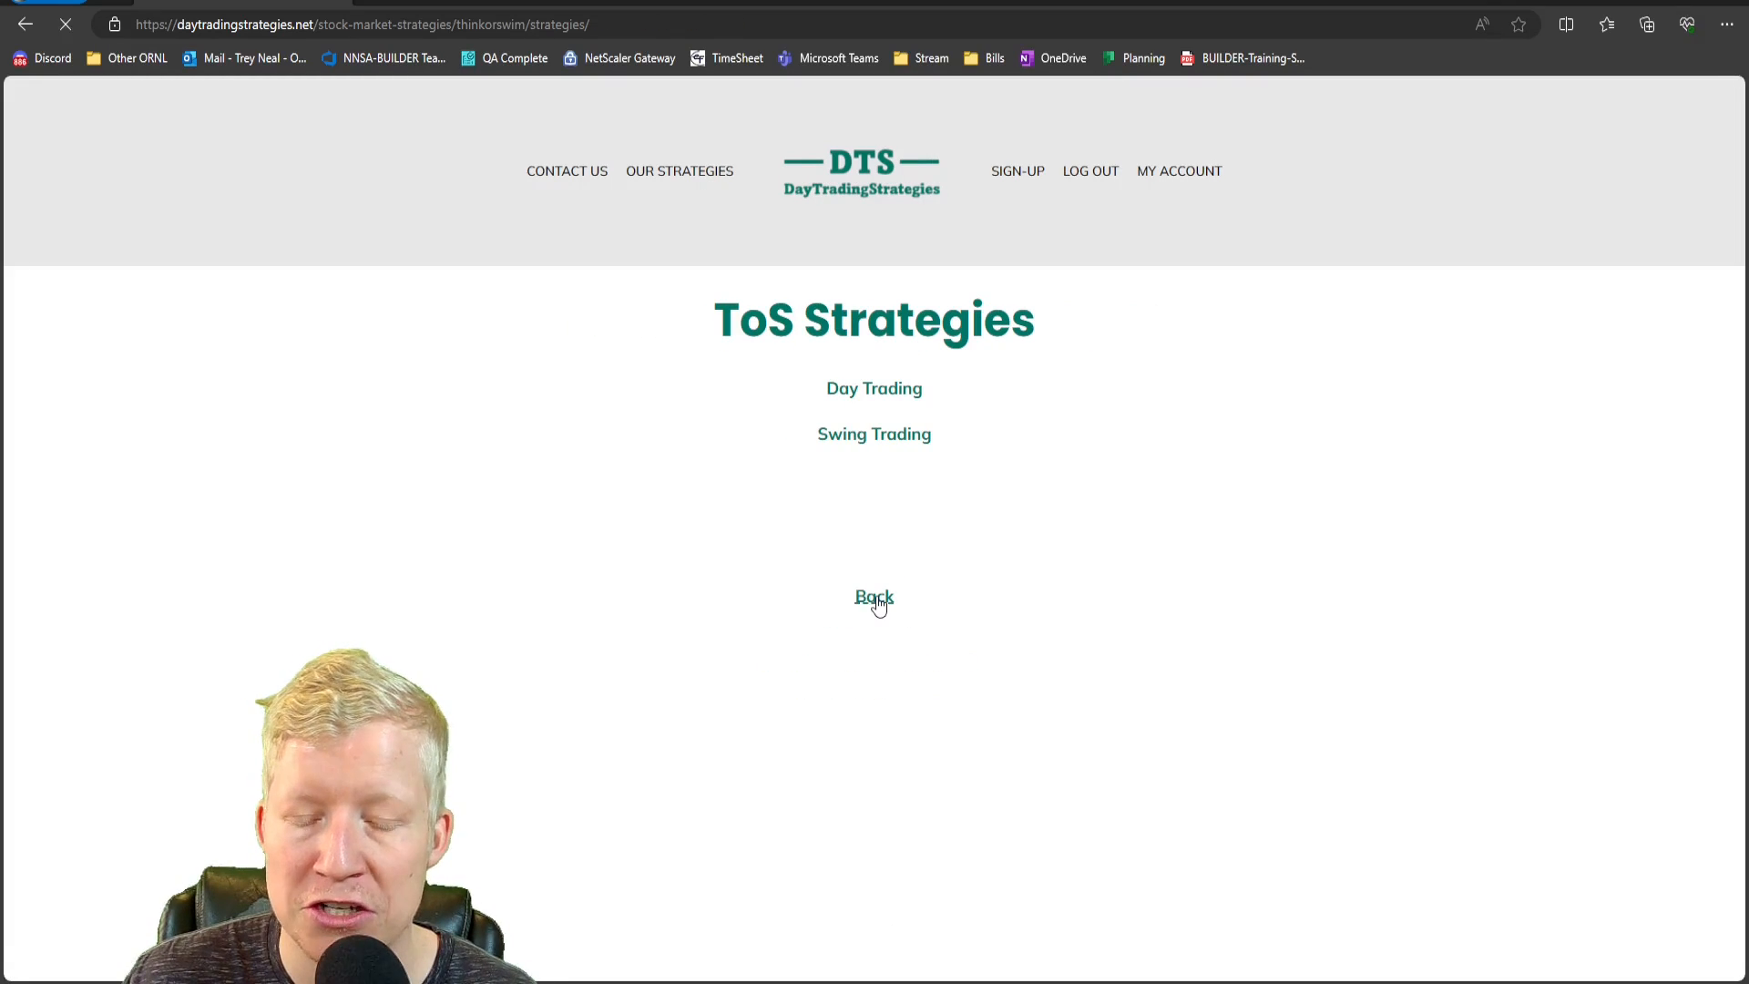
{"action": "left_click", "coordinate": [873, 598]}
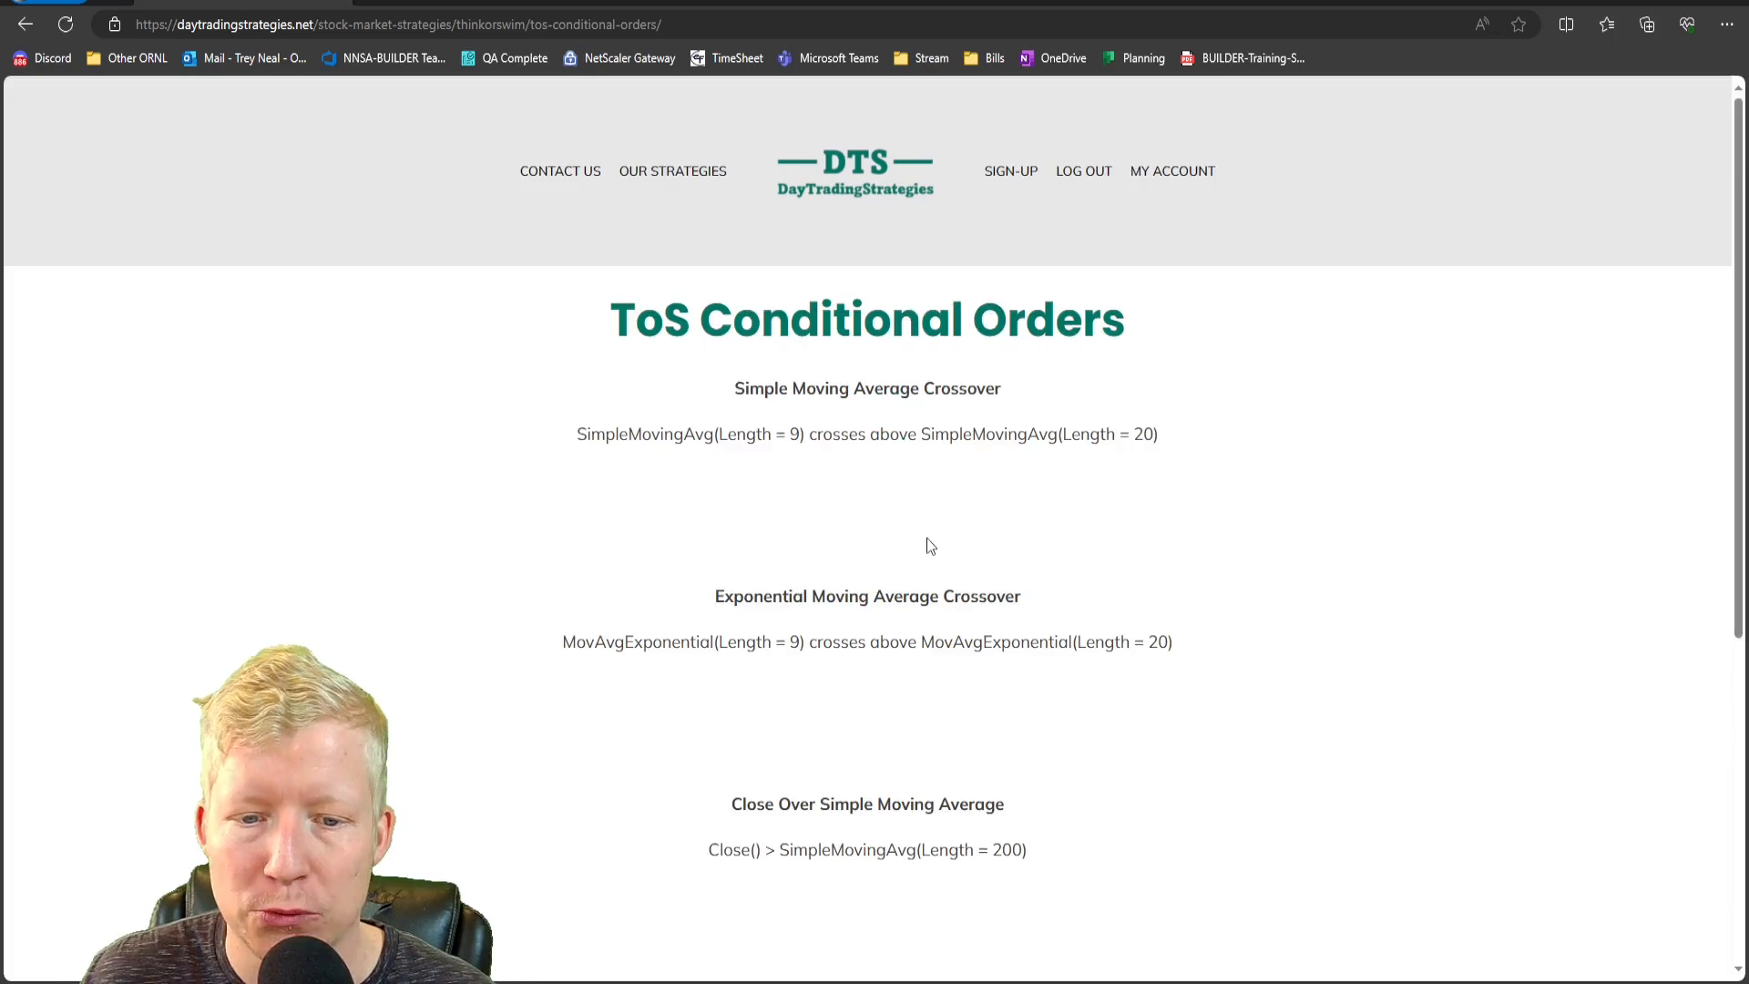
Select Close() in the Close Over Simple Moving Average formula for copying.
{"action": "scroll", "scroll_direction": "down", "scroll_amount": 3}
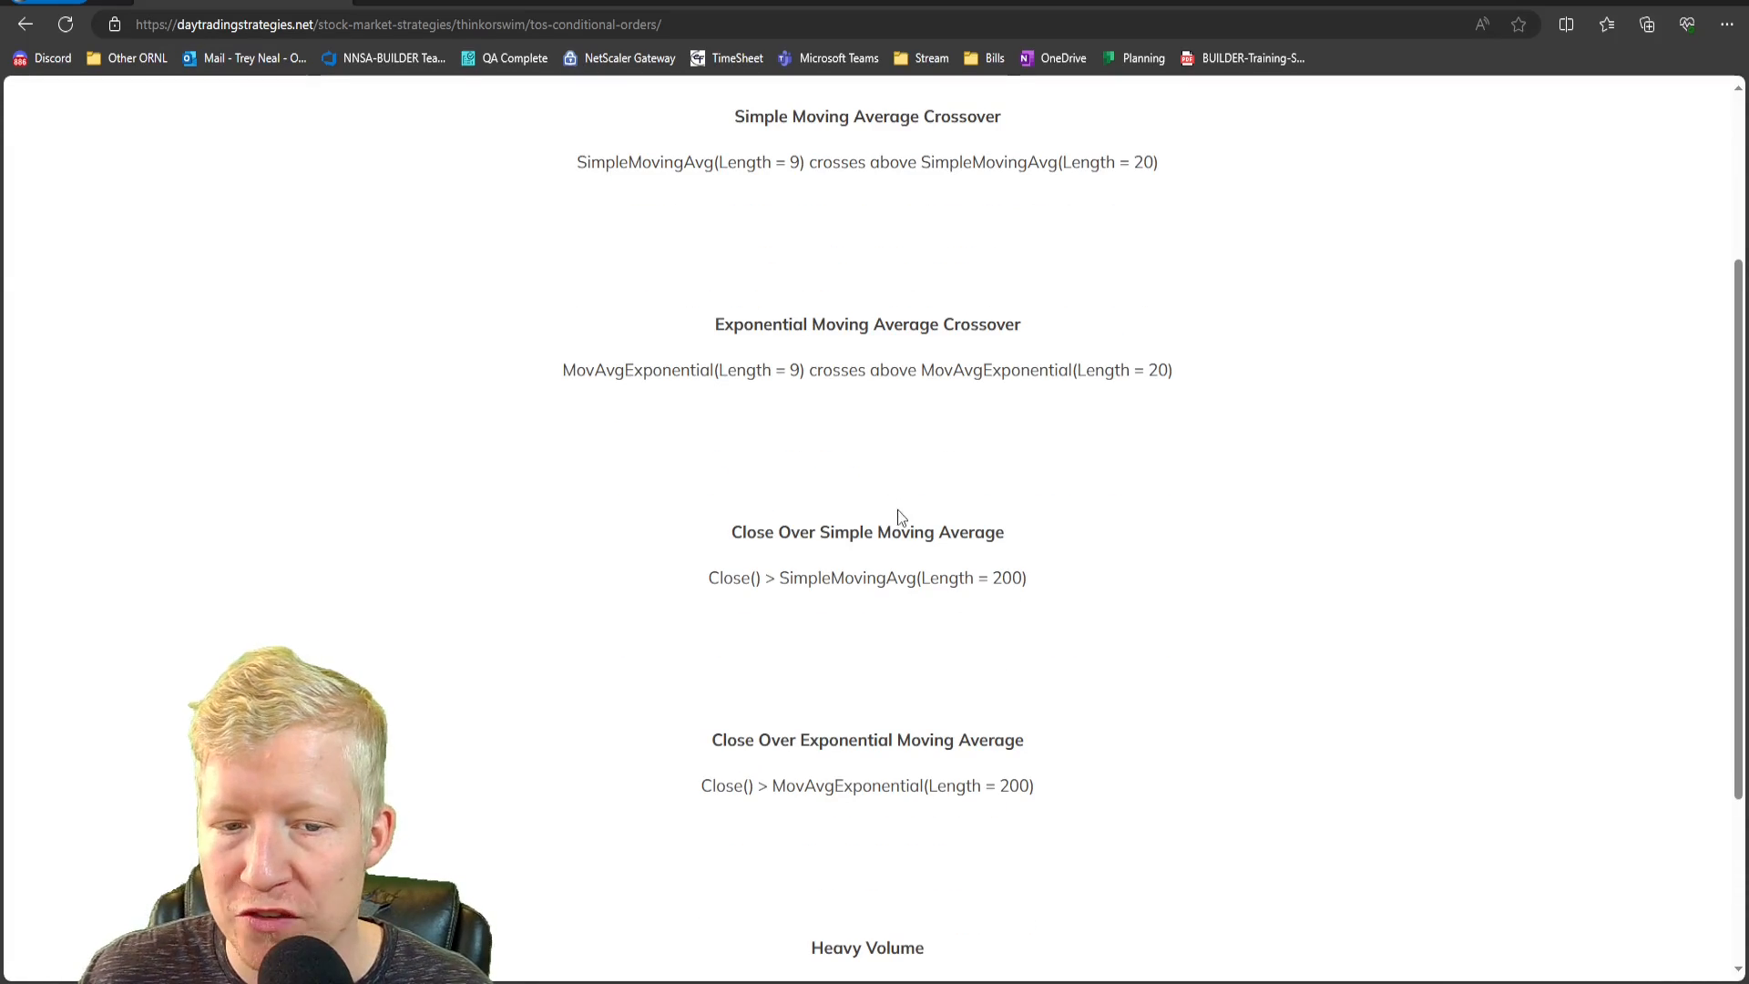
{"action": "double_click", "coordinate": [728, 578]}
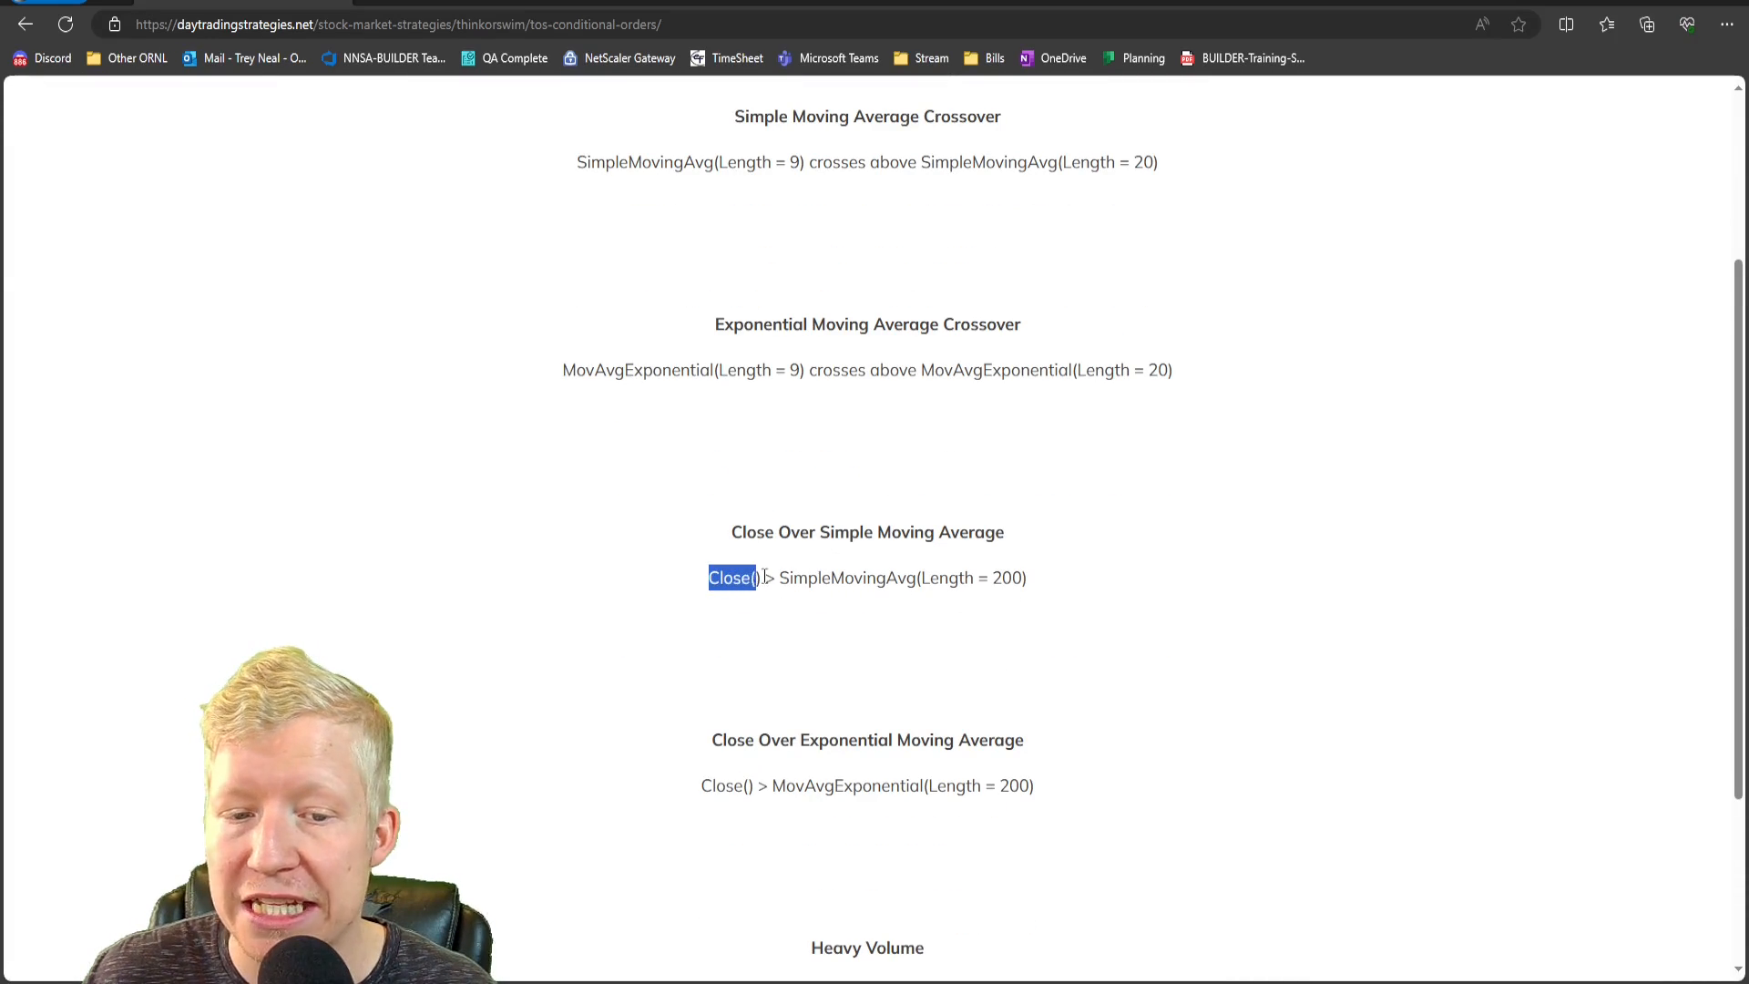
{"action": "scroll", "scroll_direction": "down", "scroll_amount": 3}
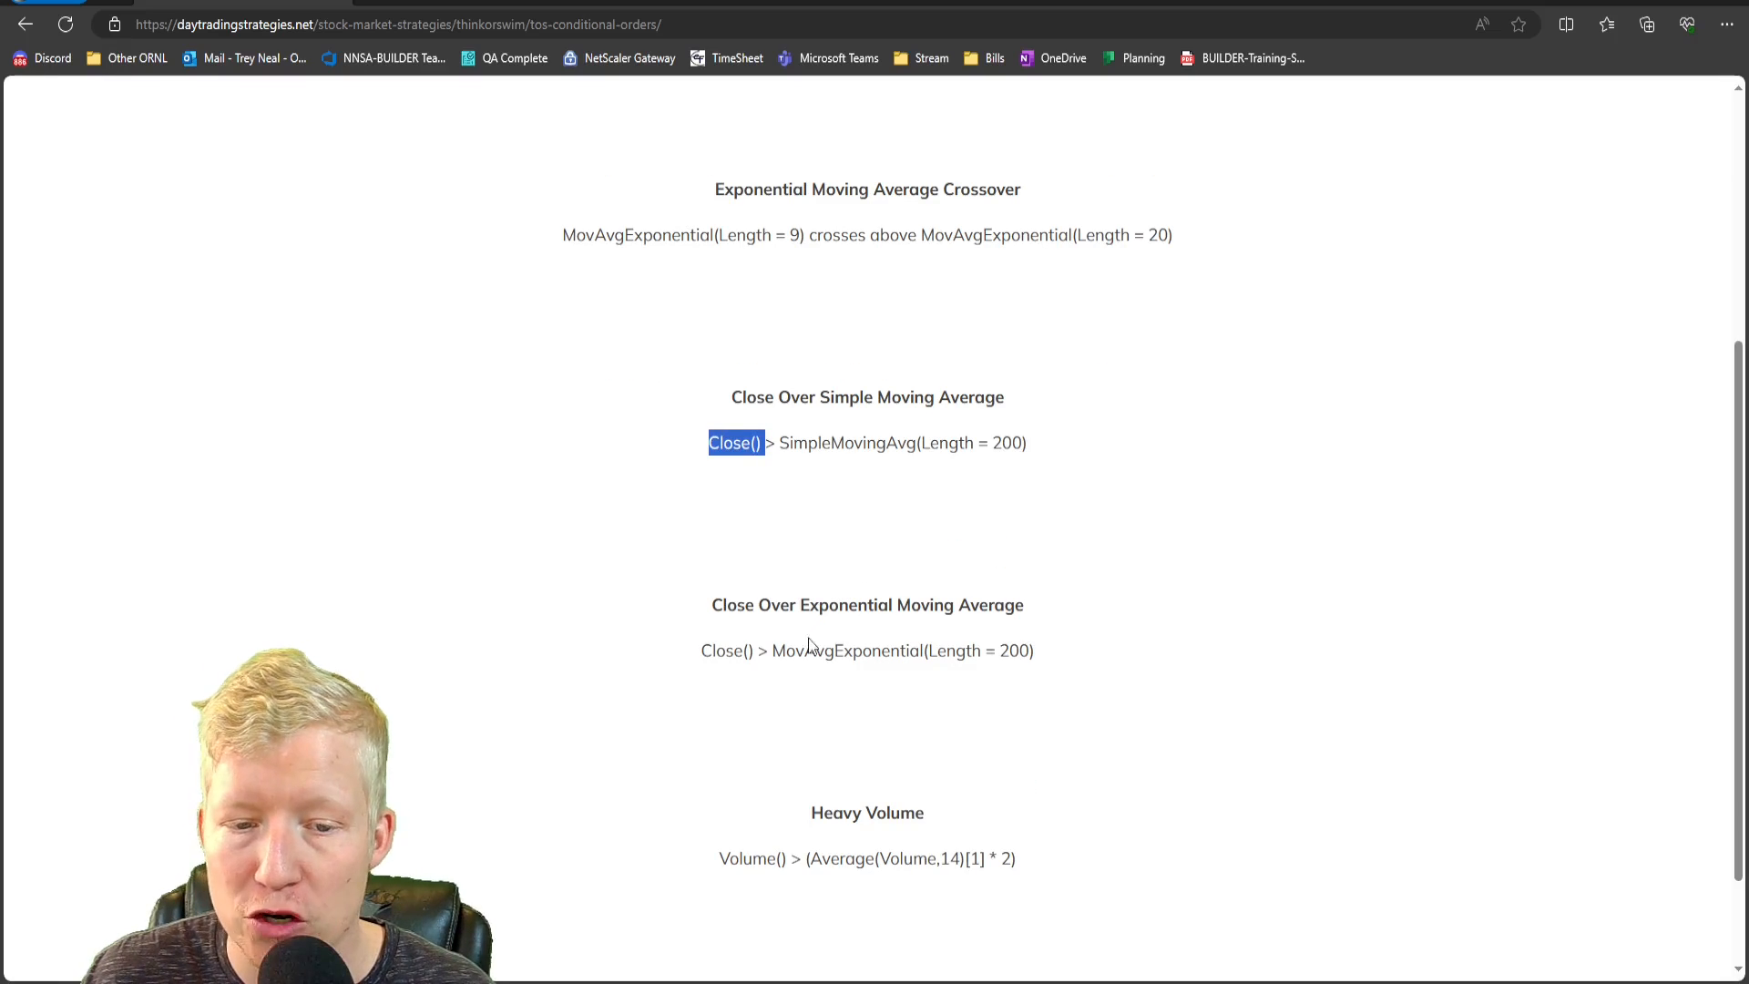
{"action": "scroll", "scroll_direction": "down", "scroll_amount": 3}
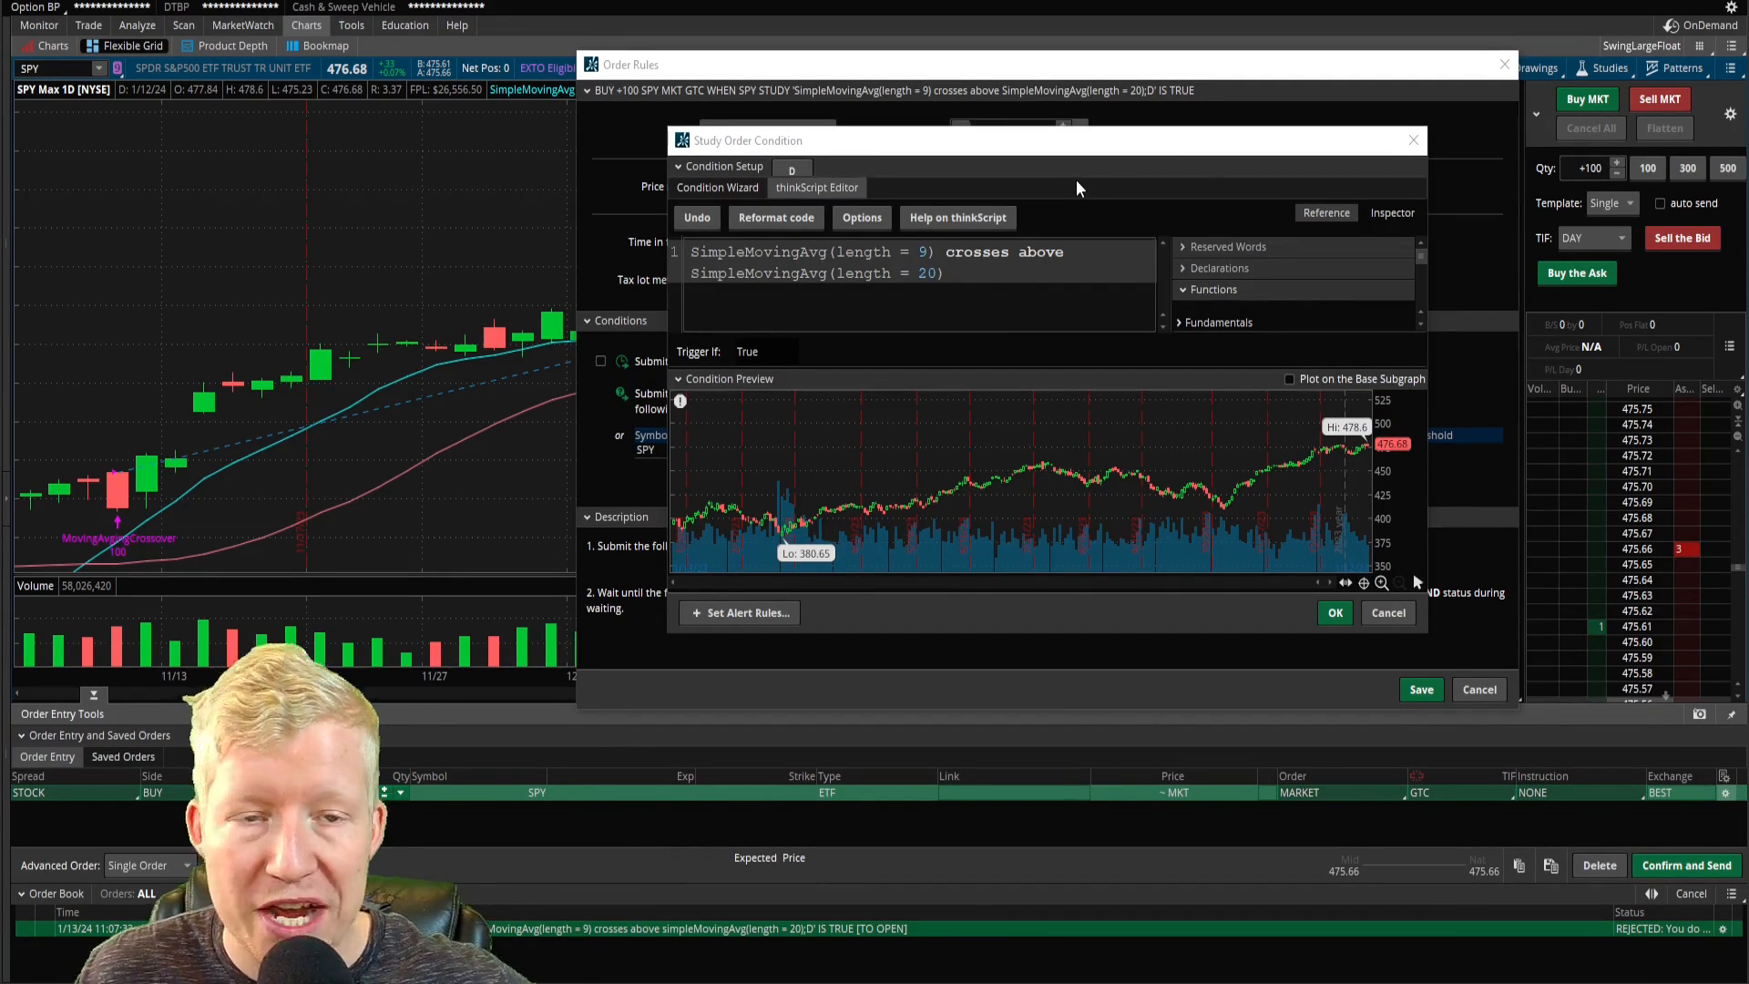
{"action": "mouse_move", "coordinate": [999, 243]}
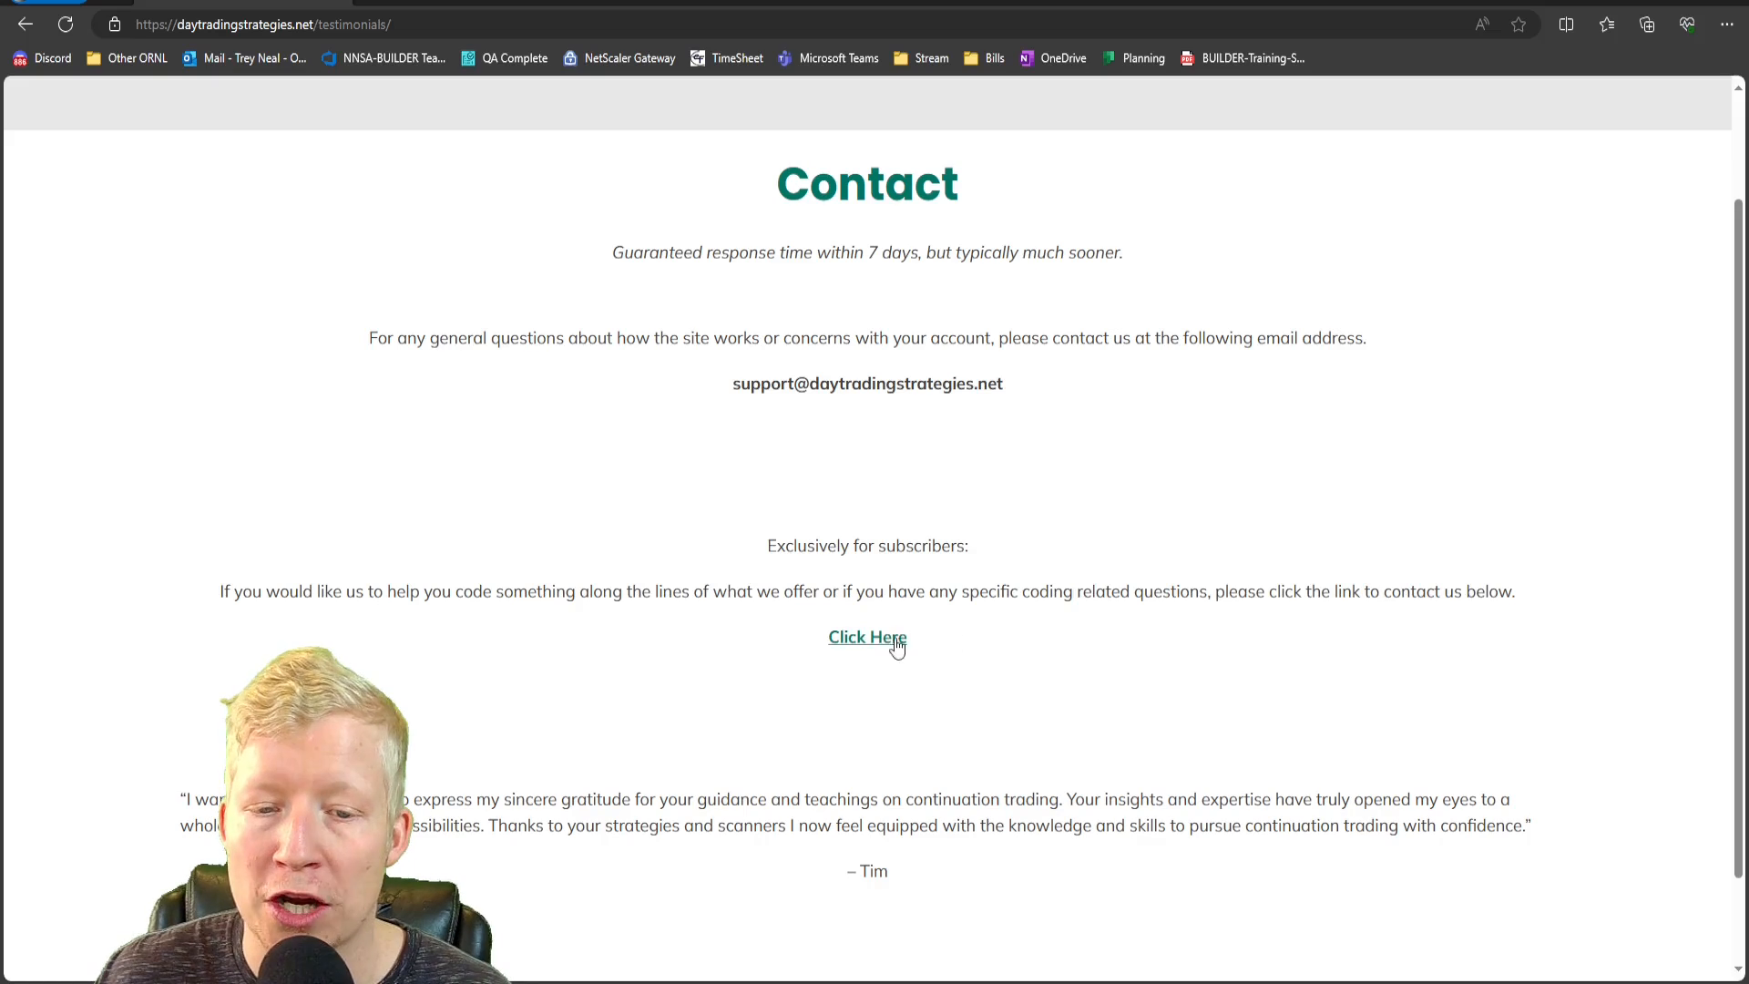
{"action": "mouse_move", "coordinate": [995, 567]}
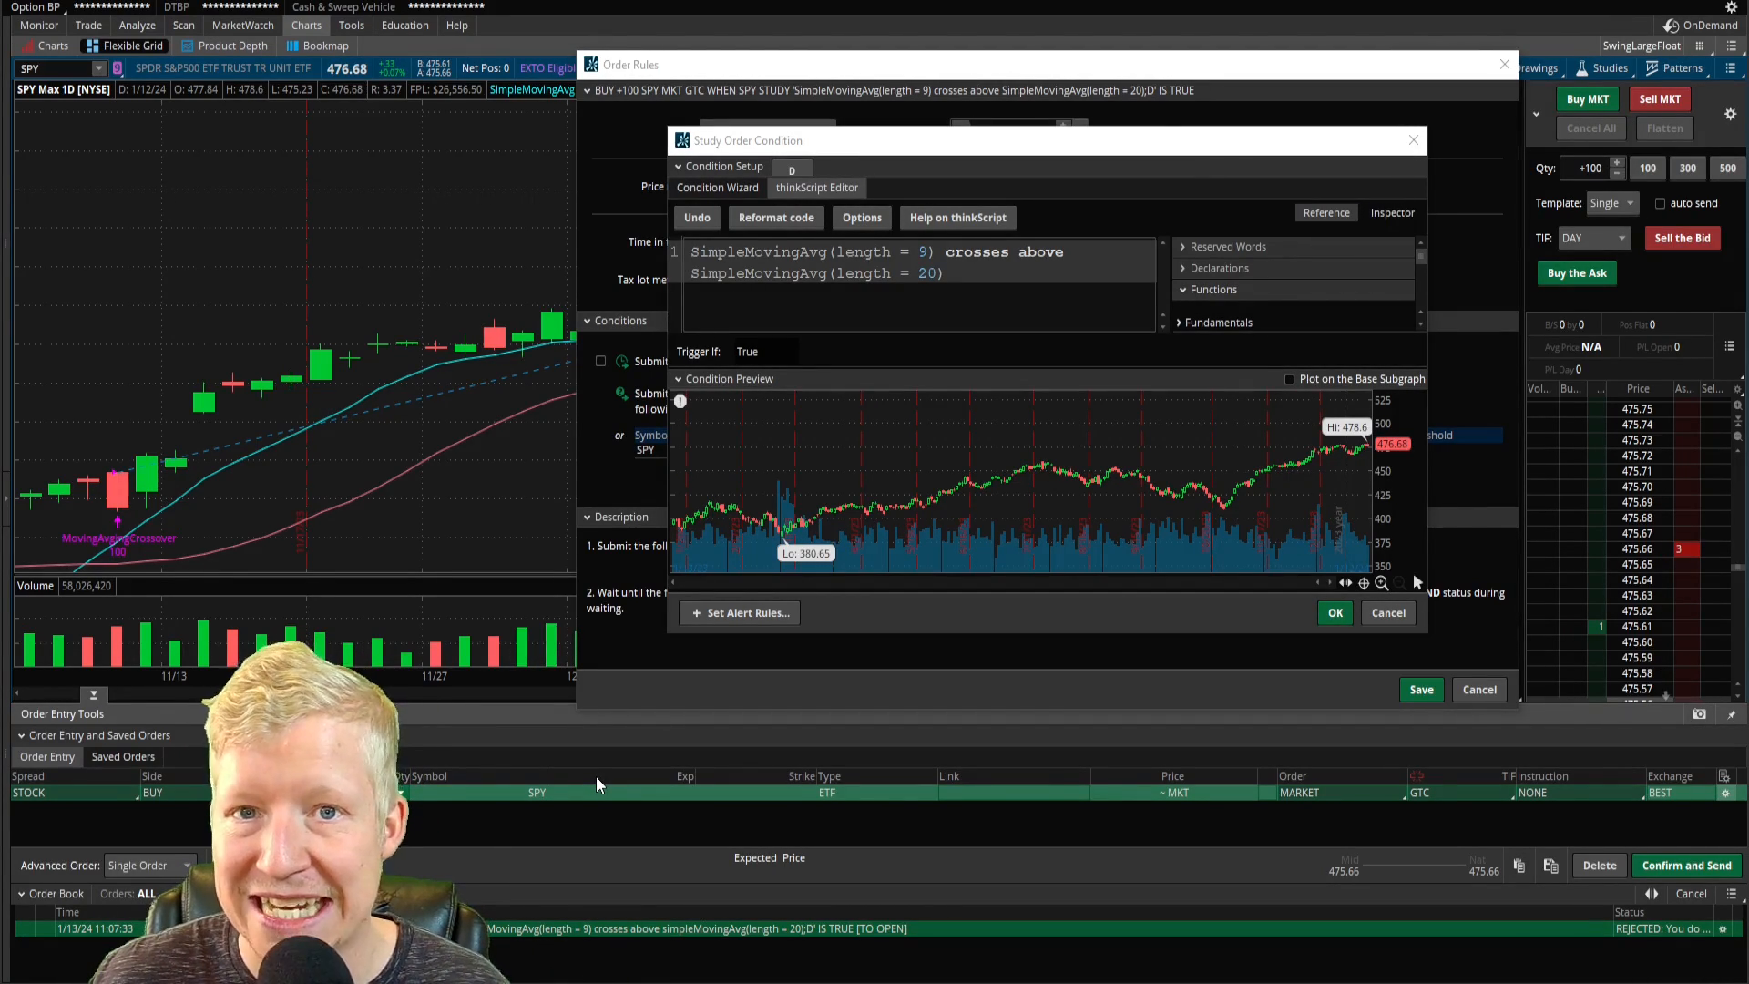
{"action": "mouse_move", "coordinate": [914, 639]}
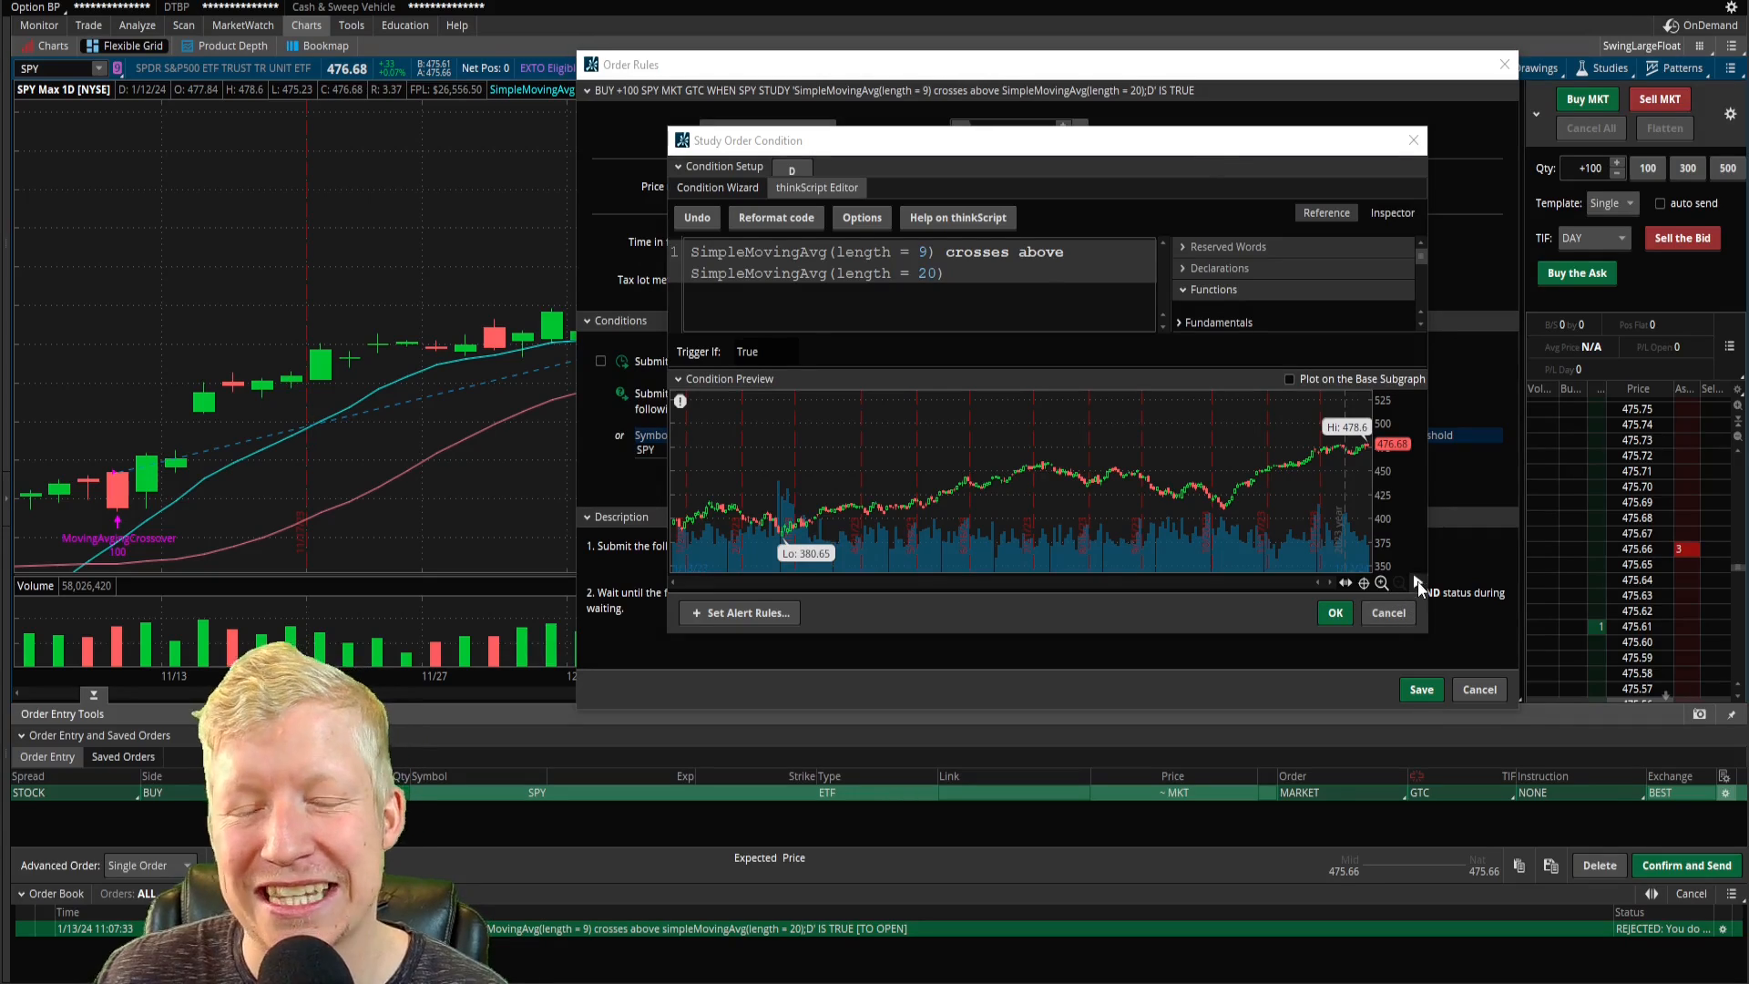
{"action": "mouse_move", "coordinate": [1418, 608]}
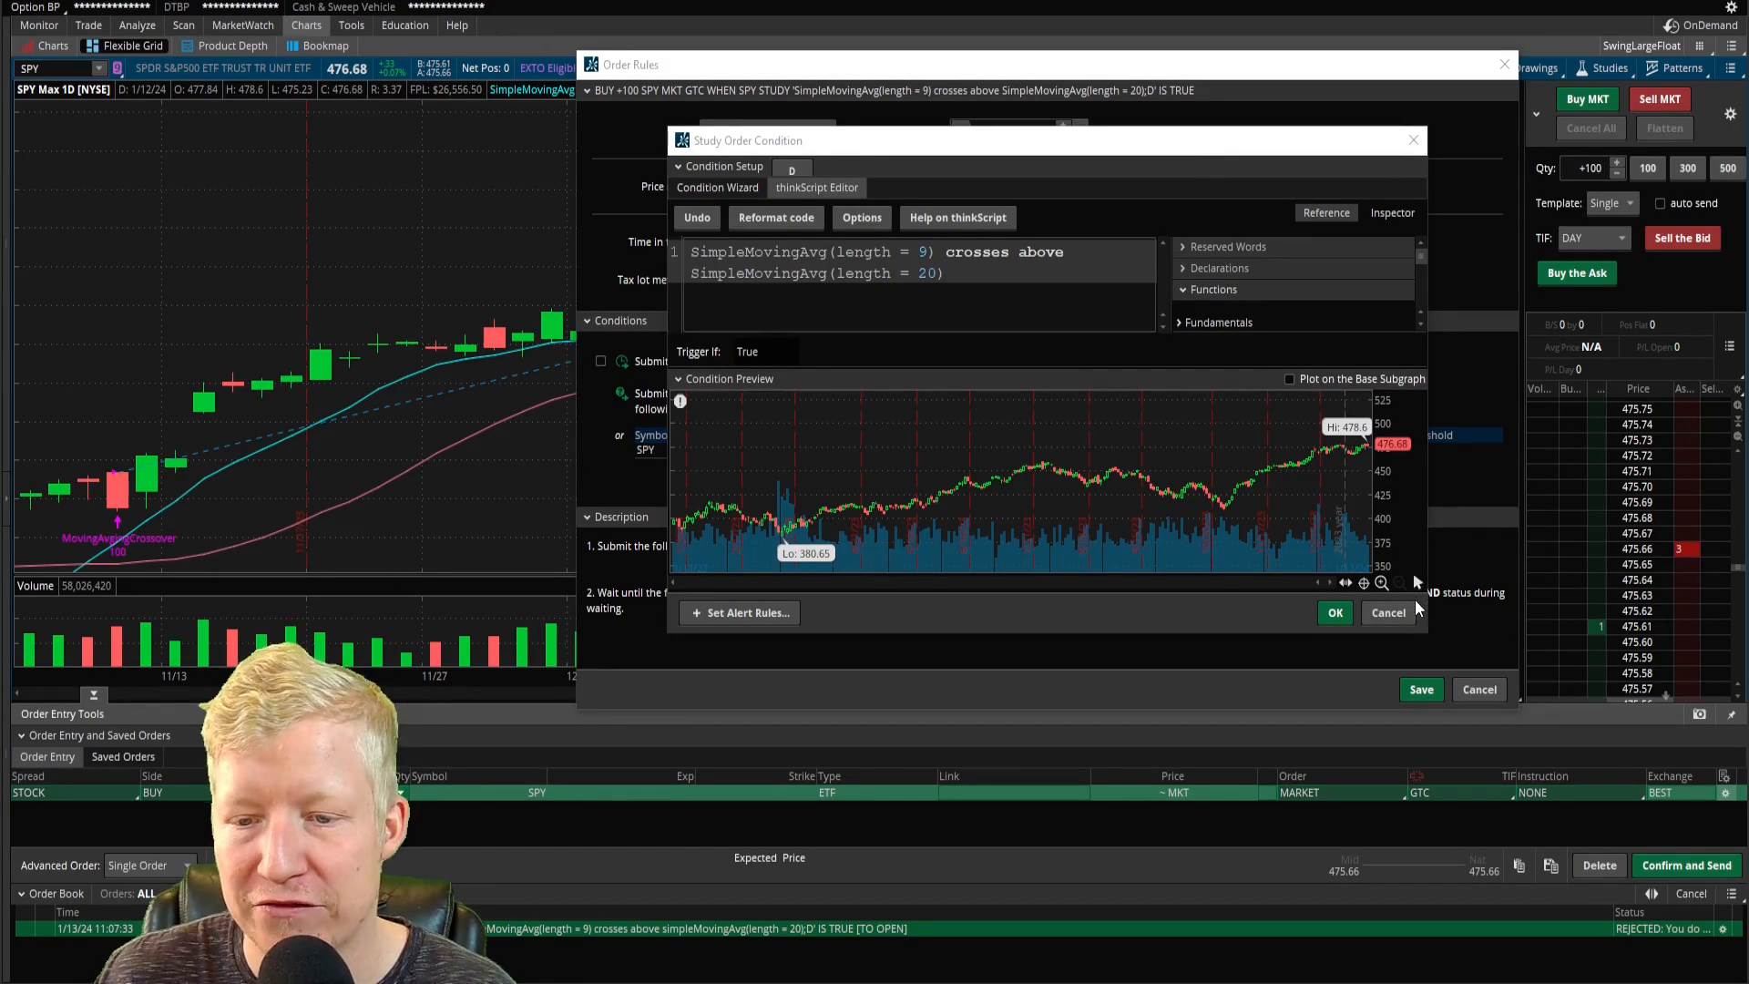
Cancel the Study Order Condition dialog, discarding the crossover condition.
{"action": "left_click", "coordinate": [1334, 612]}
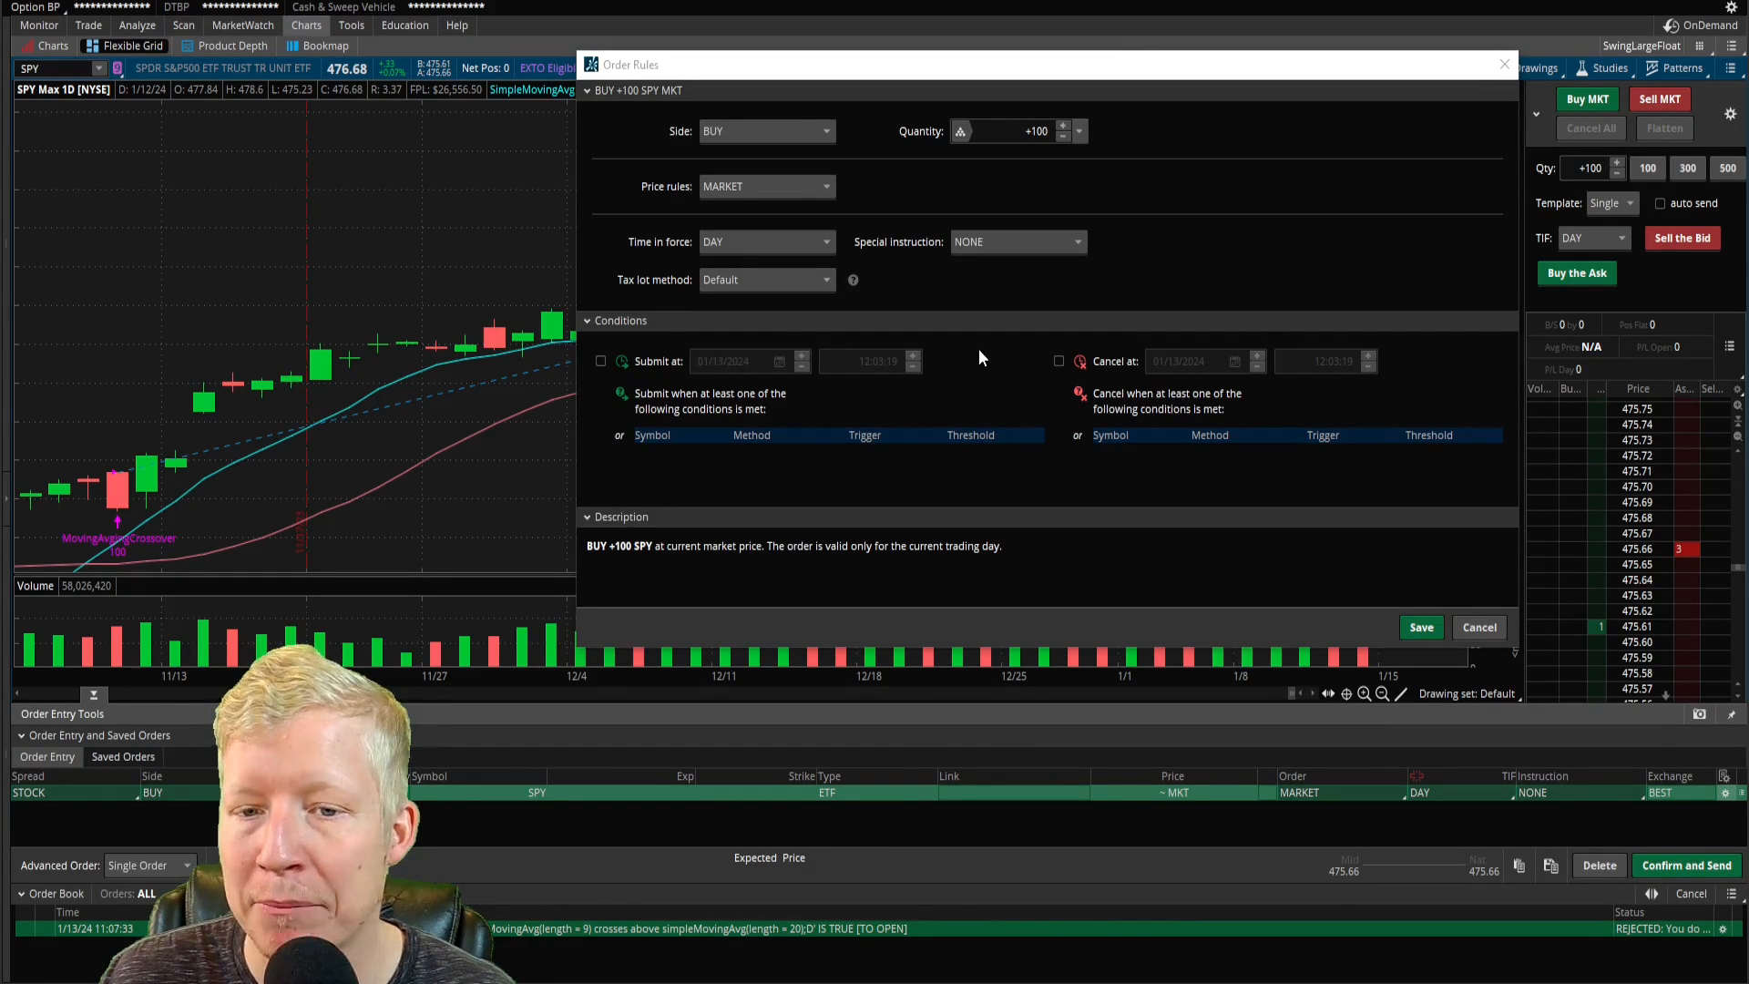
{"action": "mouse_move", "coordinate": [1203, 372]}
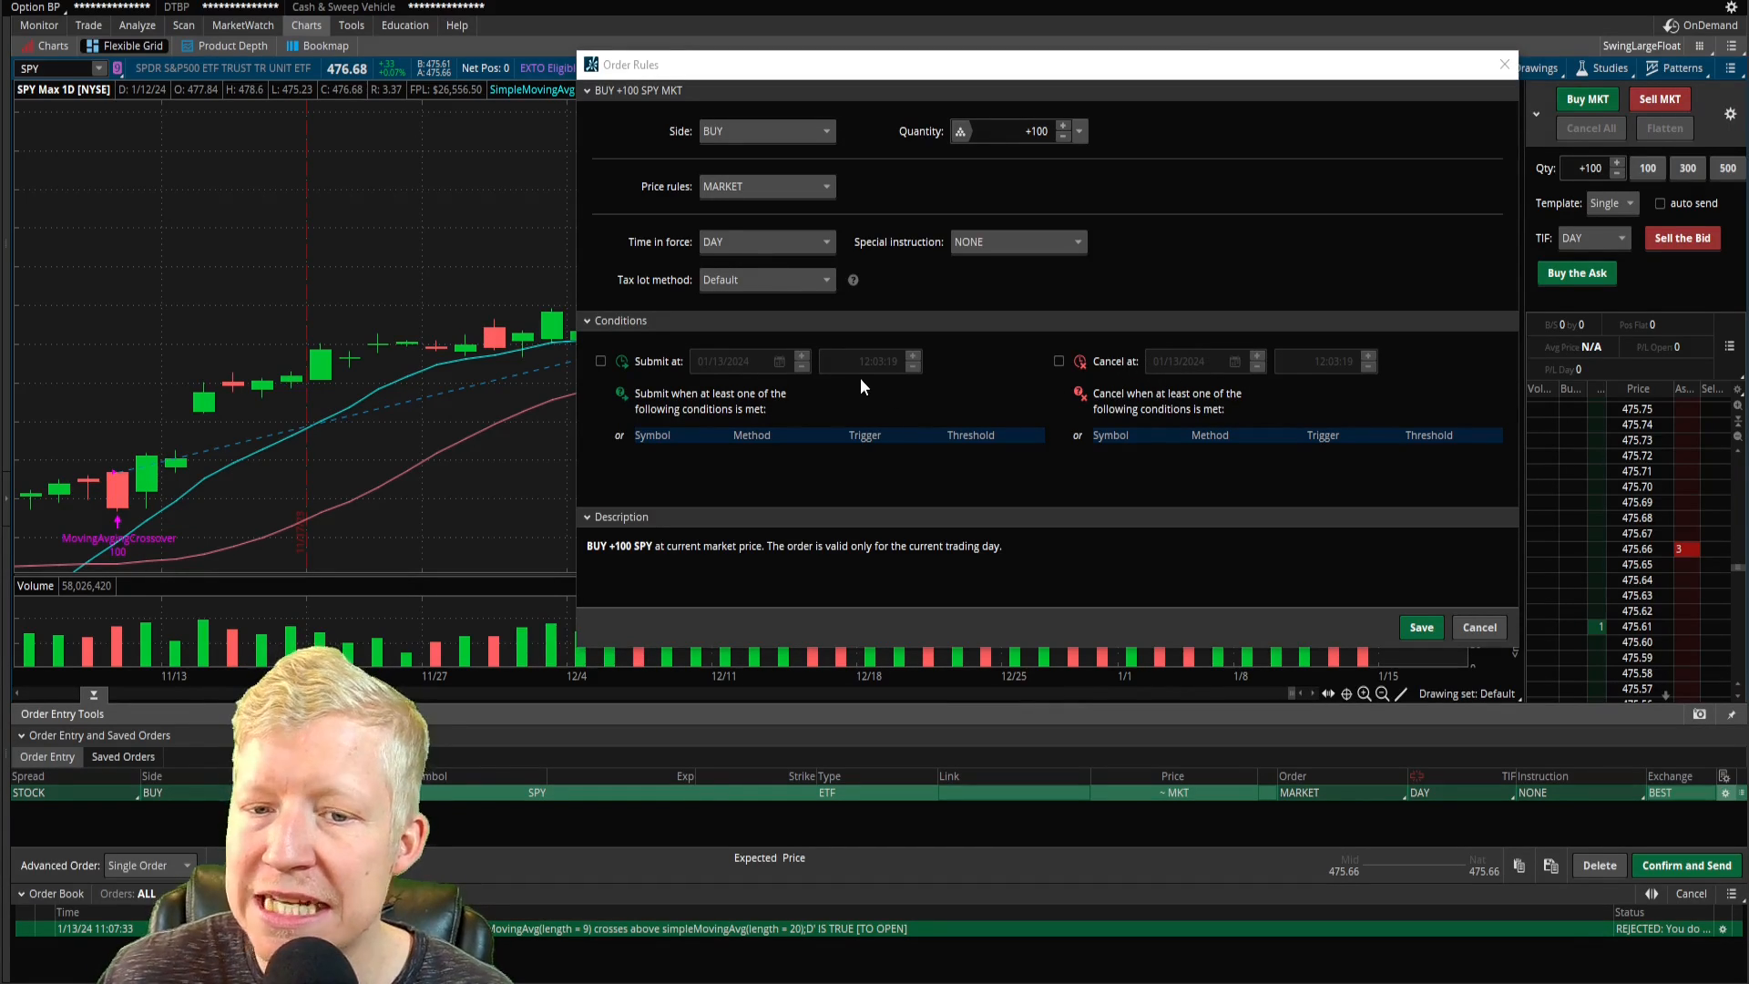
{"action": "mouse_move", "coordinate": [590, 386]}
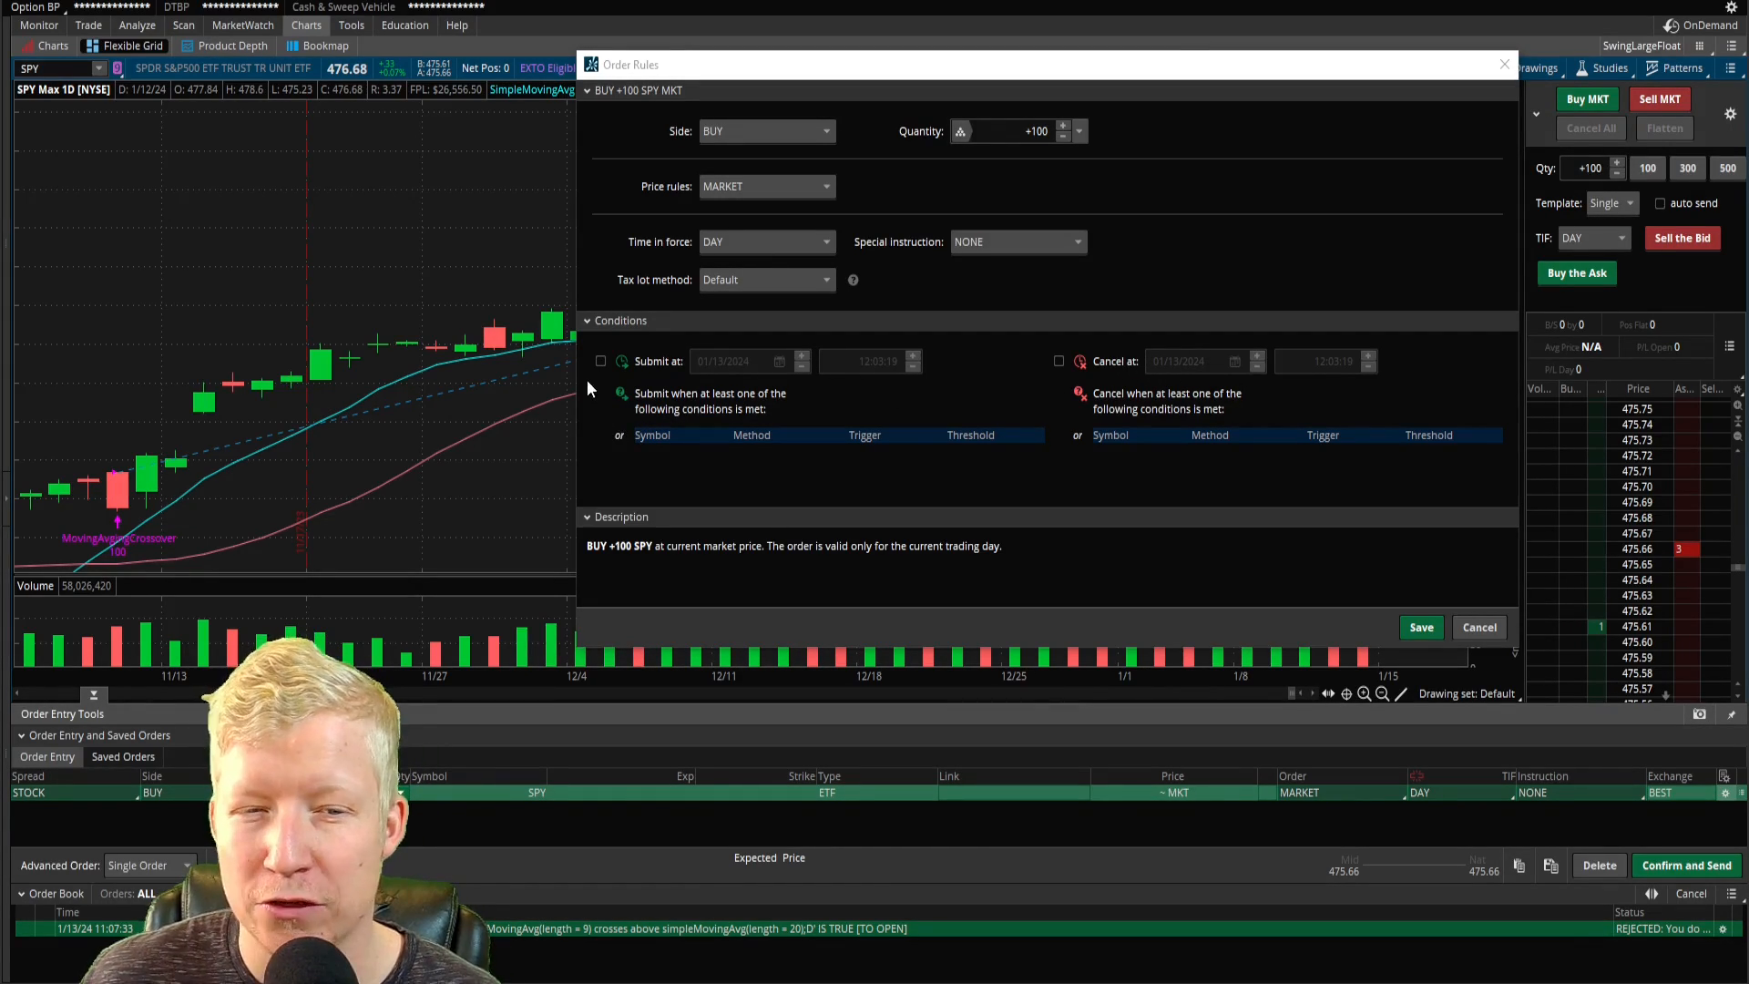
Enable a scheduled submit time of 01/13/2024 12:03:19 for the SPY buy.
{"action": "left_click", "coordinate": [600, 361]}
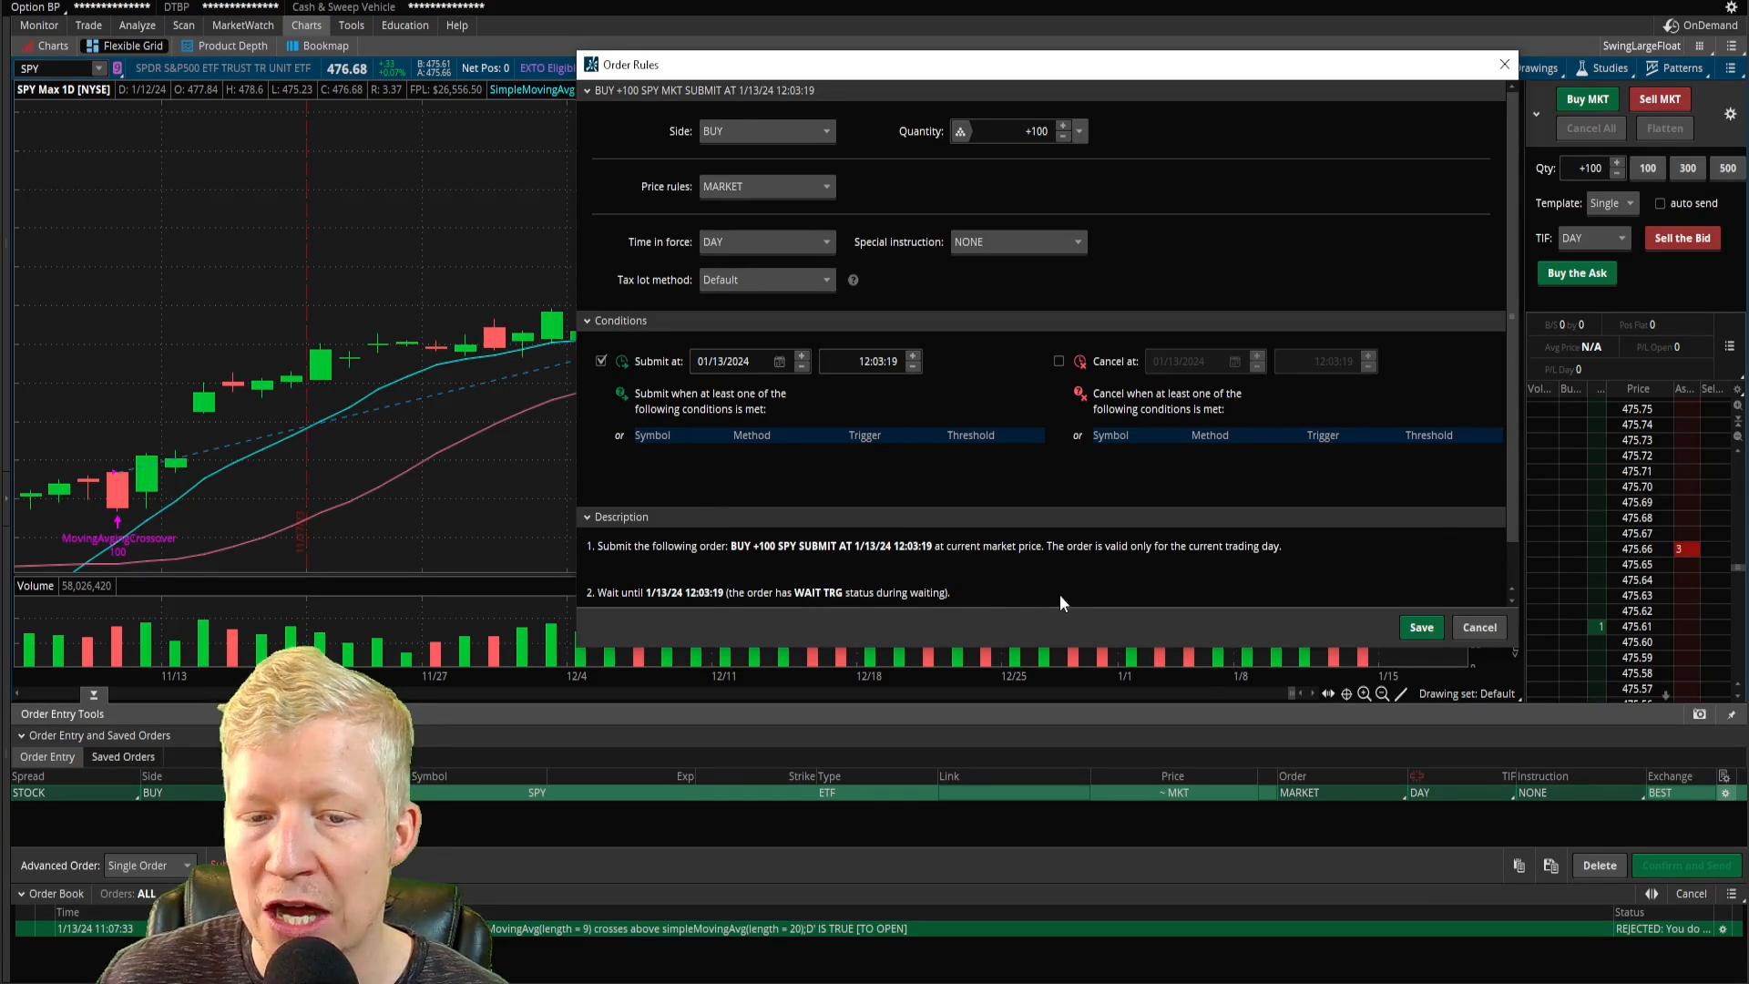
{"action": "mouse_move", "coordinate": [831, 652]}
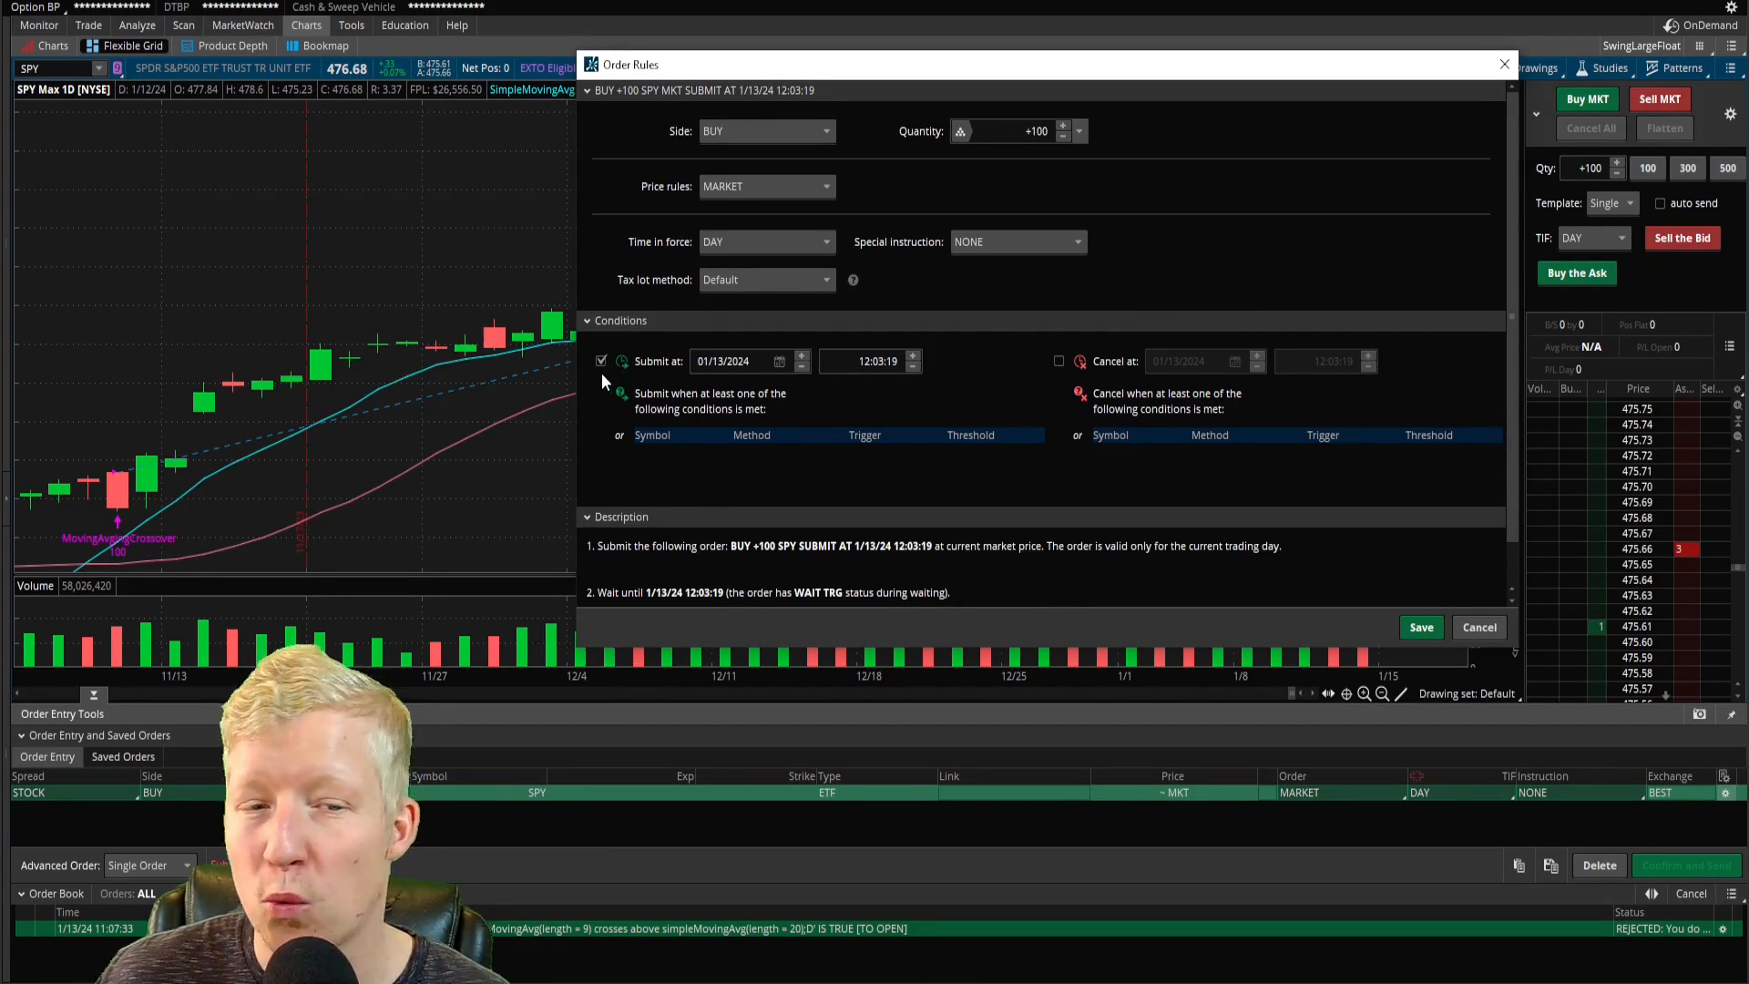
Reschedule the submit time to January 16, 2024 at 10:30:00.
{"action": "left_click", "coordinate": [600, 361]}
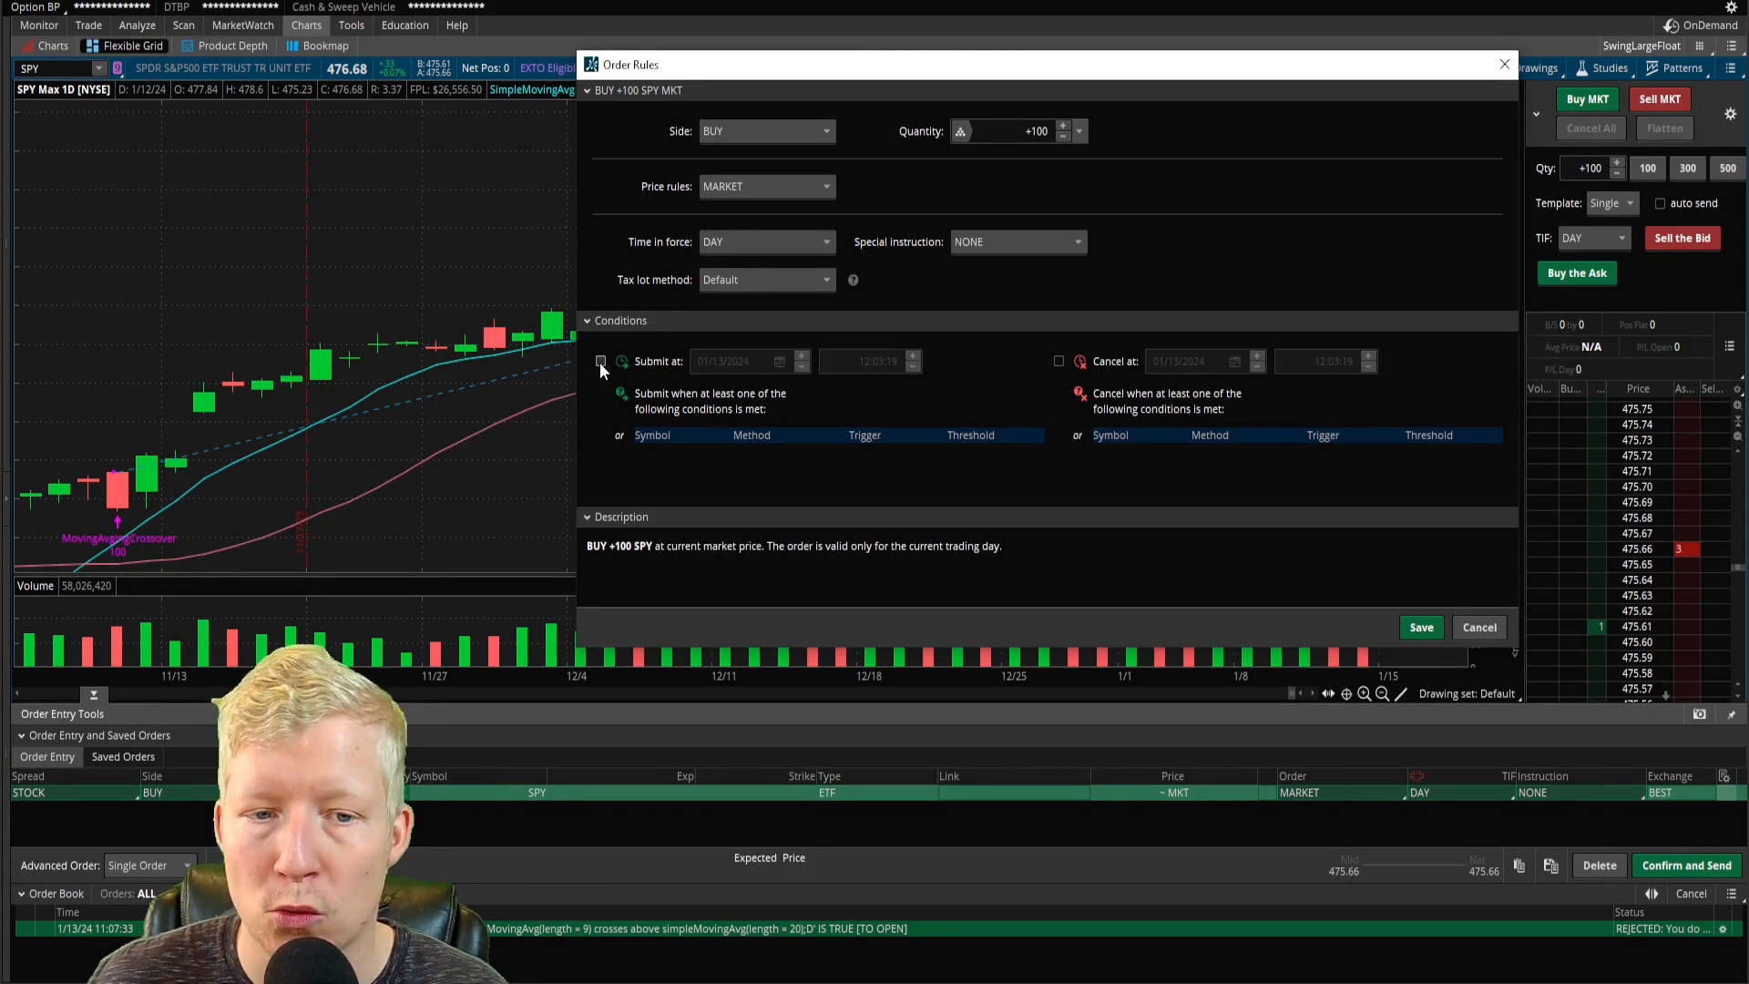
{"action": "left_click", "coordinate": [600, 361]}
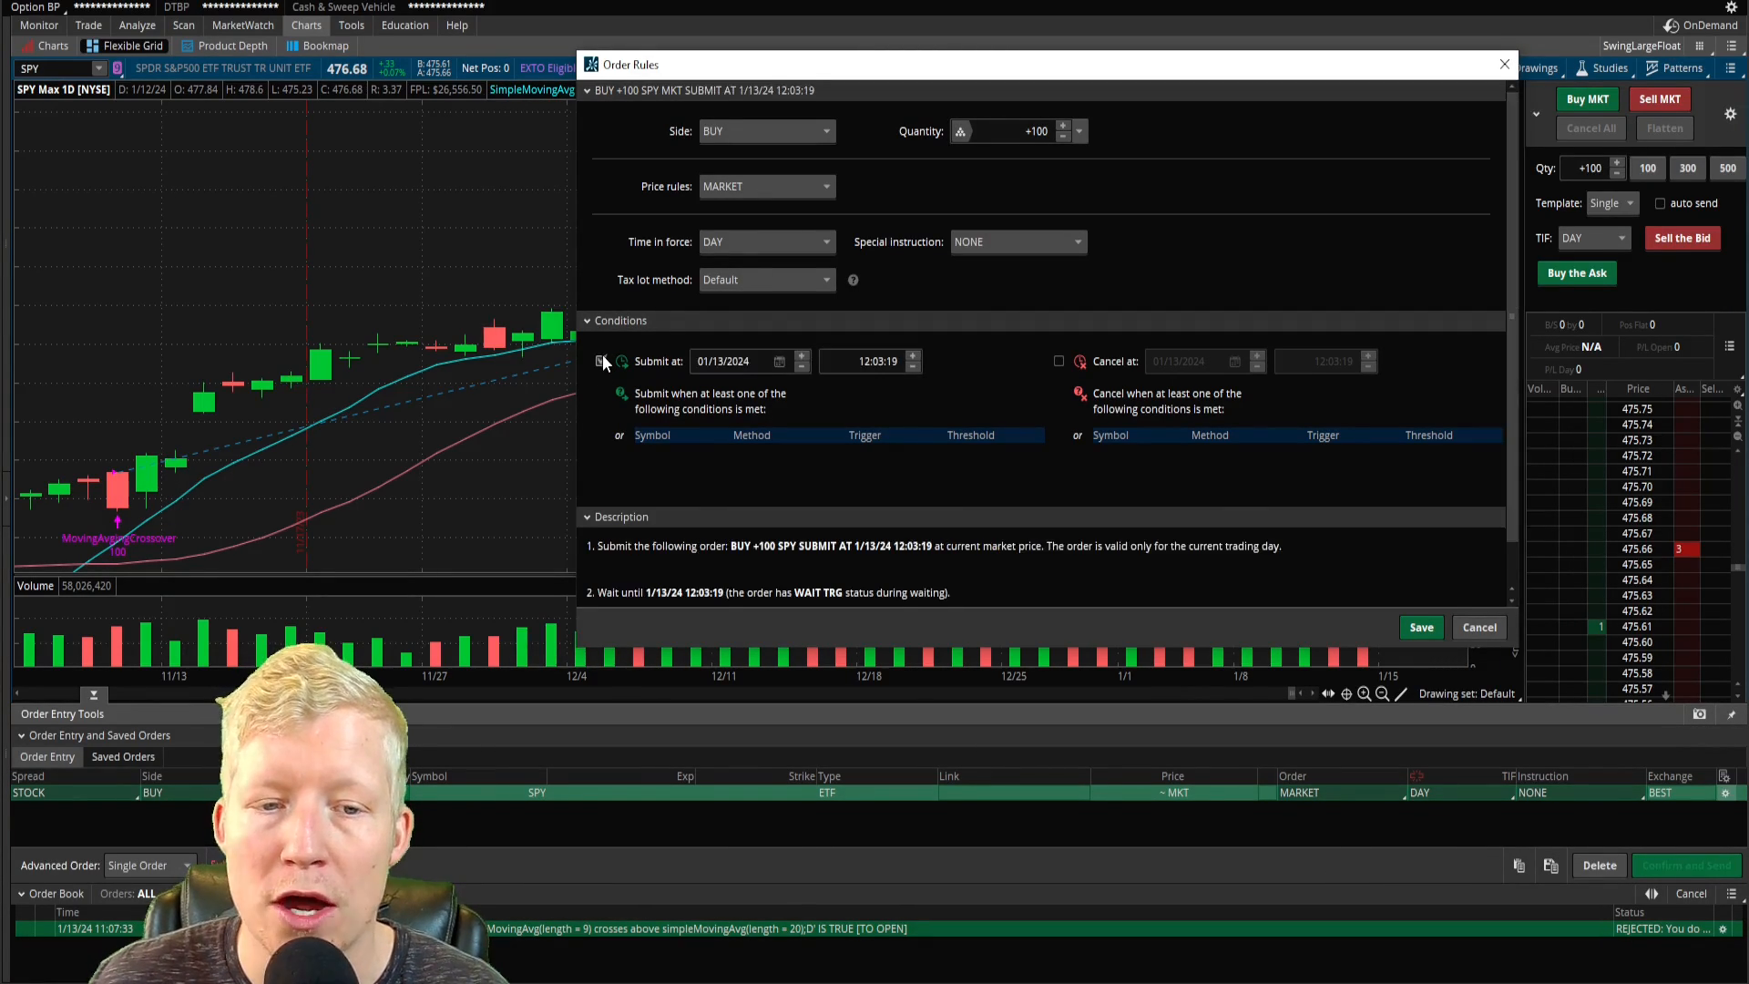
{"action": "left_click", "coordinate": [778, 361]}
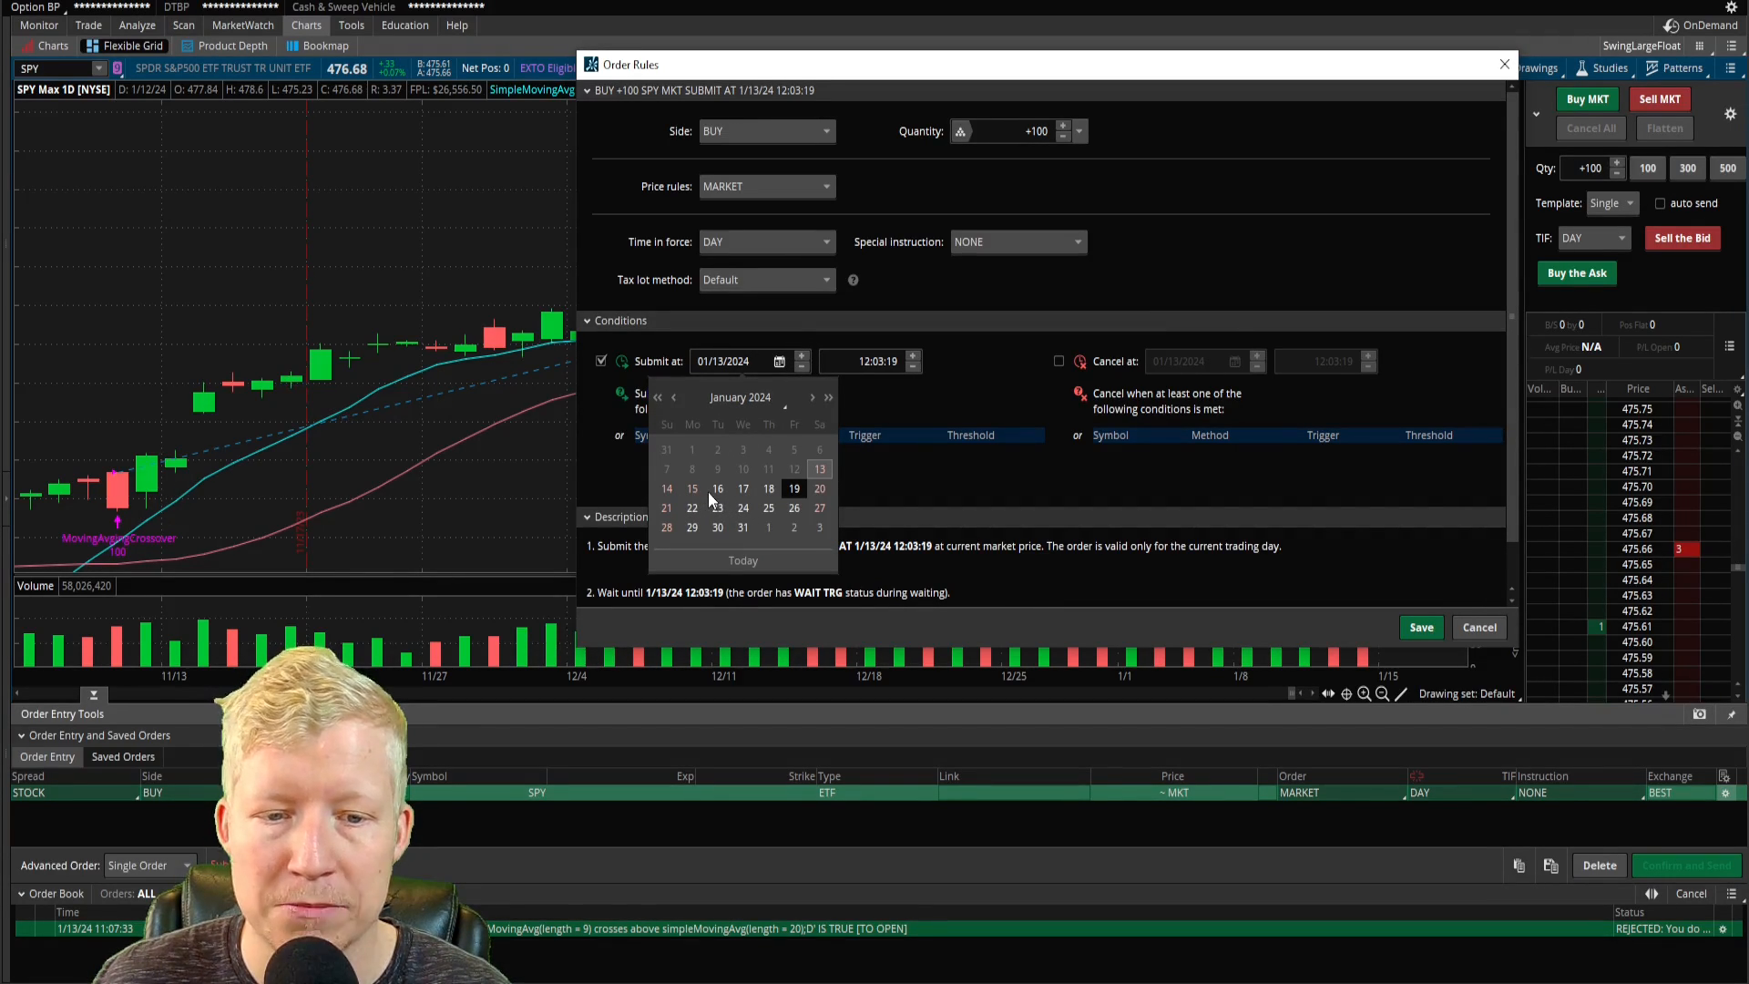
{"action": "left_click", "coordinate": [718, 489]}
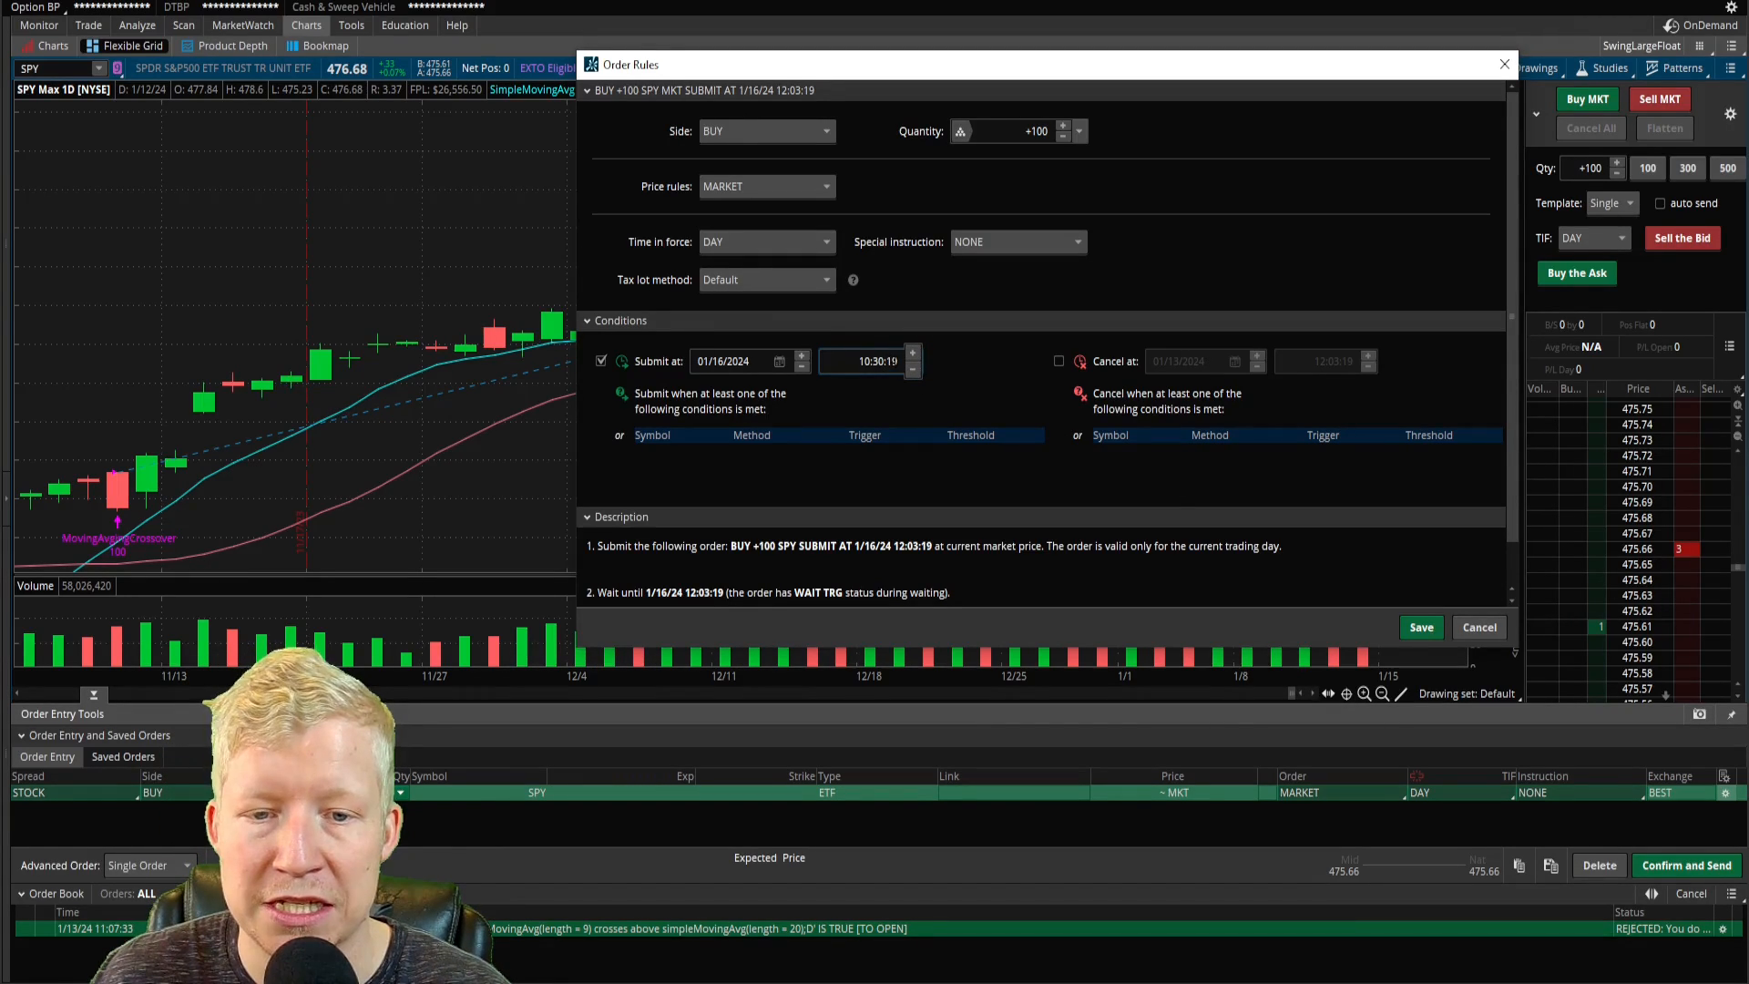
{"action": "left_click", "coordinate": [913, 367]}
{"action": "type", "text": "00"}
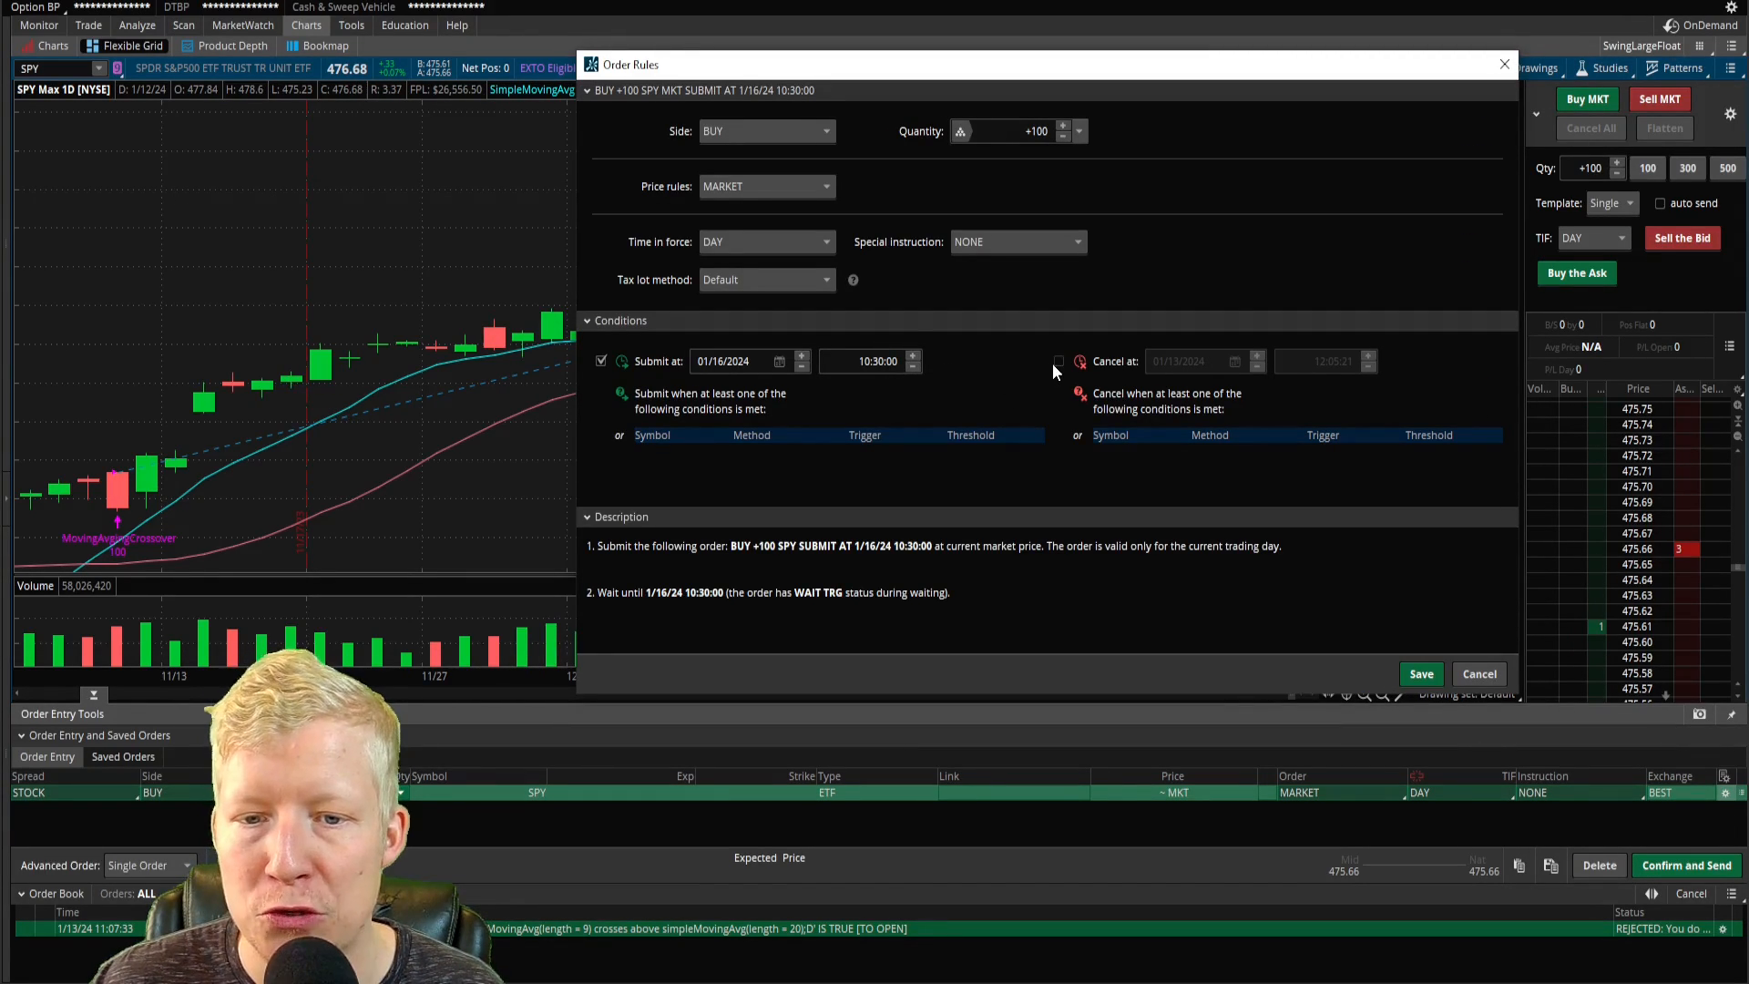
Add a cancel time and a condition that SPY mark is <= 475.00, then confirm the rules.
{"action": "left_click", "coordinate": [1057, 361]}
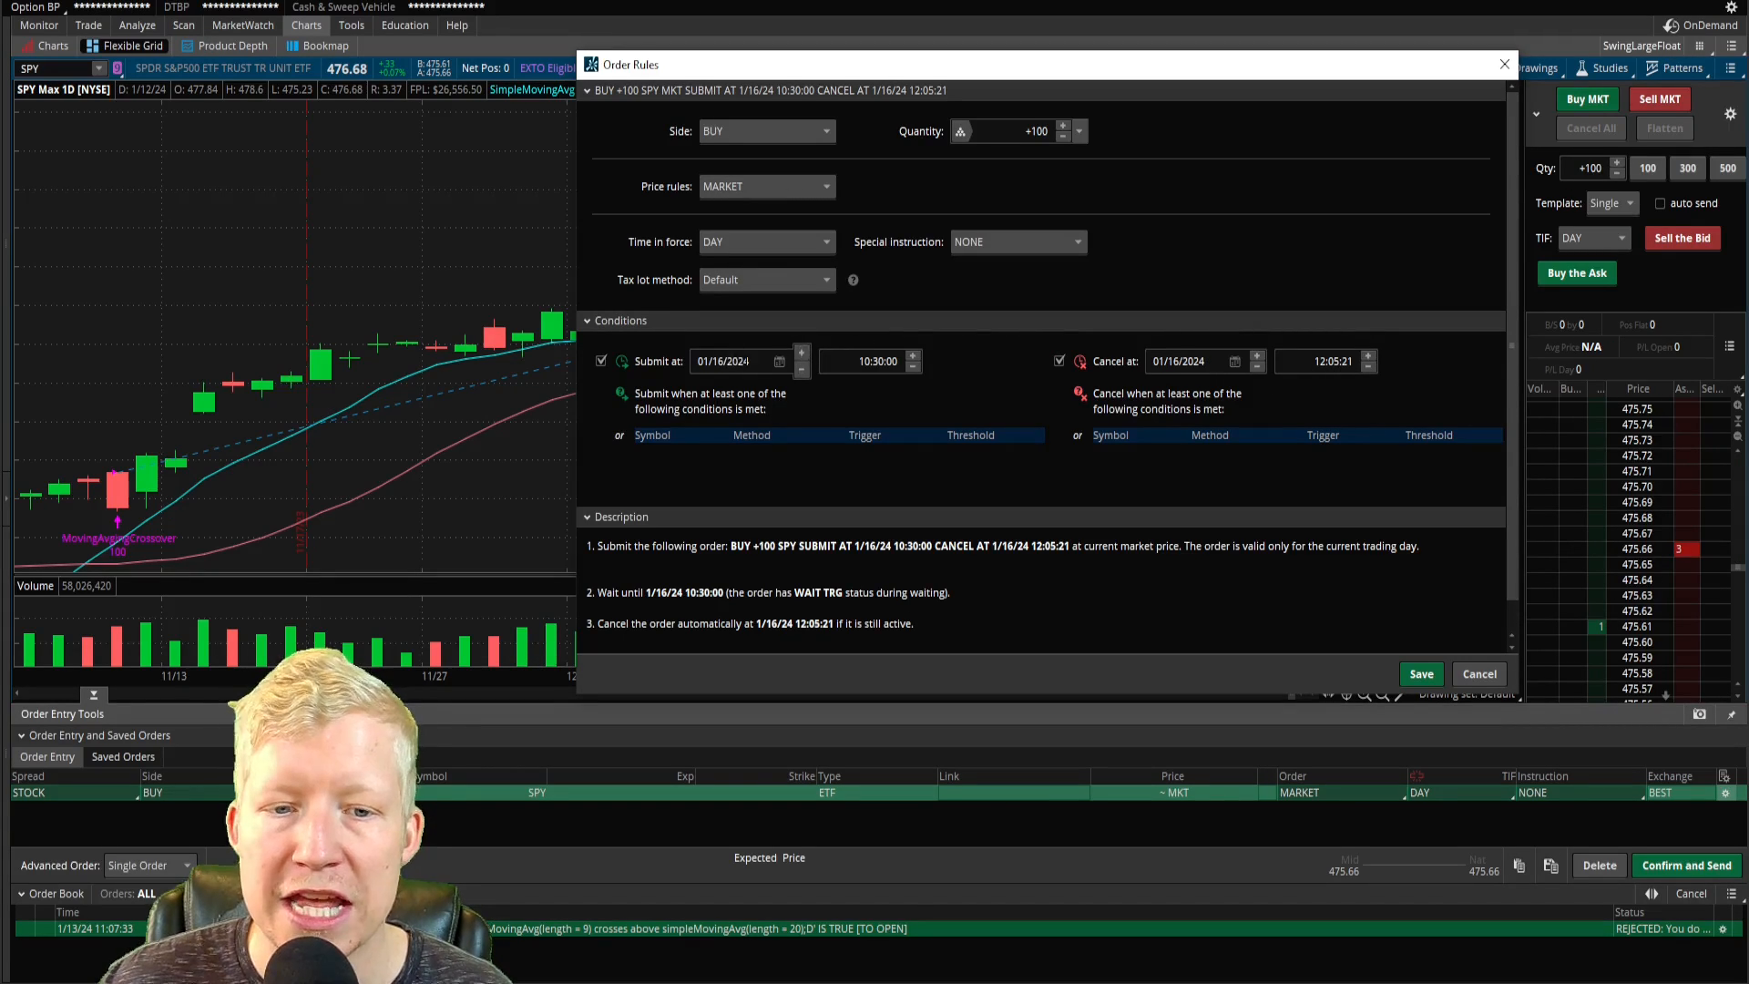
{"action": "mouse_move", "coordinate": [787, 341]}
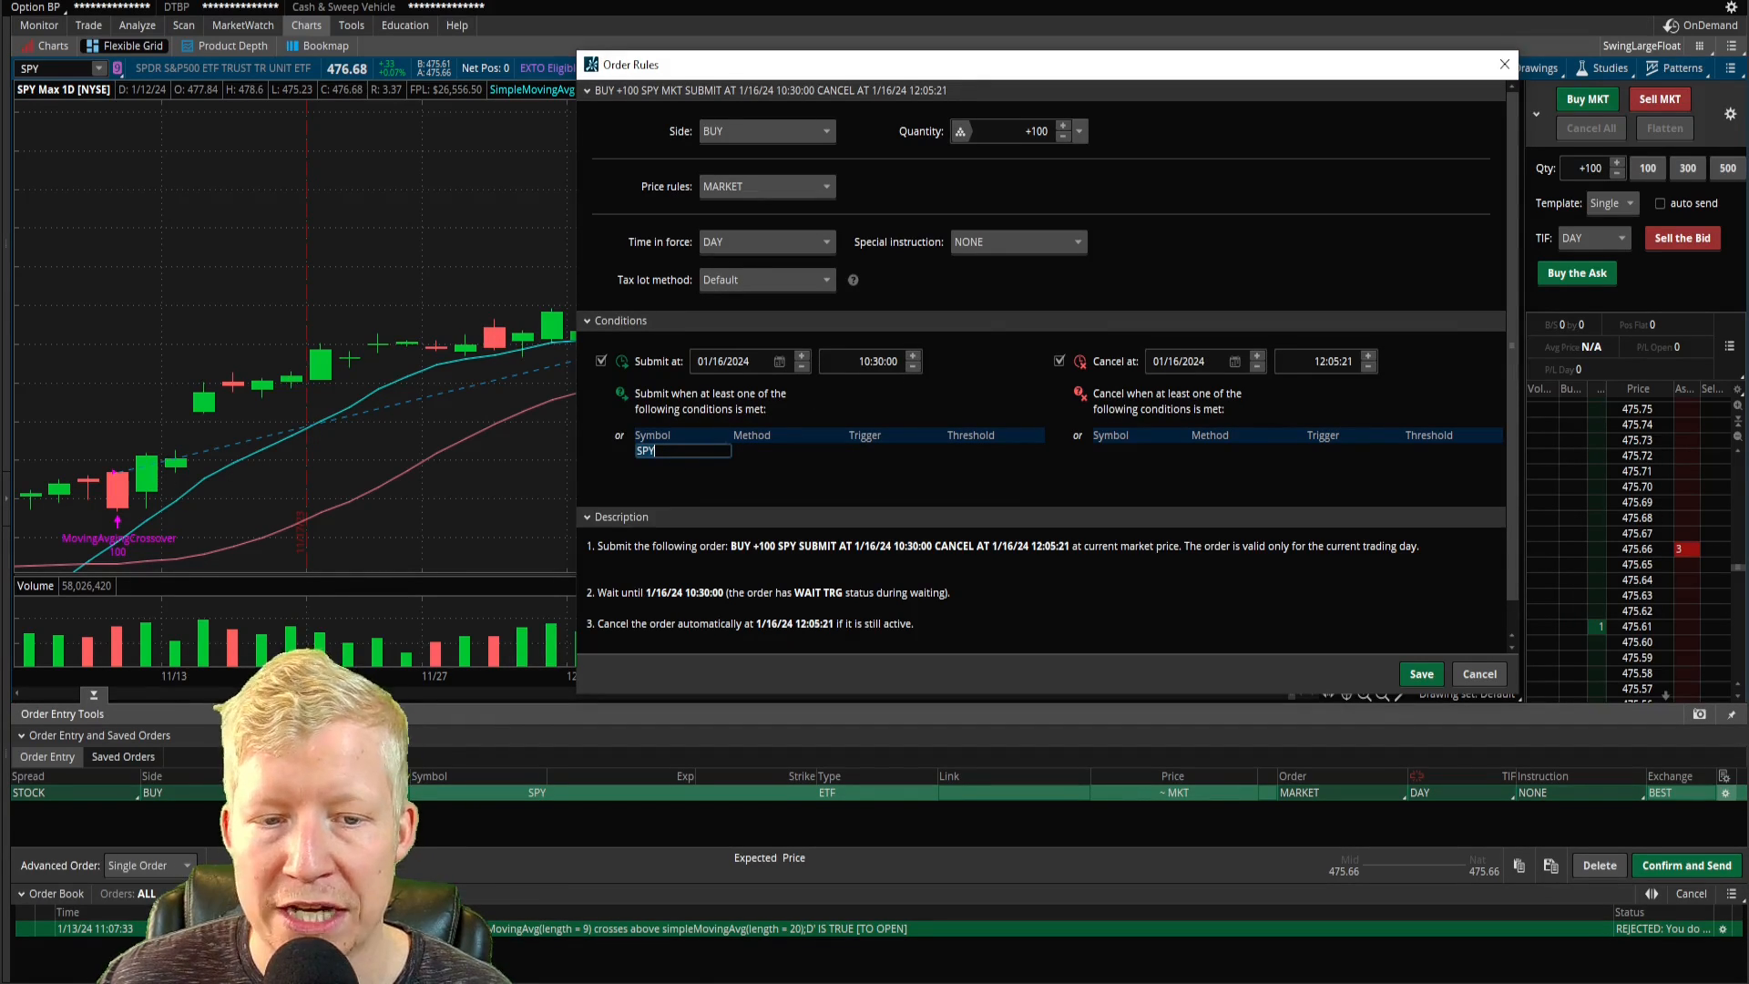
{"action": "left_click", "coordinate": [781, 450]}
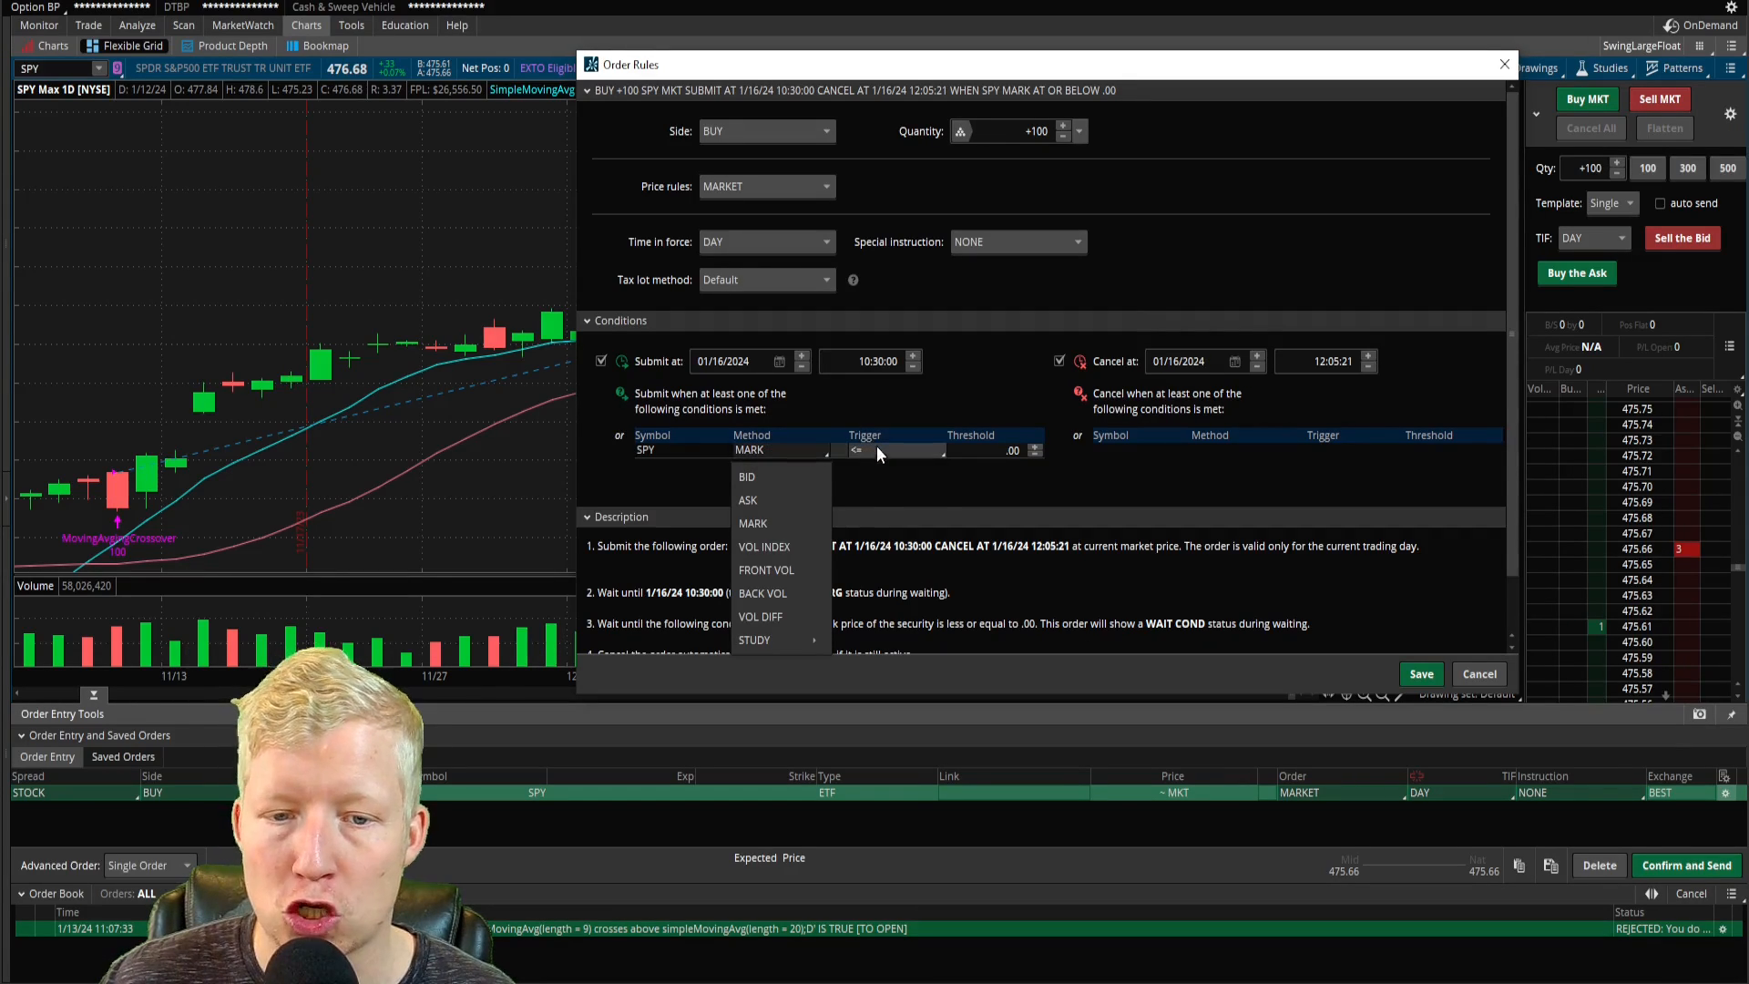
{"action": "left_click", "coordinate": [752, 523]}
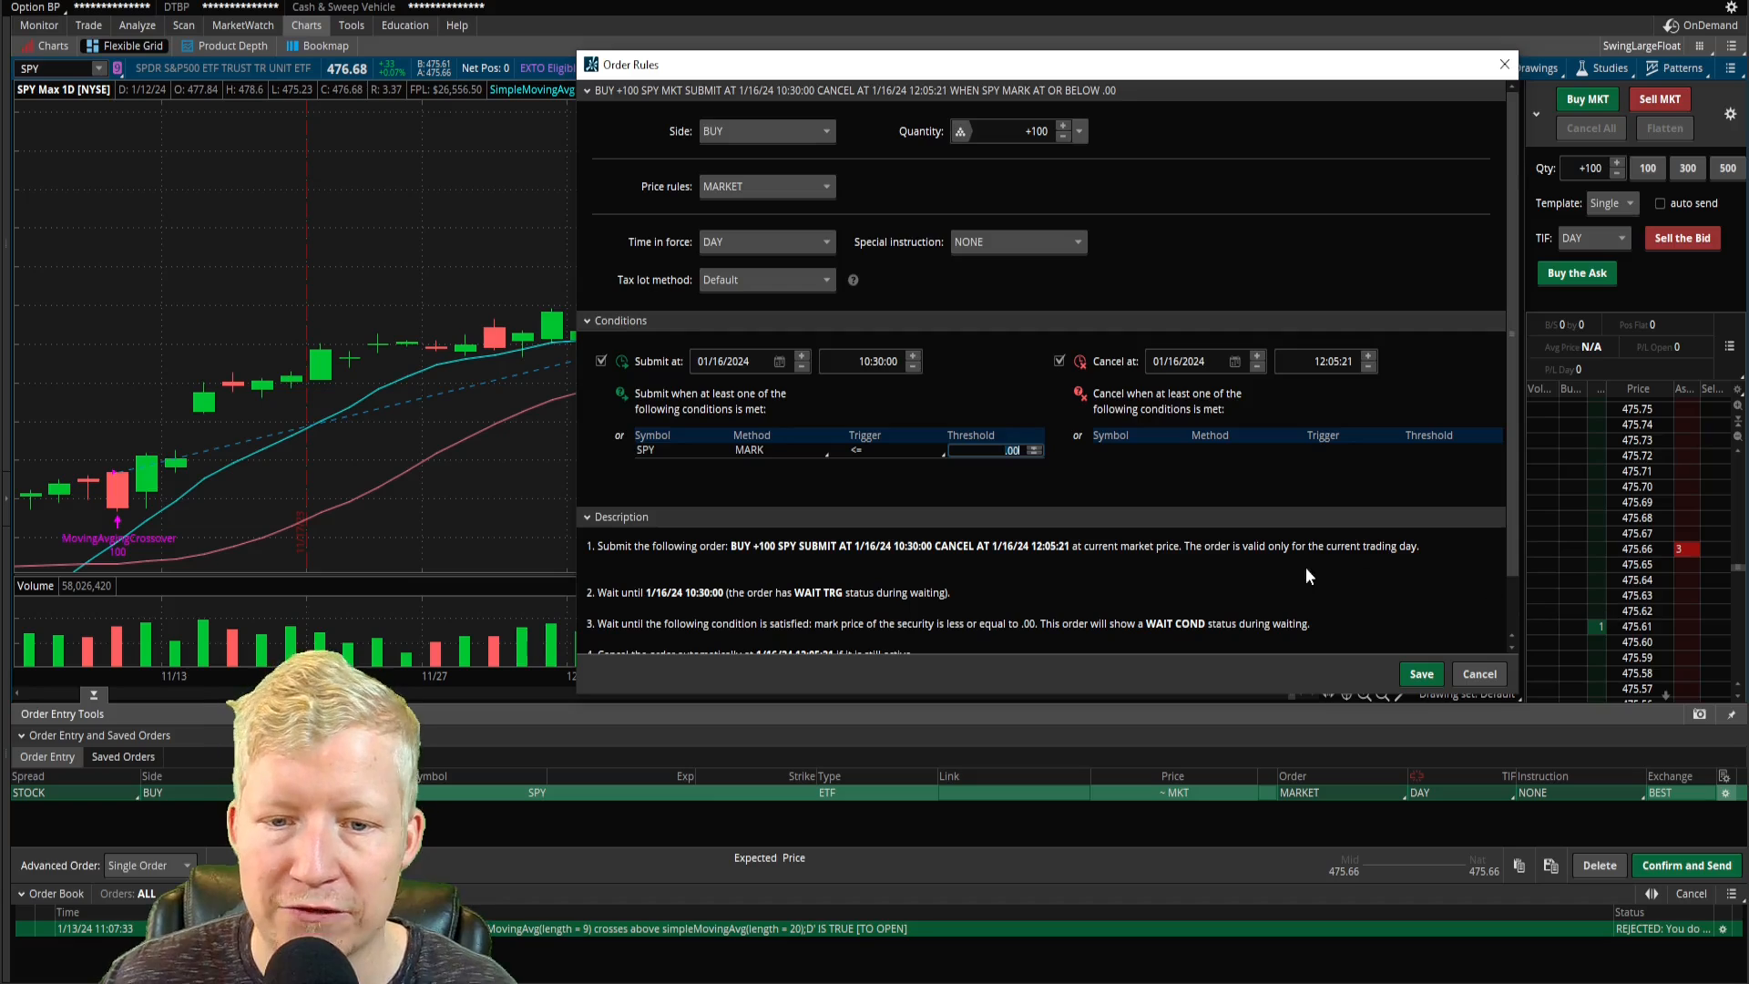
{"action": "type", "text": "475"}
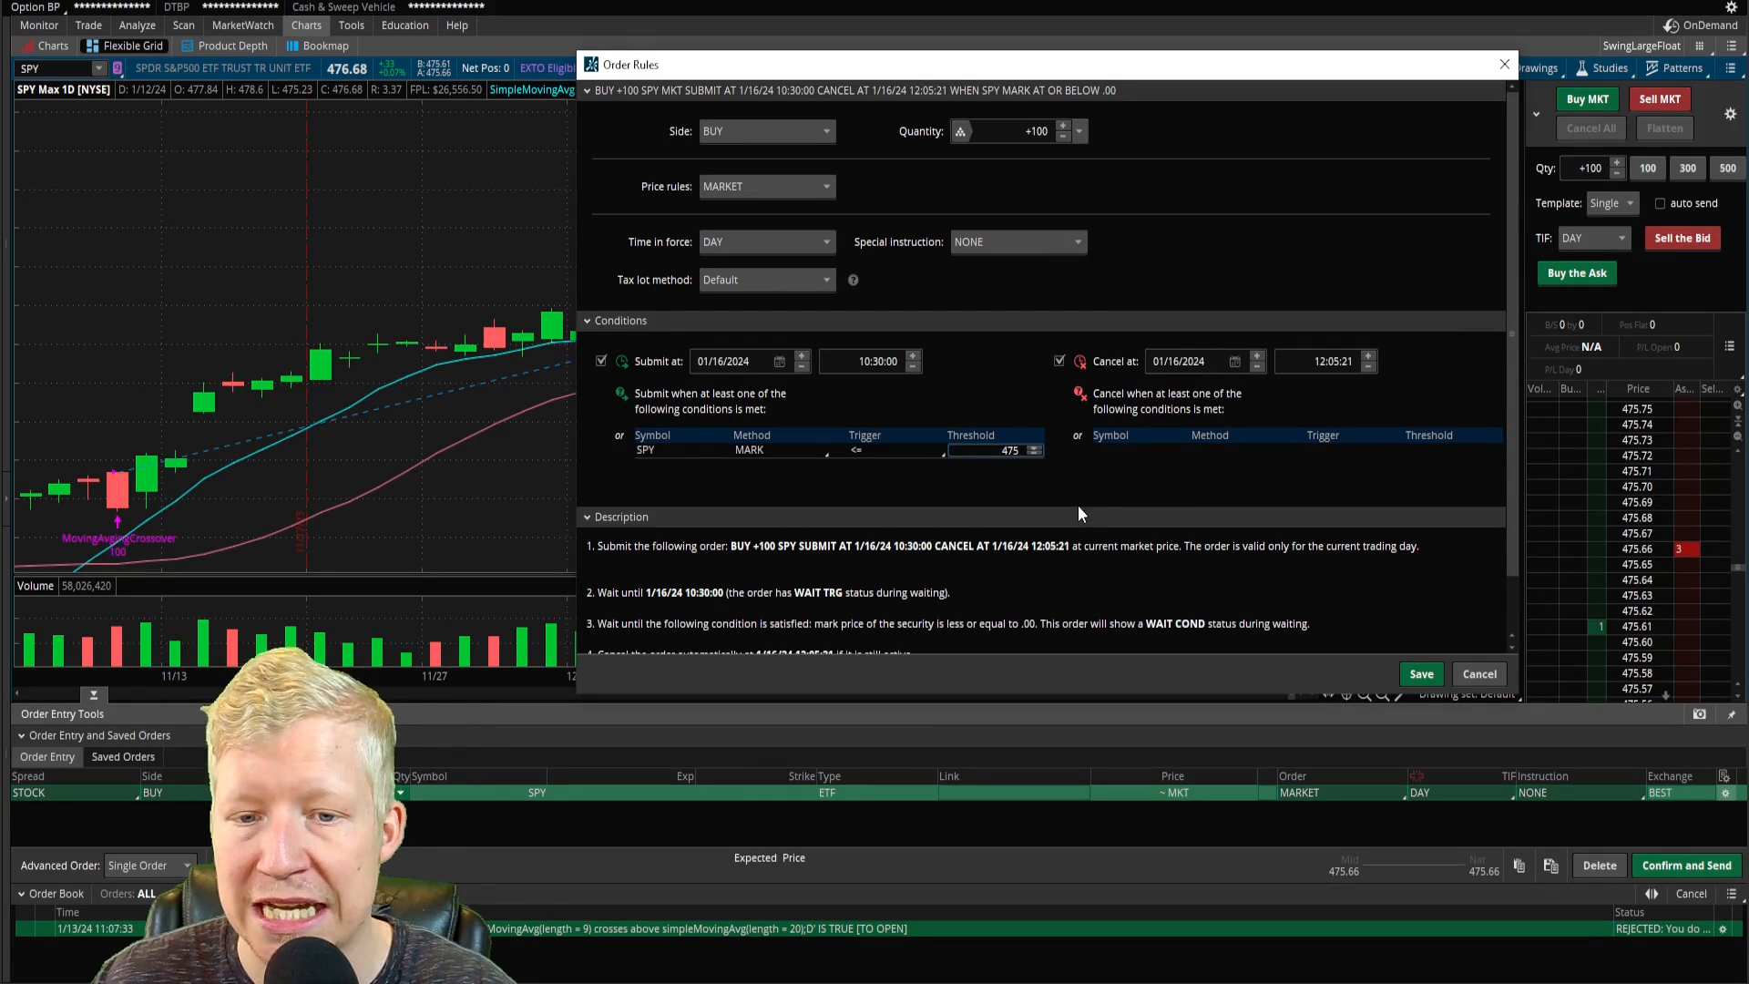
{"action": "type", "text": "475.00"}
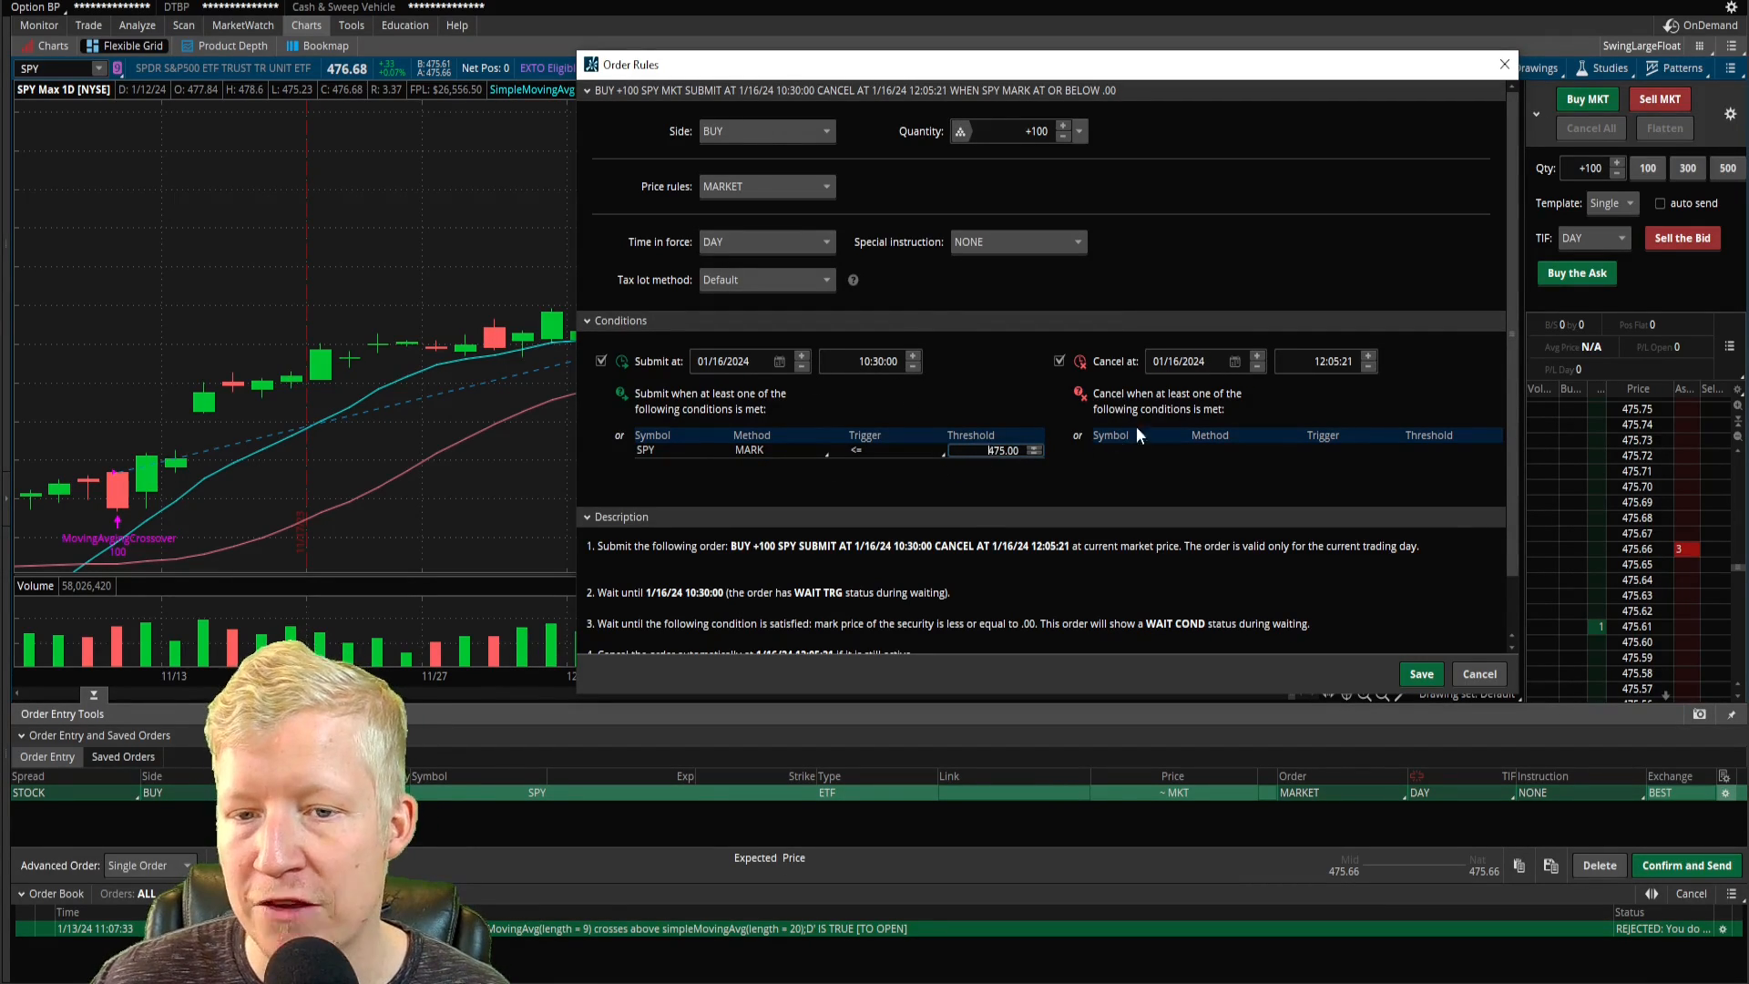
{"action": "left_click", "coordinate": [1334, 360]}
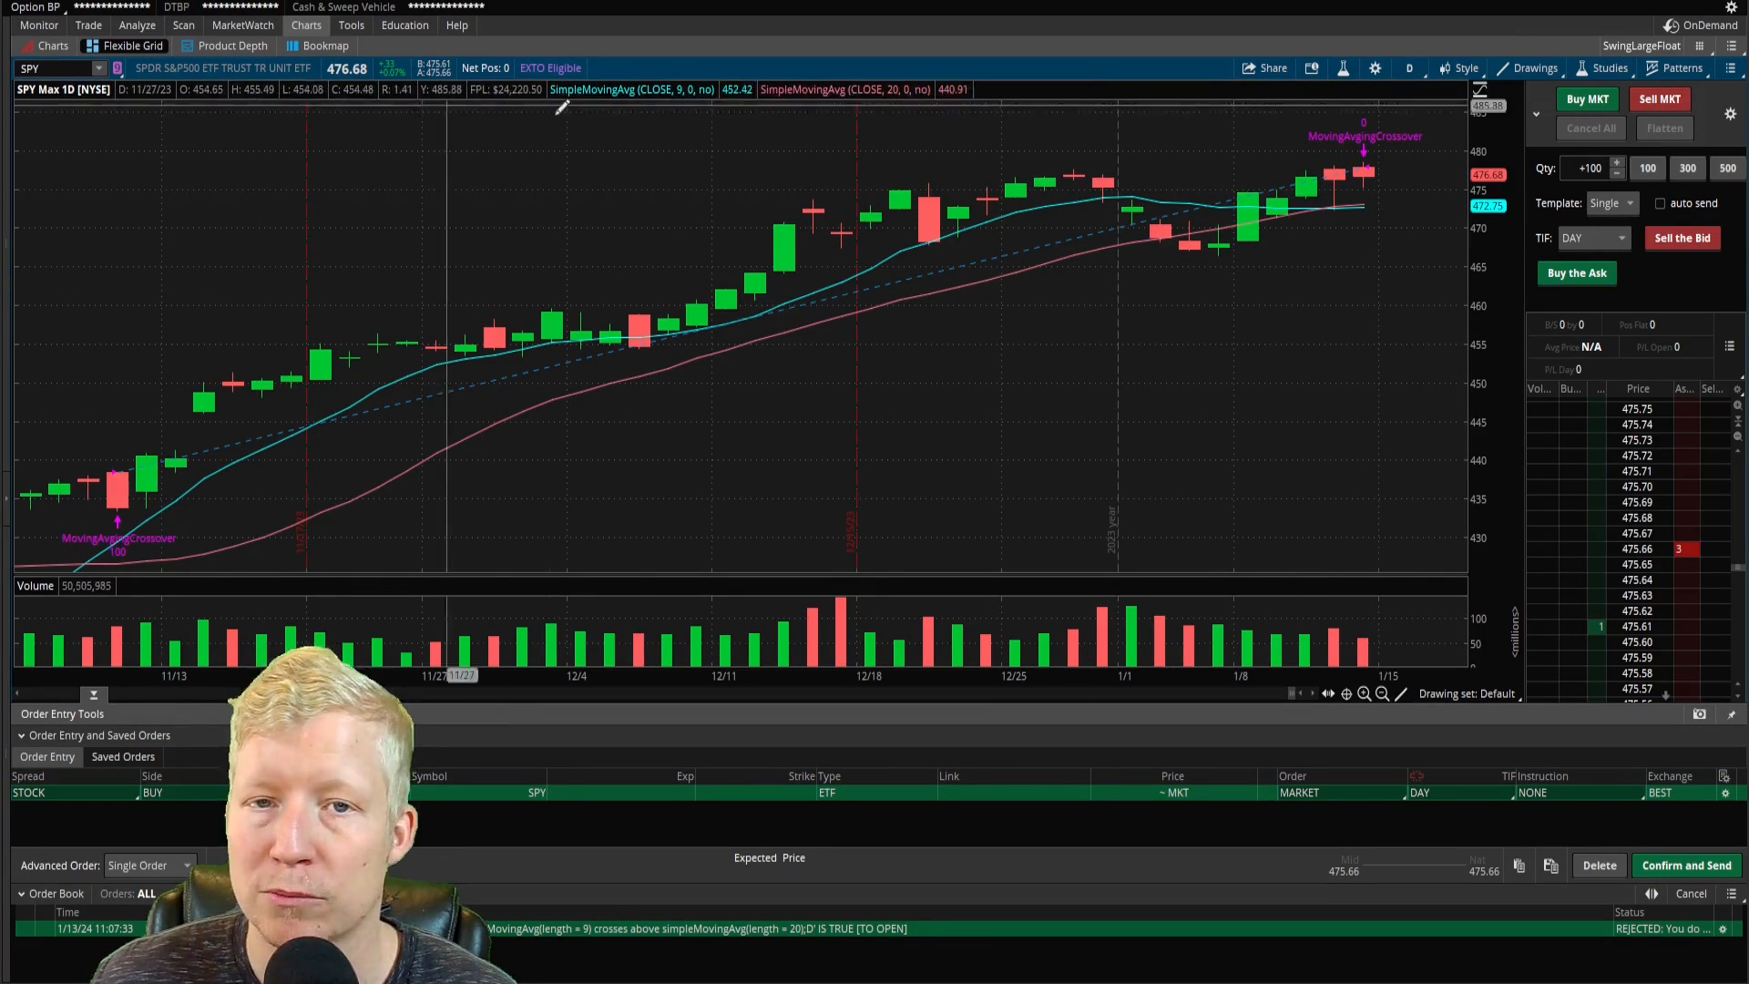
{"action": "mouse_move", "coordinate": [1159, 250]}
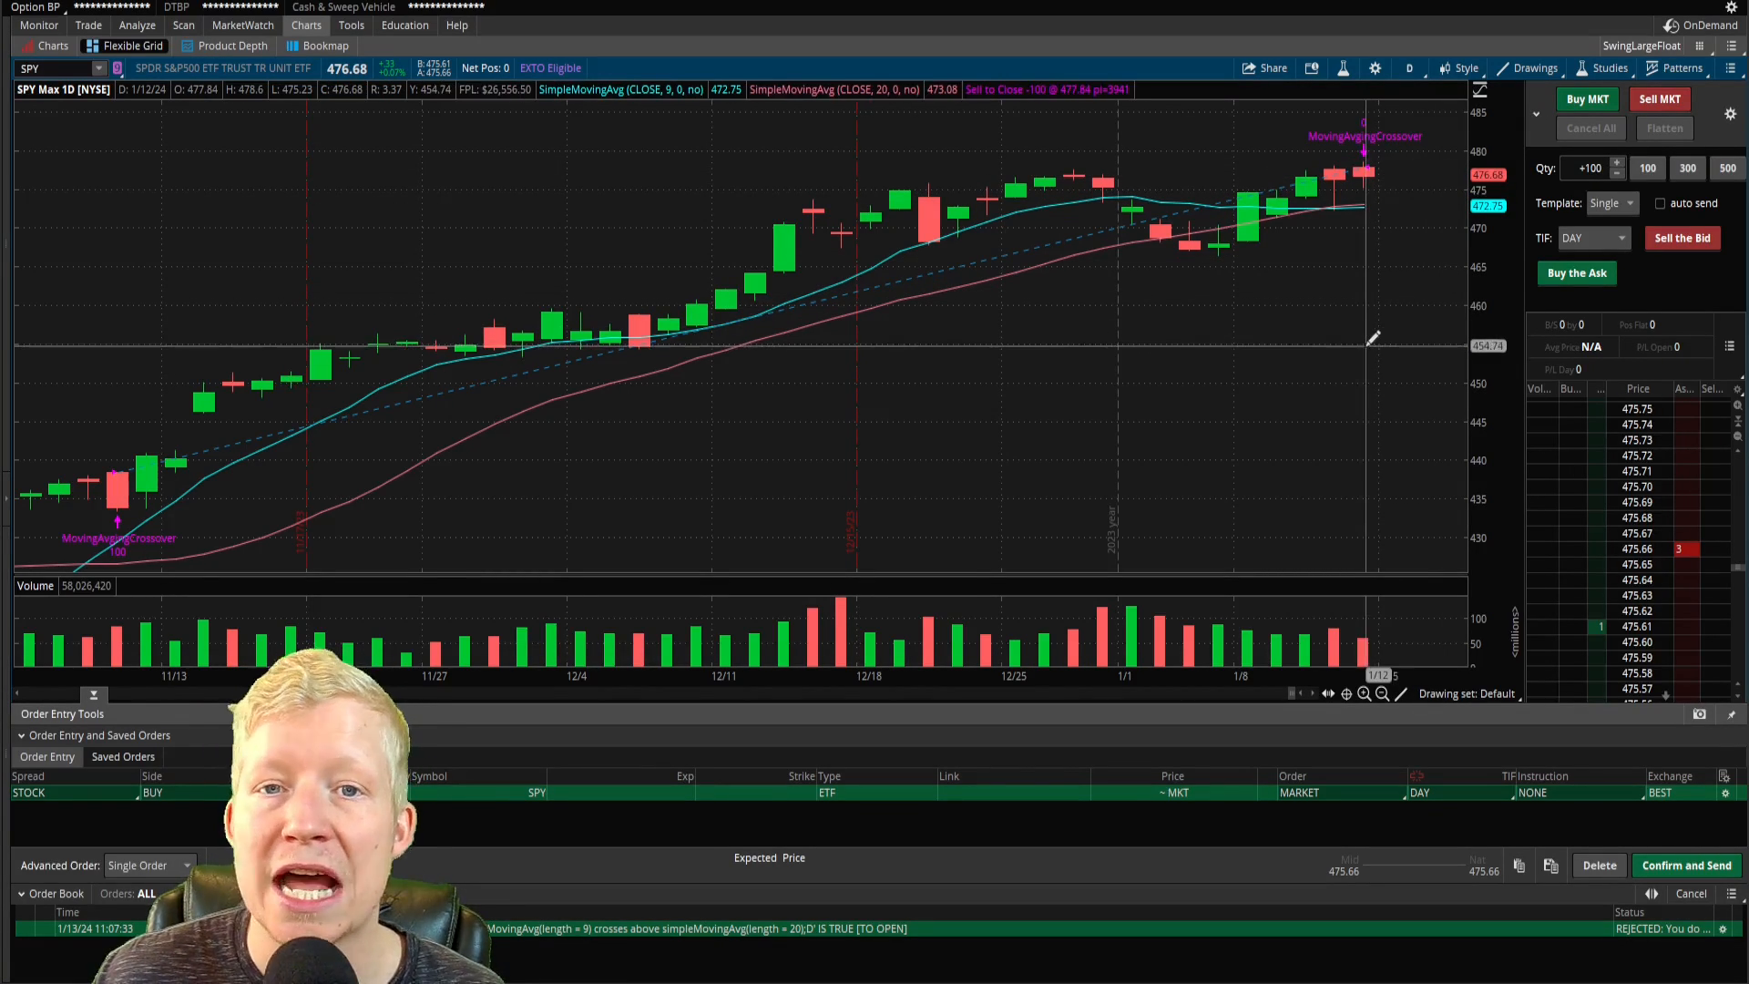
{"action": "mouse_move", "coordinate": [1418, 346]}
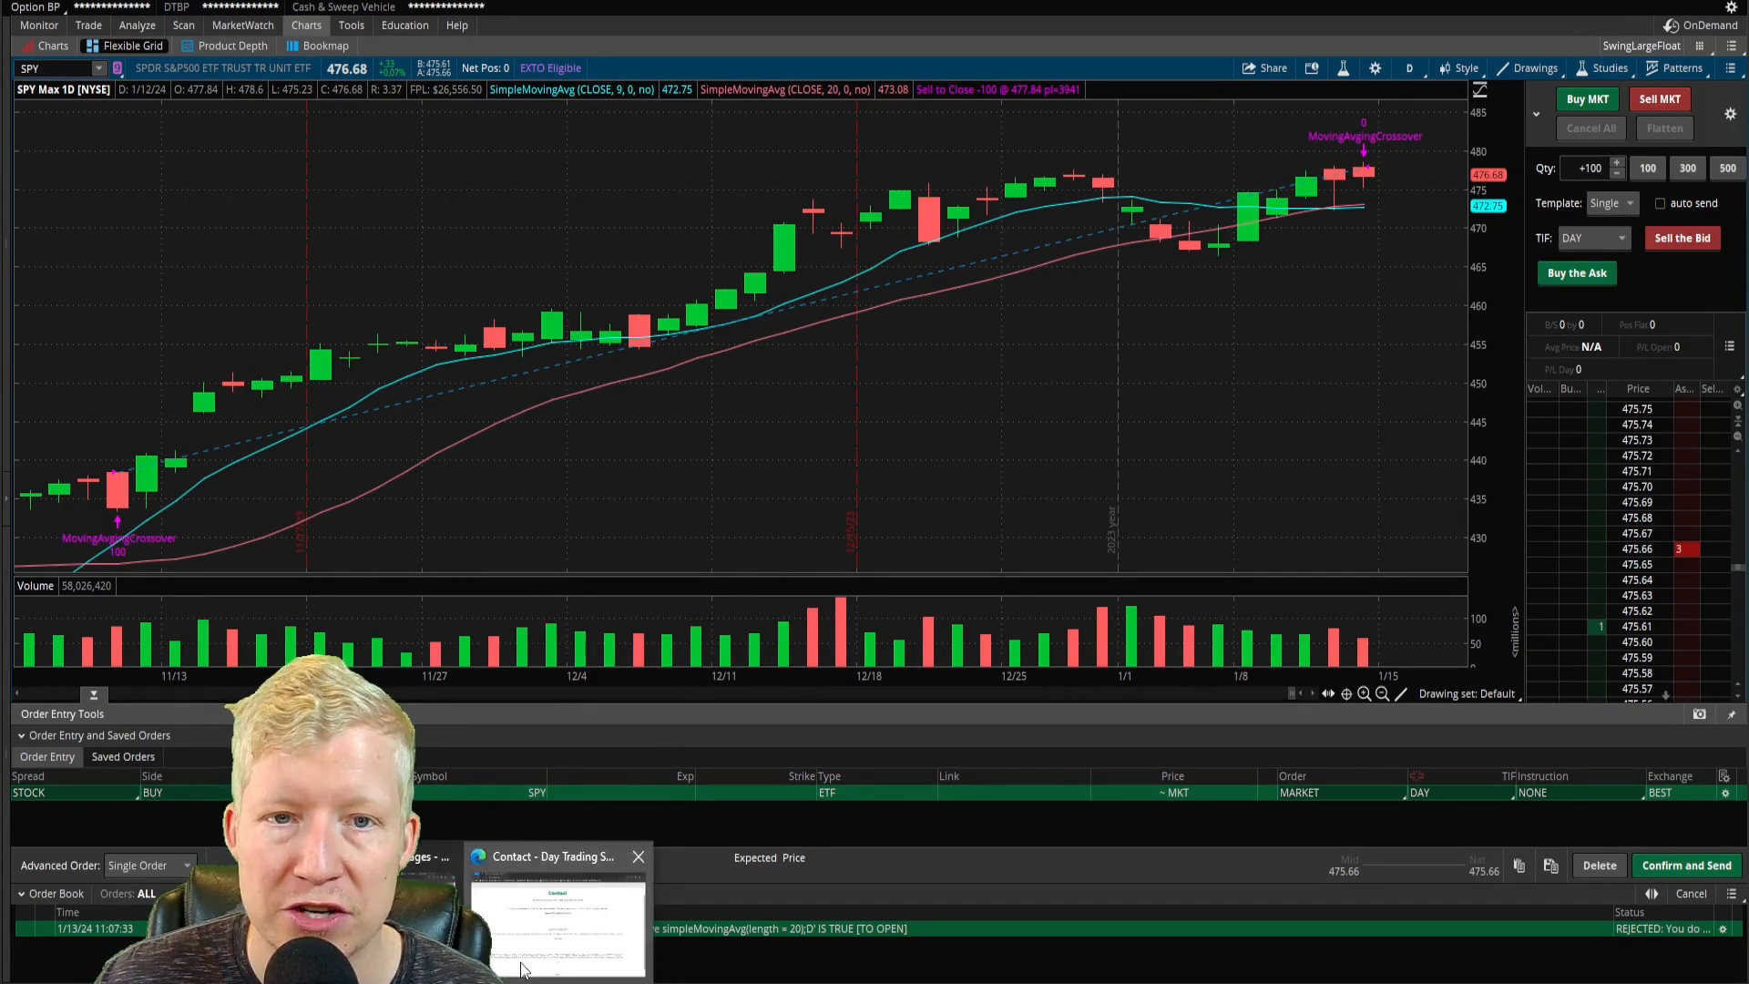
Visit the Day Trading Strategies site's Conditional Orders page and return to its ThinkorSwim resources.
{"action": "left_click", "coordinate": [637, 857]}
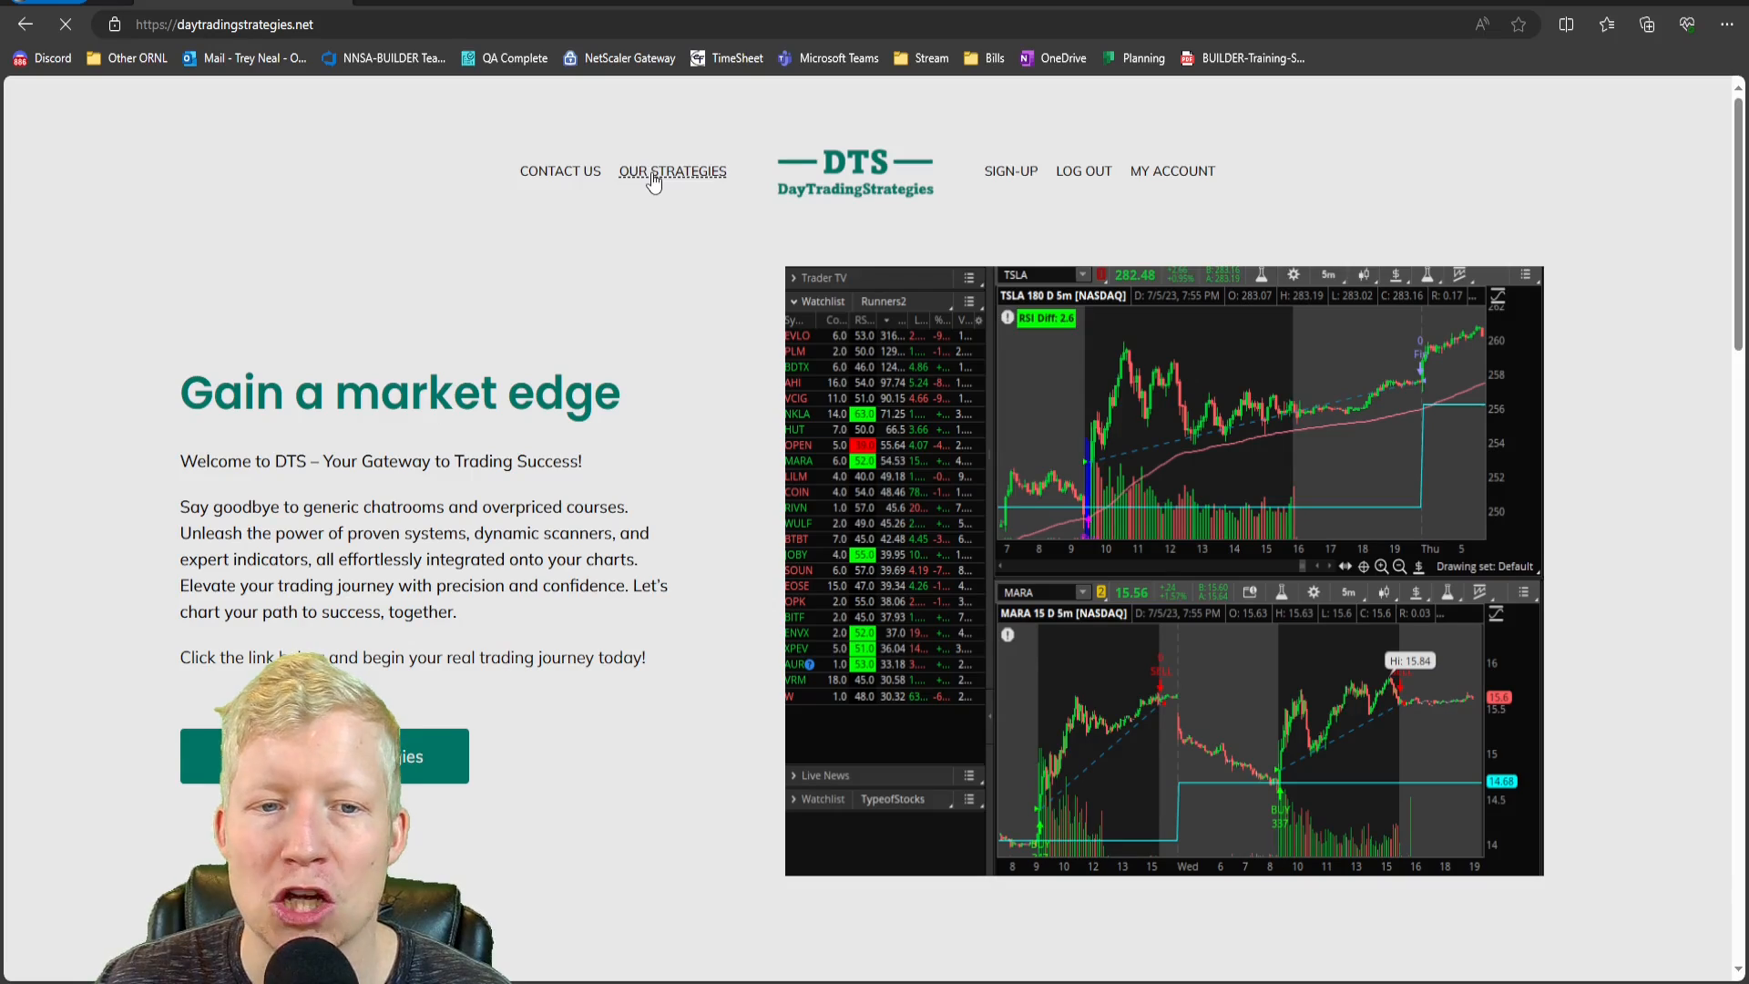
{"action": "left_click", "coordinate": [672, 172]}
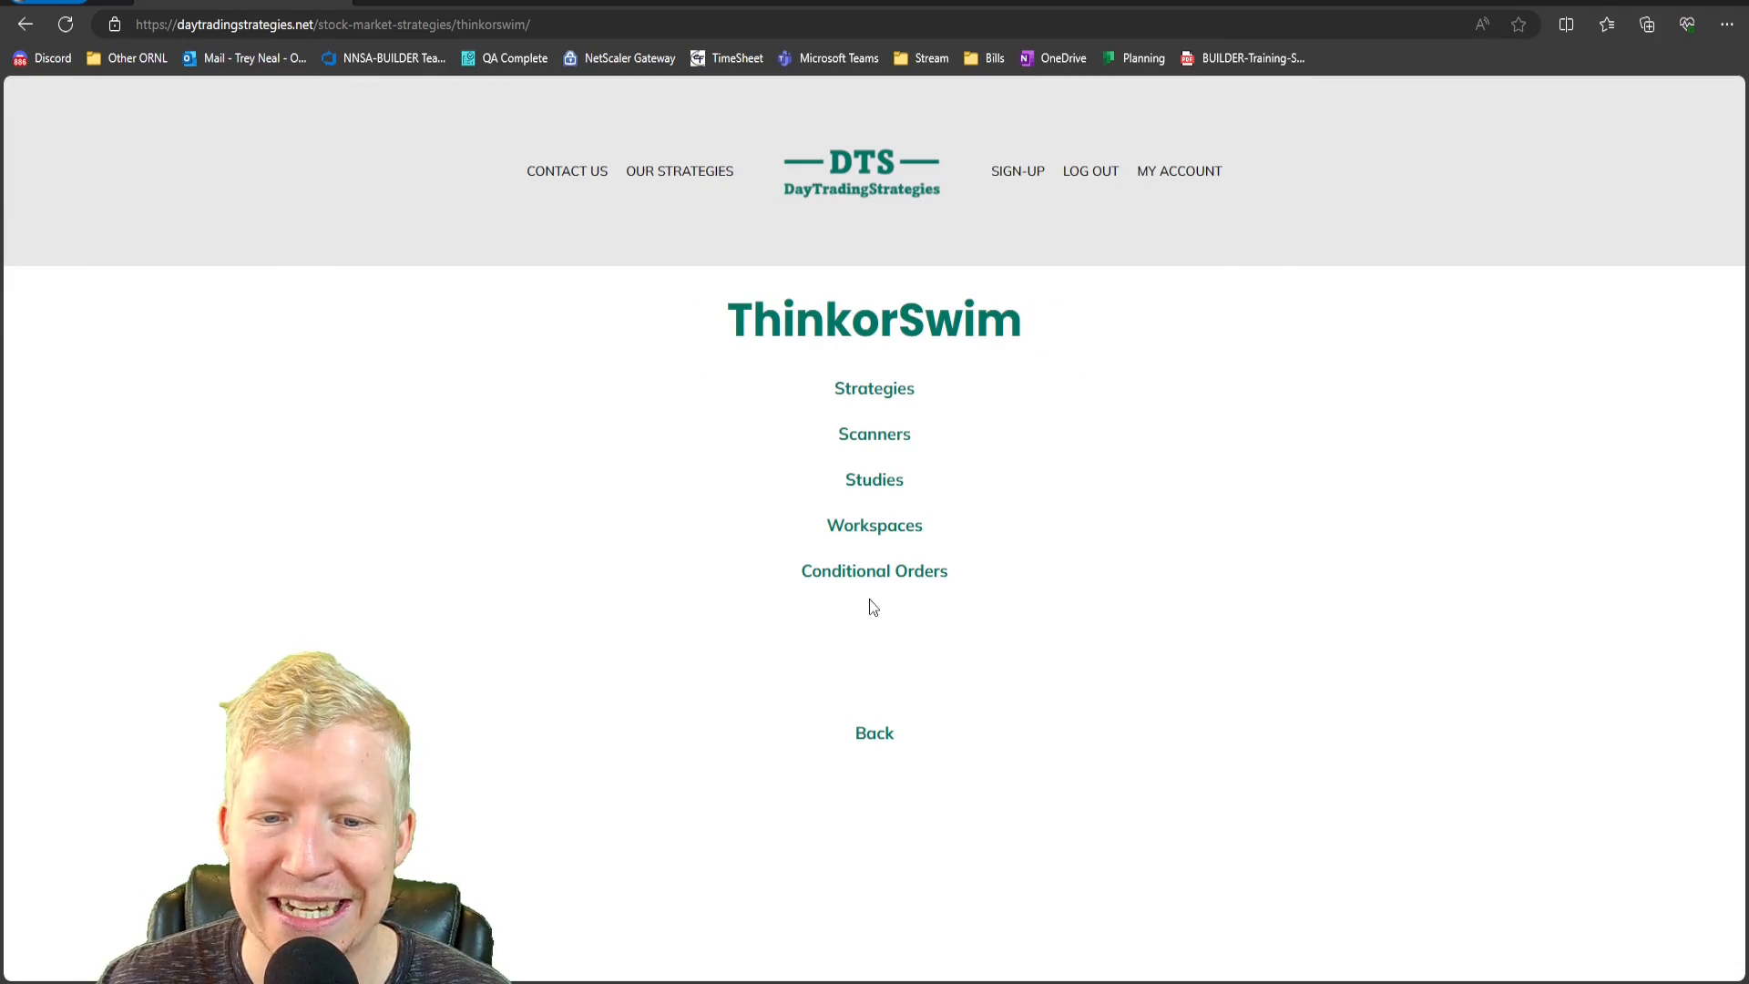
{"action": "left_click", "coordinate": [873, 570]}
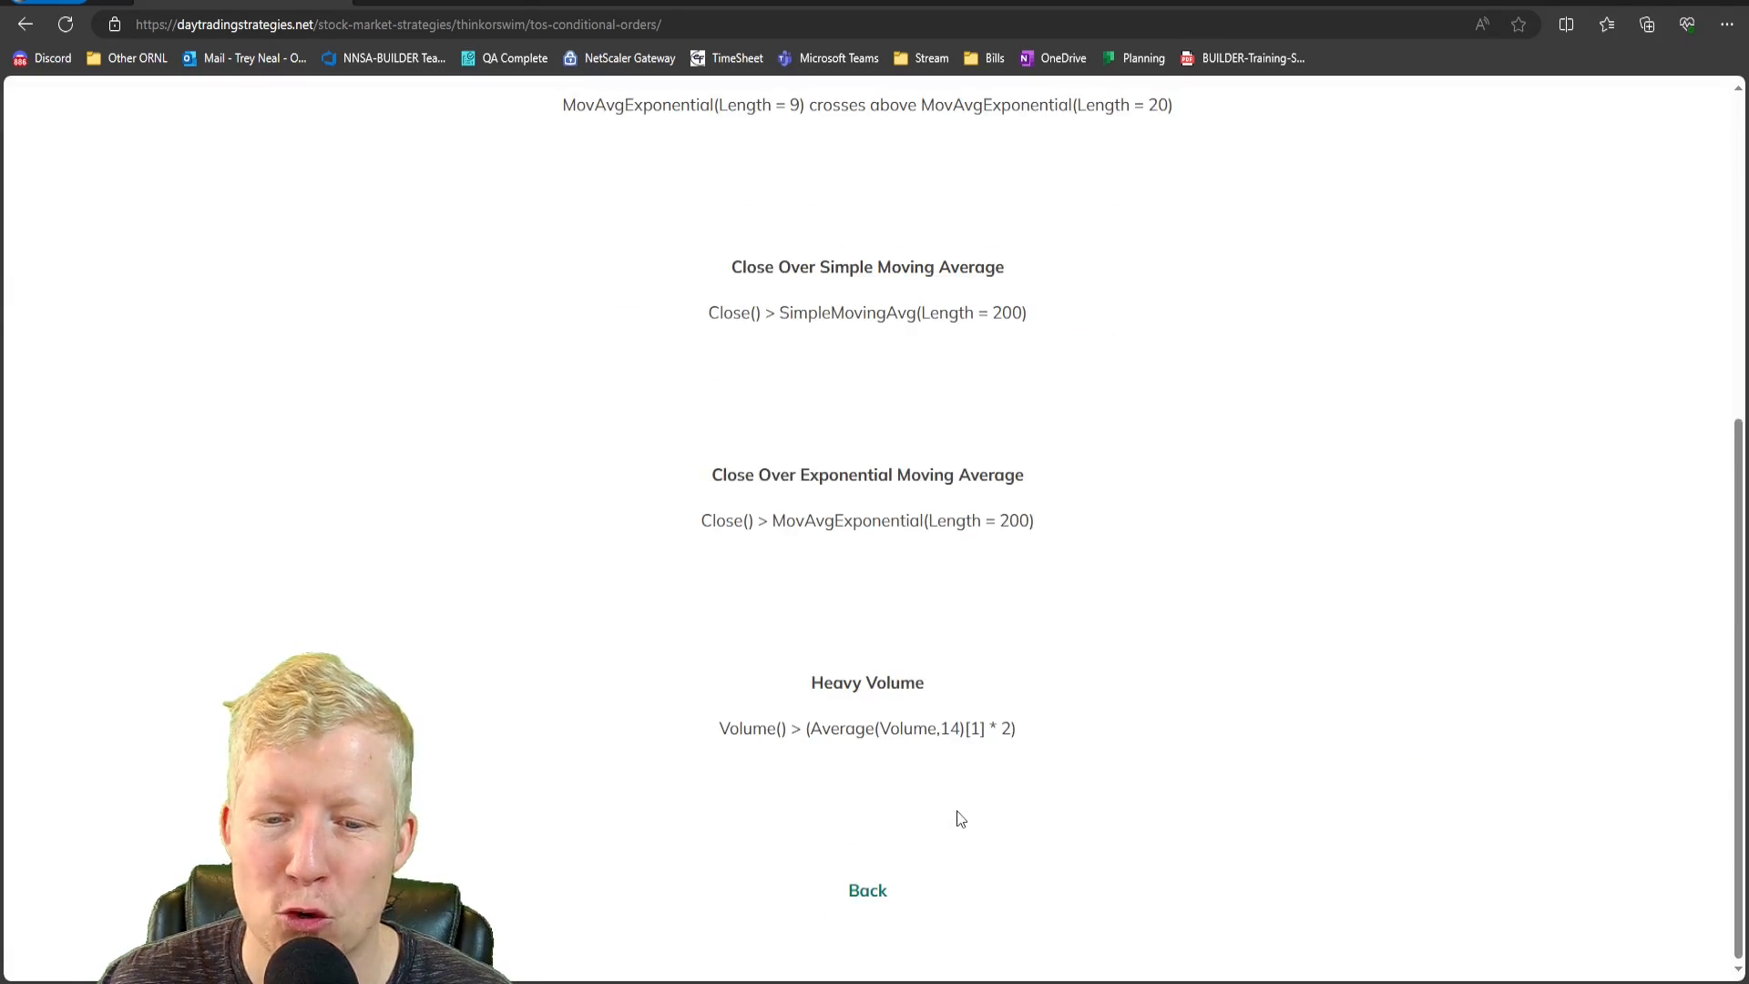
{"action": "left_click", "coordinate": [868, 890]}
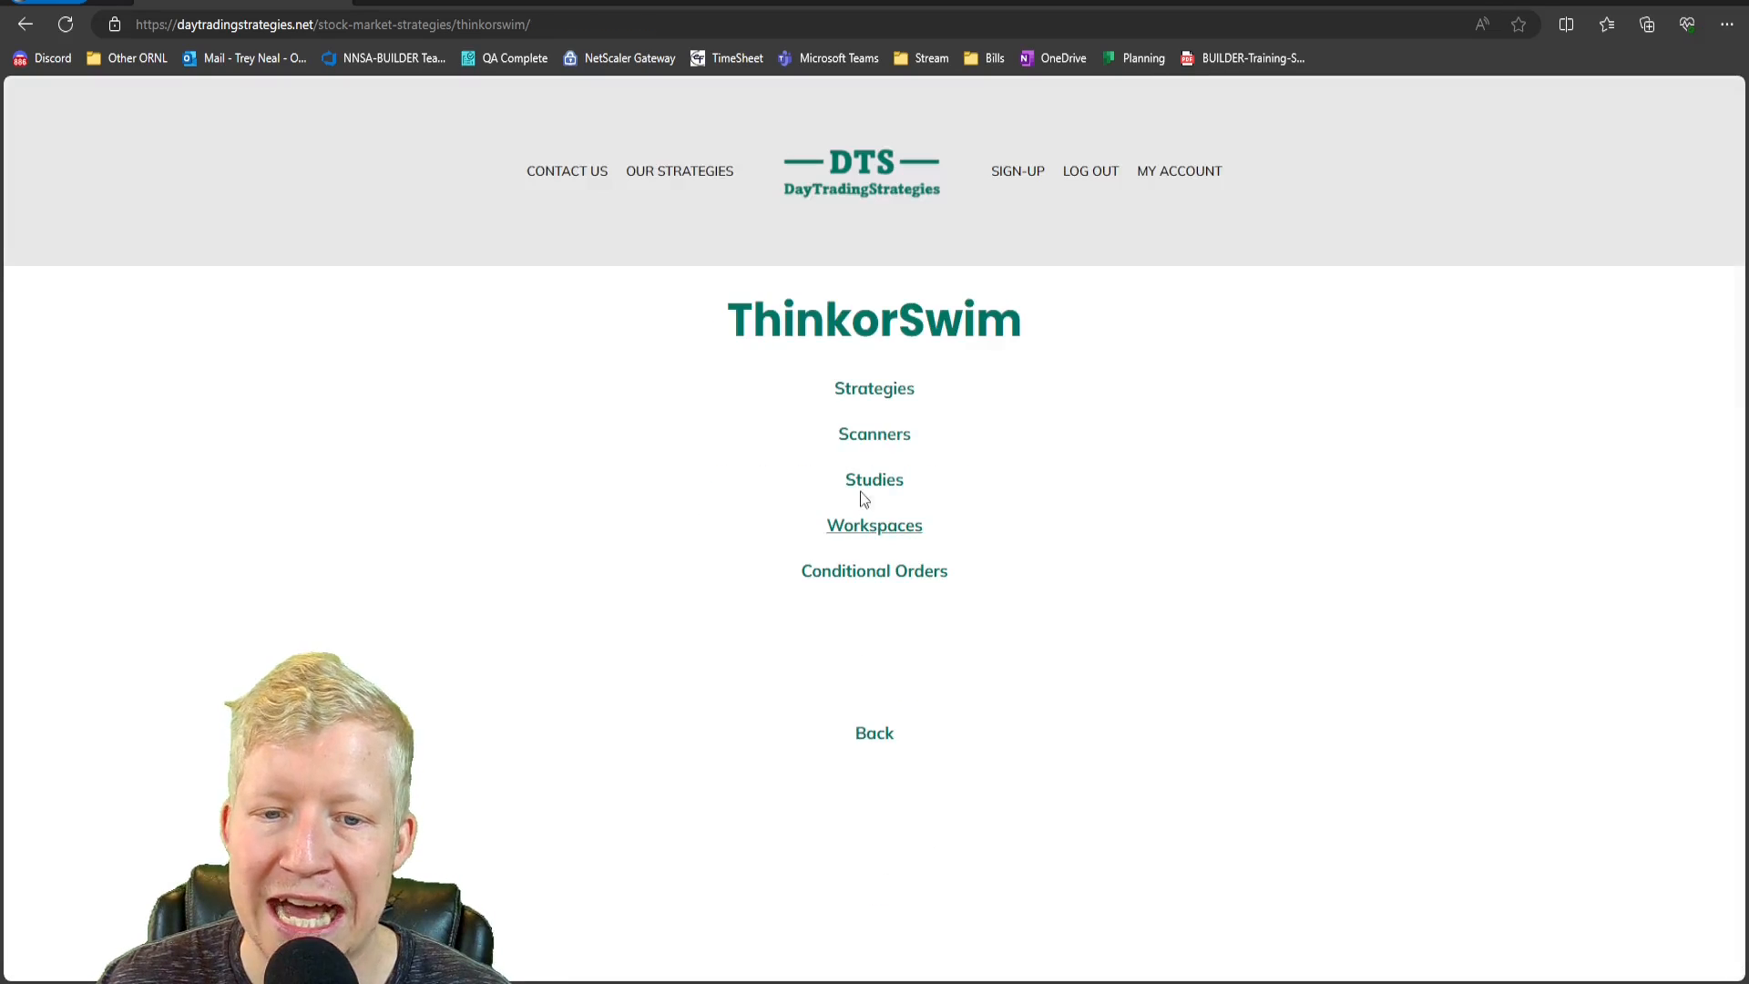